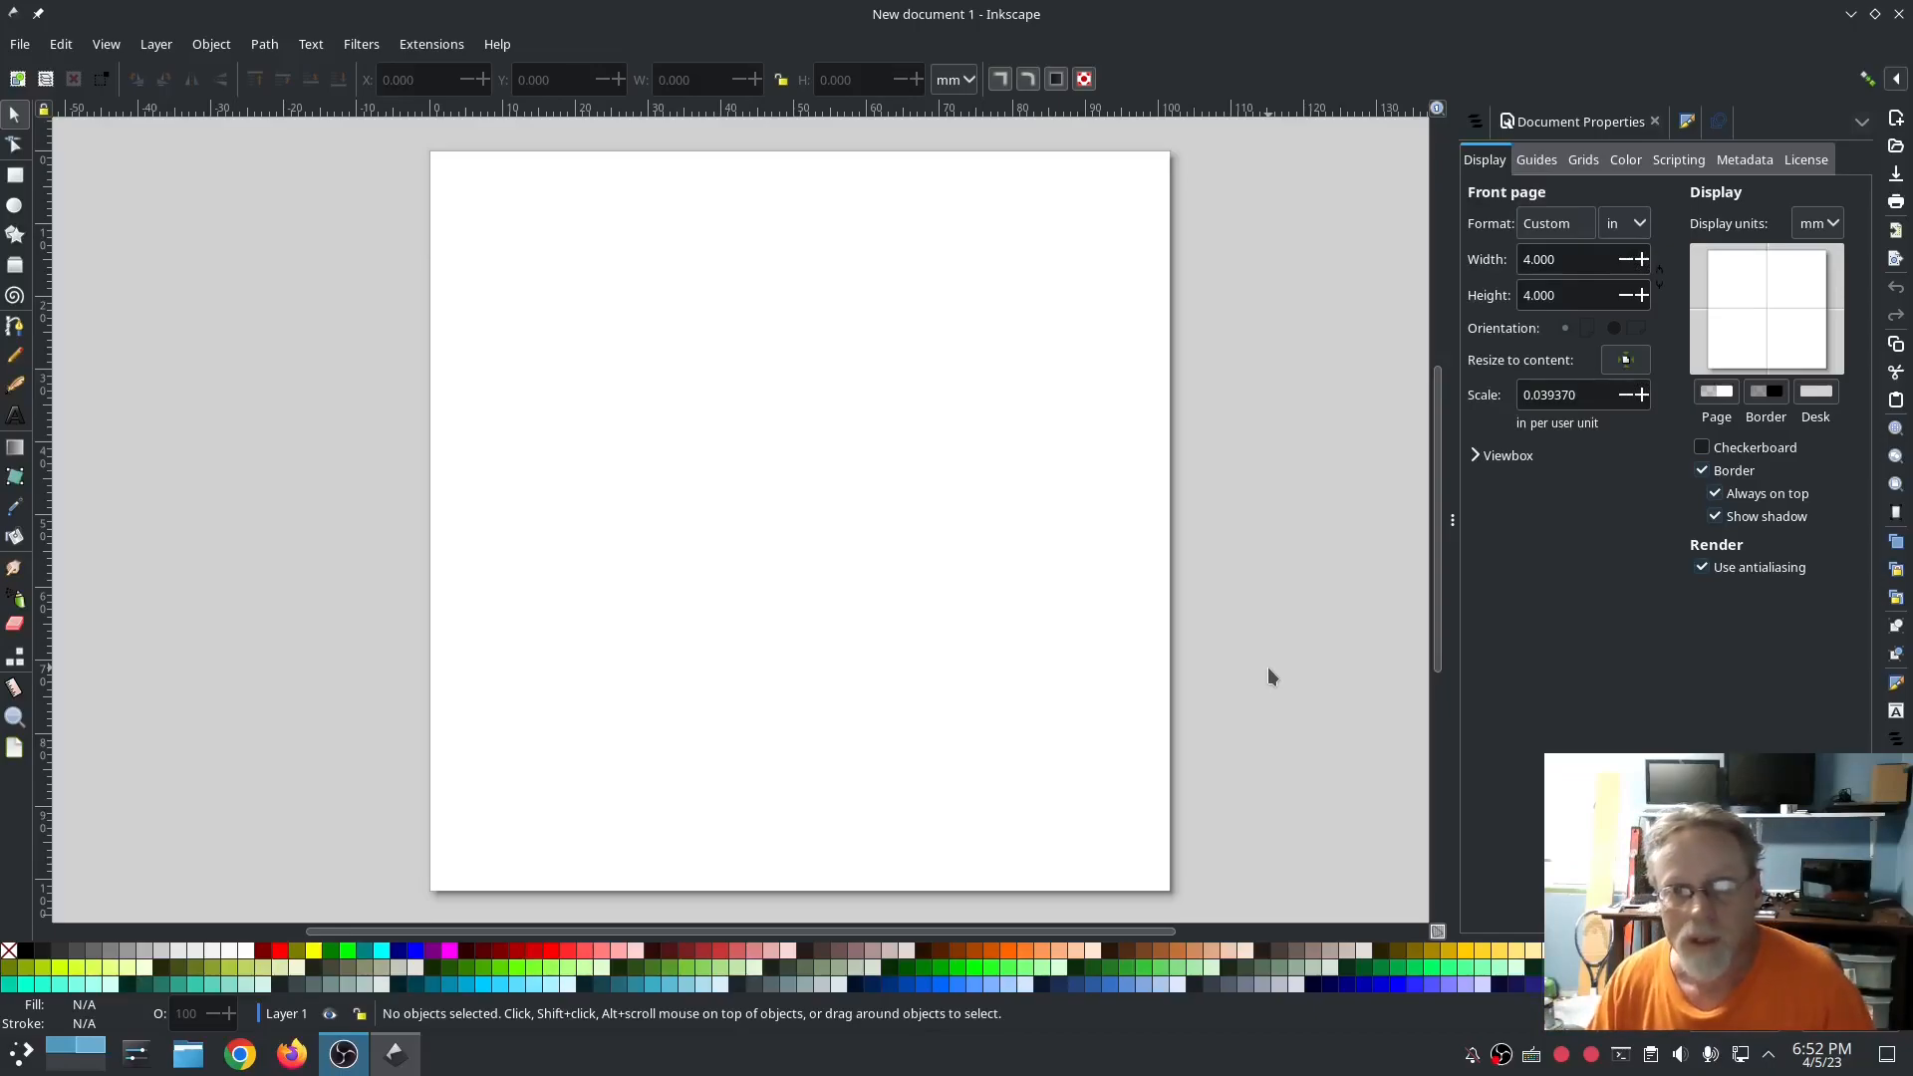
pyautogui.moveTo(1257, 668)
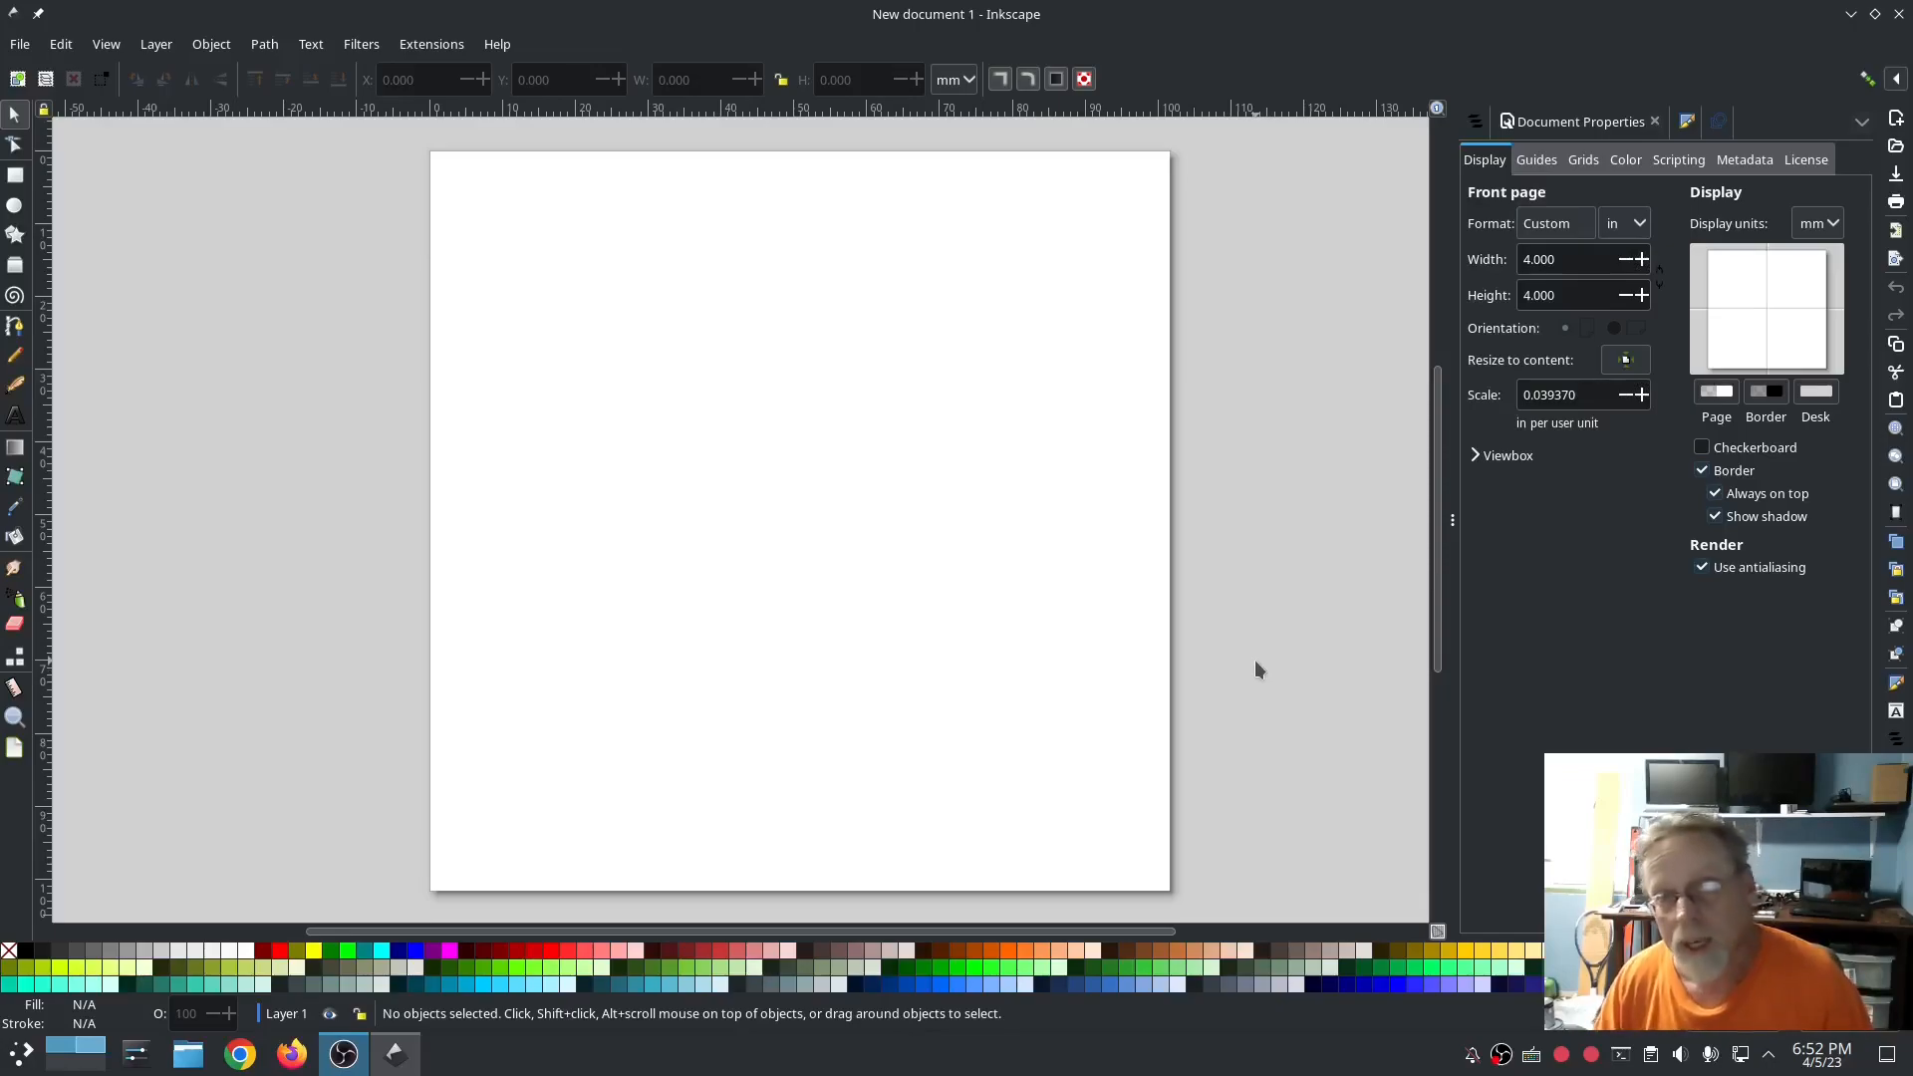
pyautogui.moveTo(1246, 676)
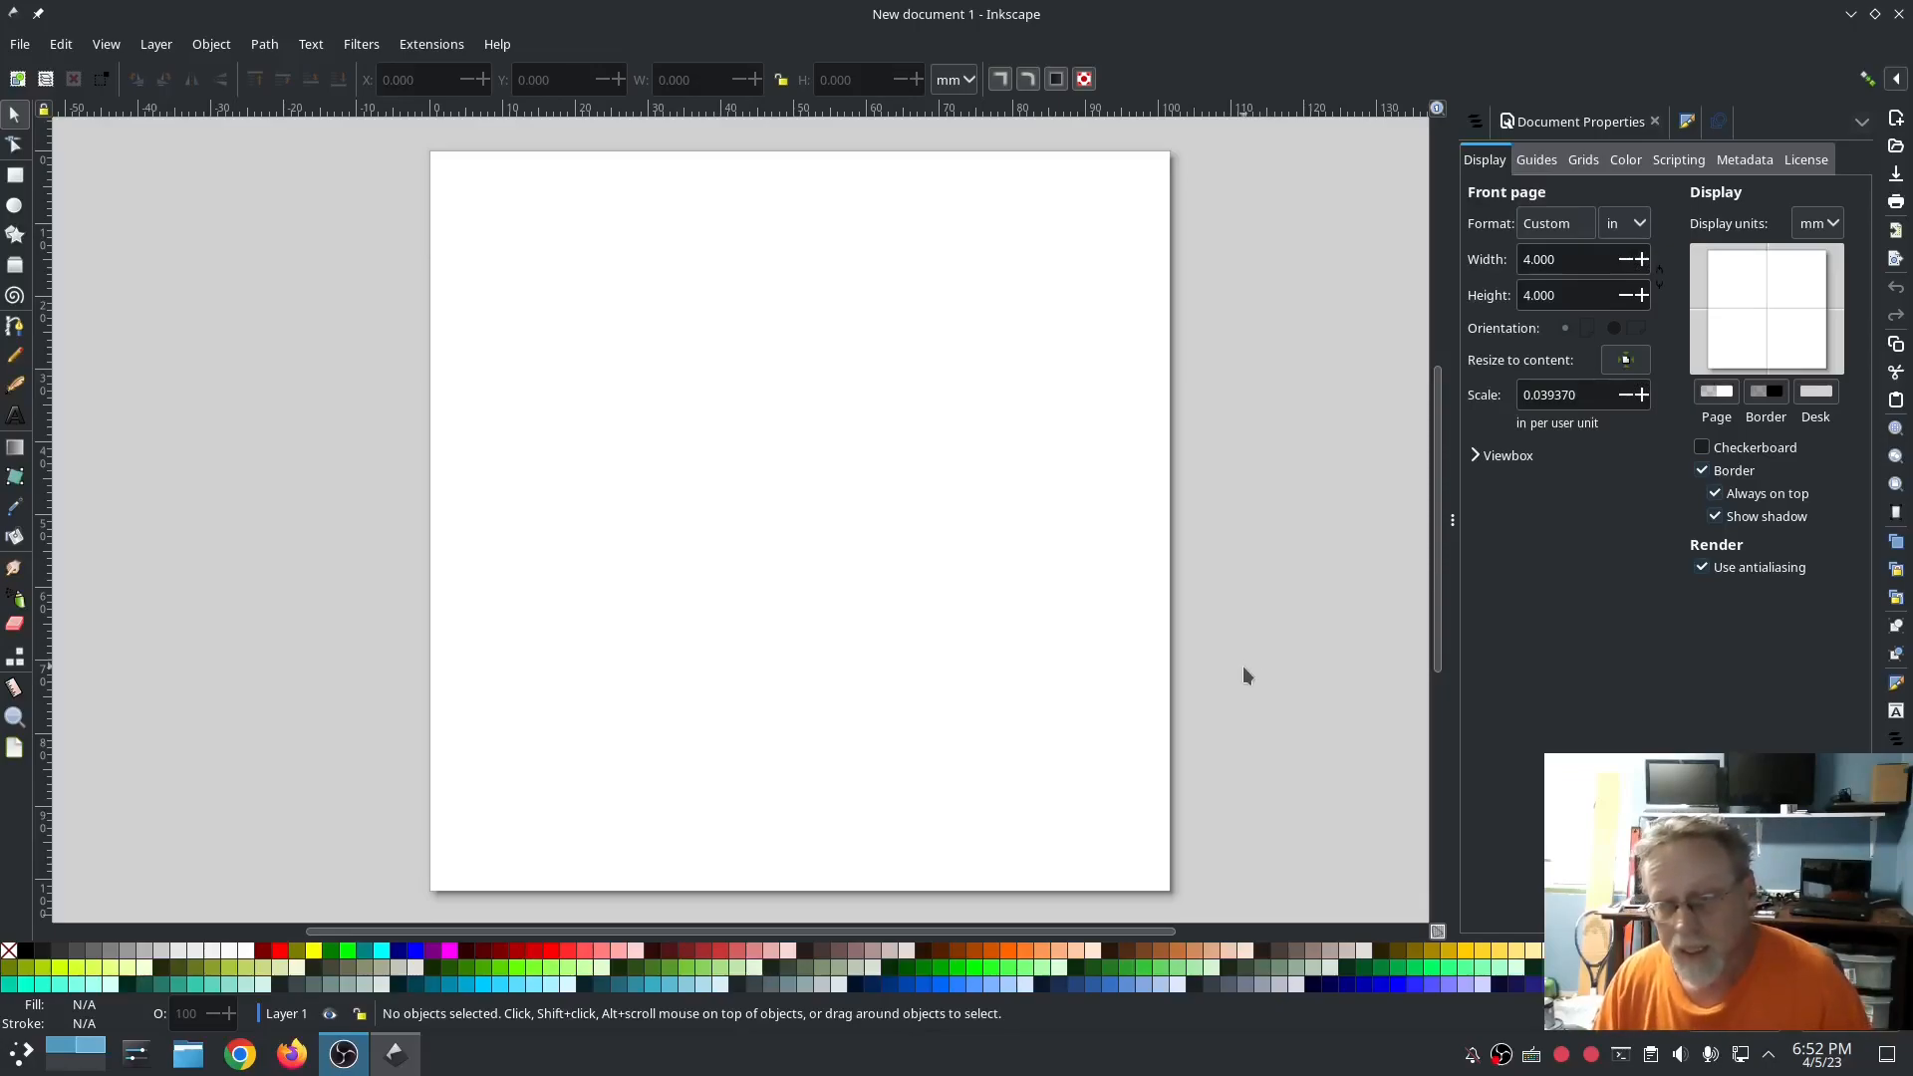
pyautogui.moveTo(1251, 661)
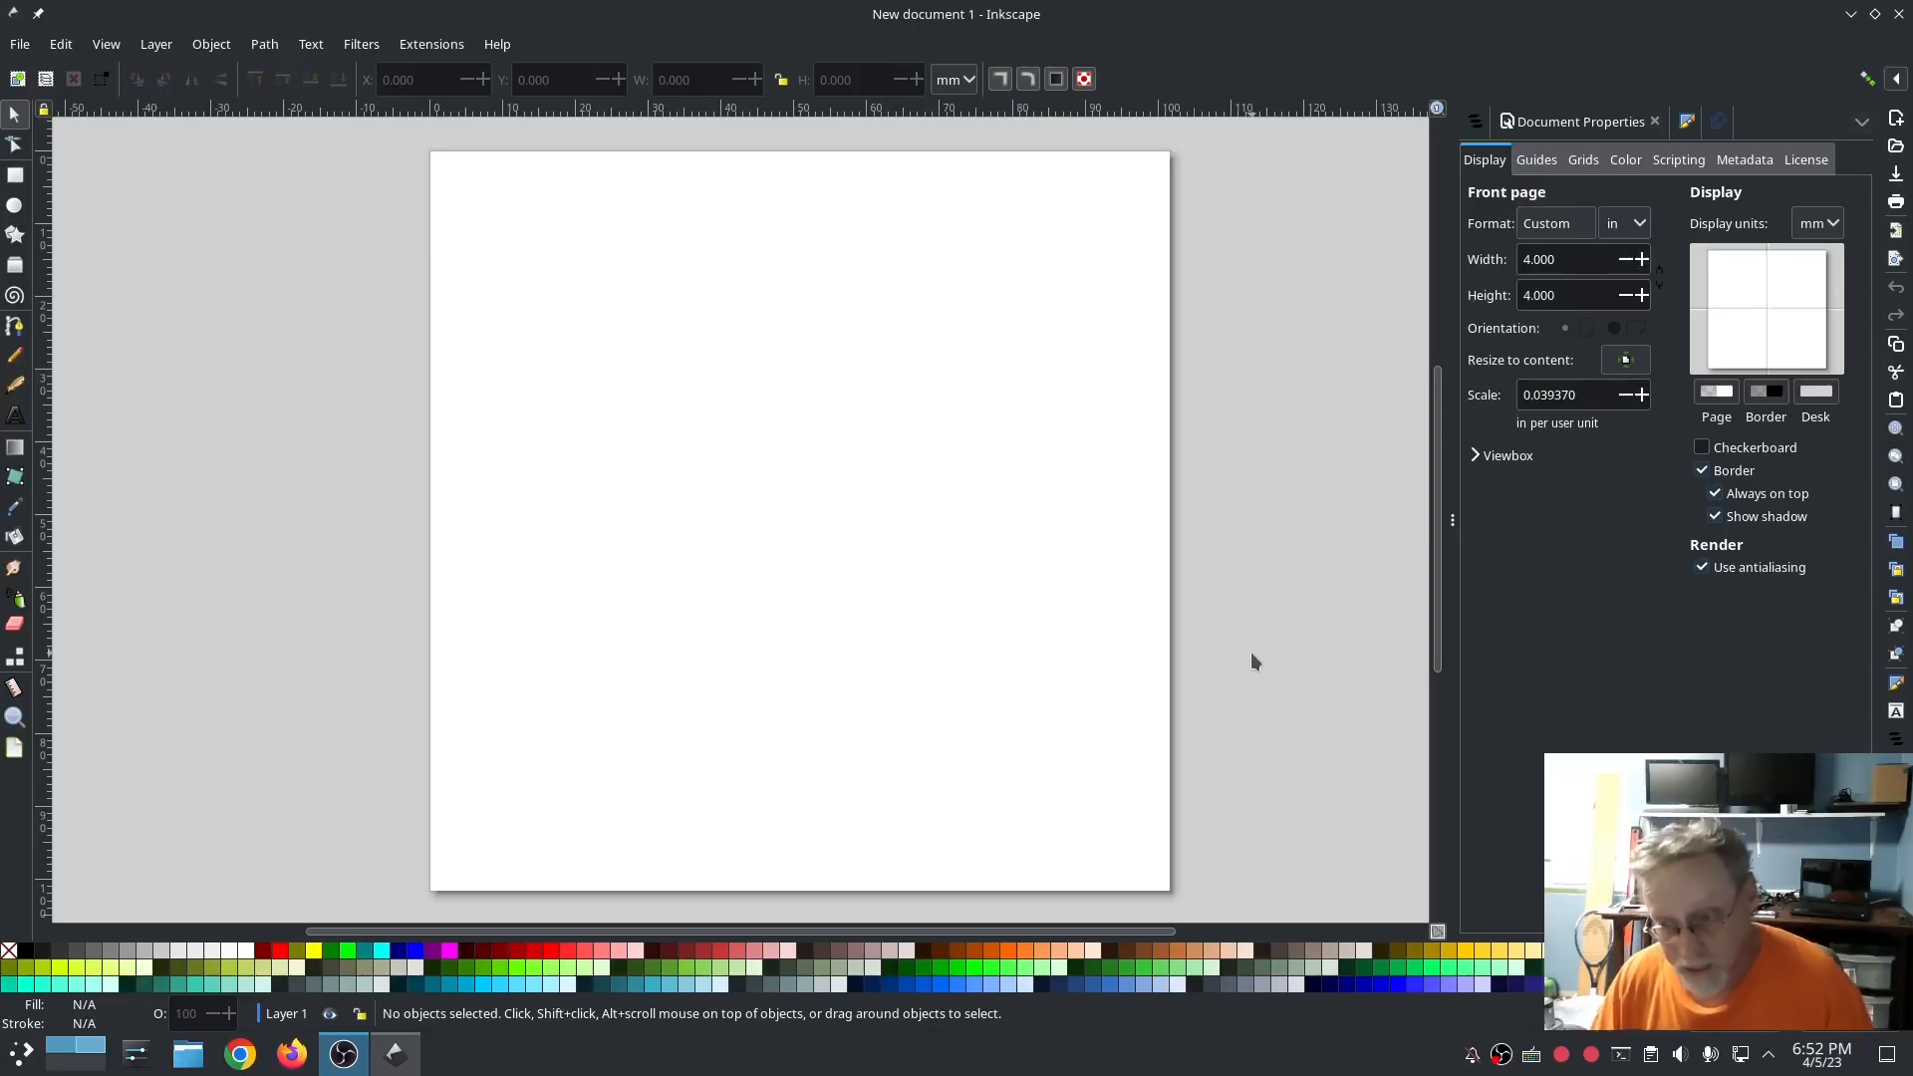
pyautogui.moveTo(293, 186)
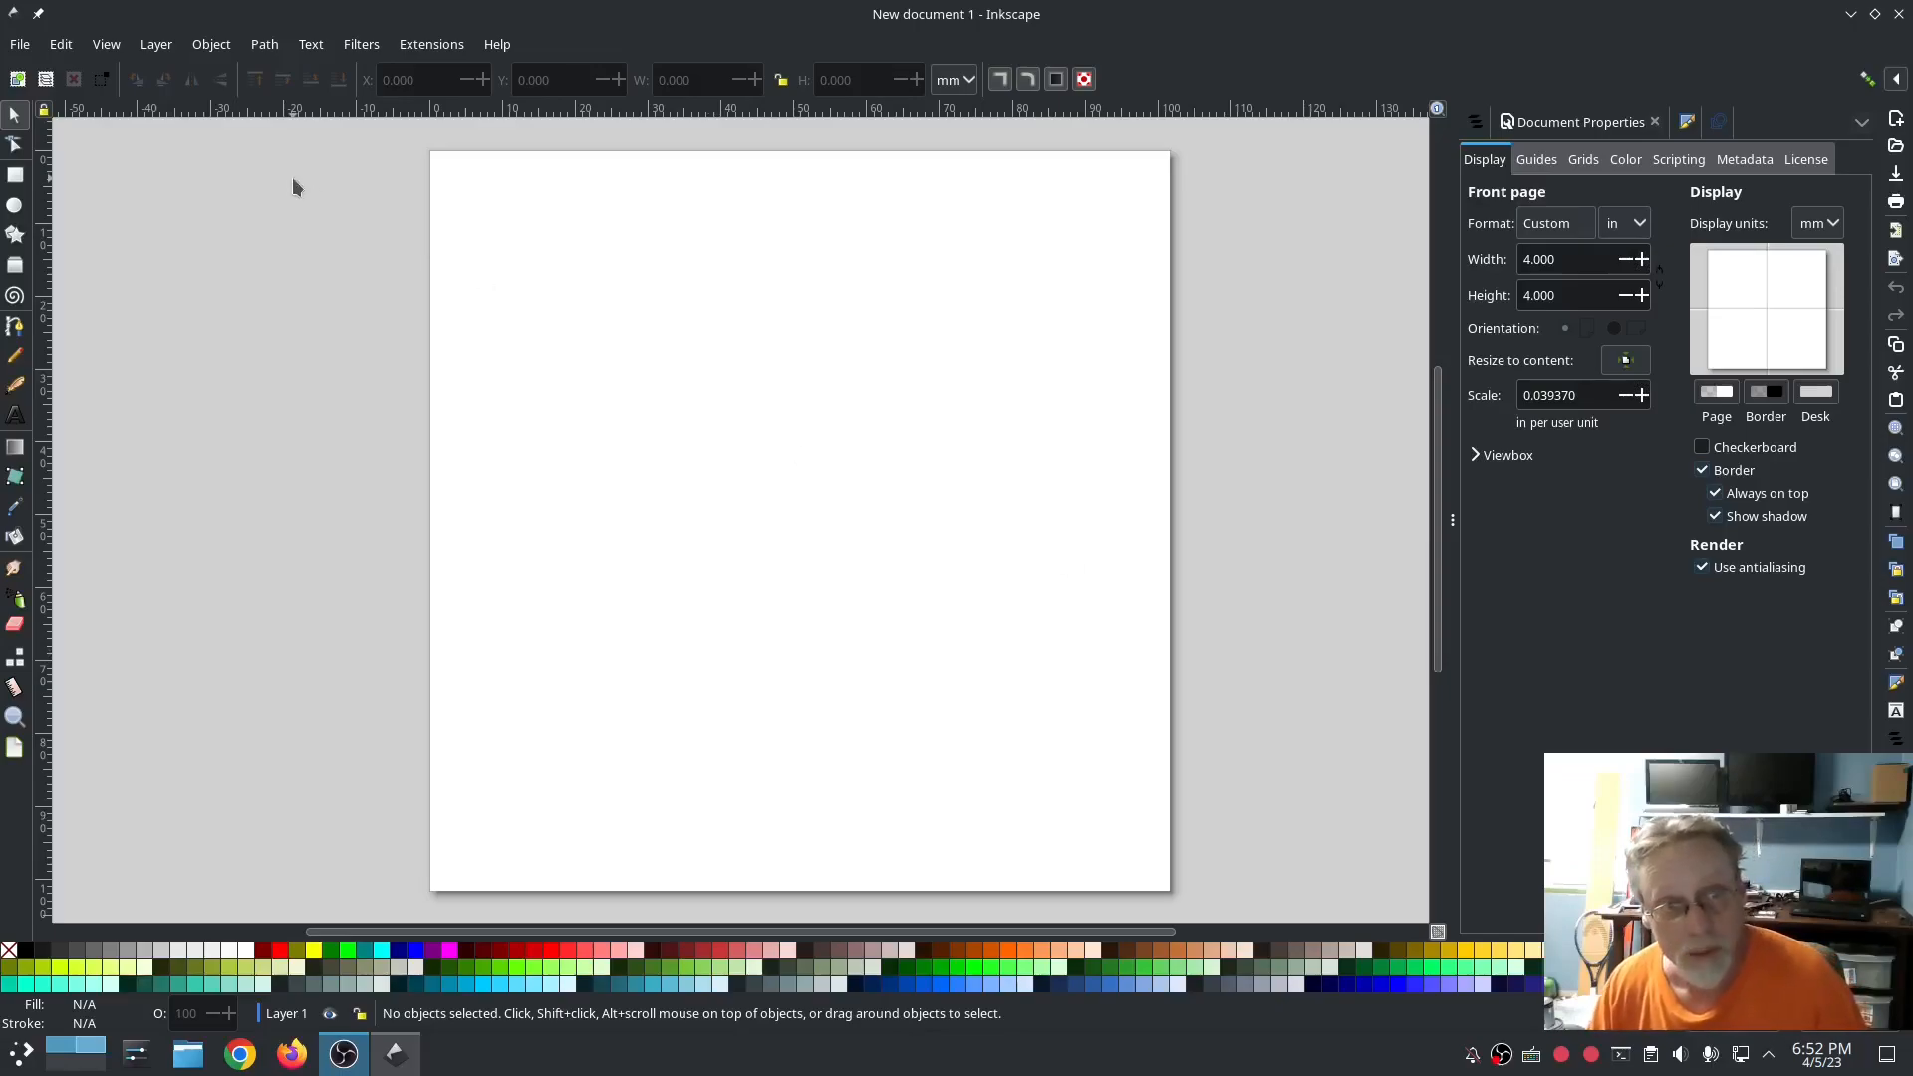
# Step: Check the installed Ink/Stitch version from the Extensions menu
pyautogui.click(496, 43)
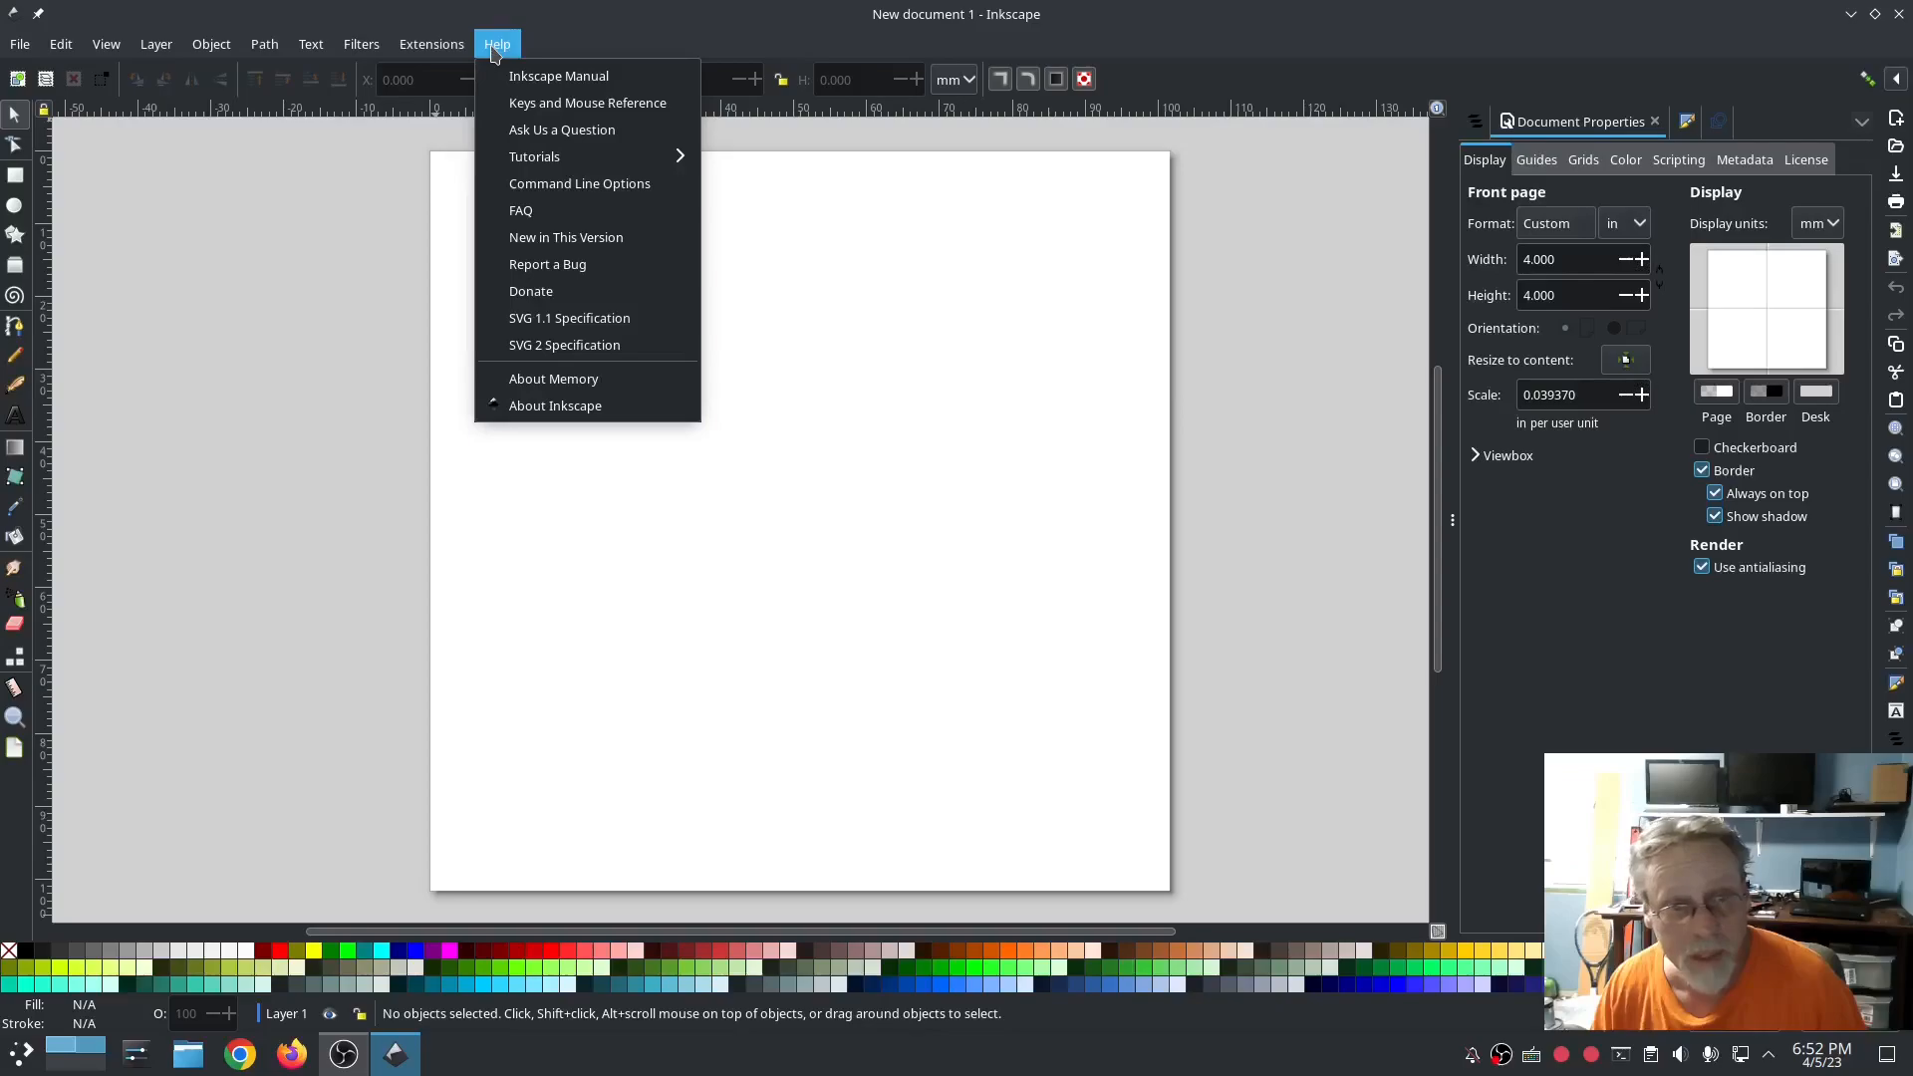
pyautogui.click(429, 44)
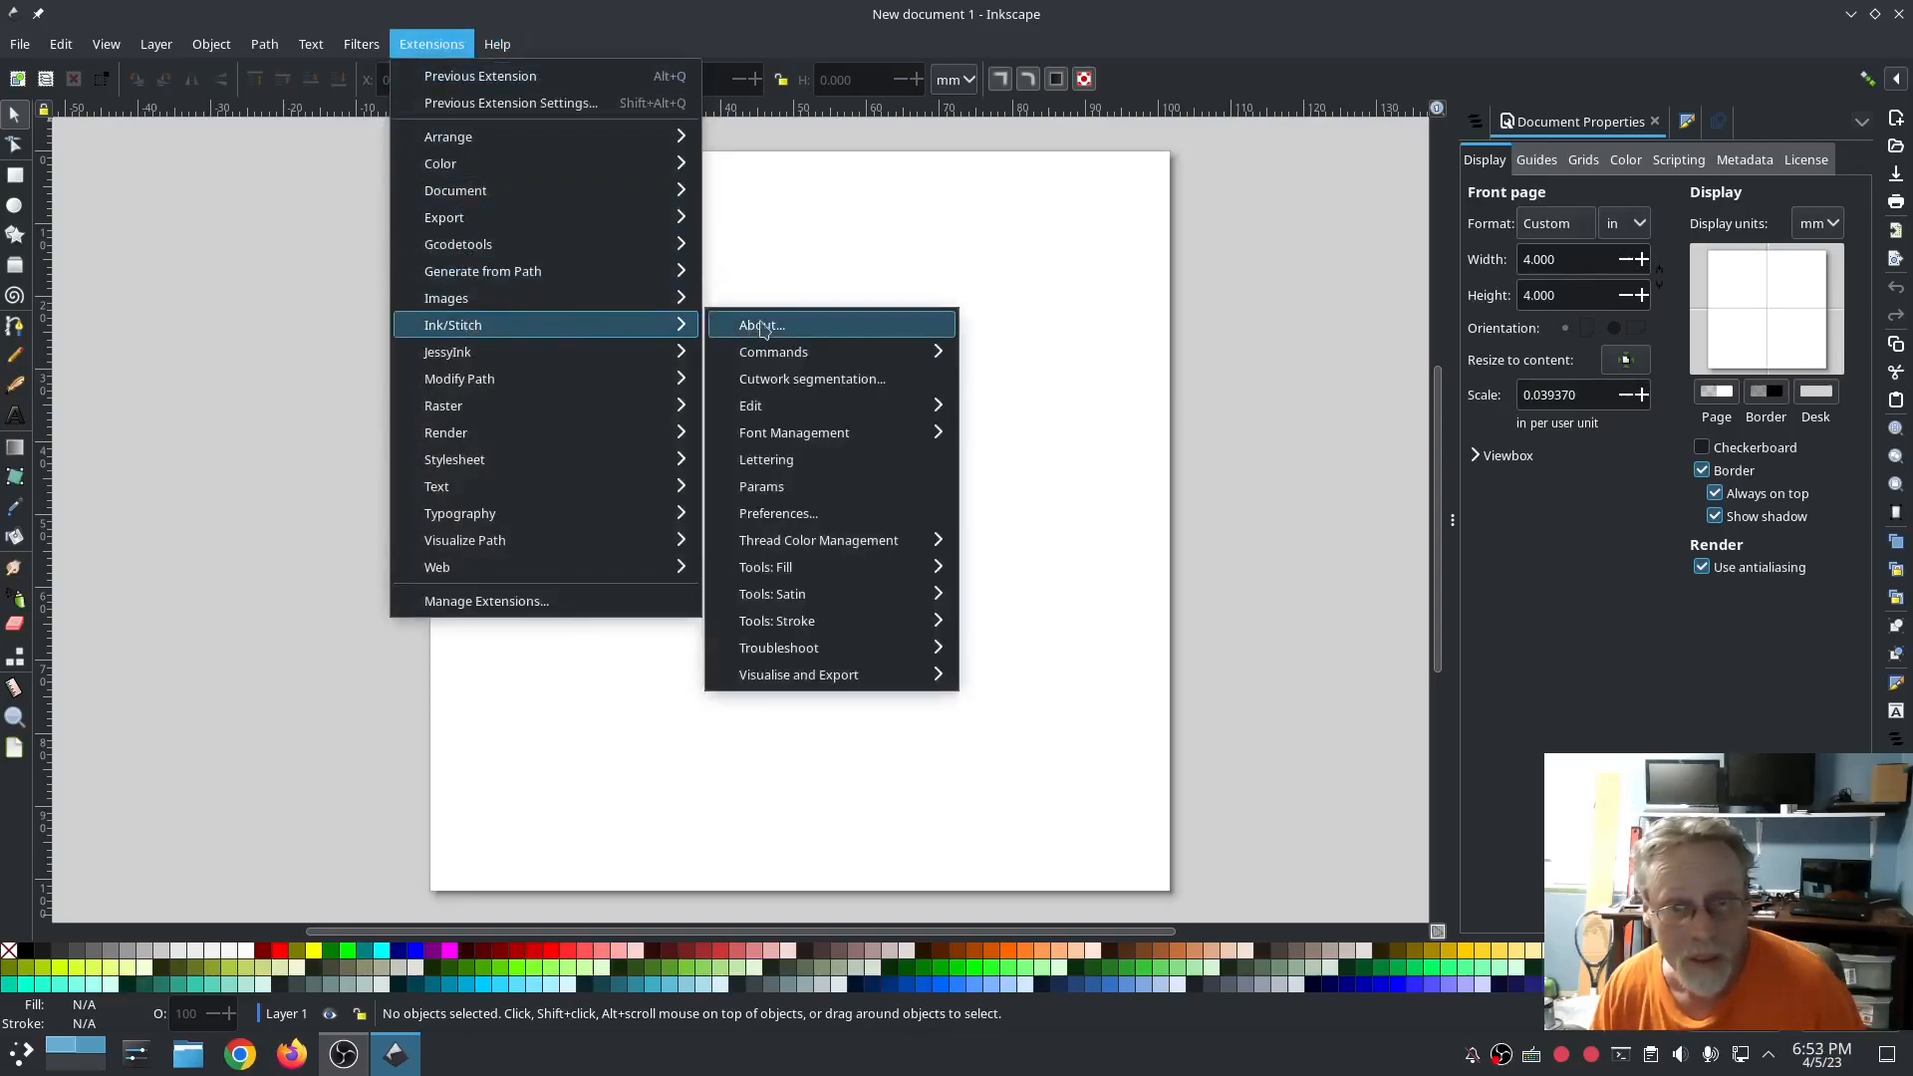
pyautogui.click(762, 325)
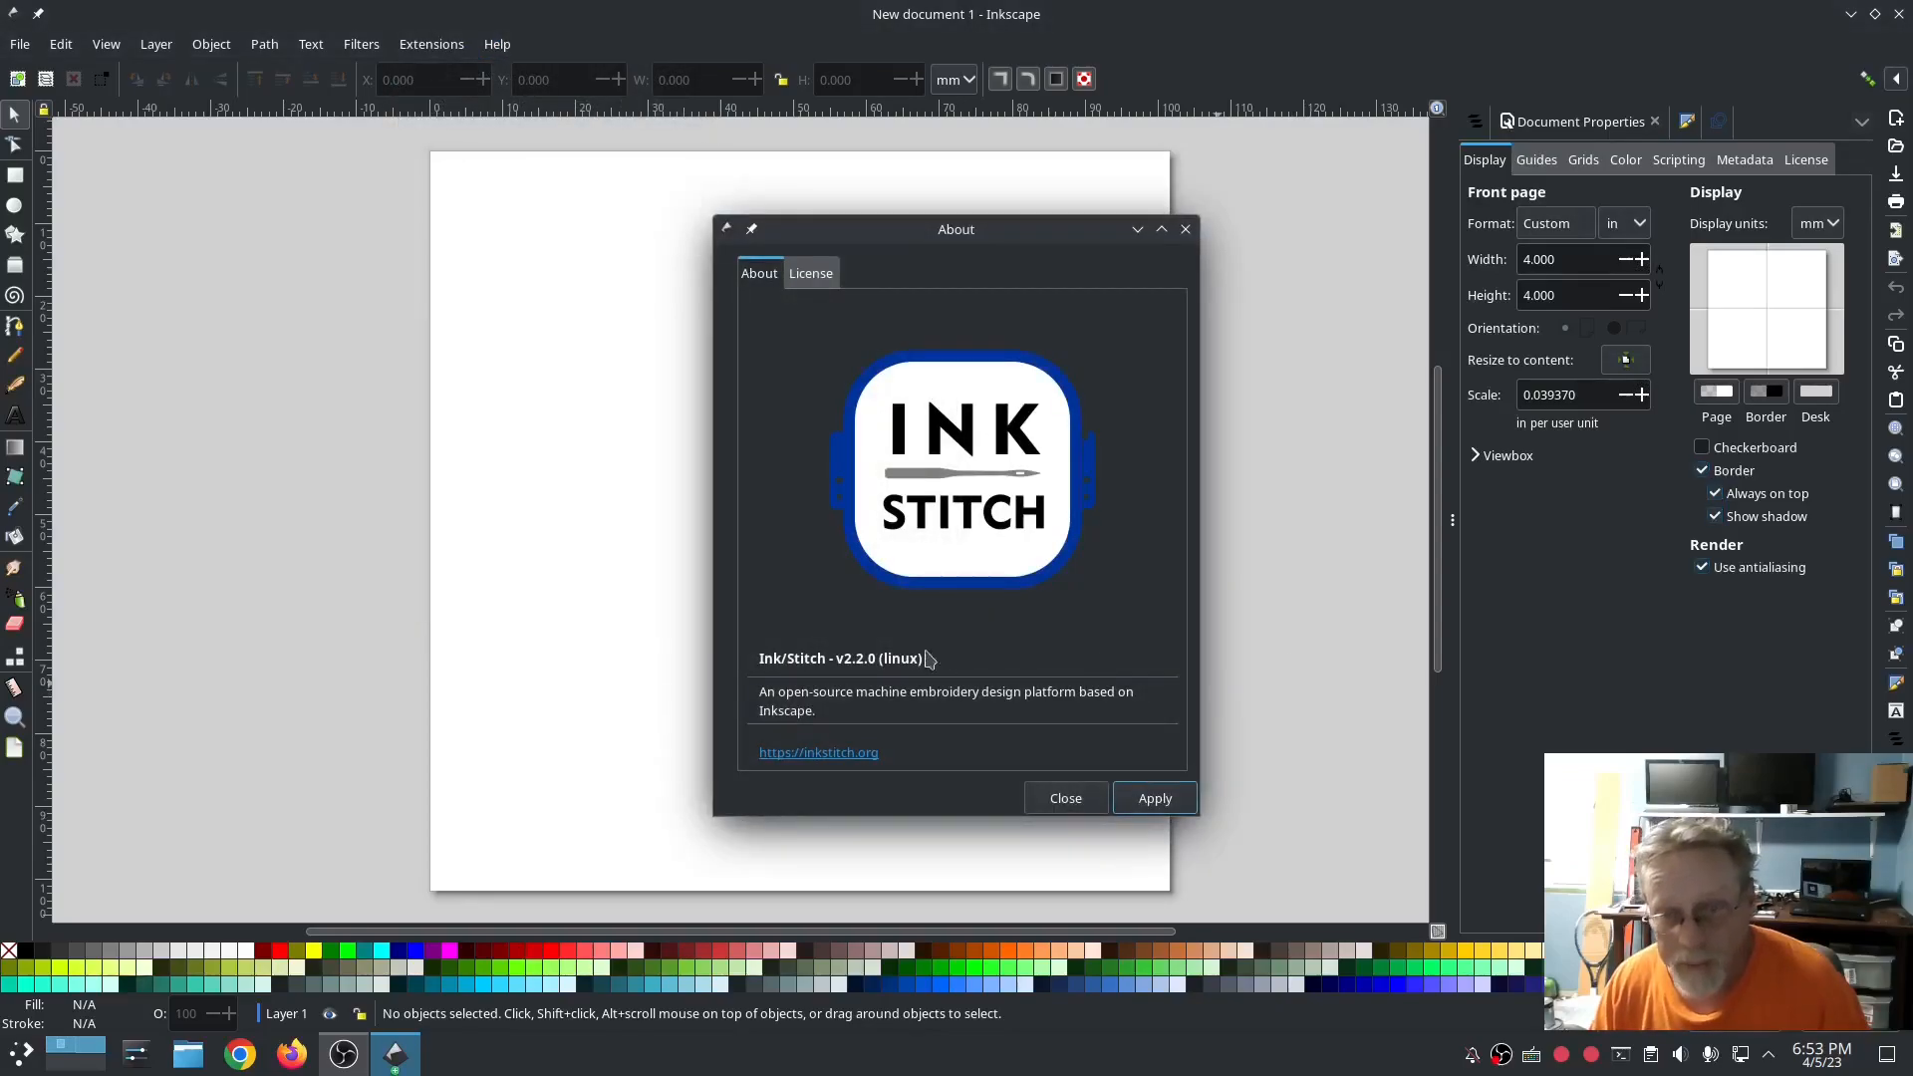
pyautogui.click(1064, 798)
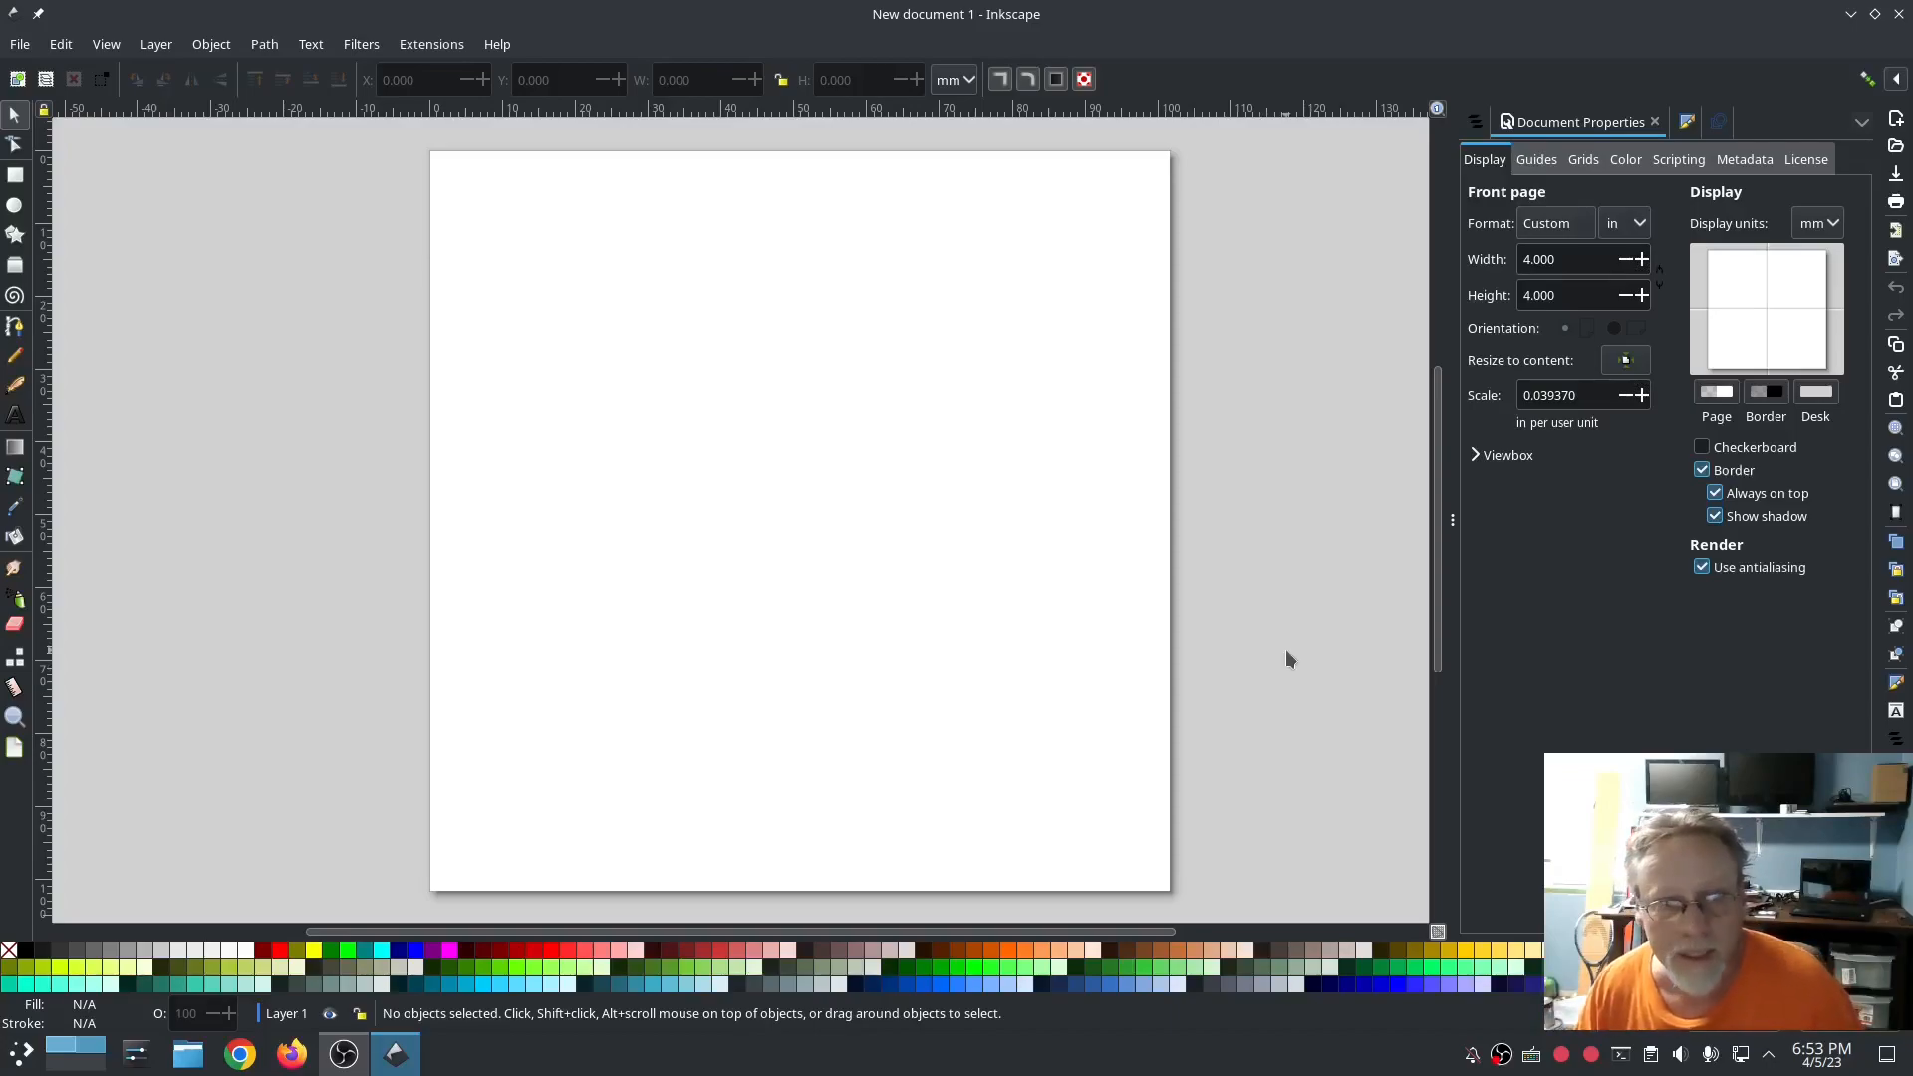
pyautogui.moveTo(339, 418)
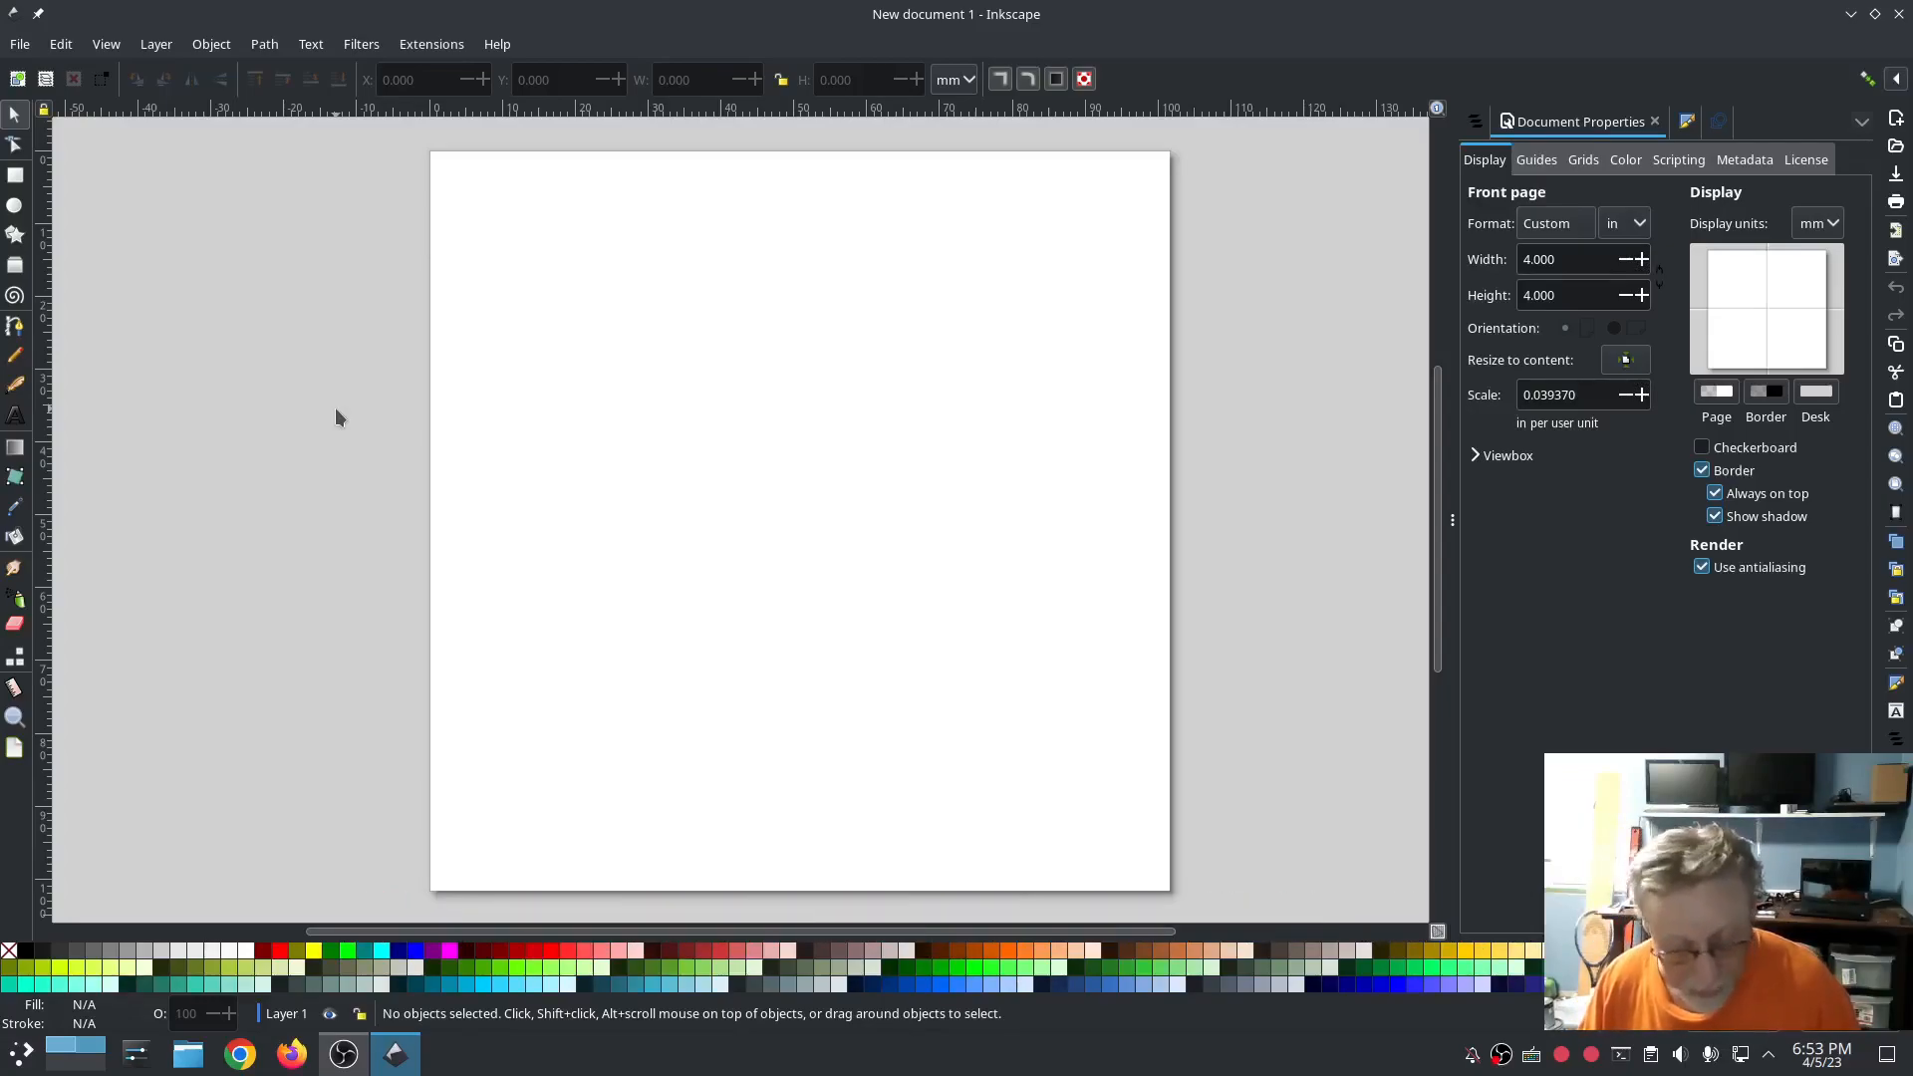
pyautogui.moveTo(314, 205)
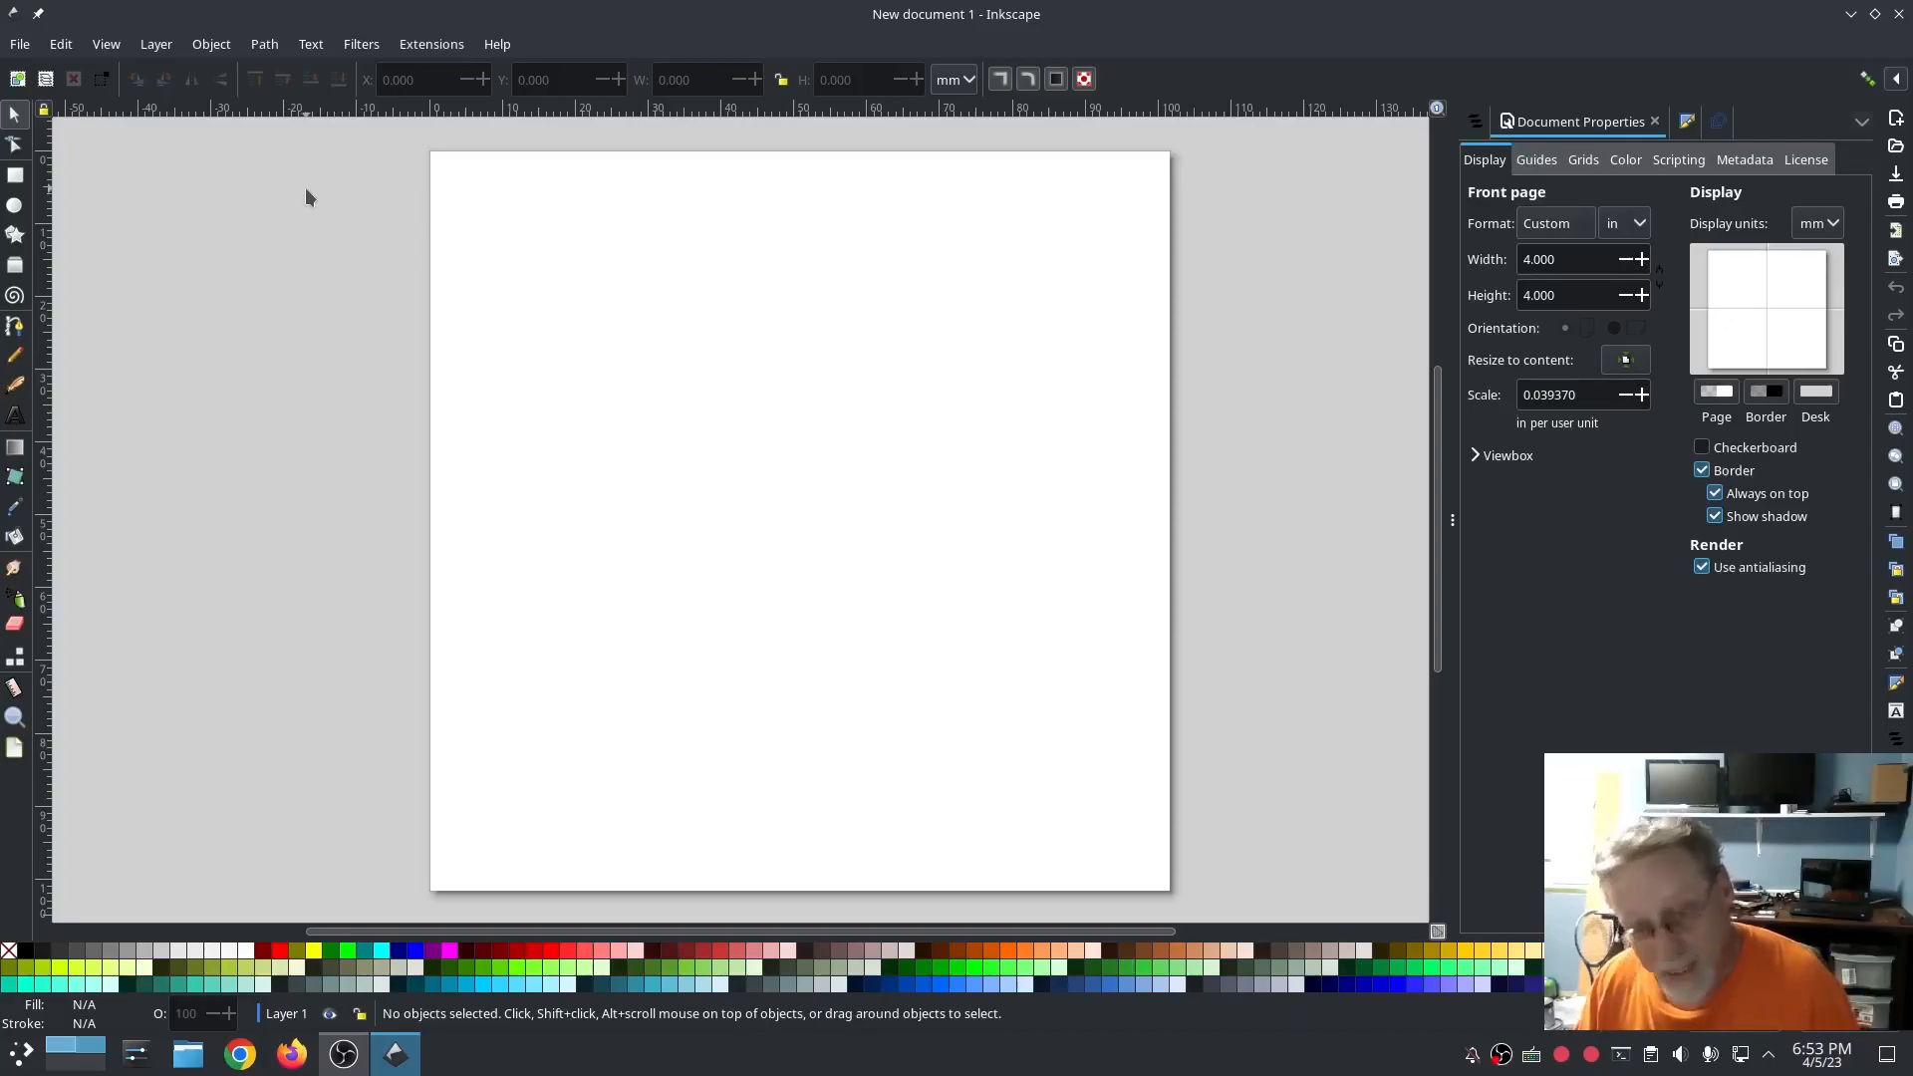
# Step: Import TuxFlat.png into the document and deselect the penguin image
pyautogui.click(20, 43)
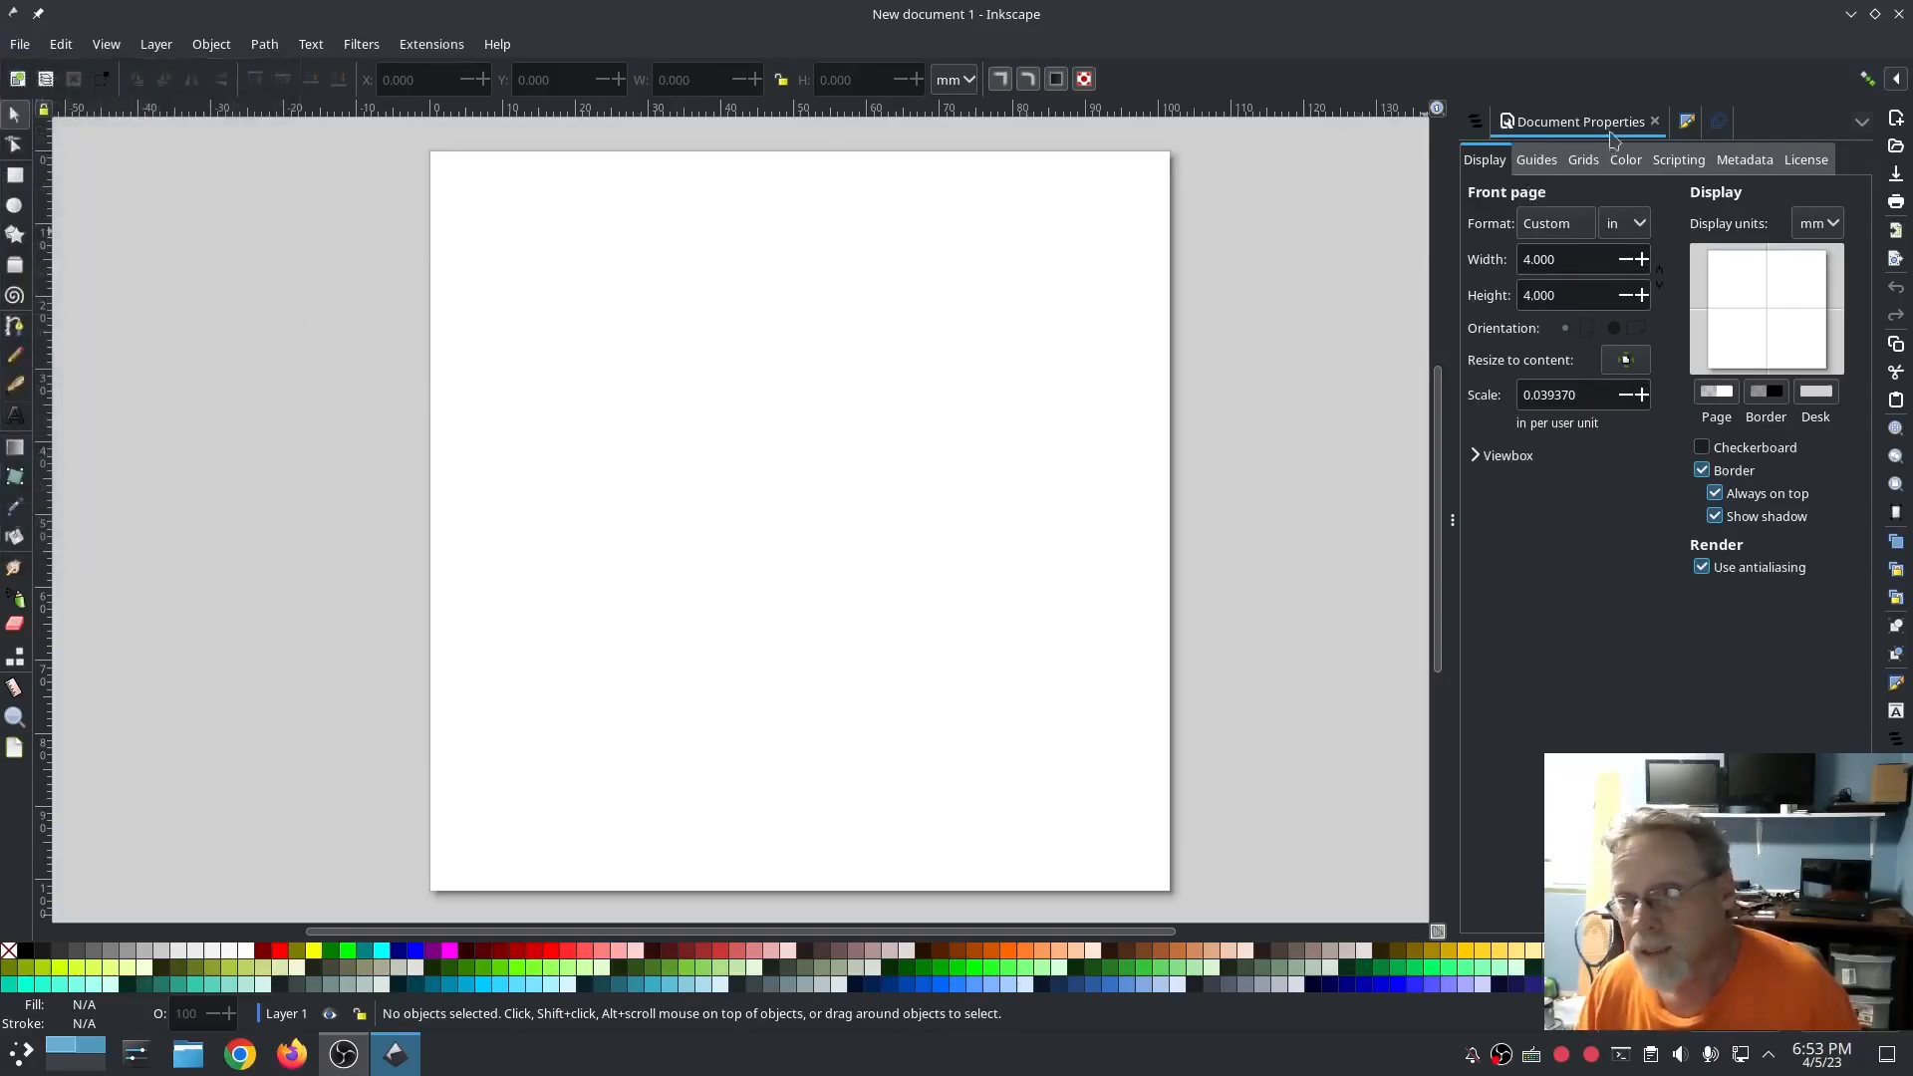
pyautogui.moveTo(1581, 251)
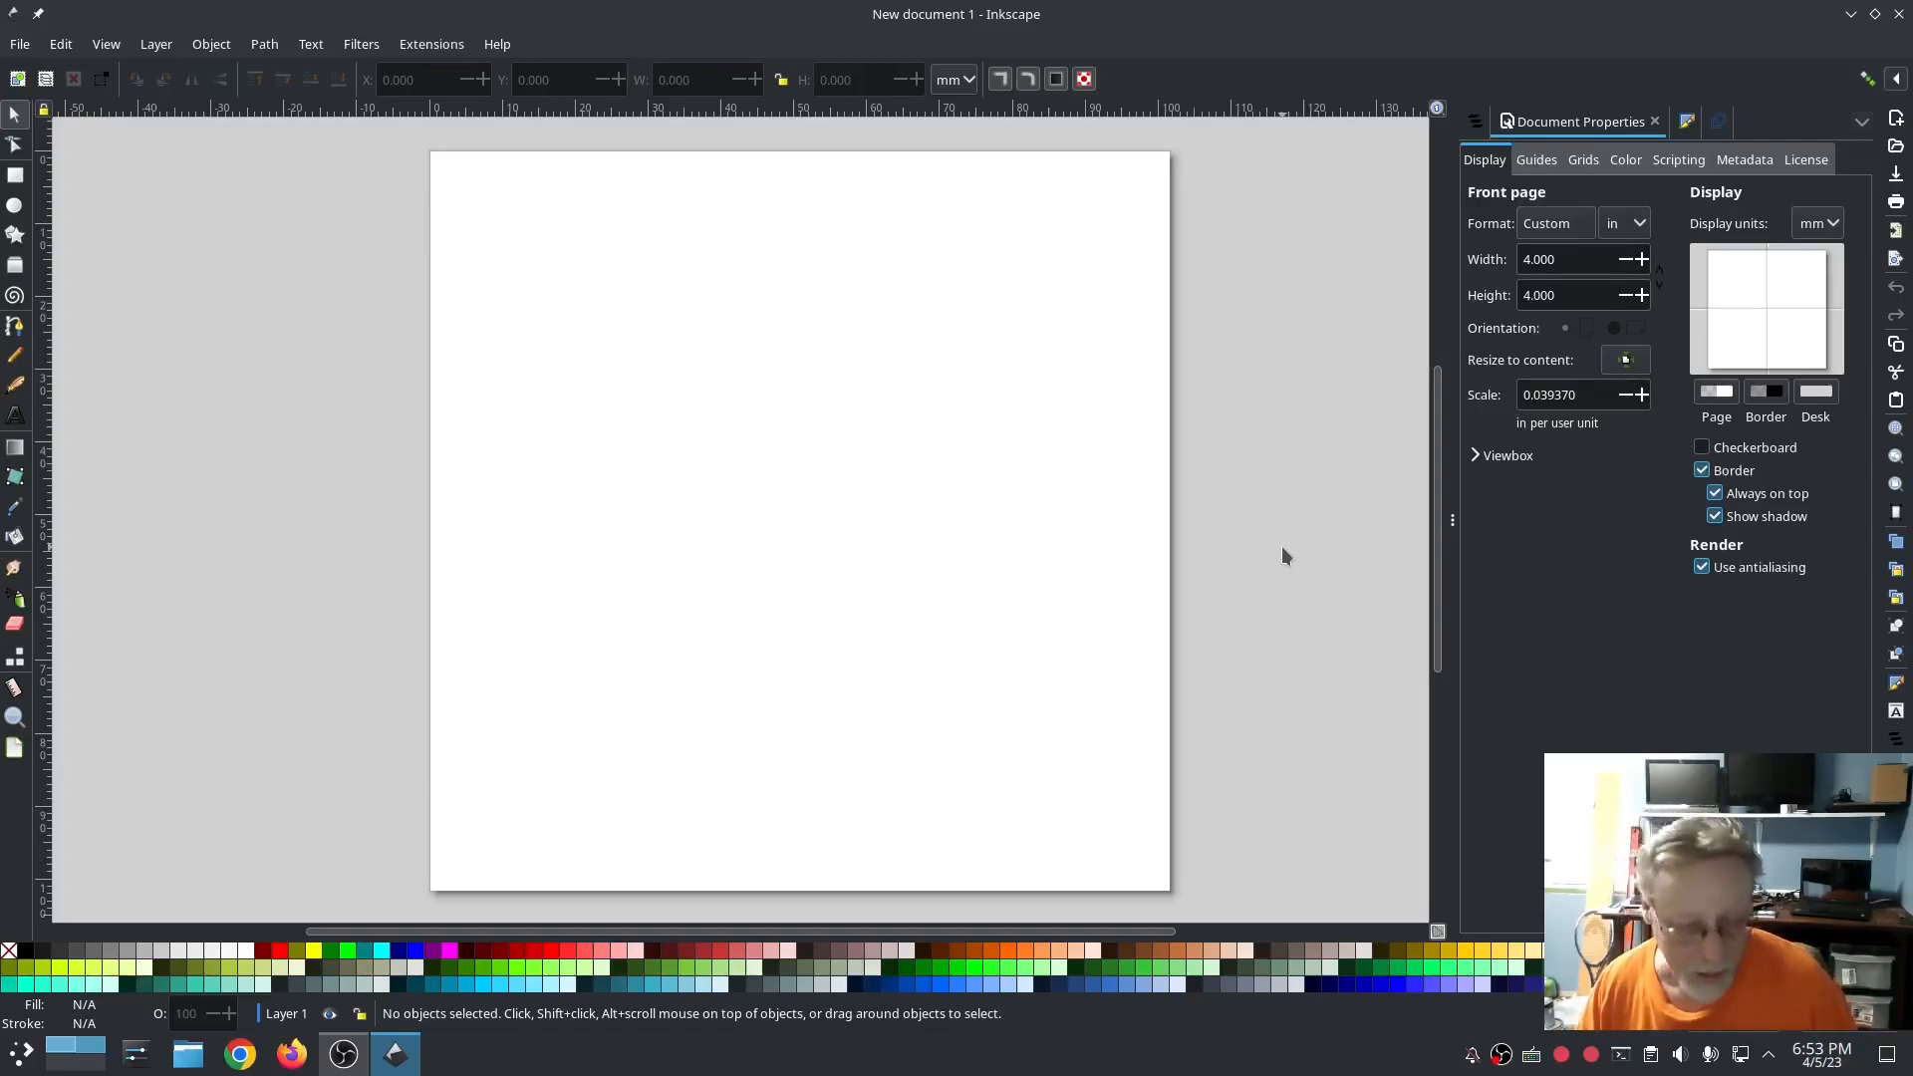
pyautogui.moveTo(203, 363)
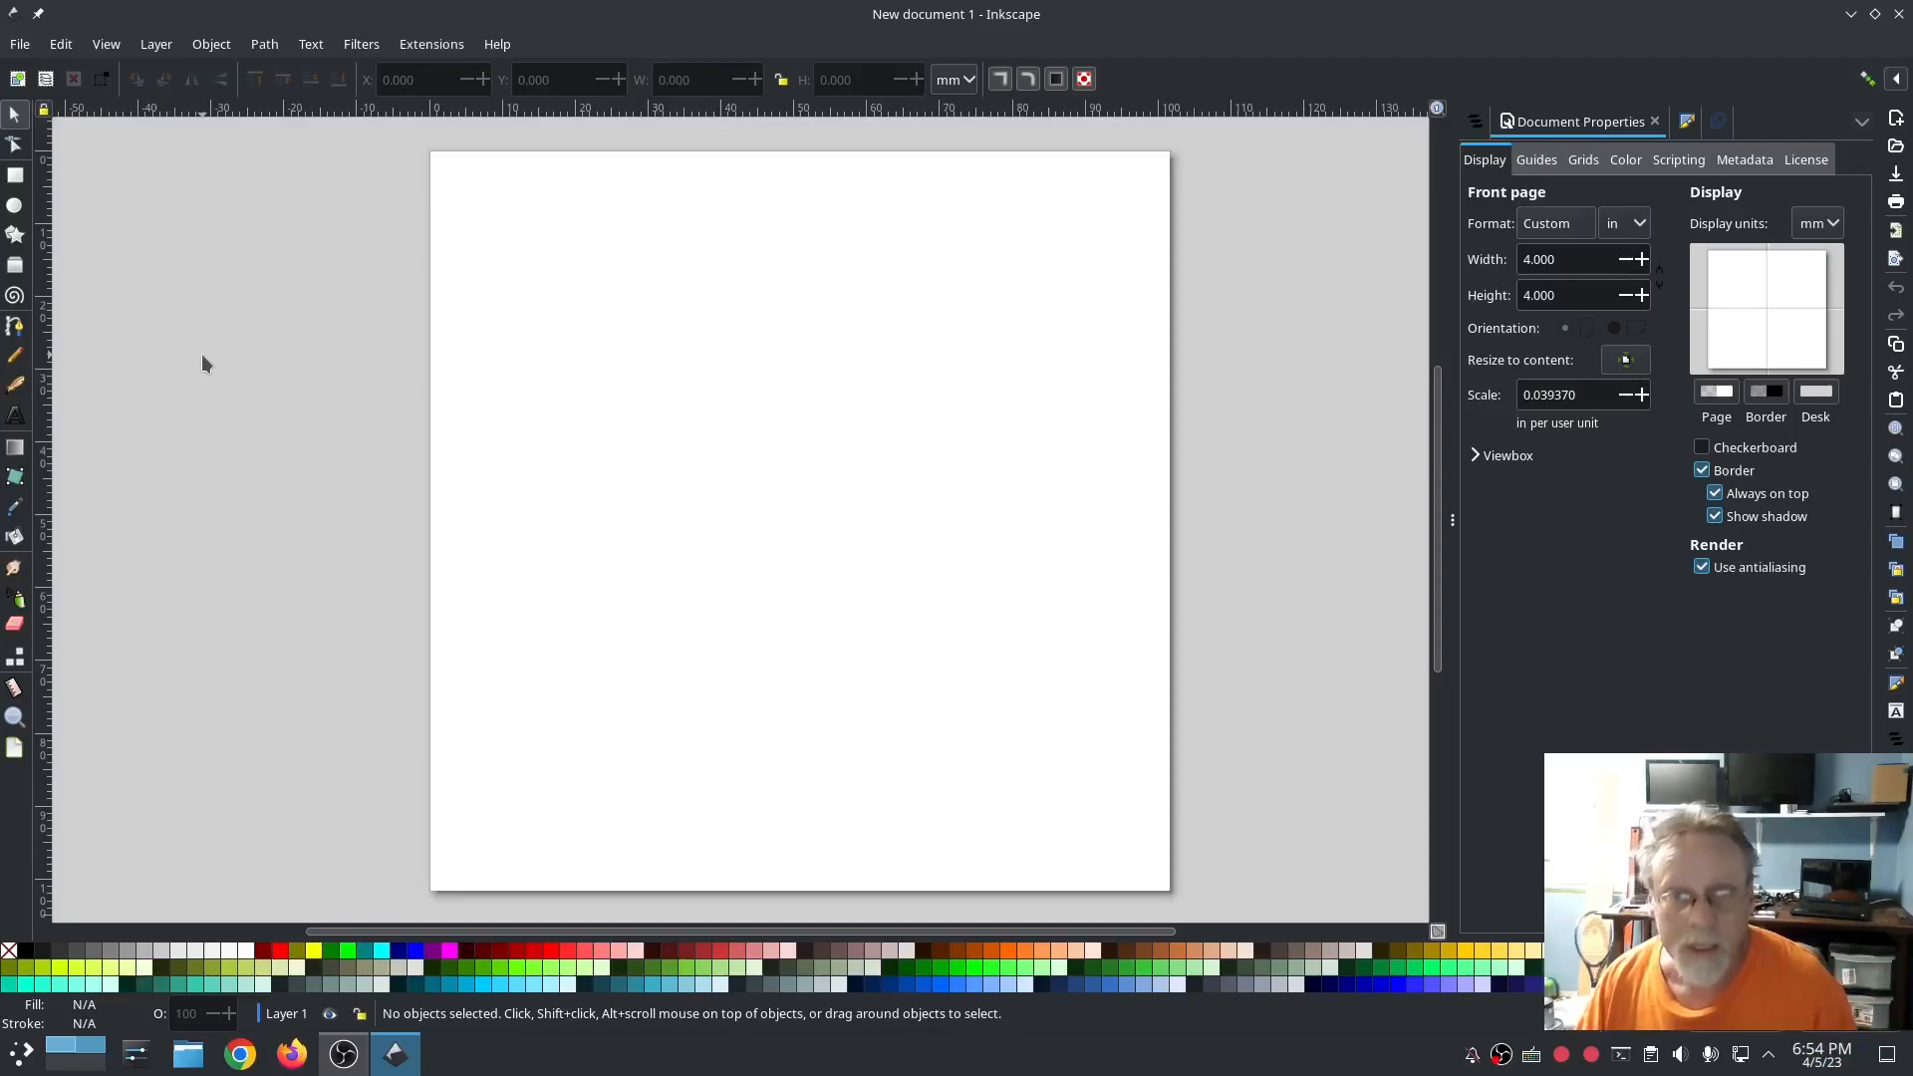
pyautogui.moveTo(252, 310)
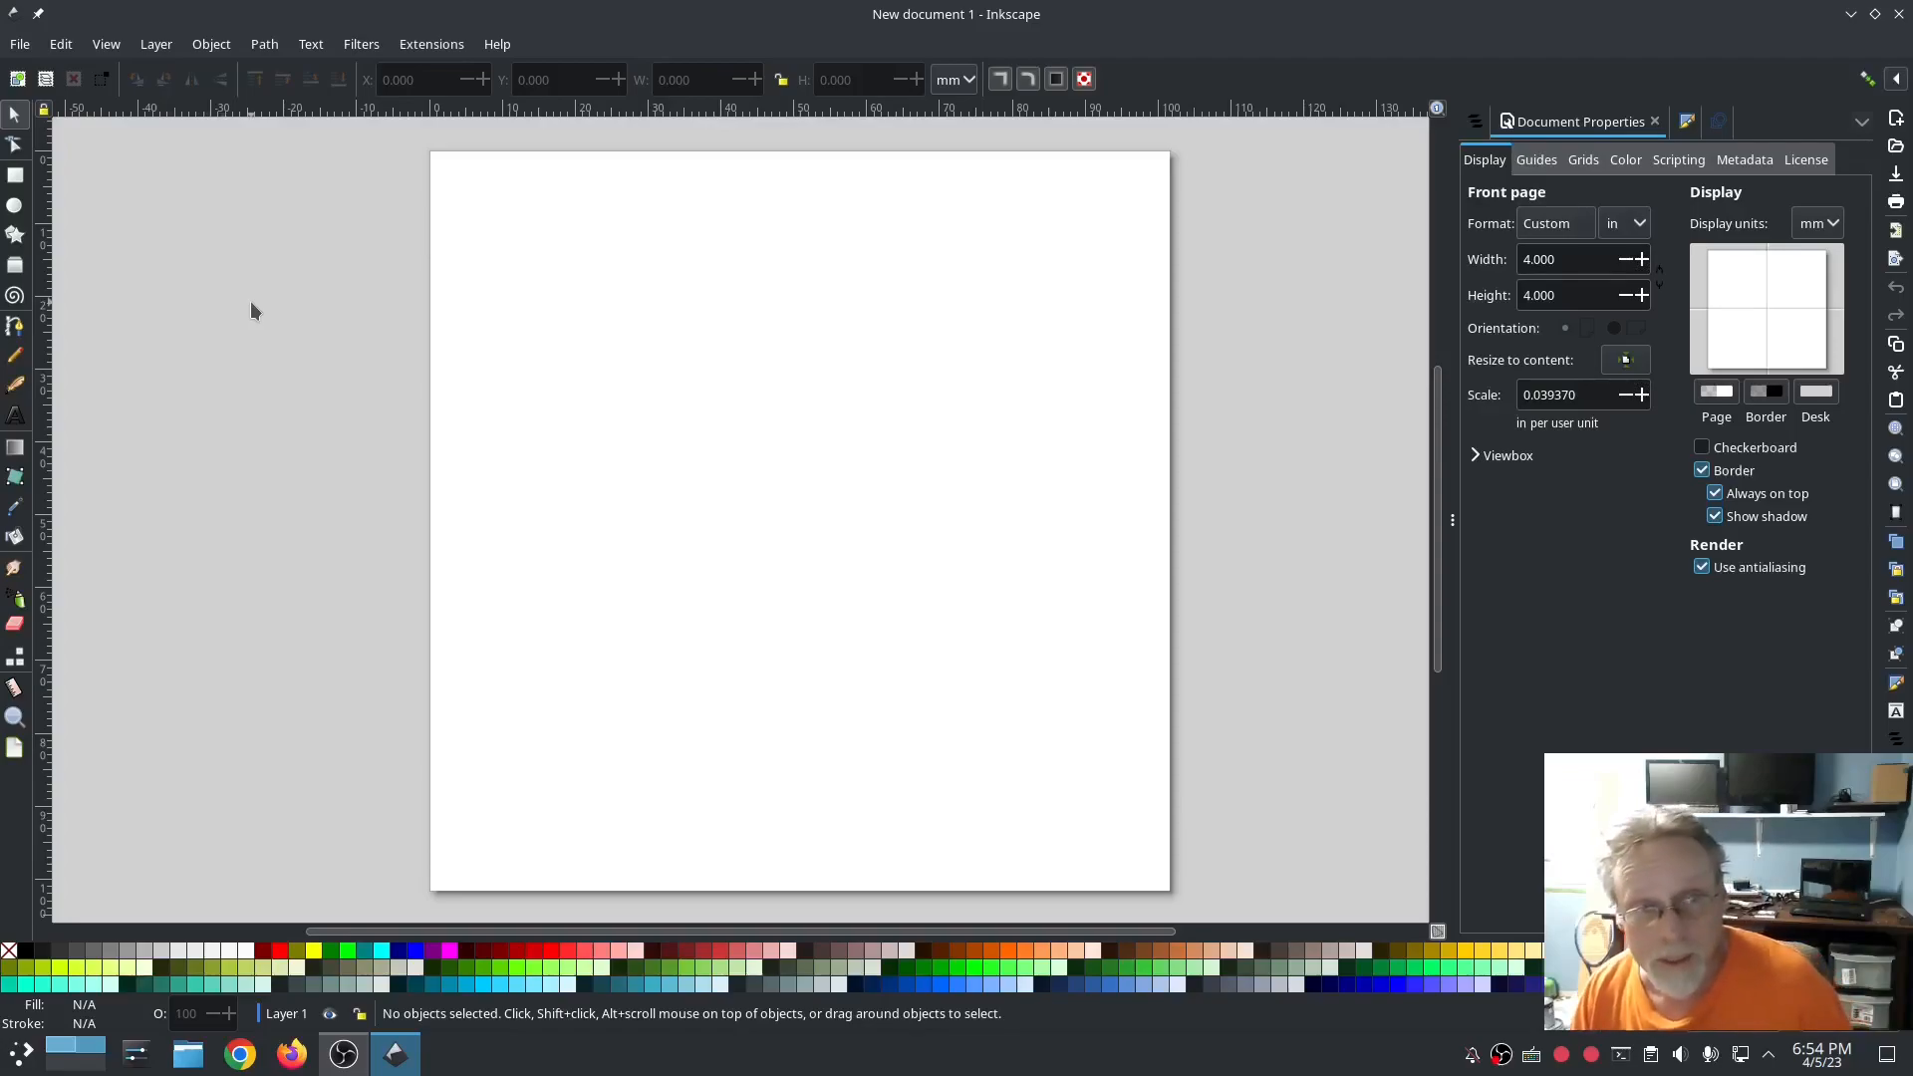
pyautogui.moveTo(254, 303)
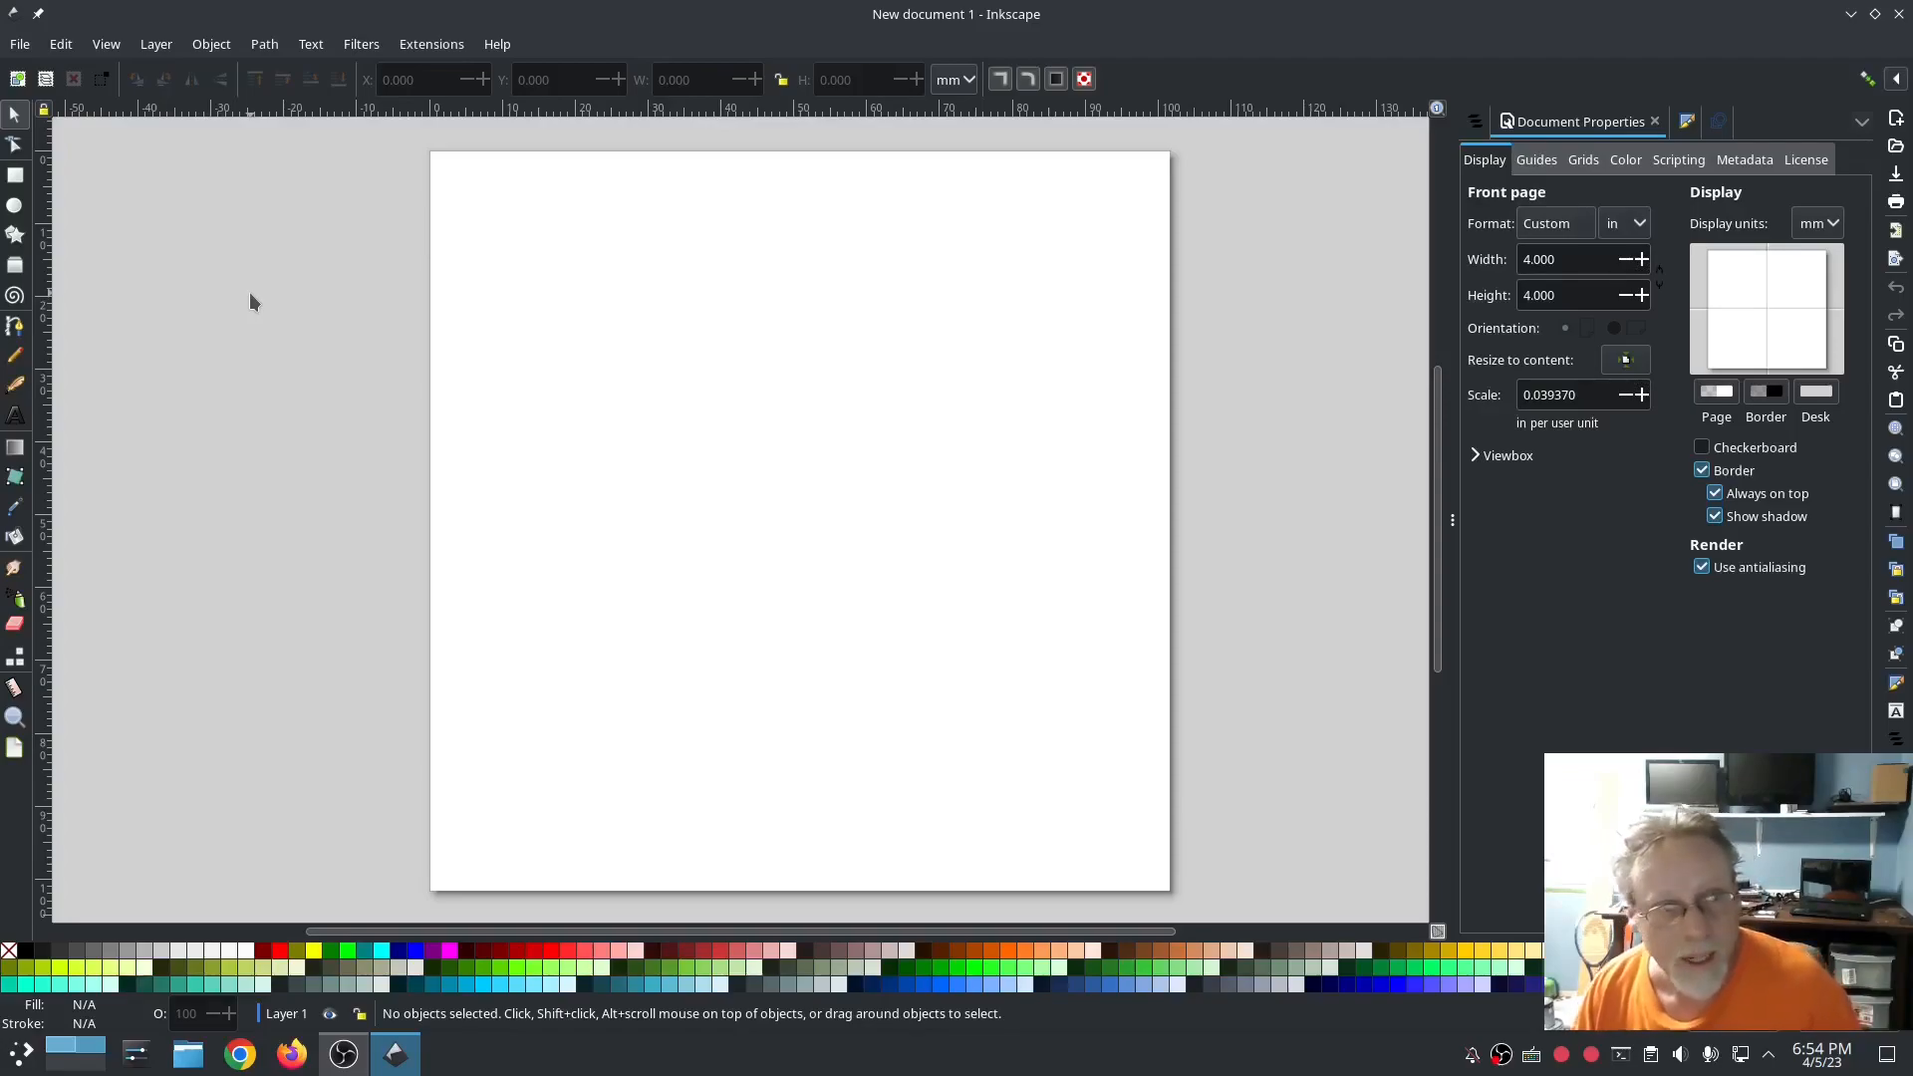
pyautogui.click(20, 44)
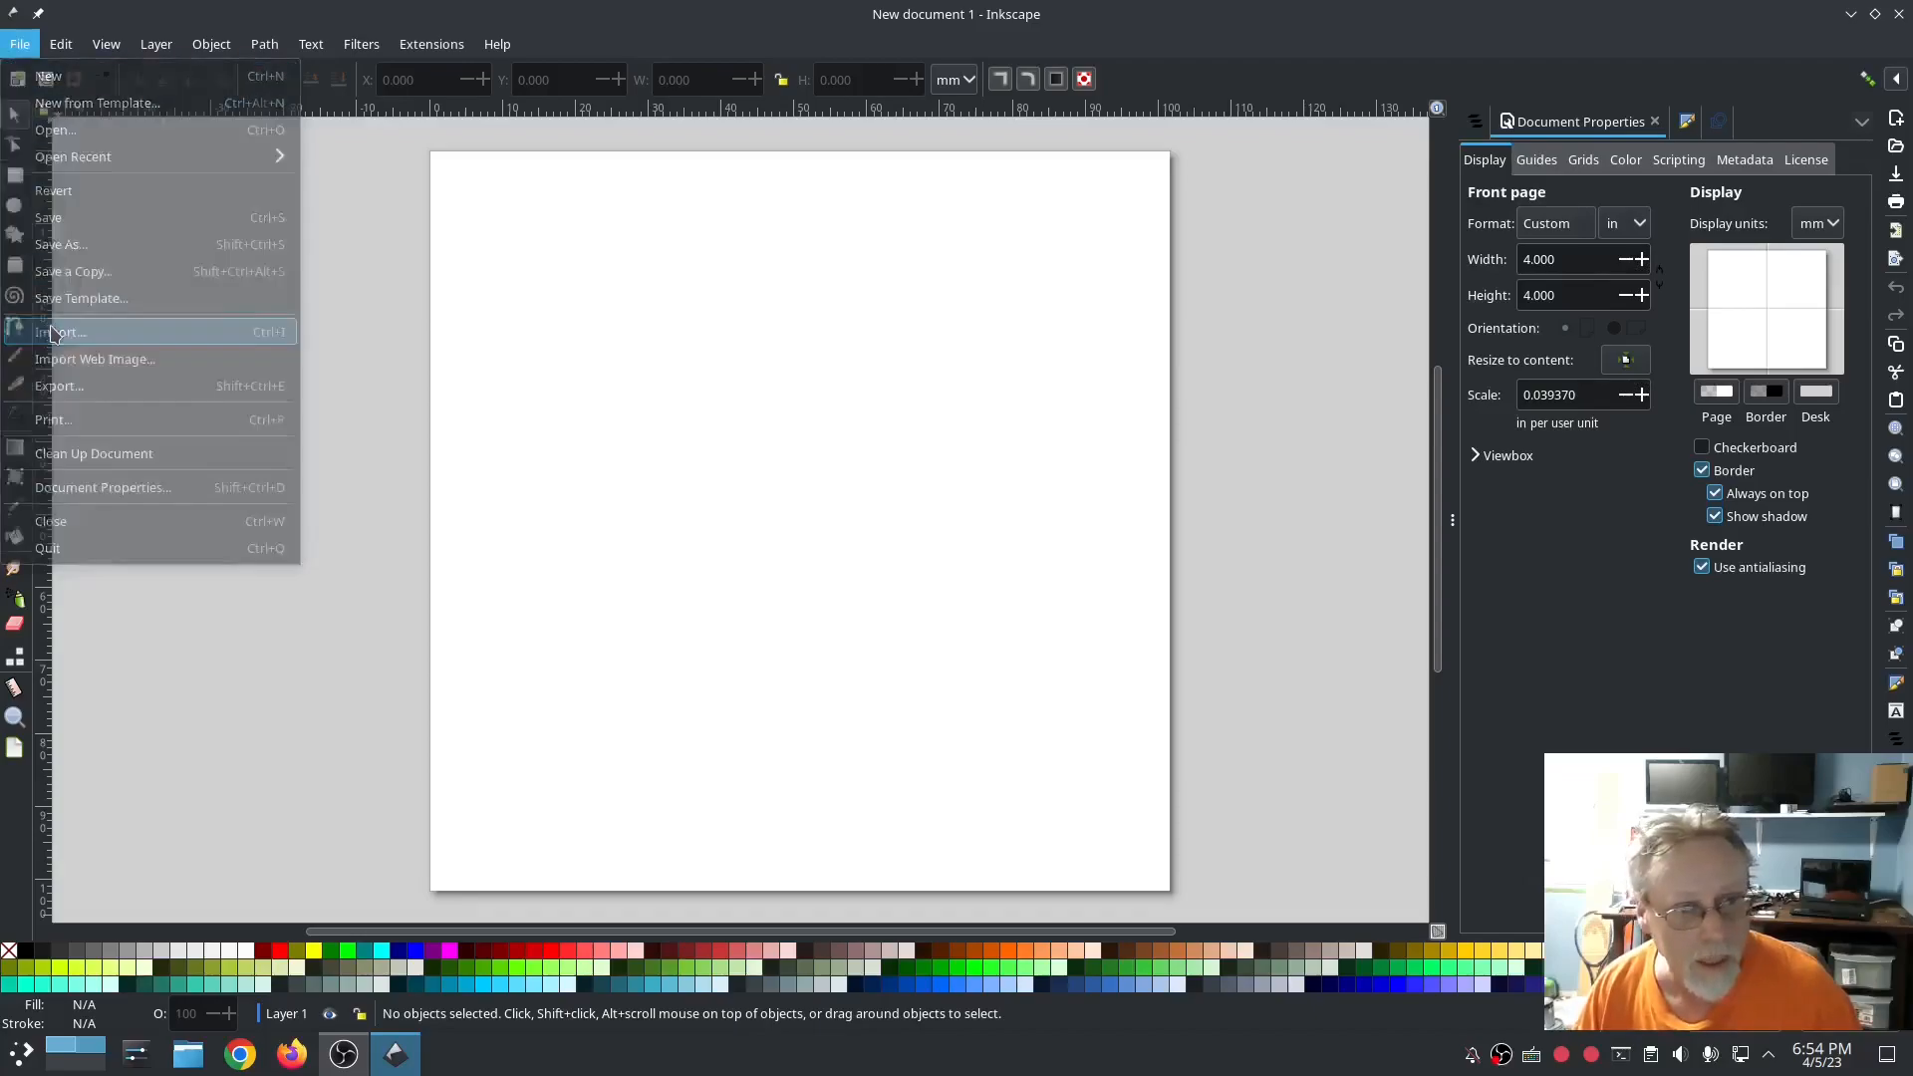
pyautogui.click(59, 331)
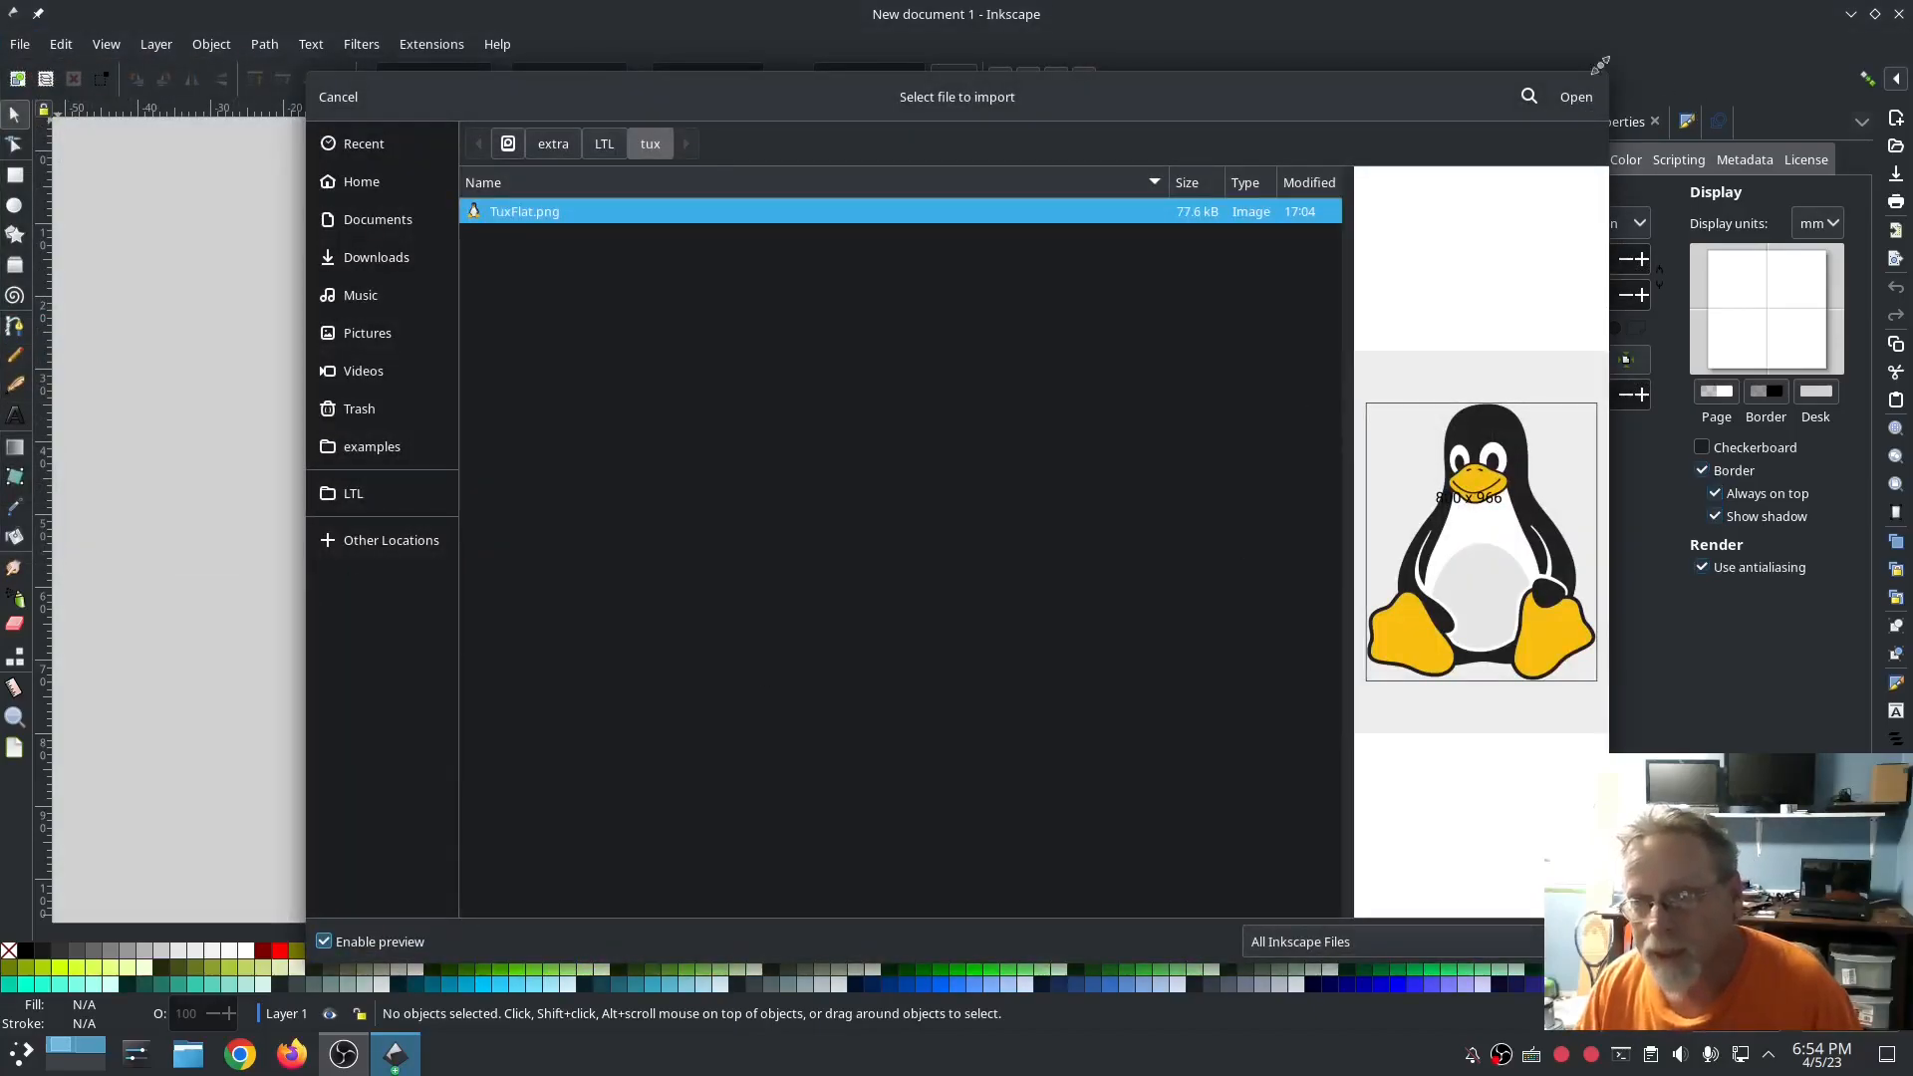
pyautogui.click(1575, 96)
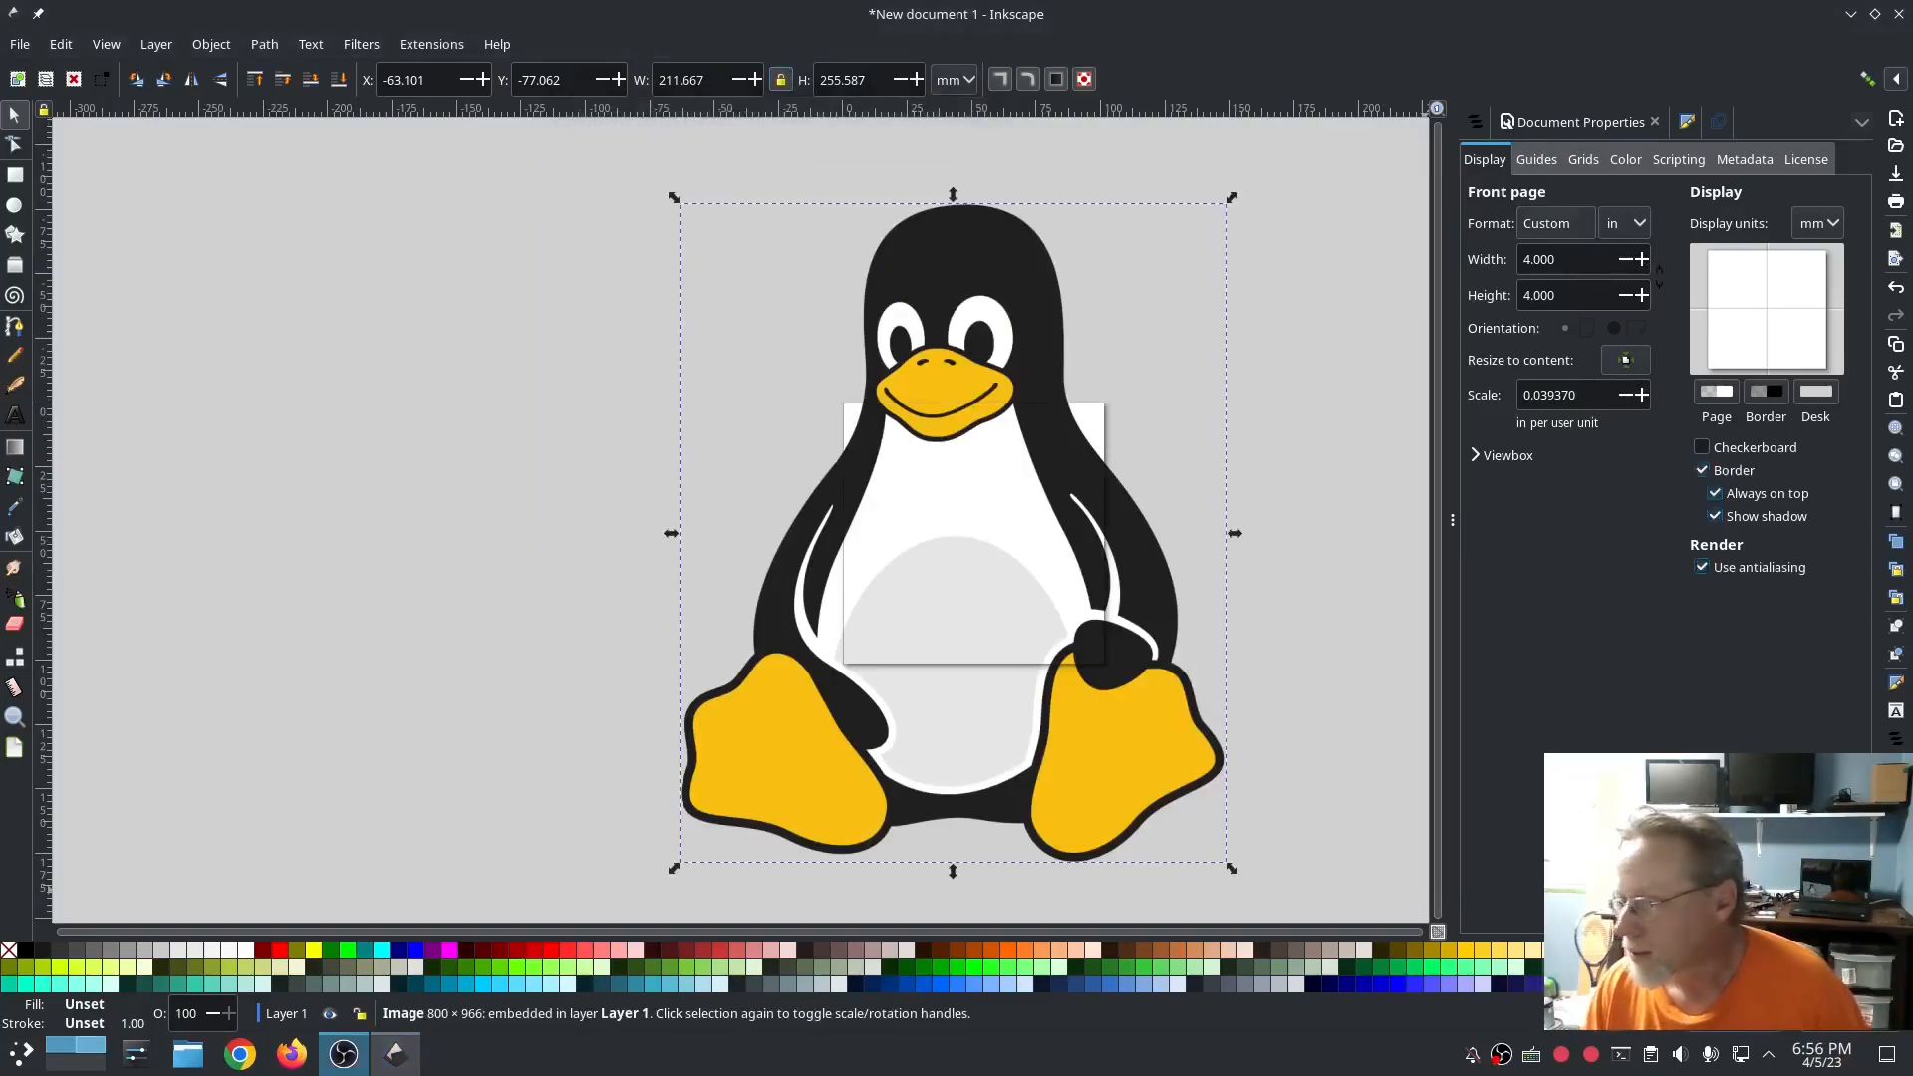
pyautogui.moveTo(1266, 810)
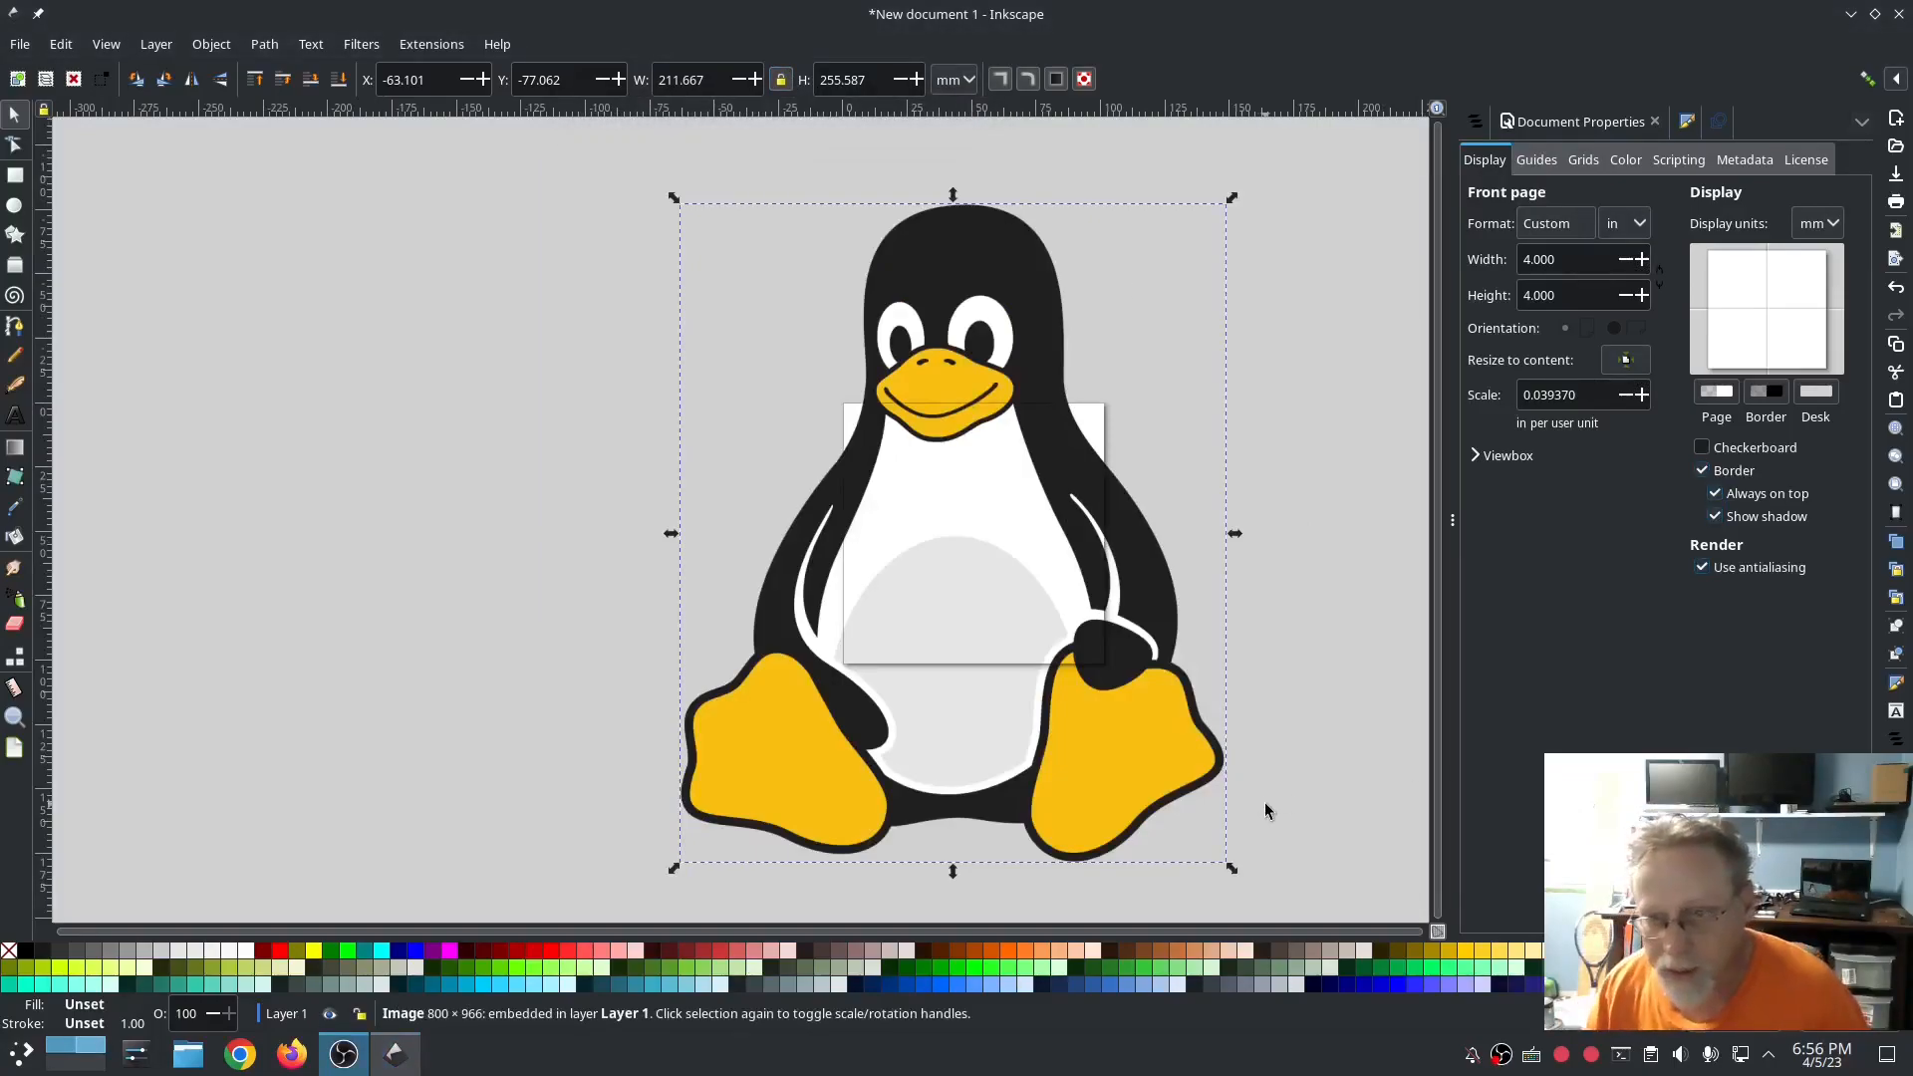
pyautogui.click(543, 476)
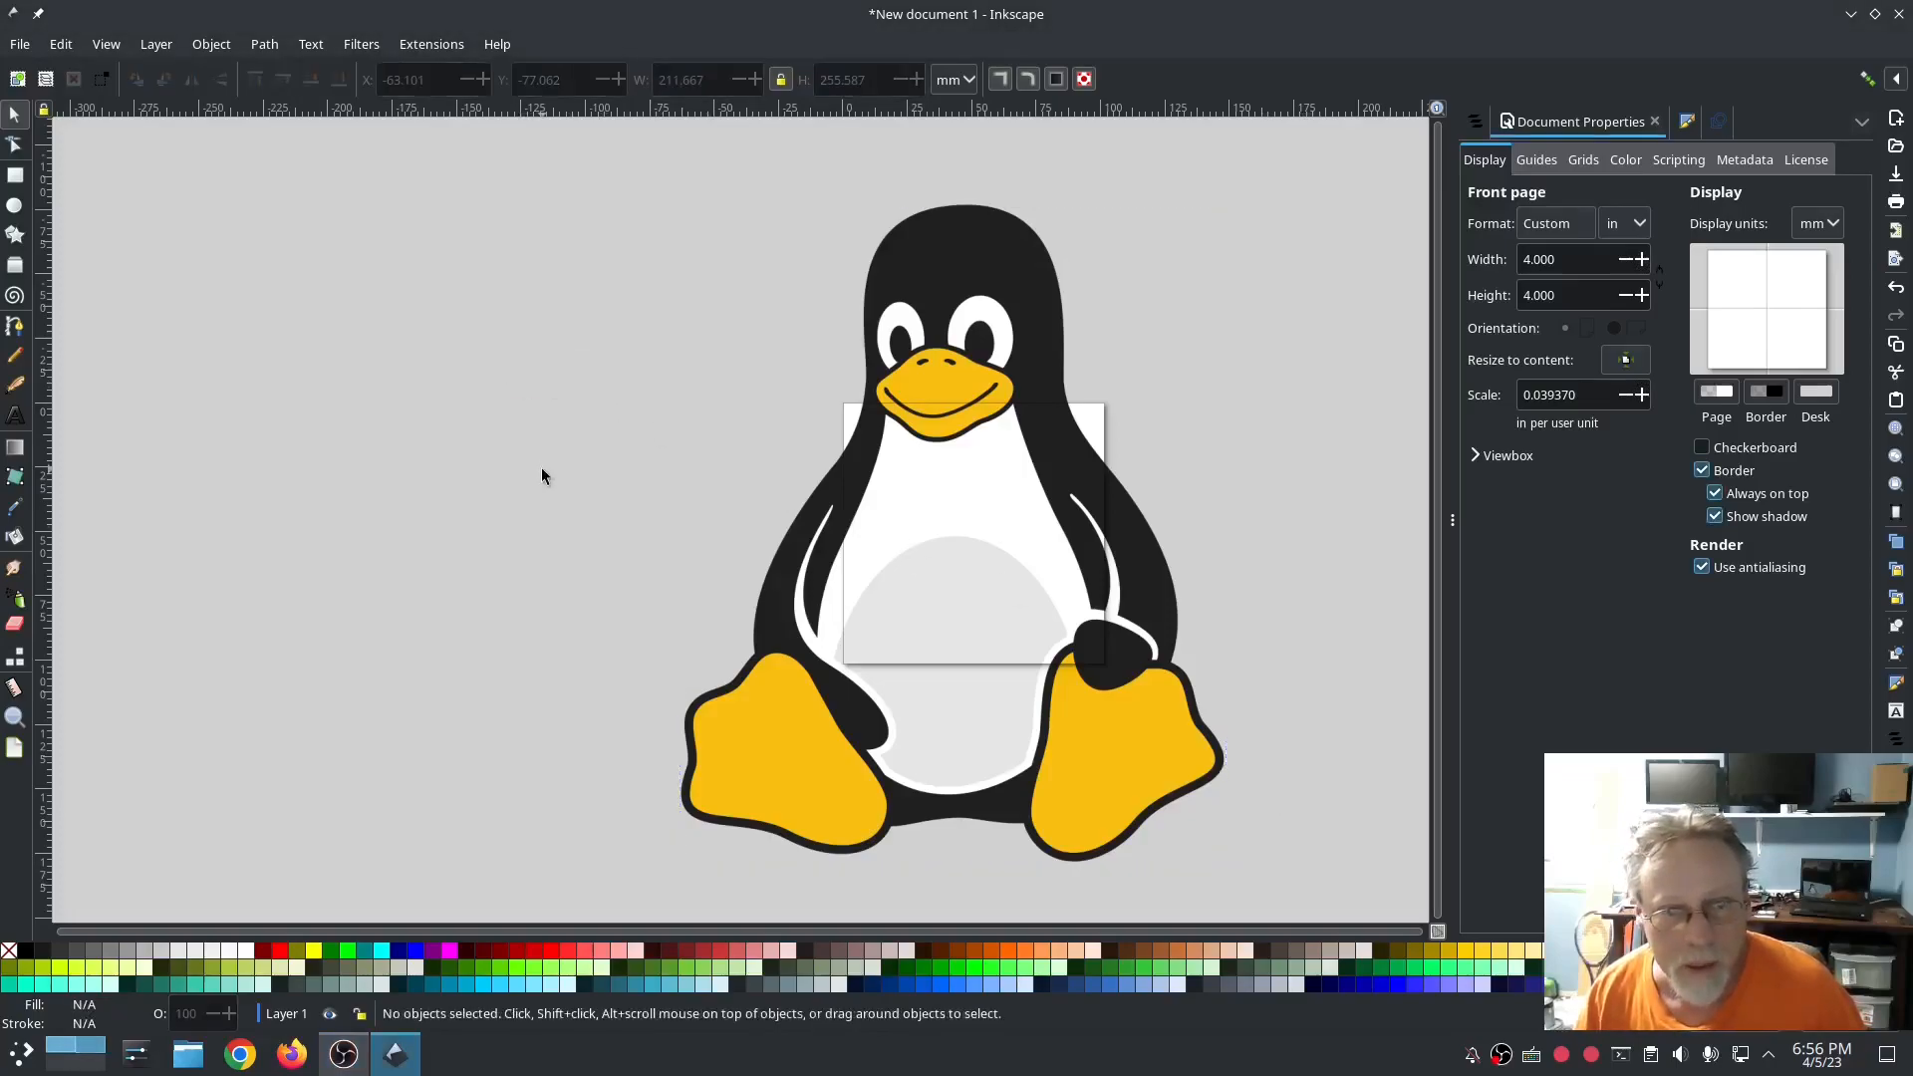
pyautogui.moveTo(425, 551)
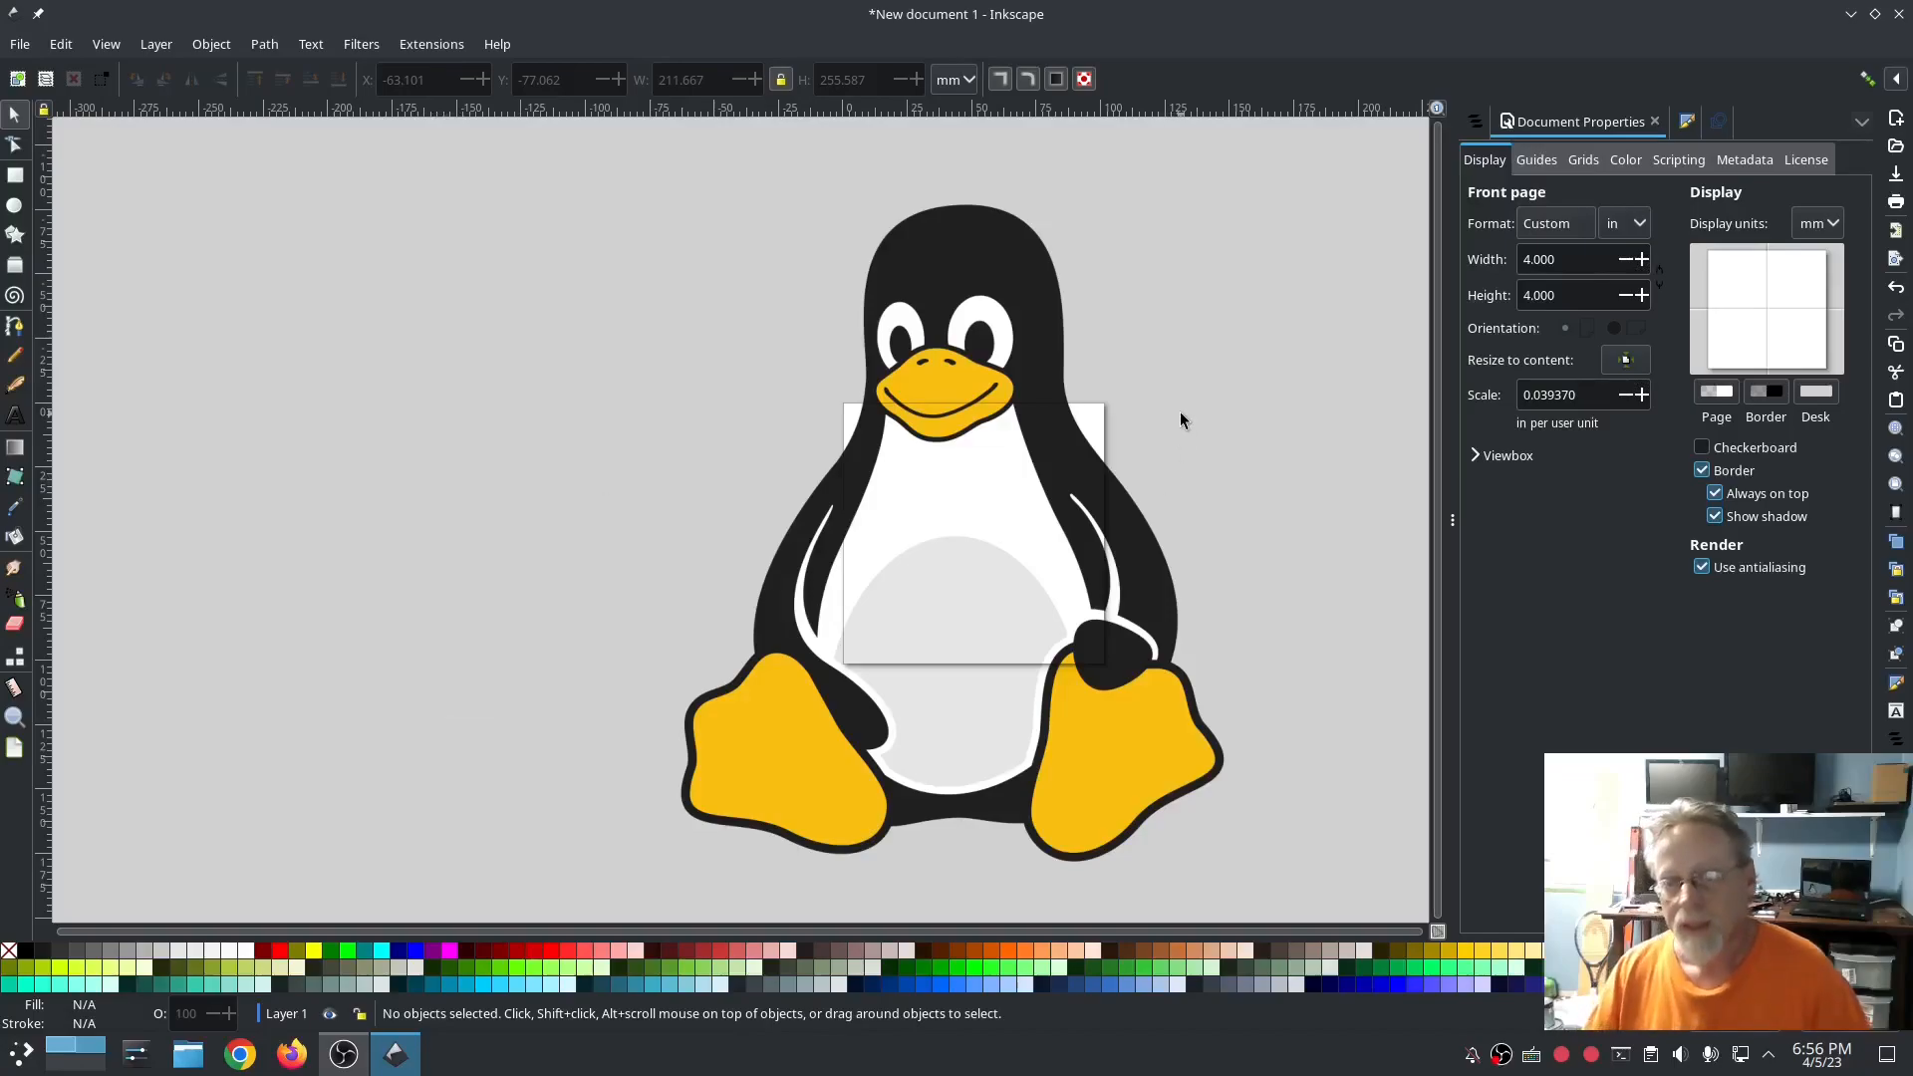
pyautogui.moveTo(853, 129)
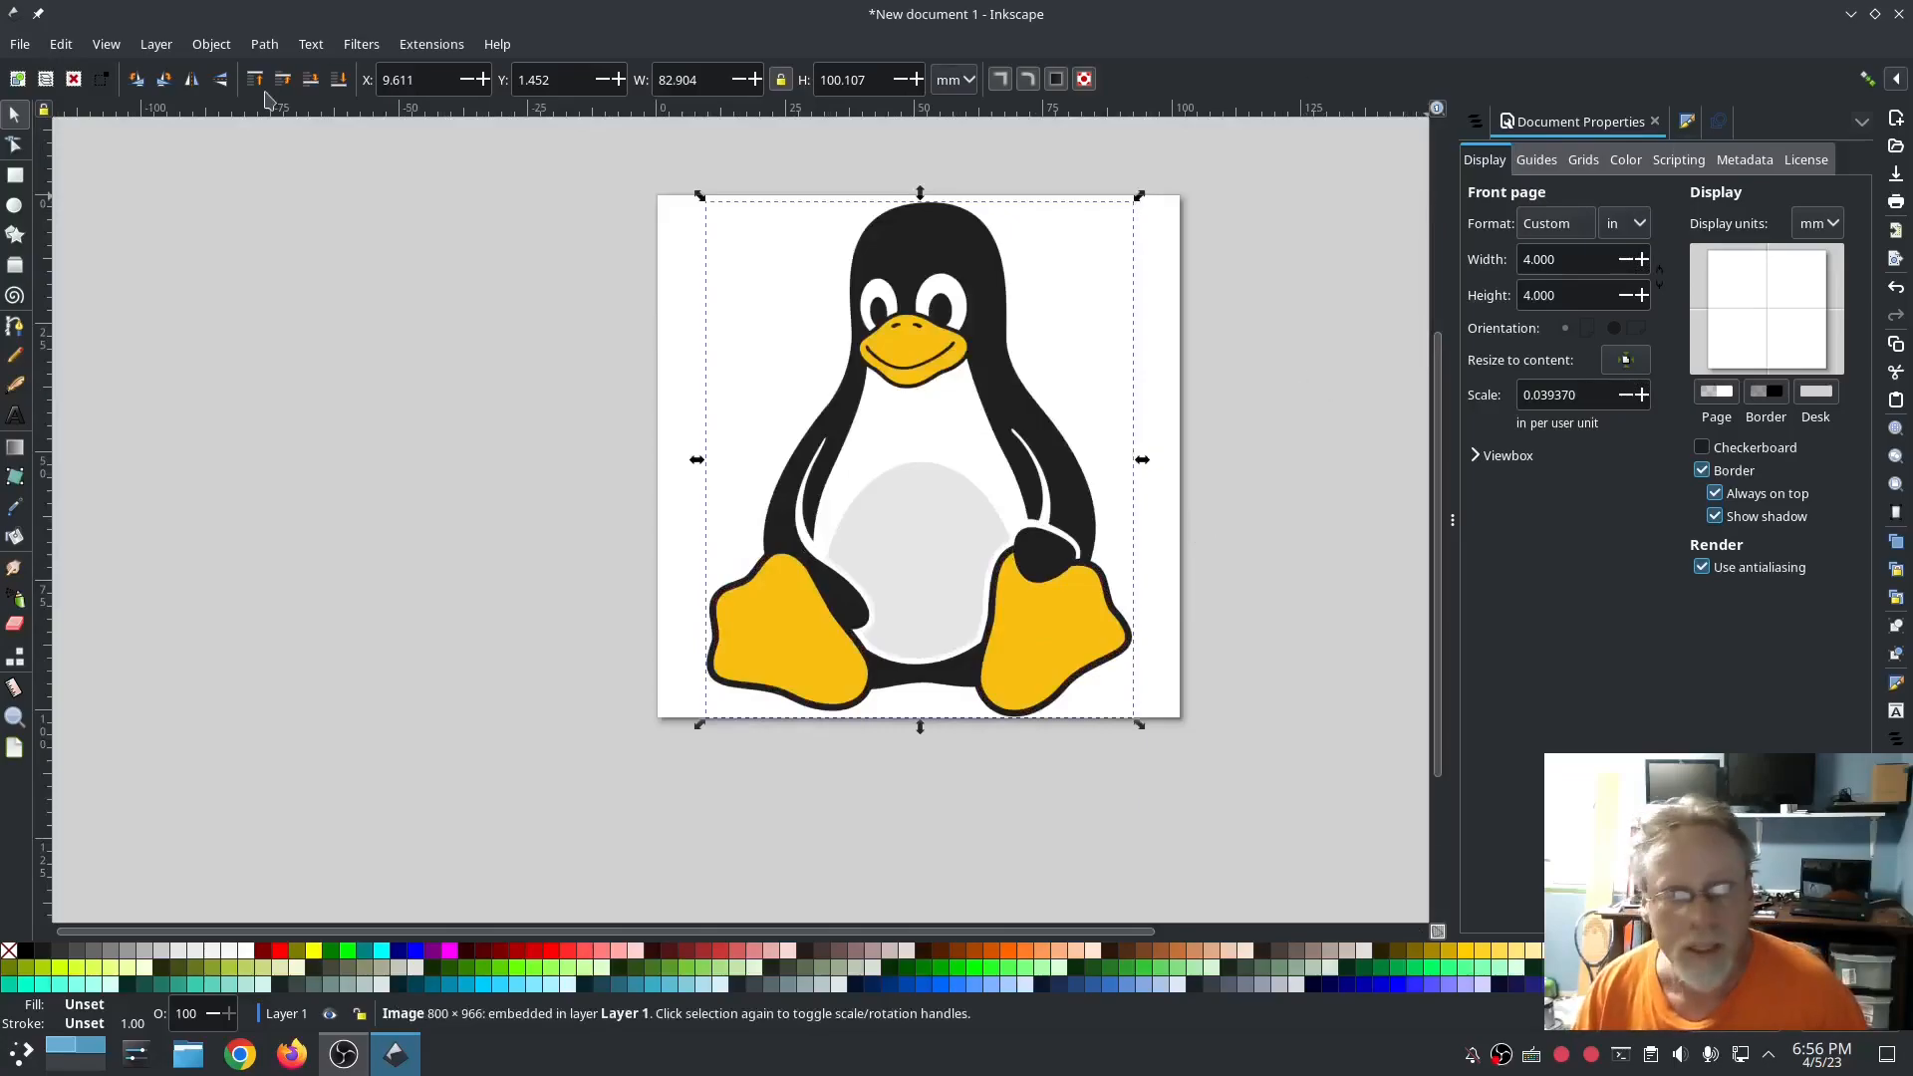
# Step: Run Trace Bitmap in Multicolor mode with detection set to Colors
pyautogui.click(1537, 121)
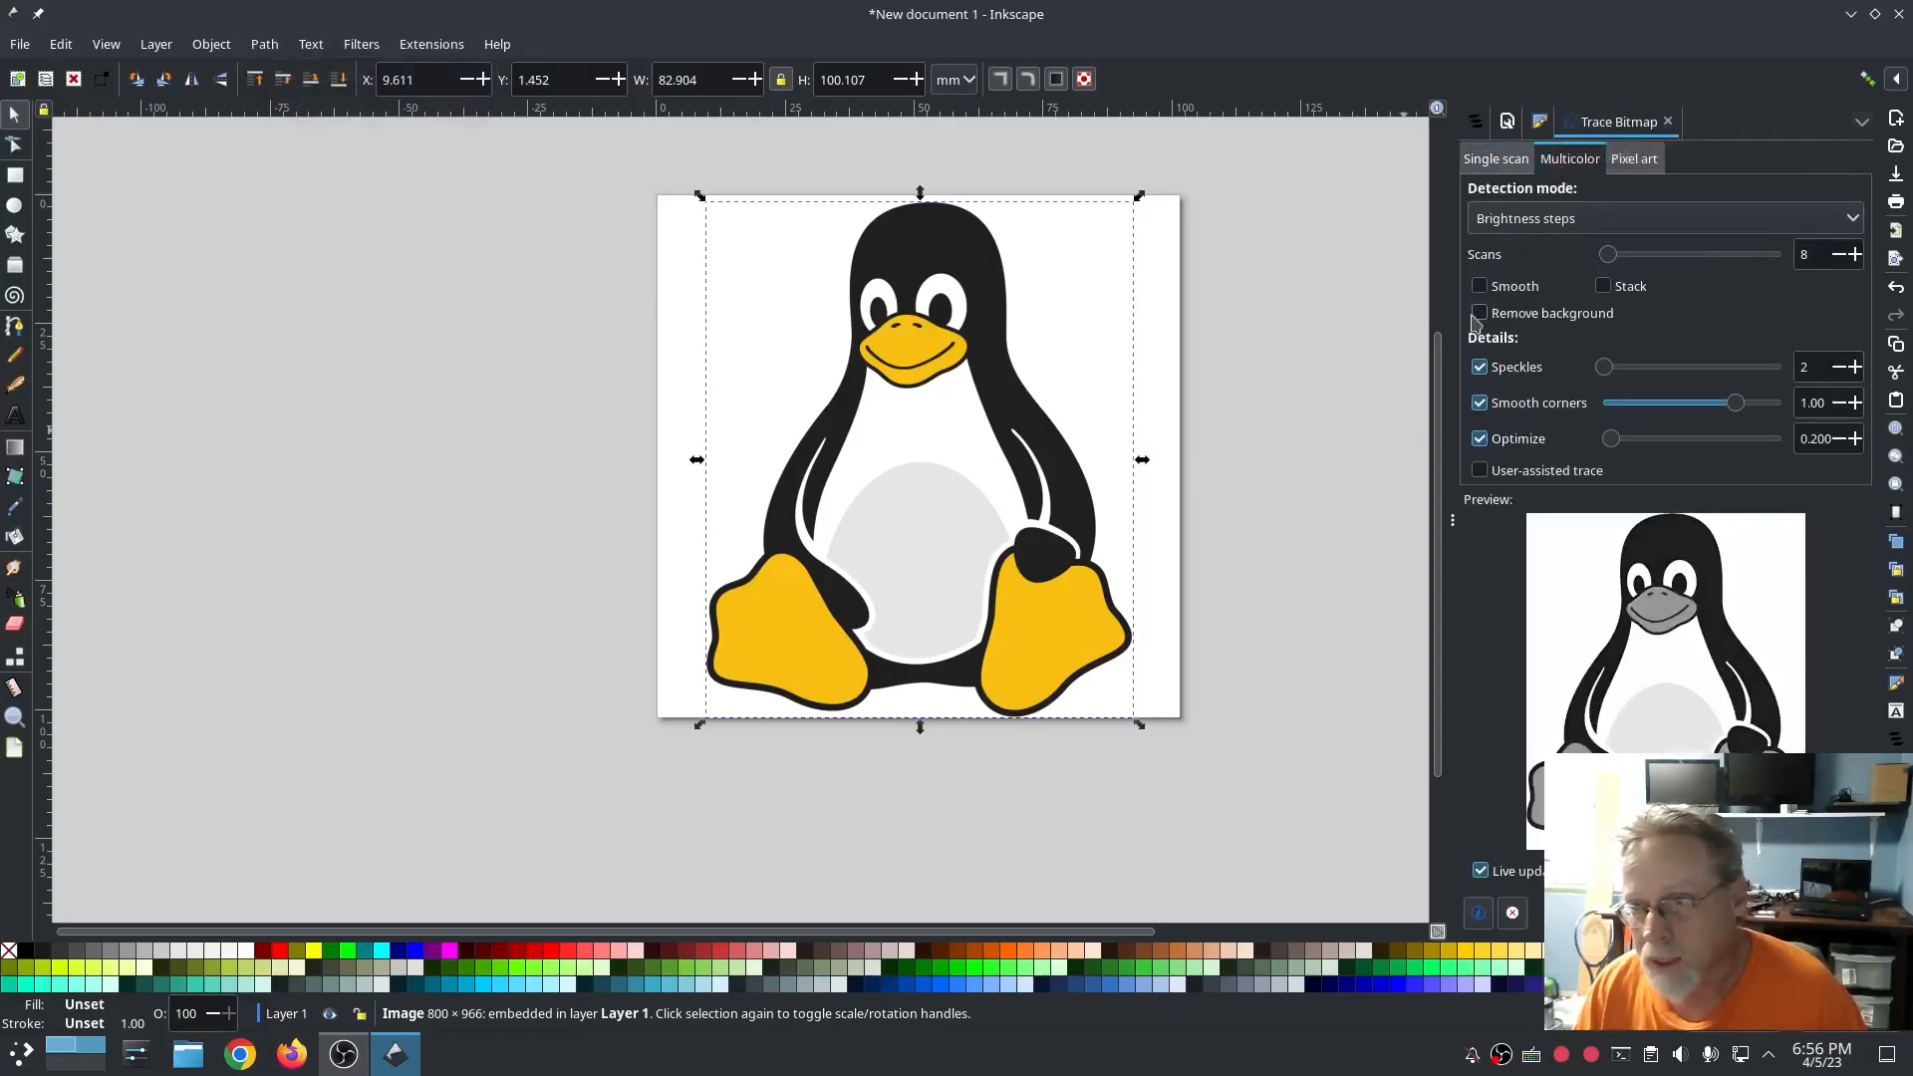
pyautogui.click(1663, 217)
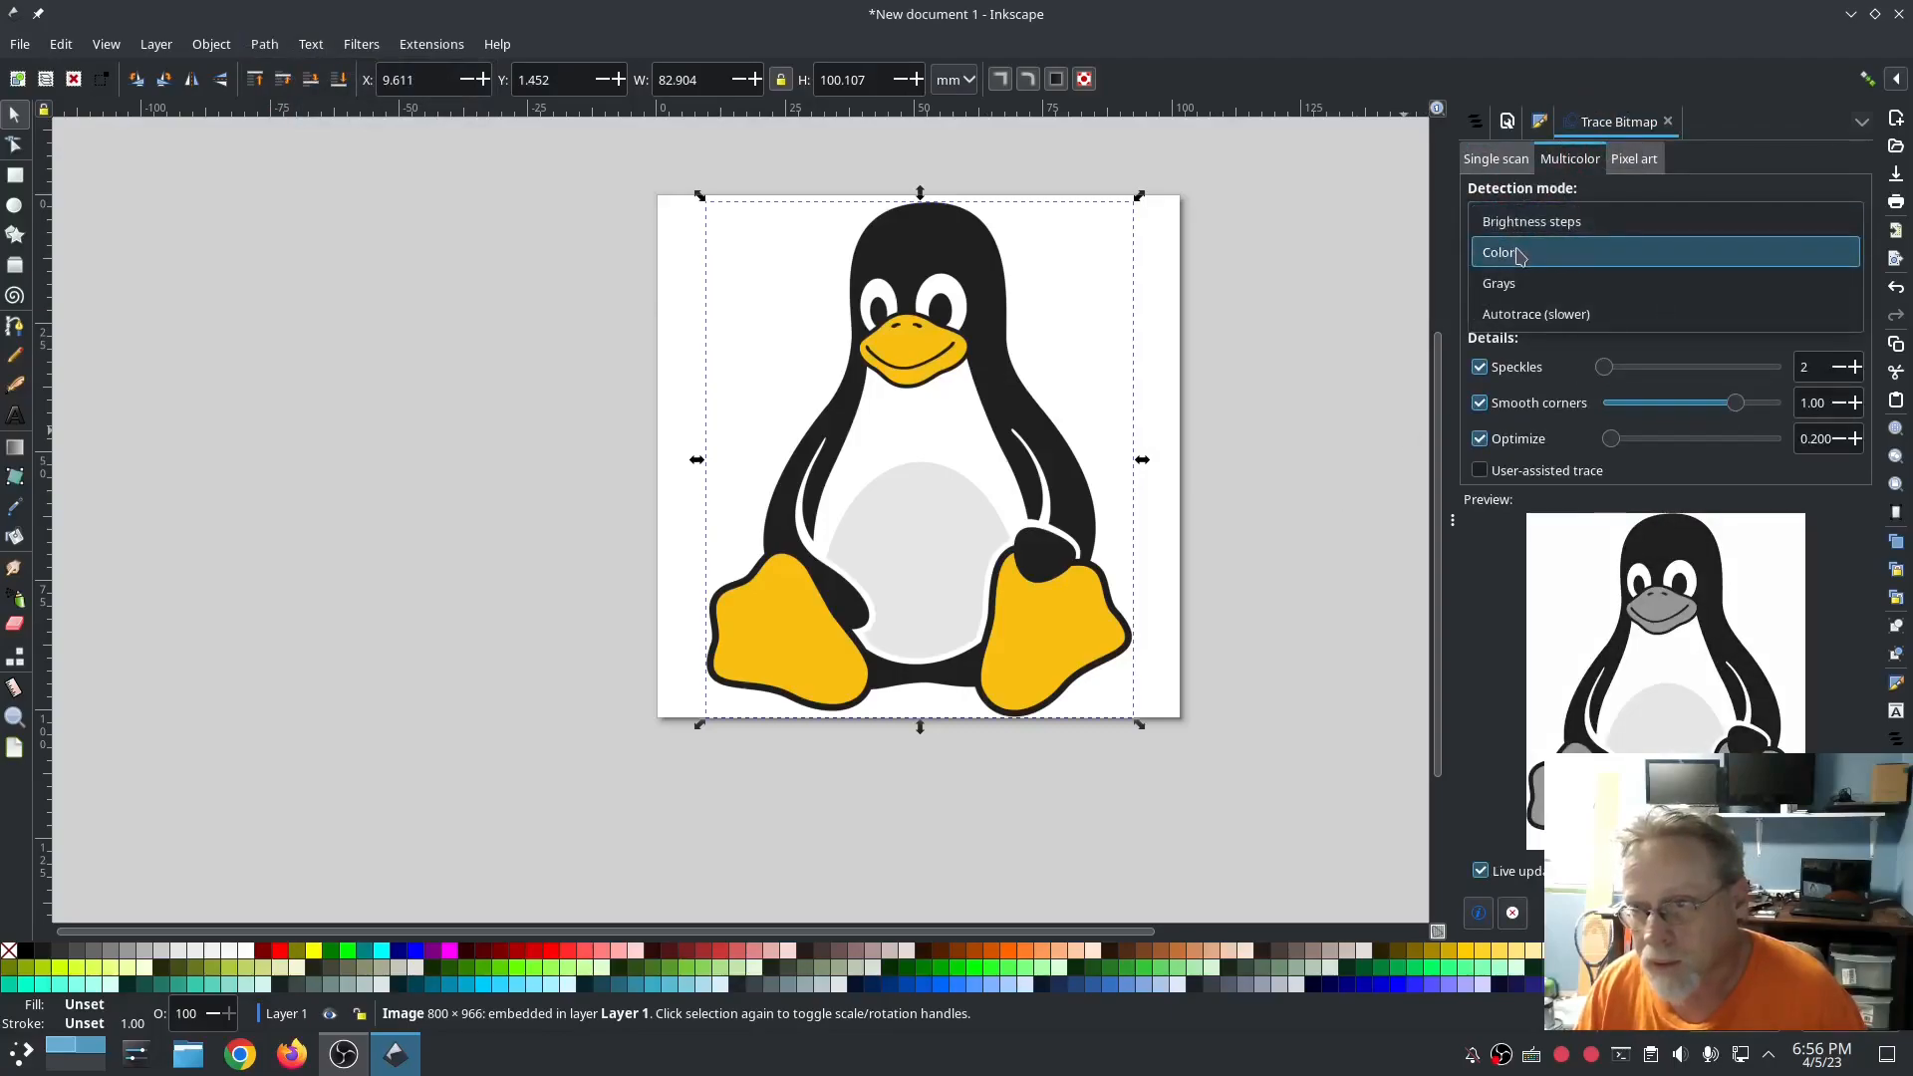
pyautogui.click(1500, 251)
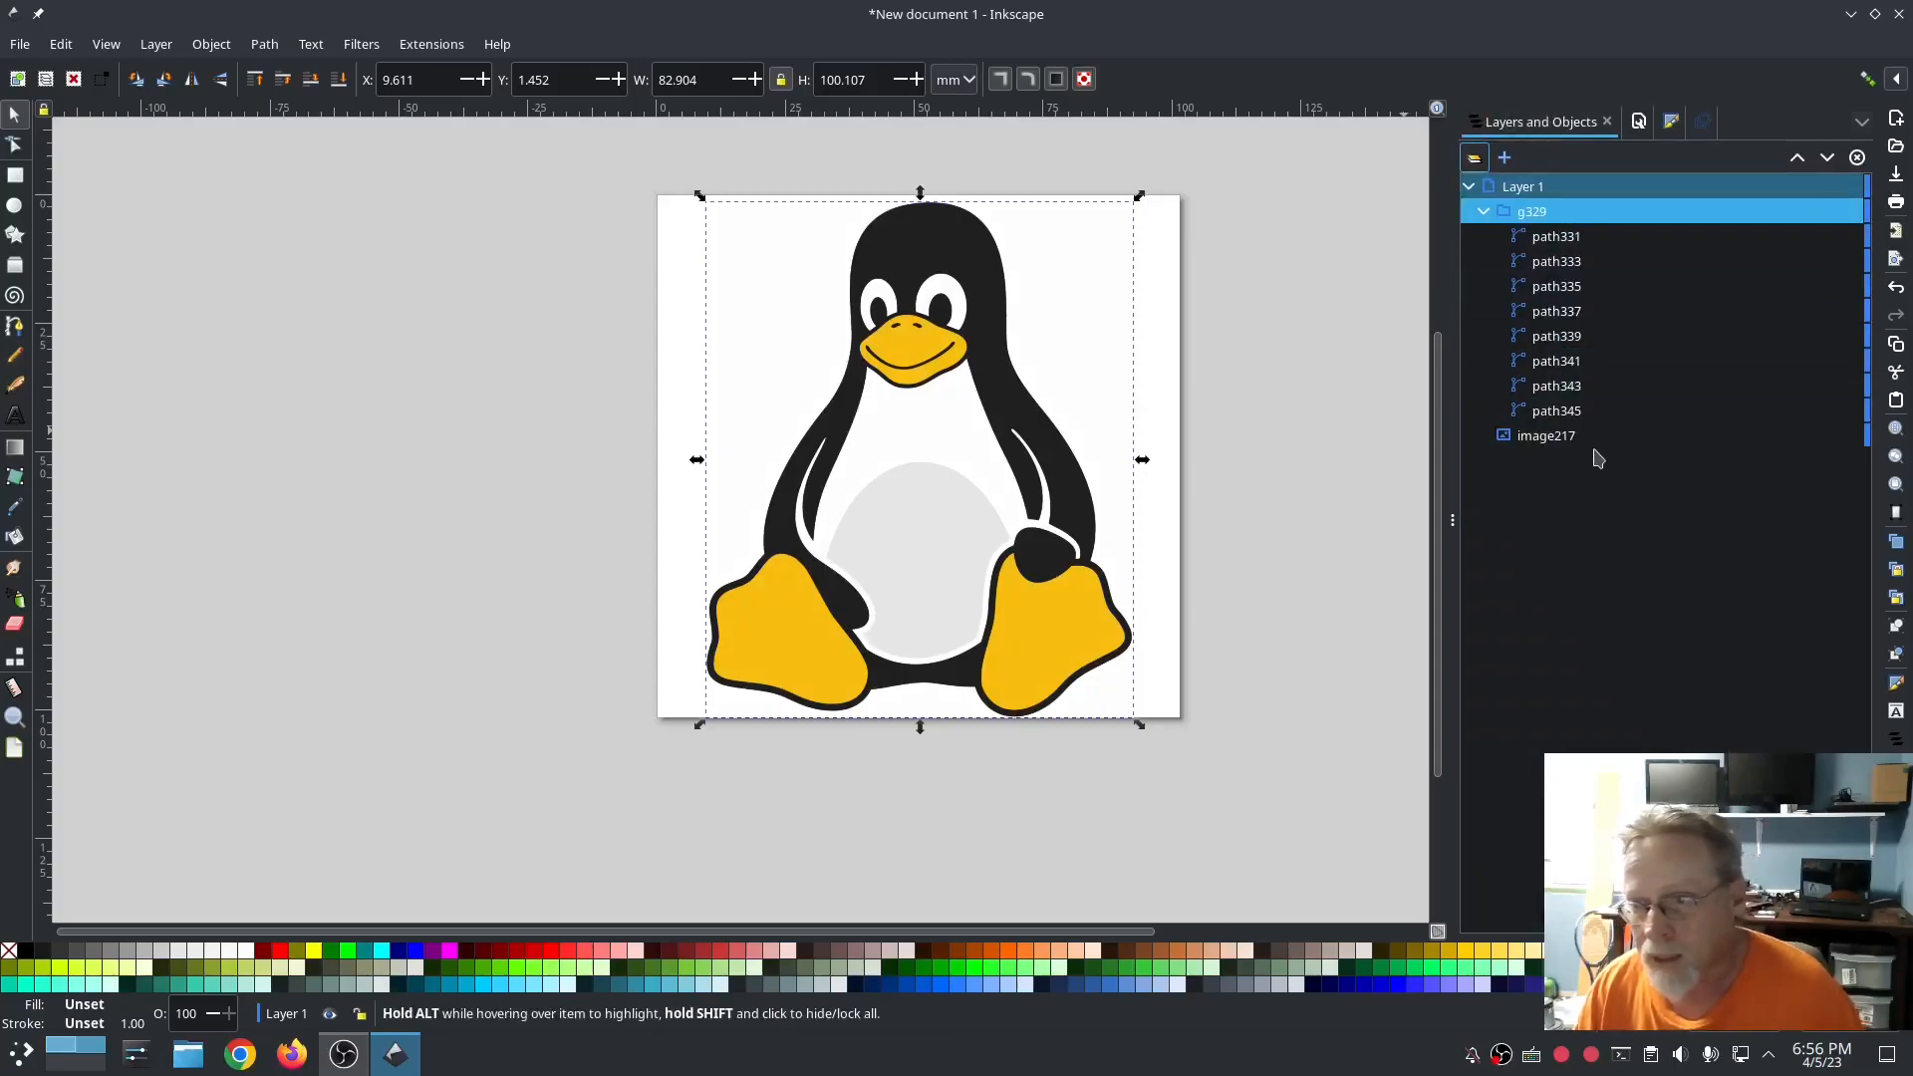
# Step: Delete the original bitmap image217 and select the traced group g329
pyautogui.click(1545, 436)
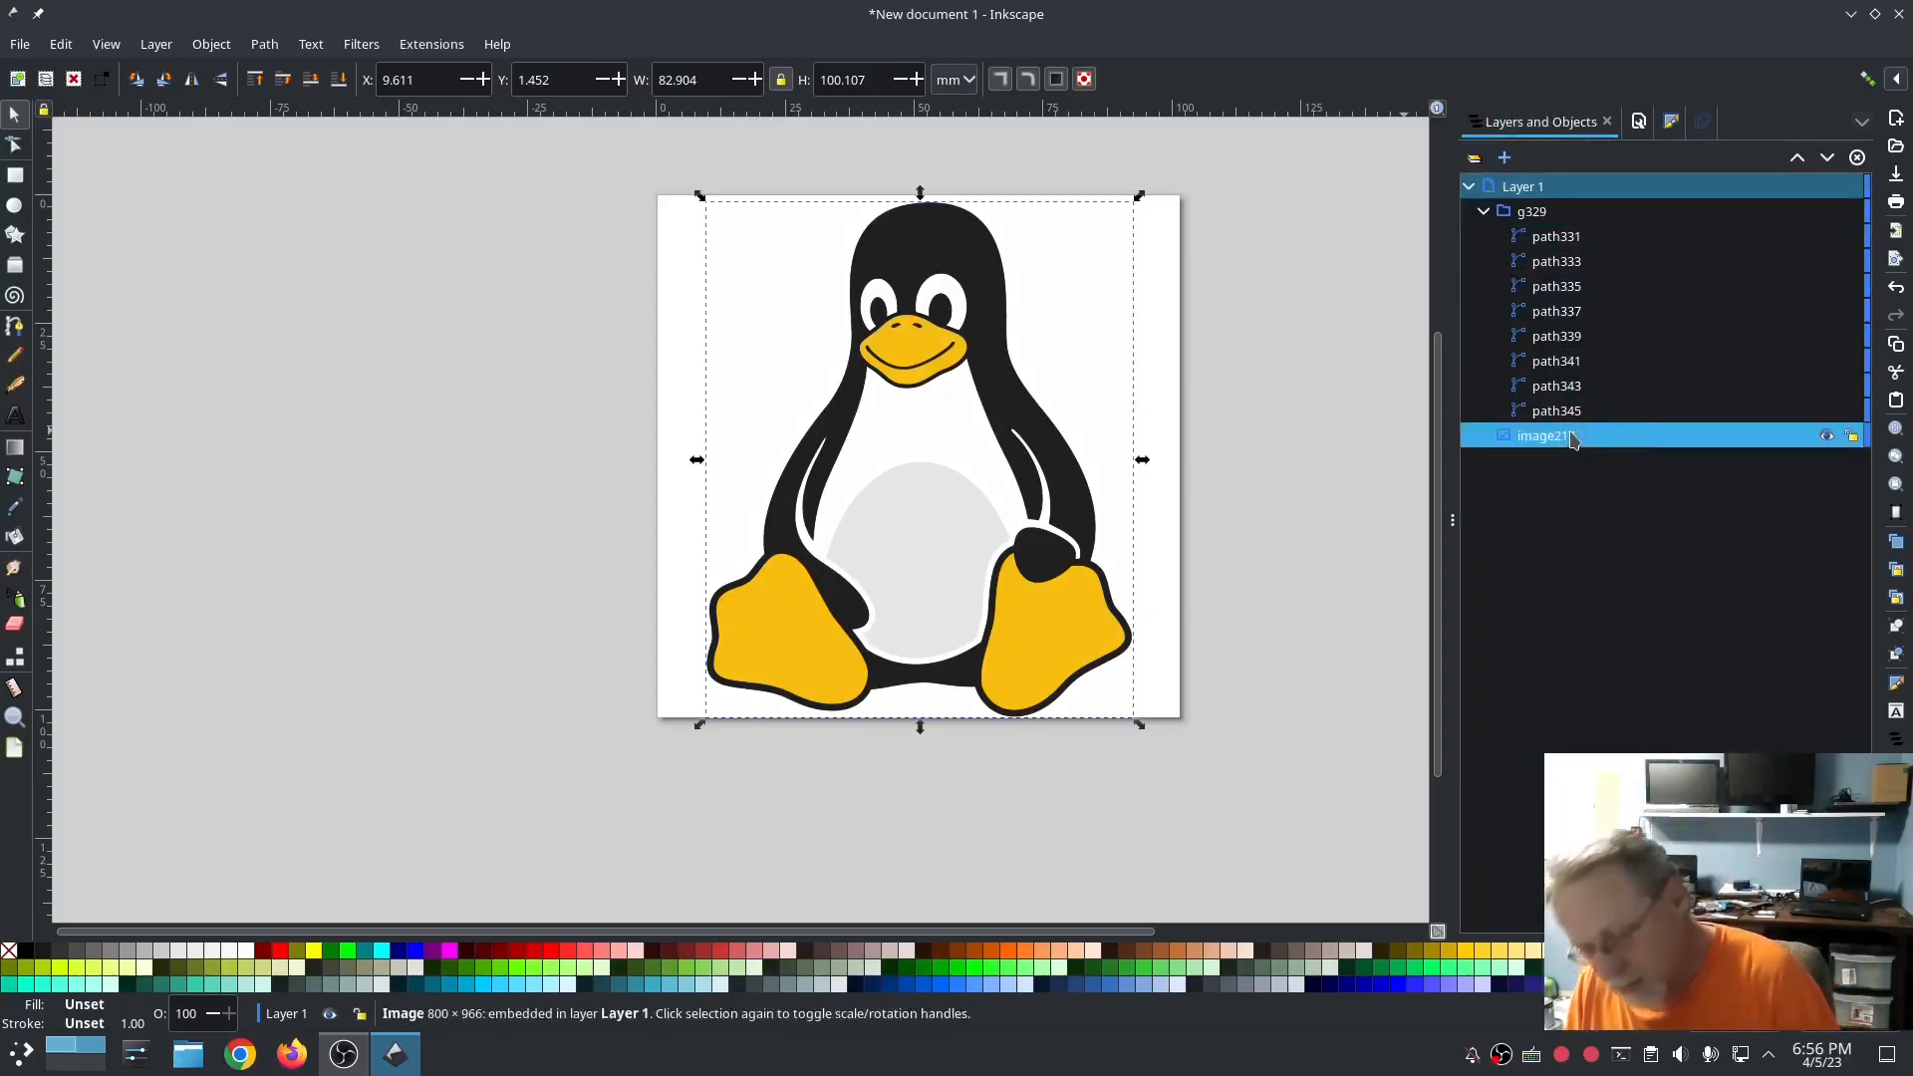
pyautogui.click(1531, 211)
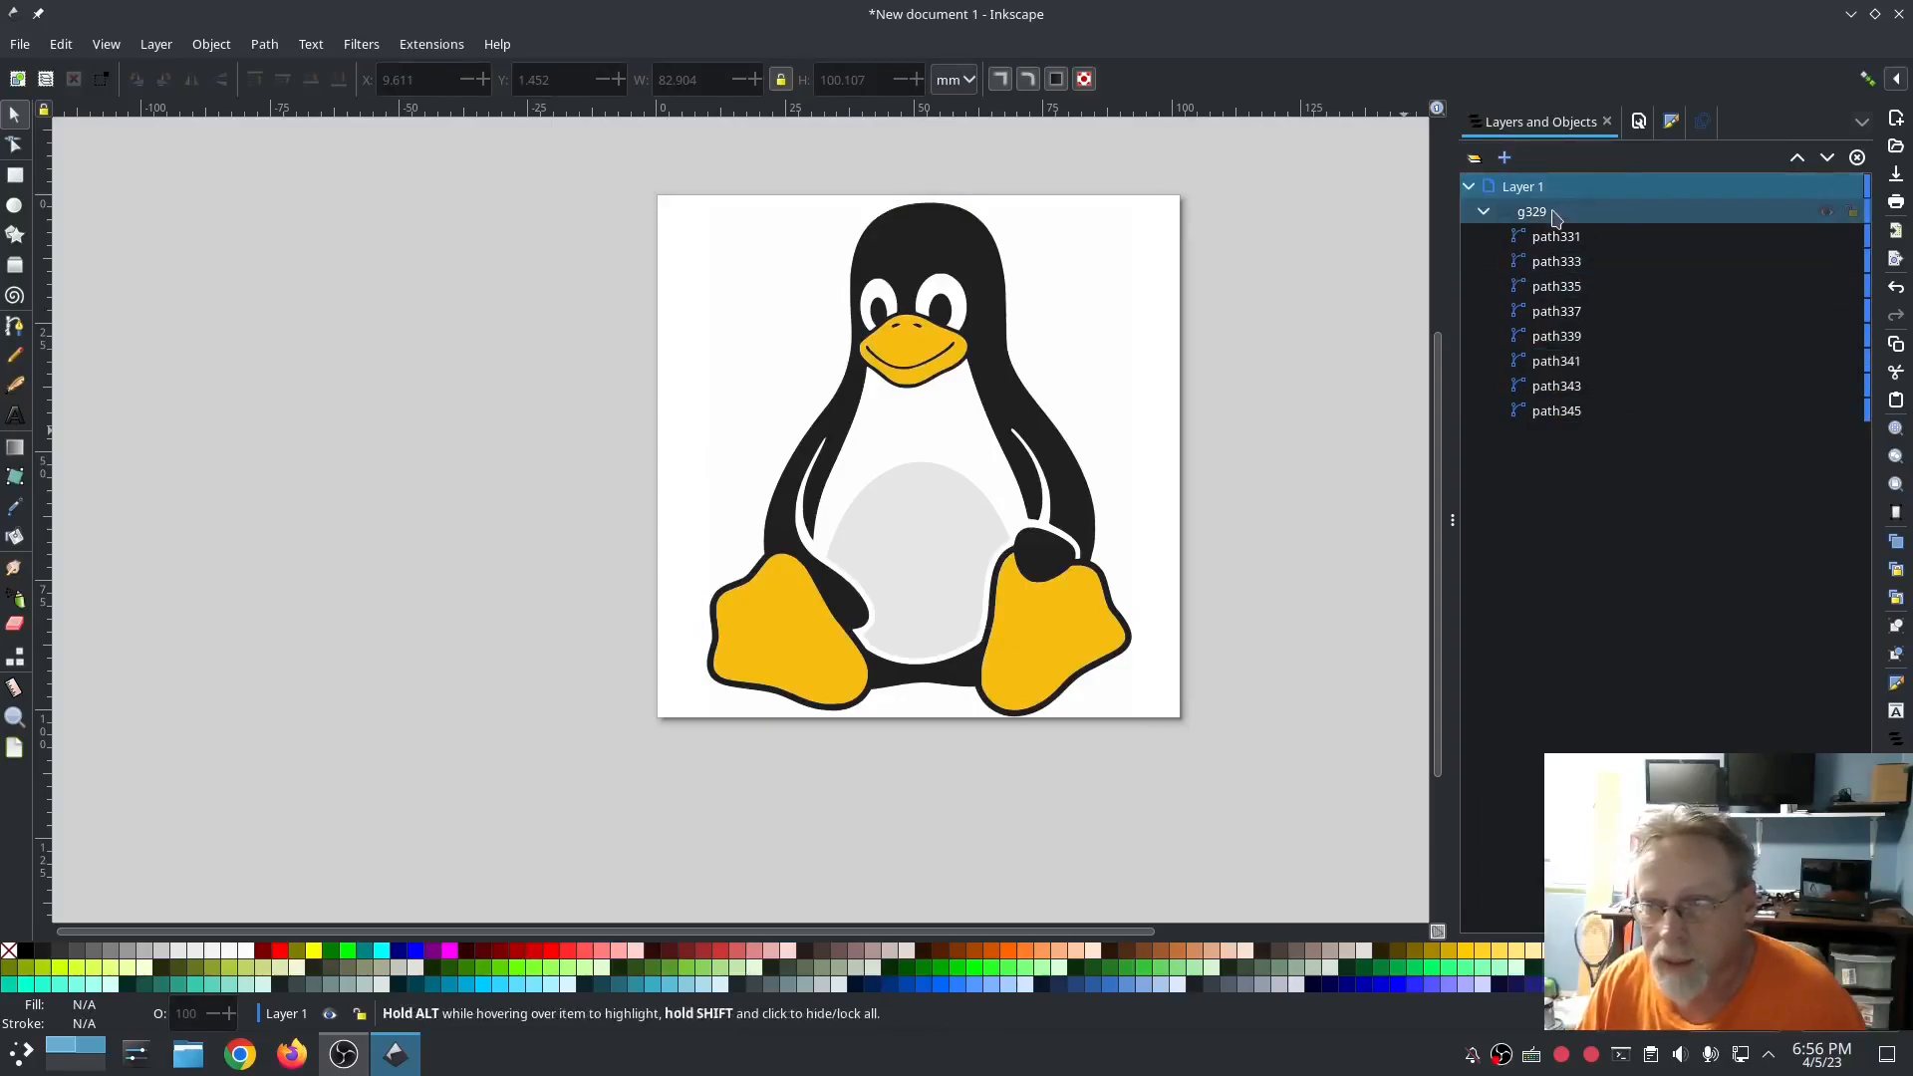
pyautogui.click(1532, 212)
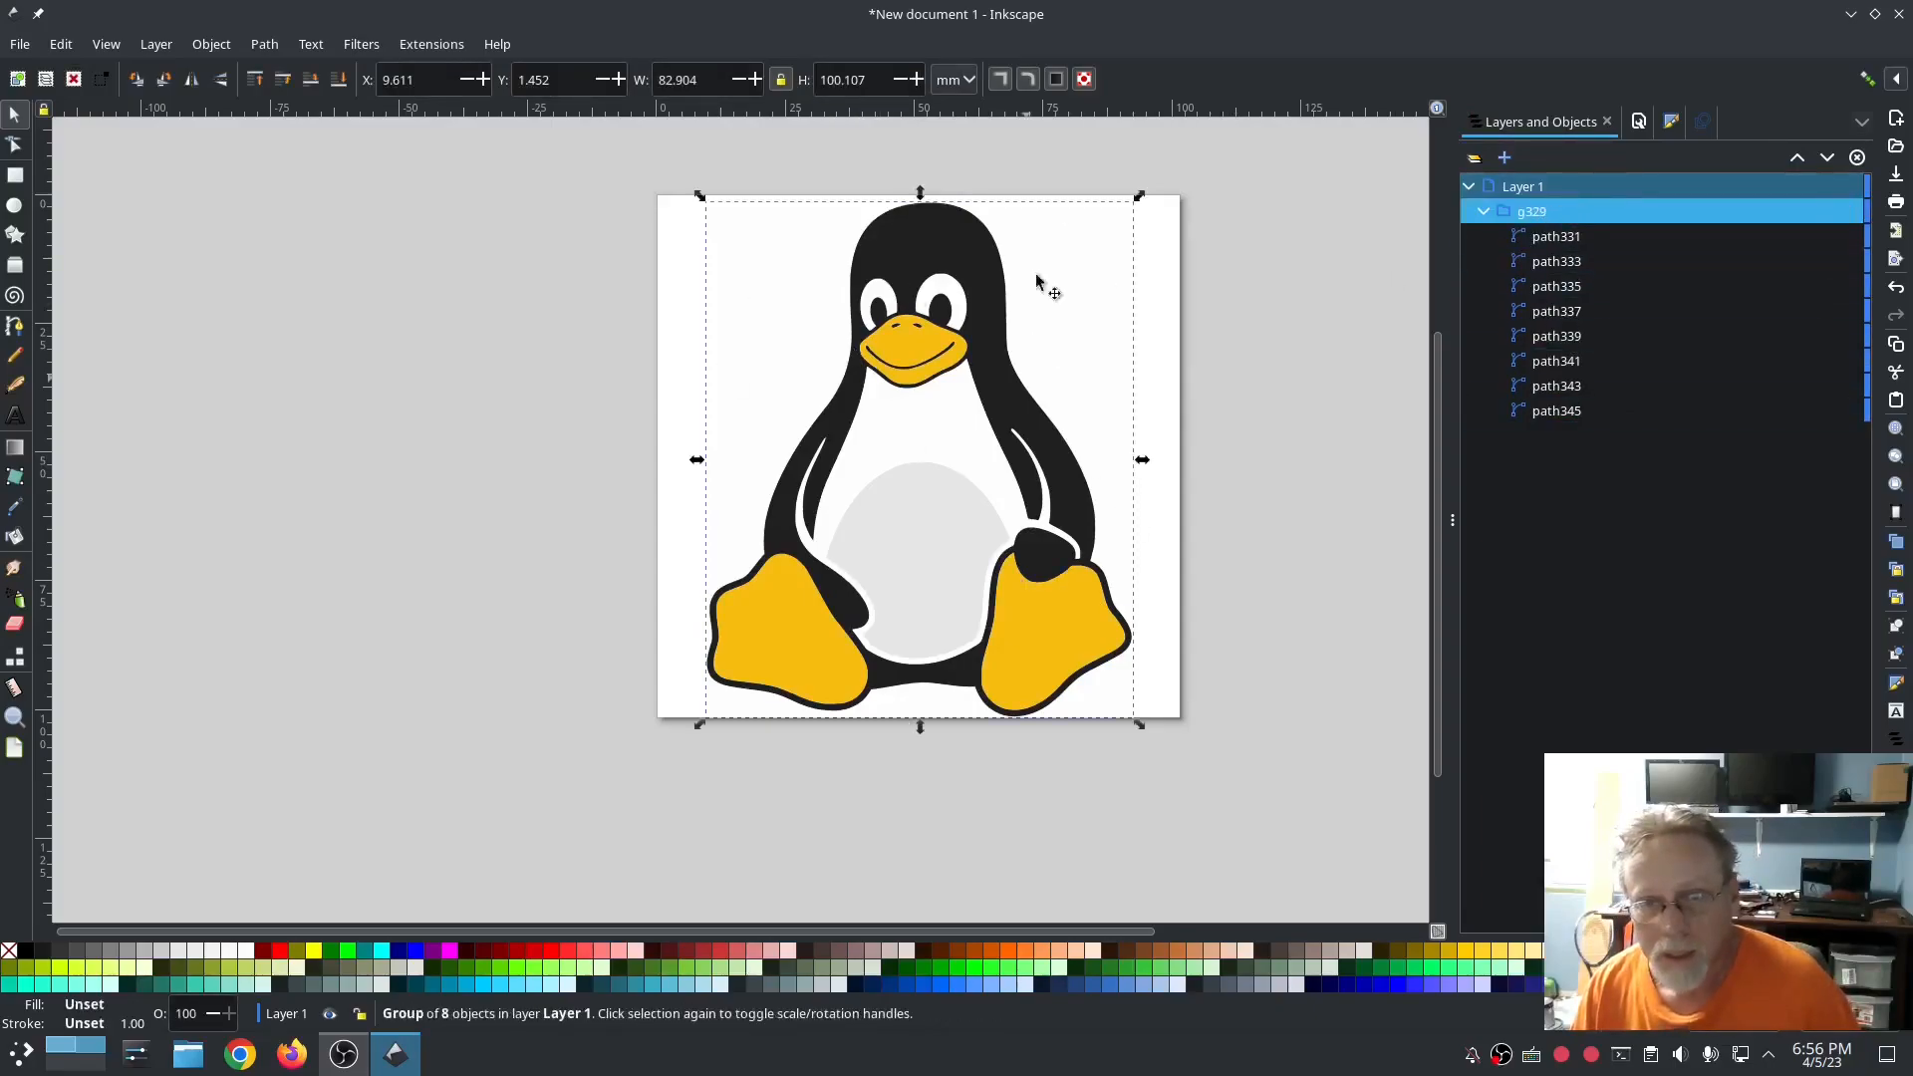
pyautogui.click(430, 42)
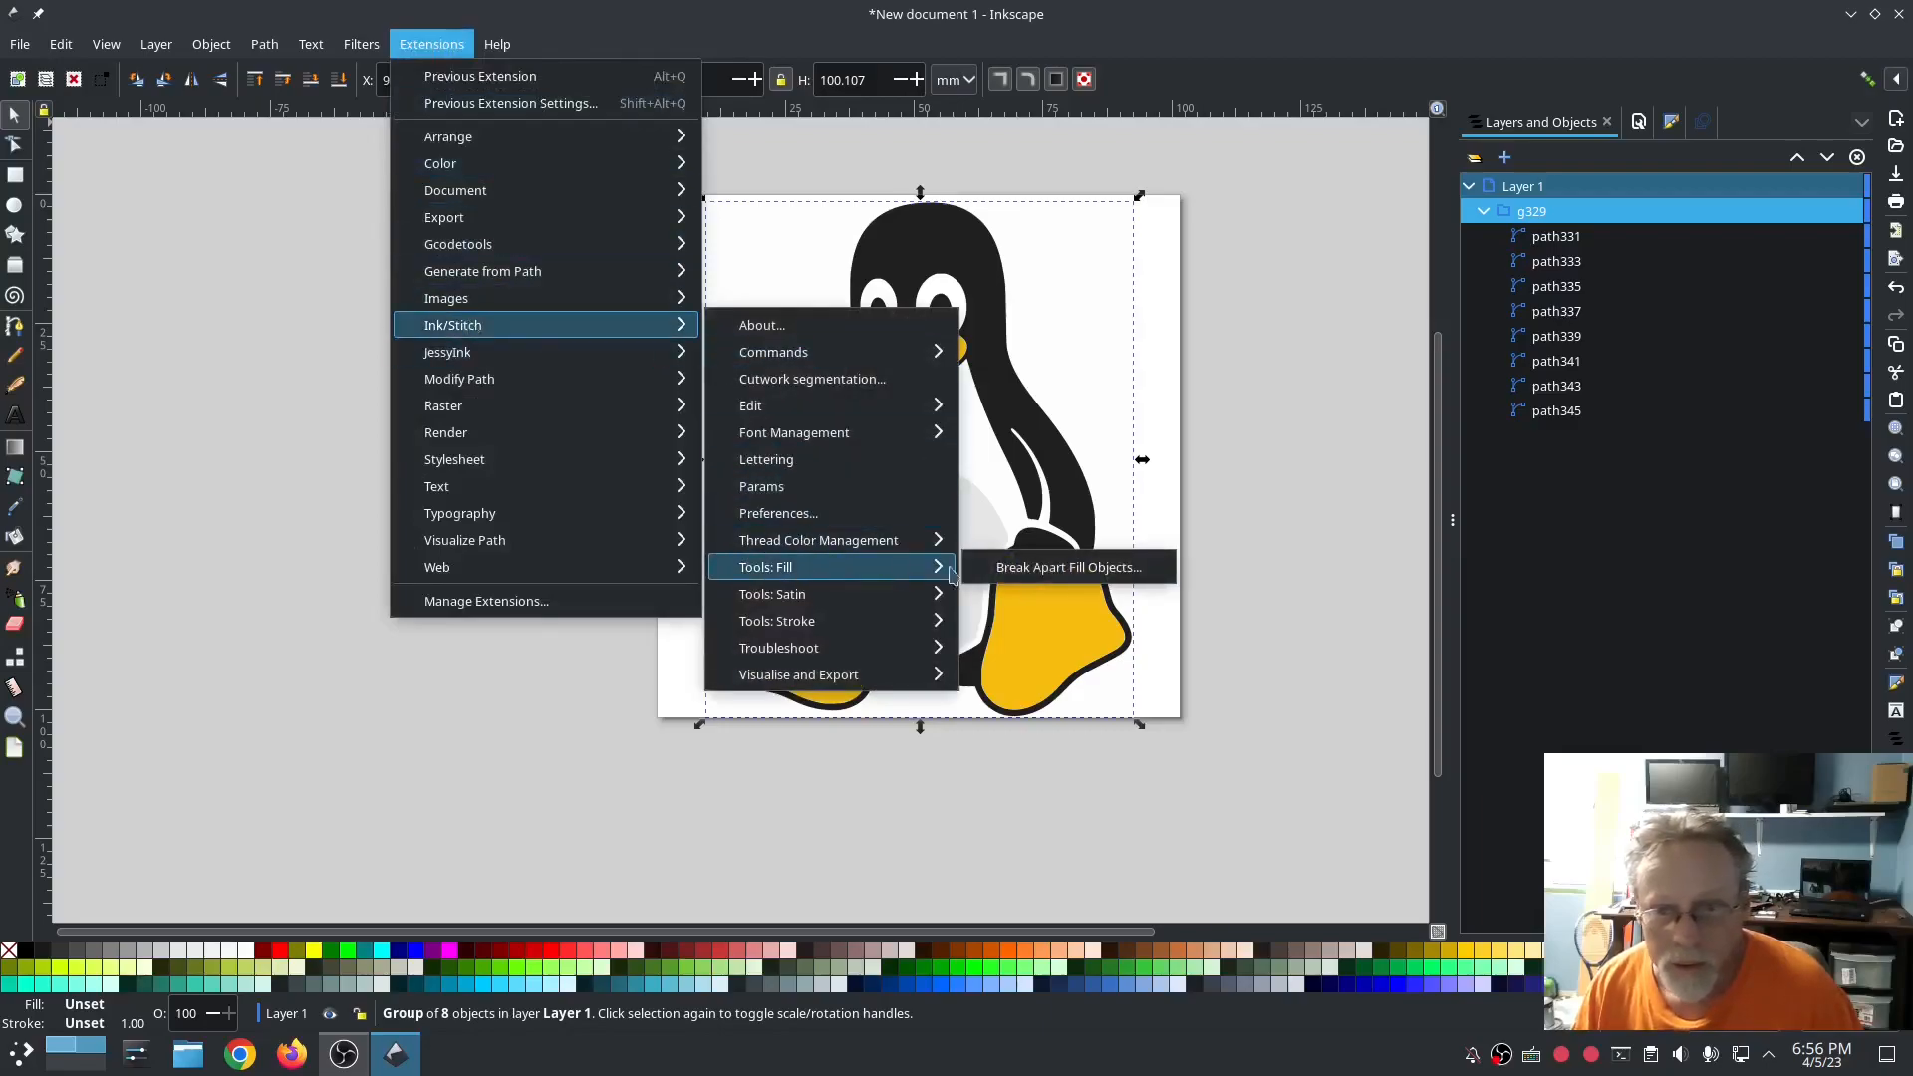
# Step: Apply Break Apart Fill Objects with the Simple method to the penguin group
pyautogui.click(1067, 566)
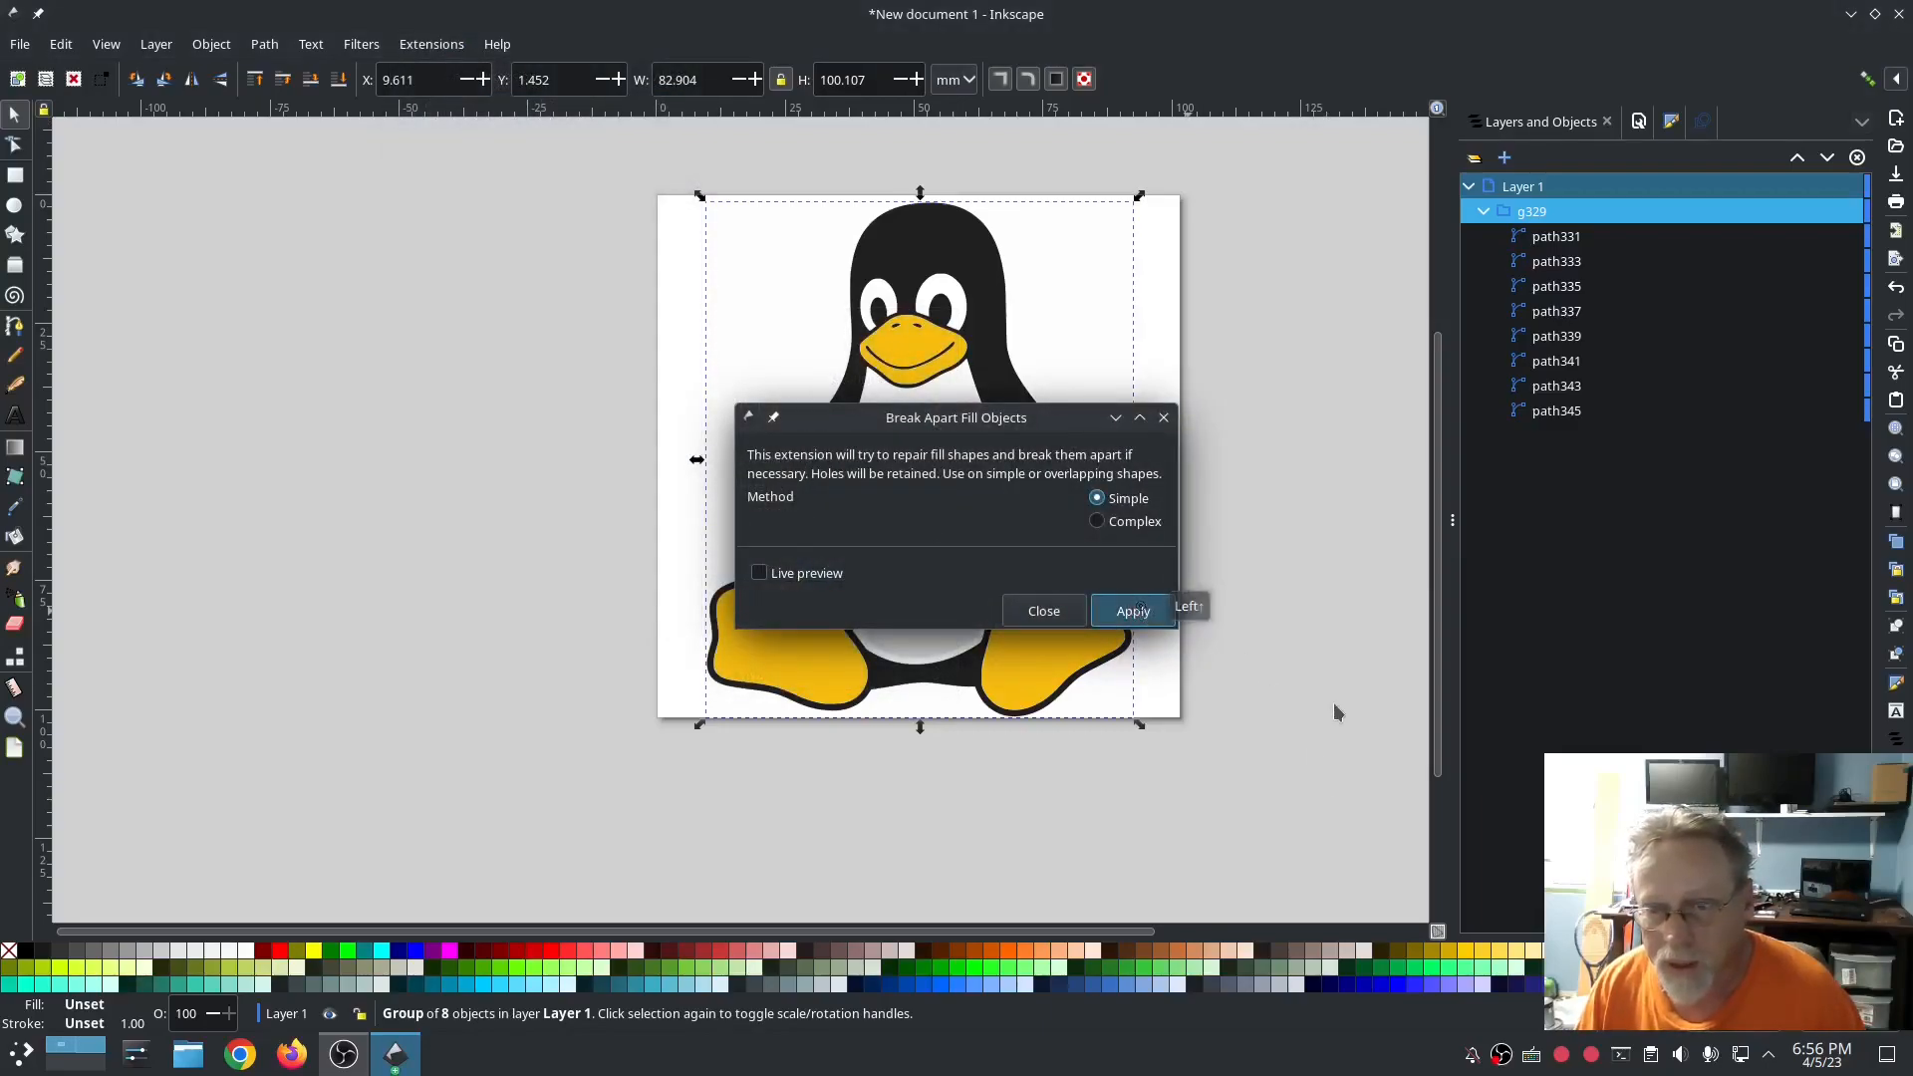
pyautogui.click(1131, 610)
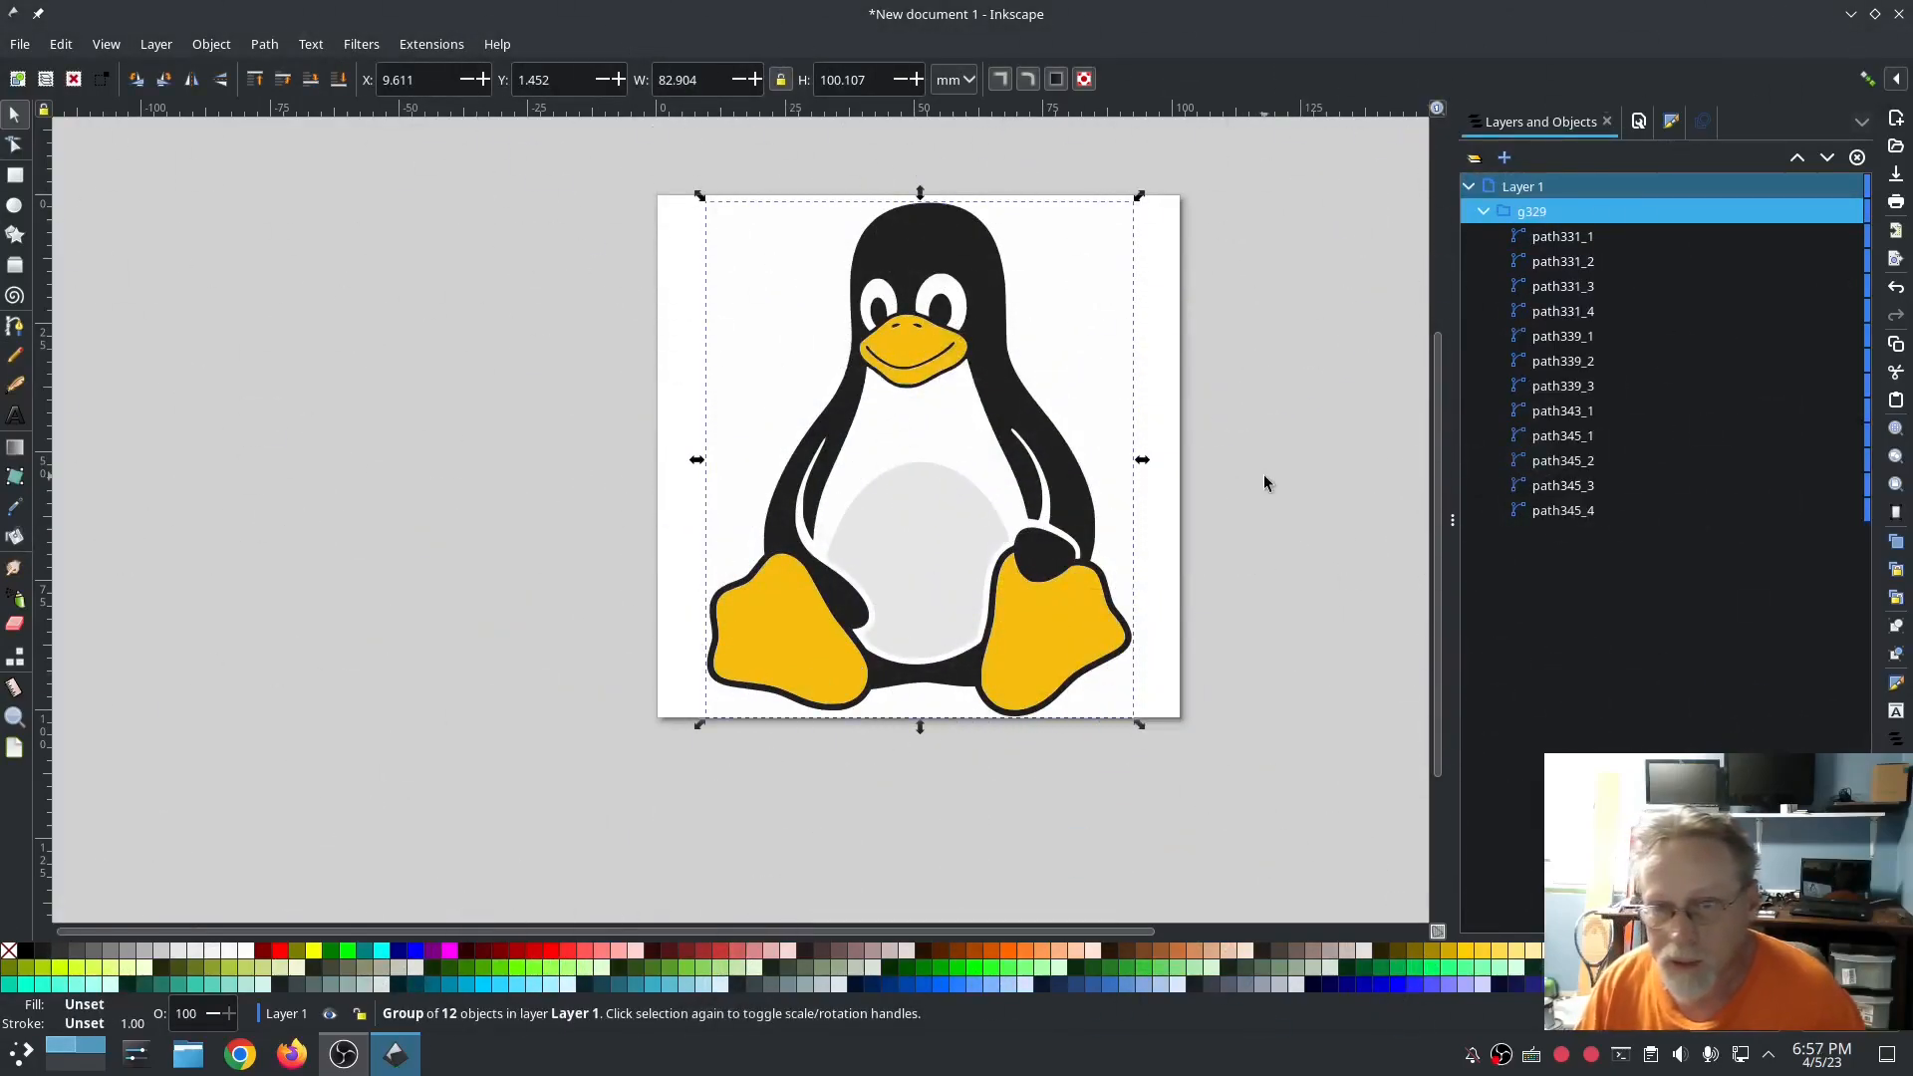
# Step: Select the redundant split piece path345_4 and delete it
pyautogui.click(1564, 461)
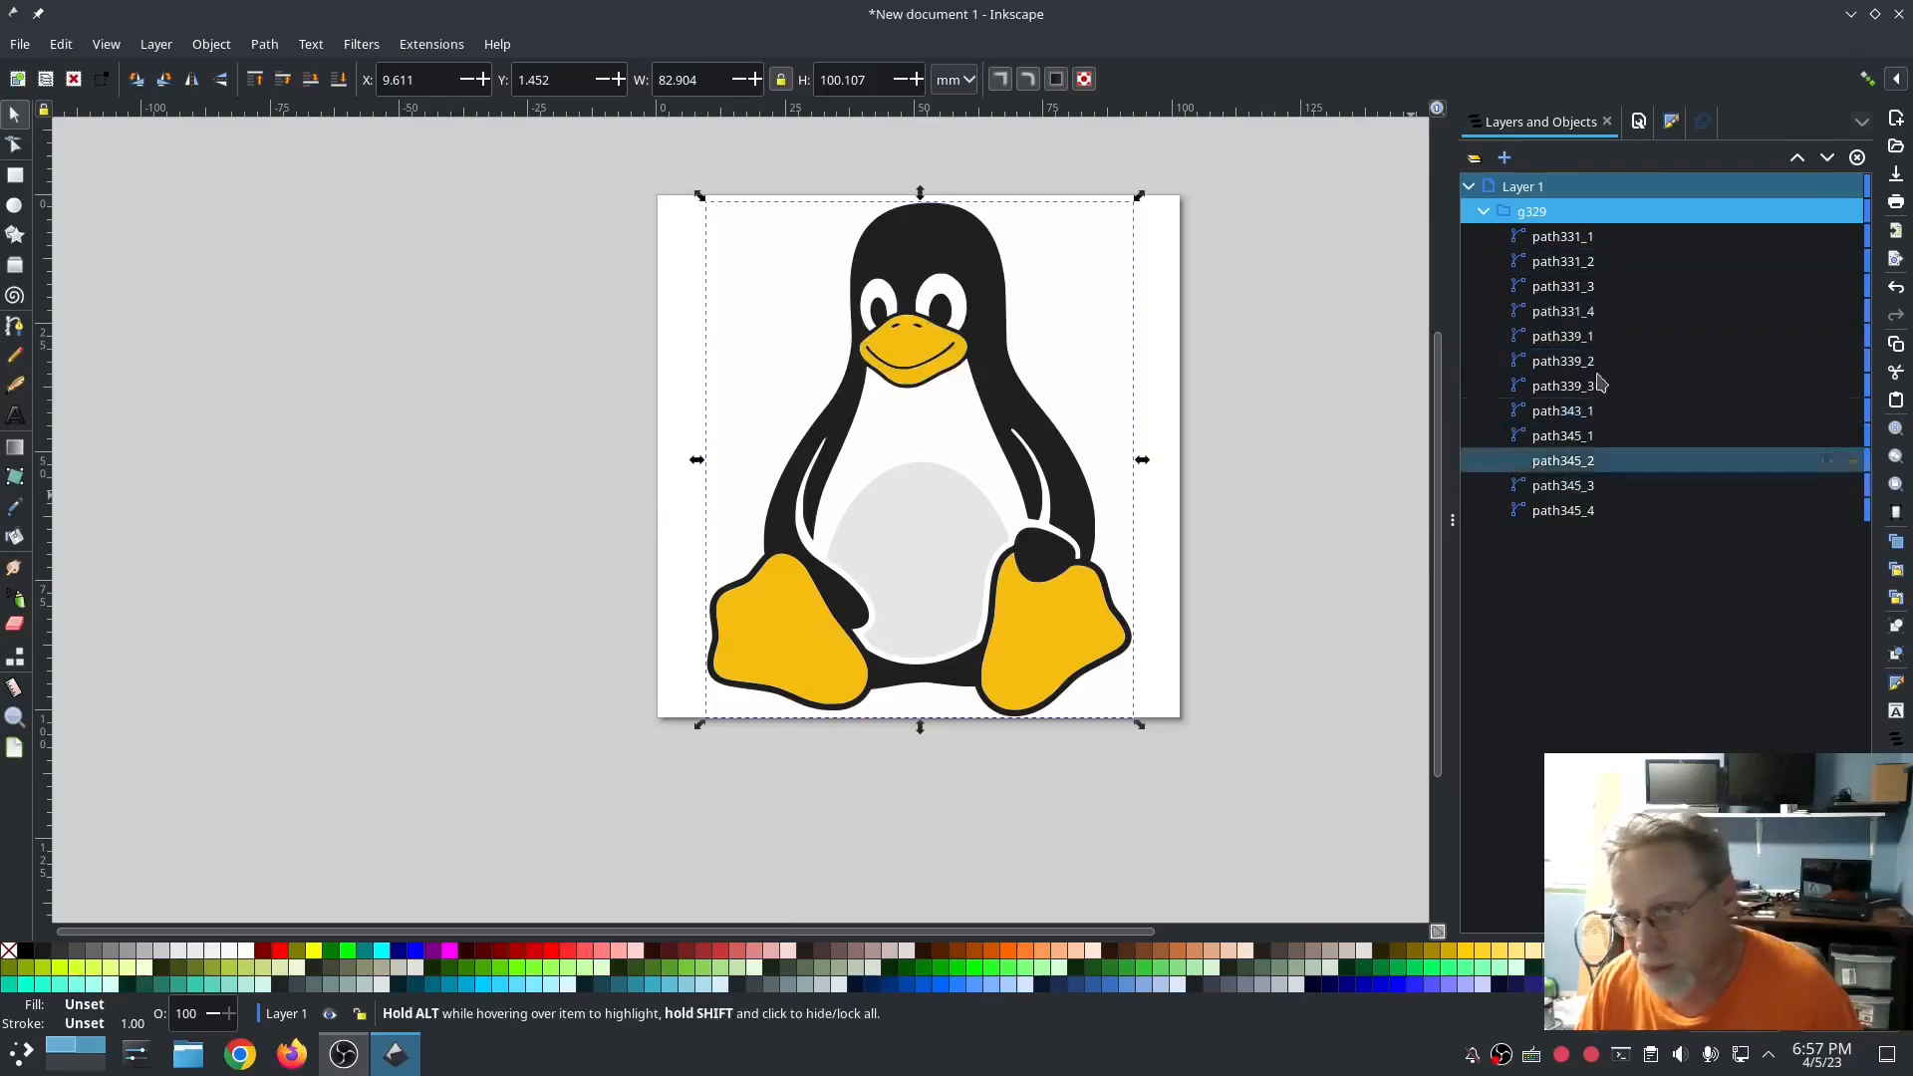
pyautogui.click(1563, 510)
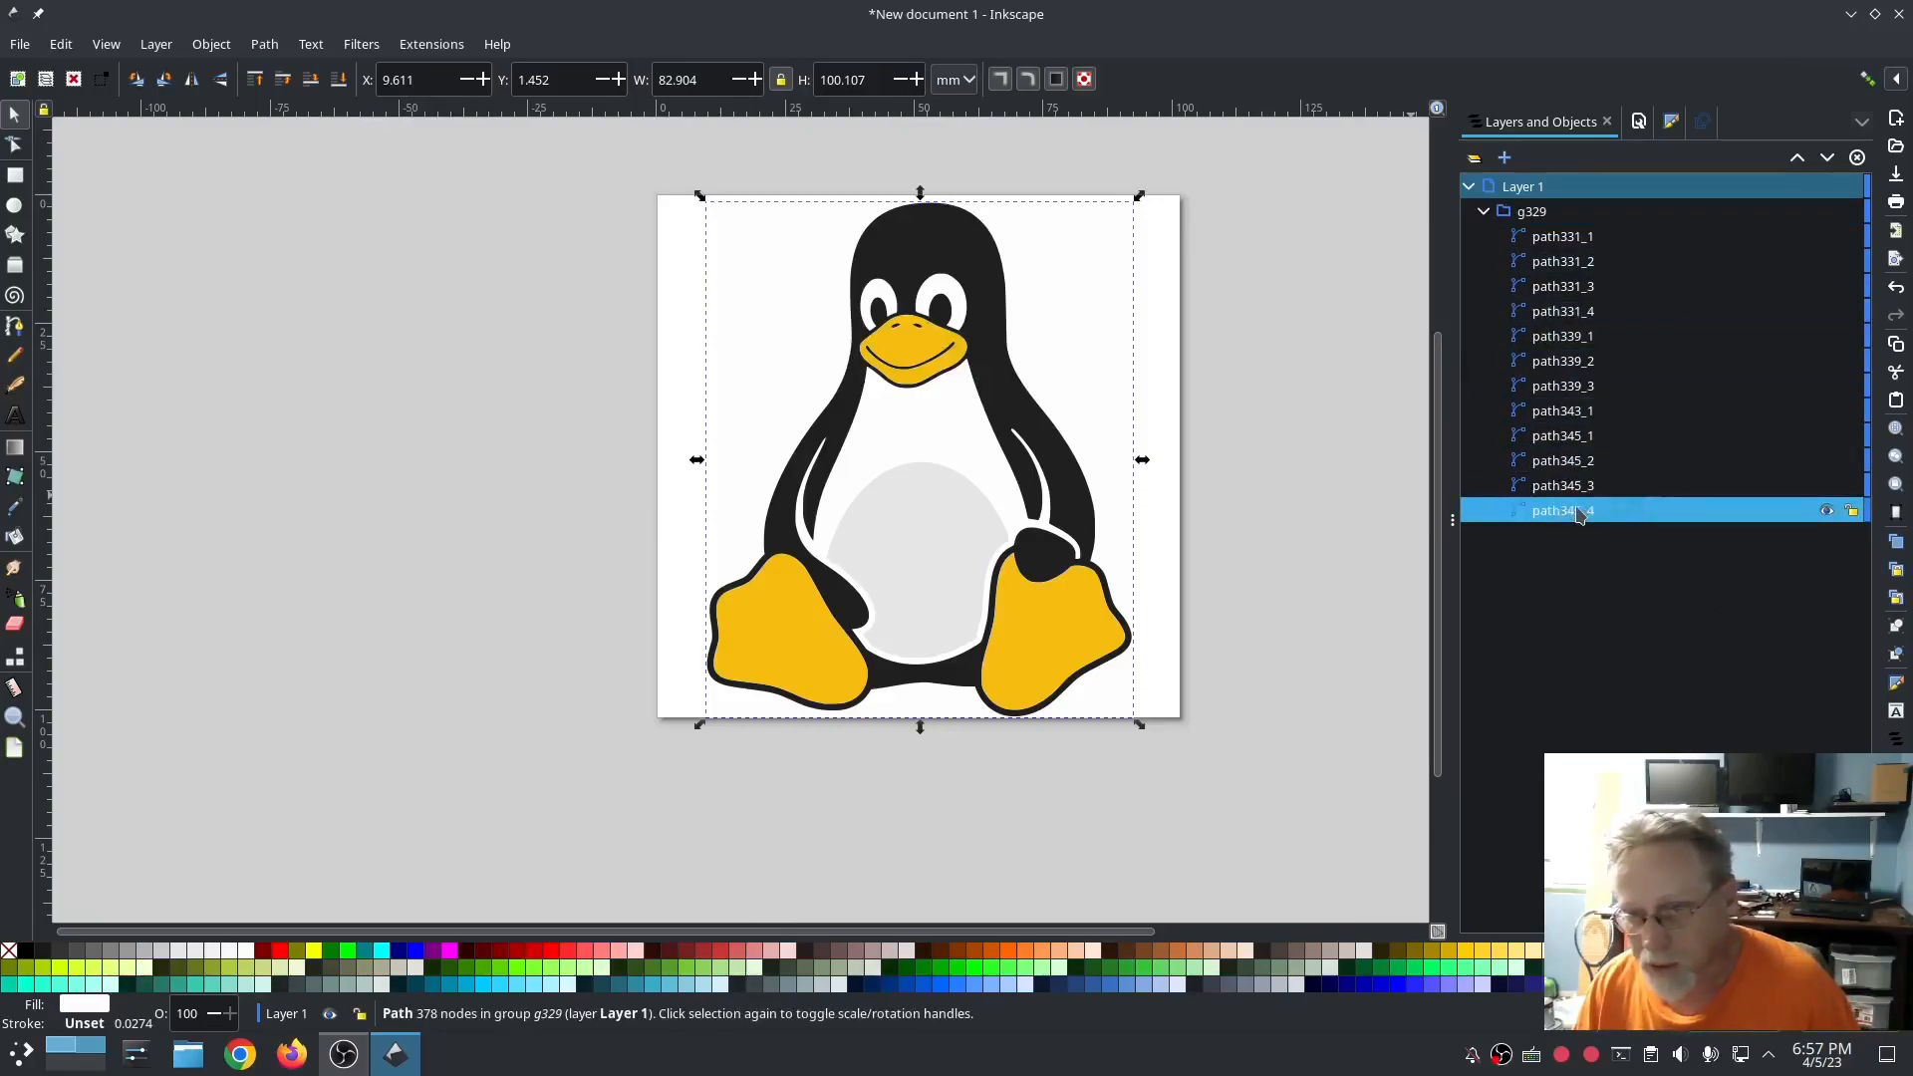
pyautogui.click(1061, 489)
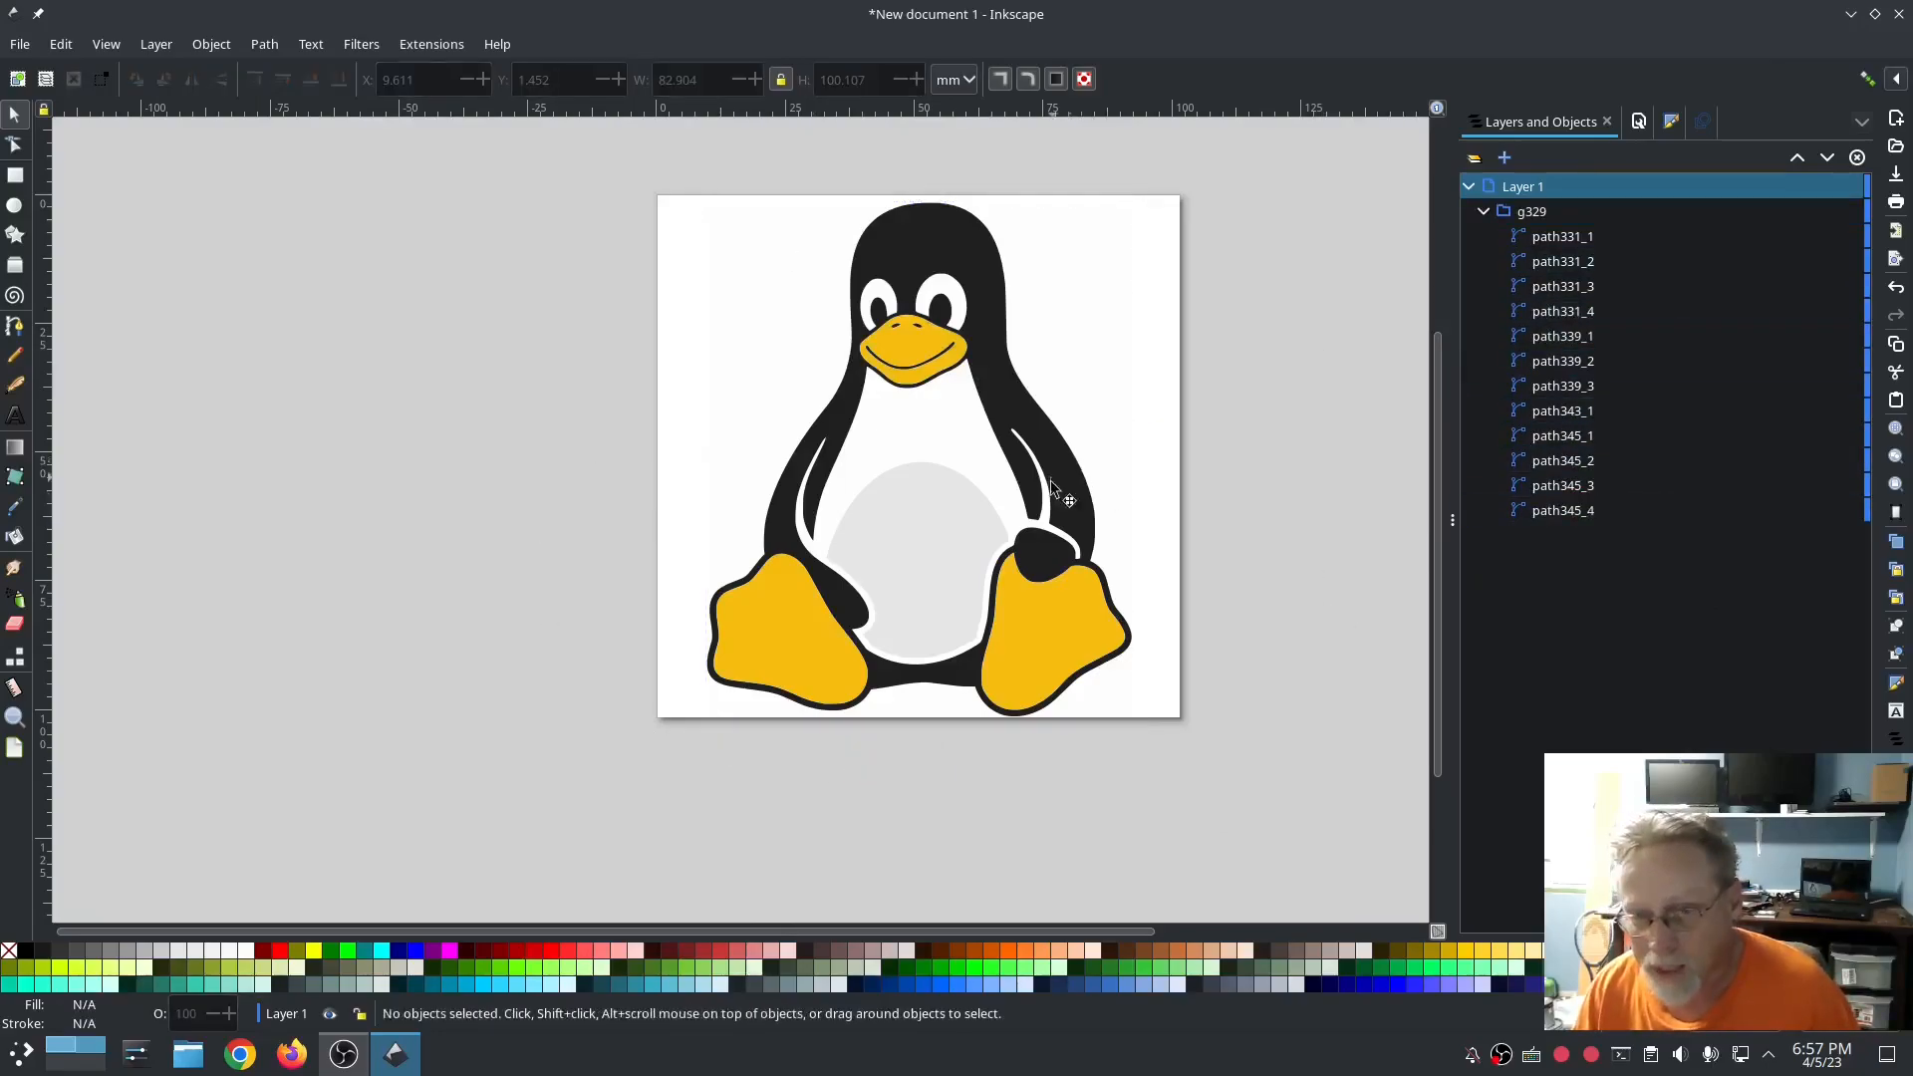
pyautogui.click(870, 504)
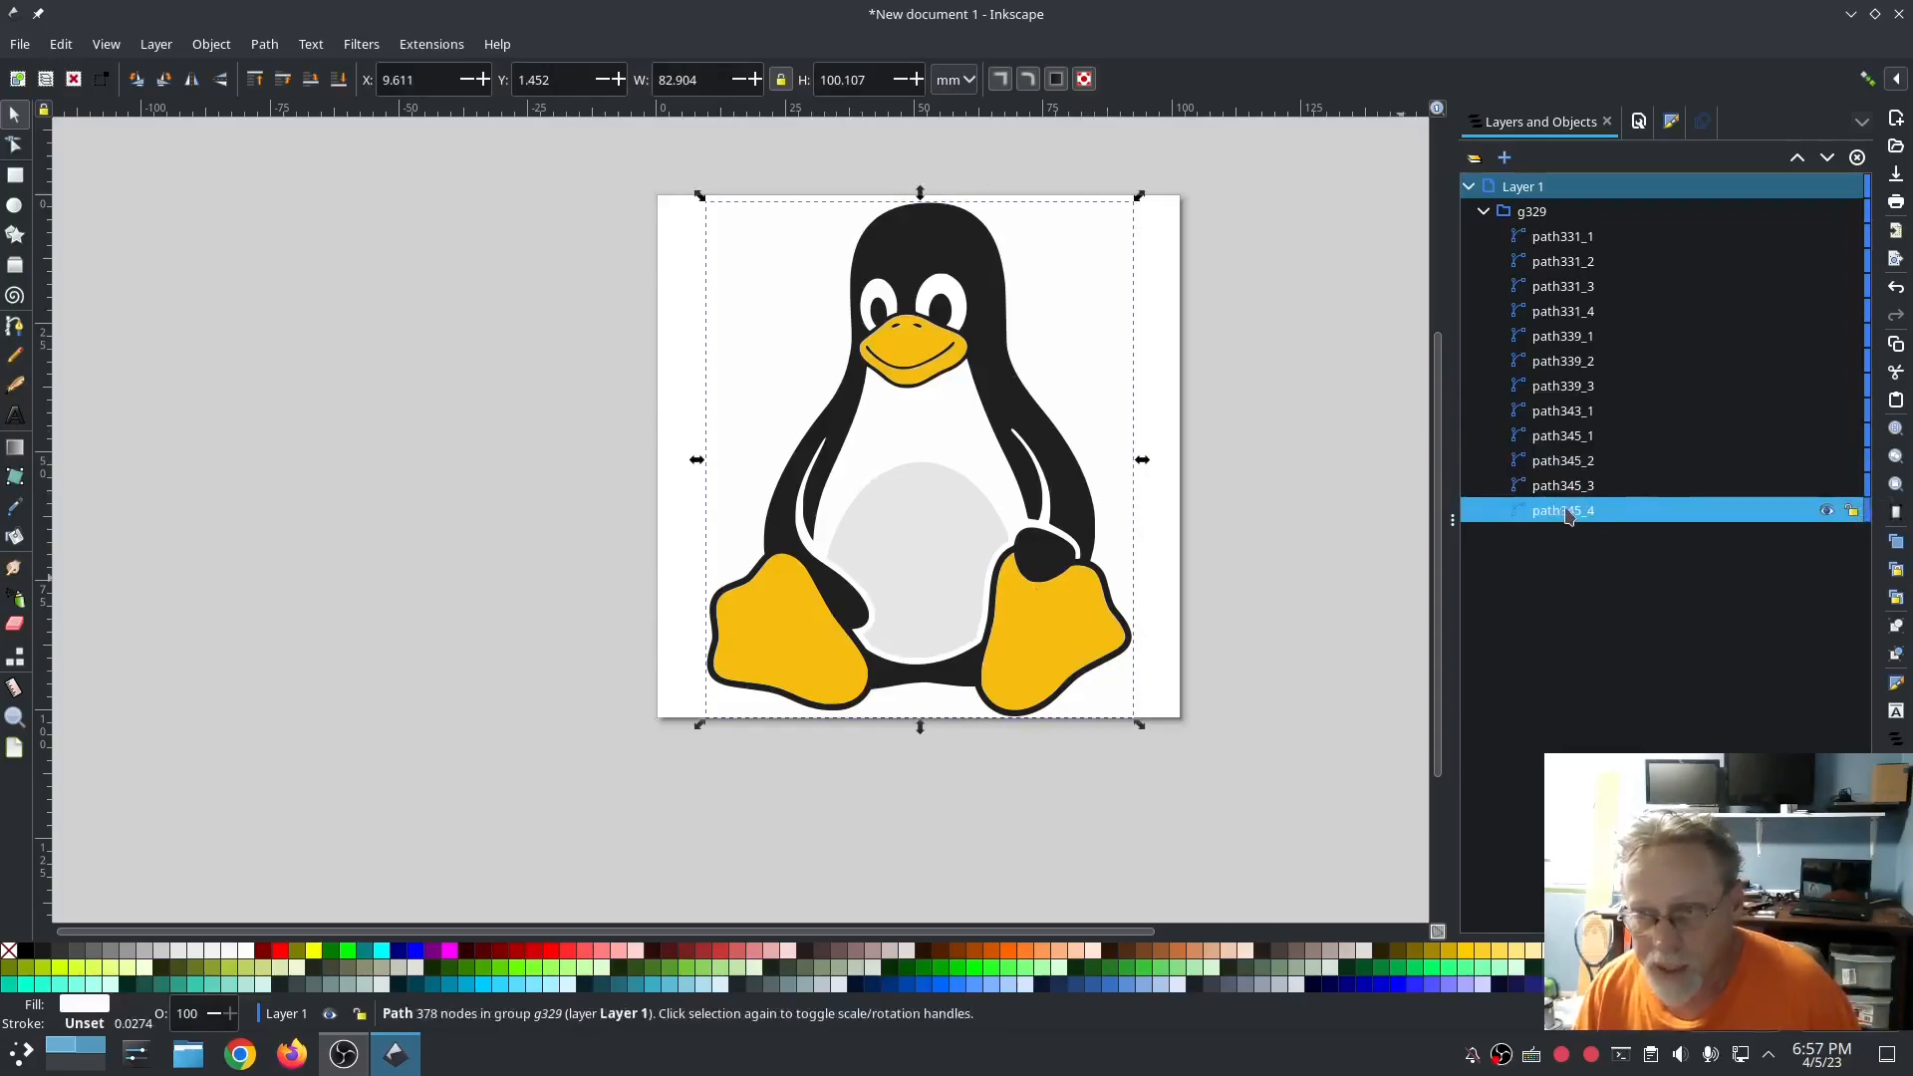
pyautogui.rightClick(1561, 510)
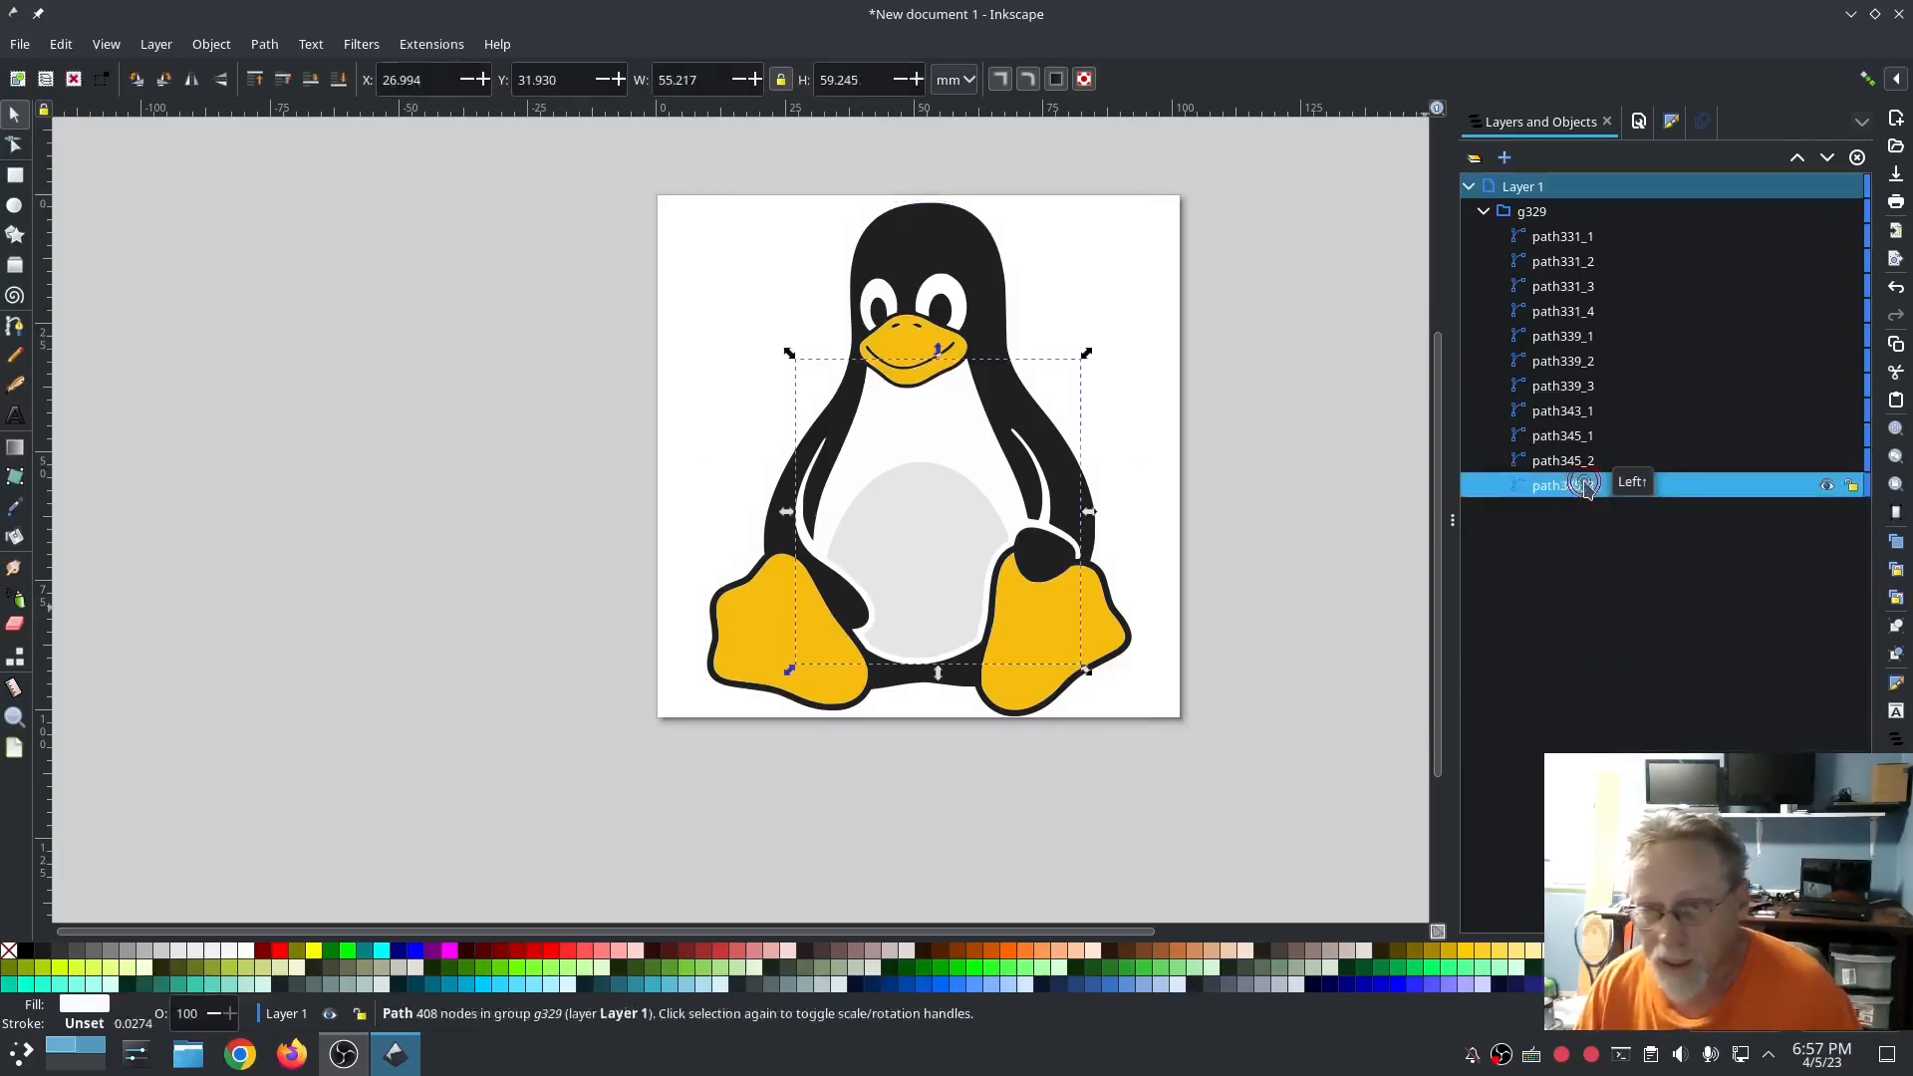
# Step: Inspect the remaining pieces and remove the grey belly oval path343_1
pyautogui.click(1561, 435)
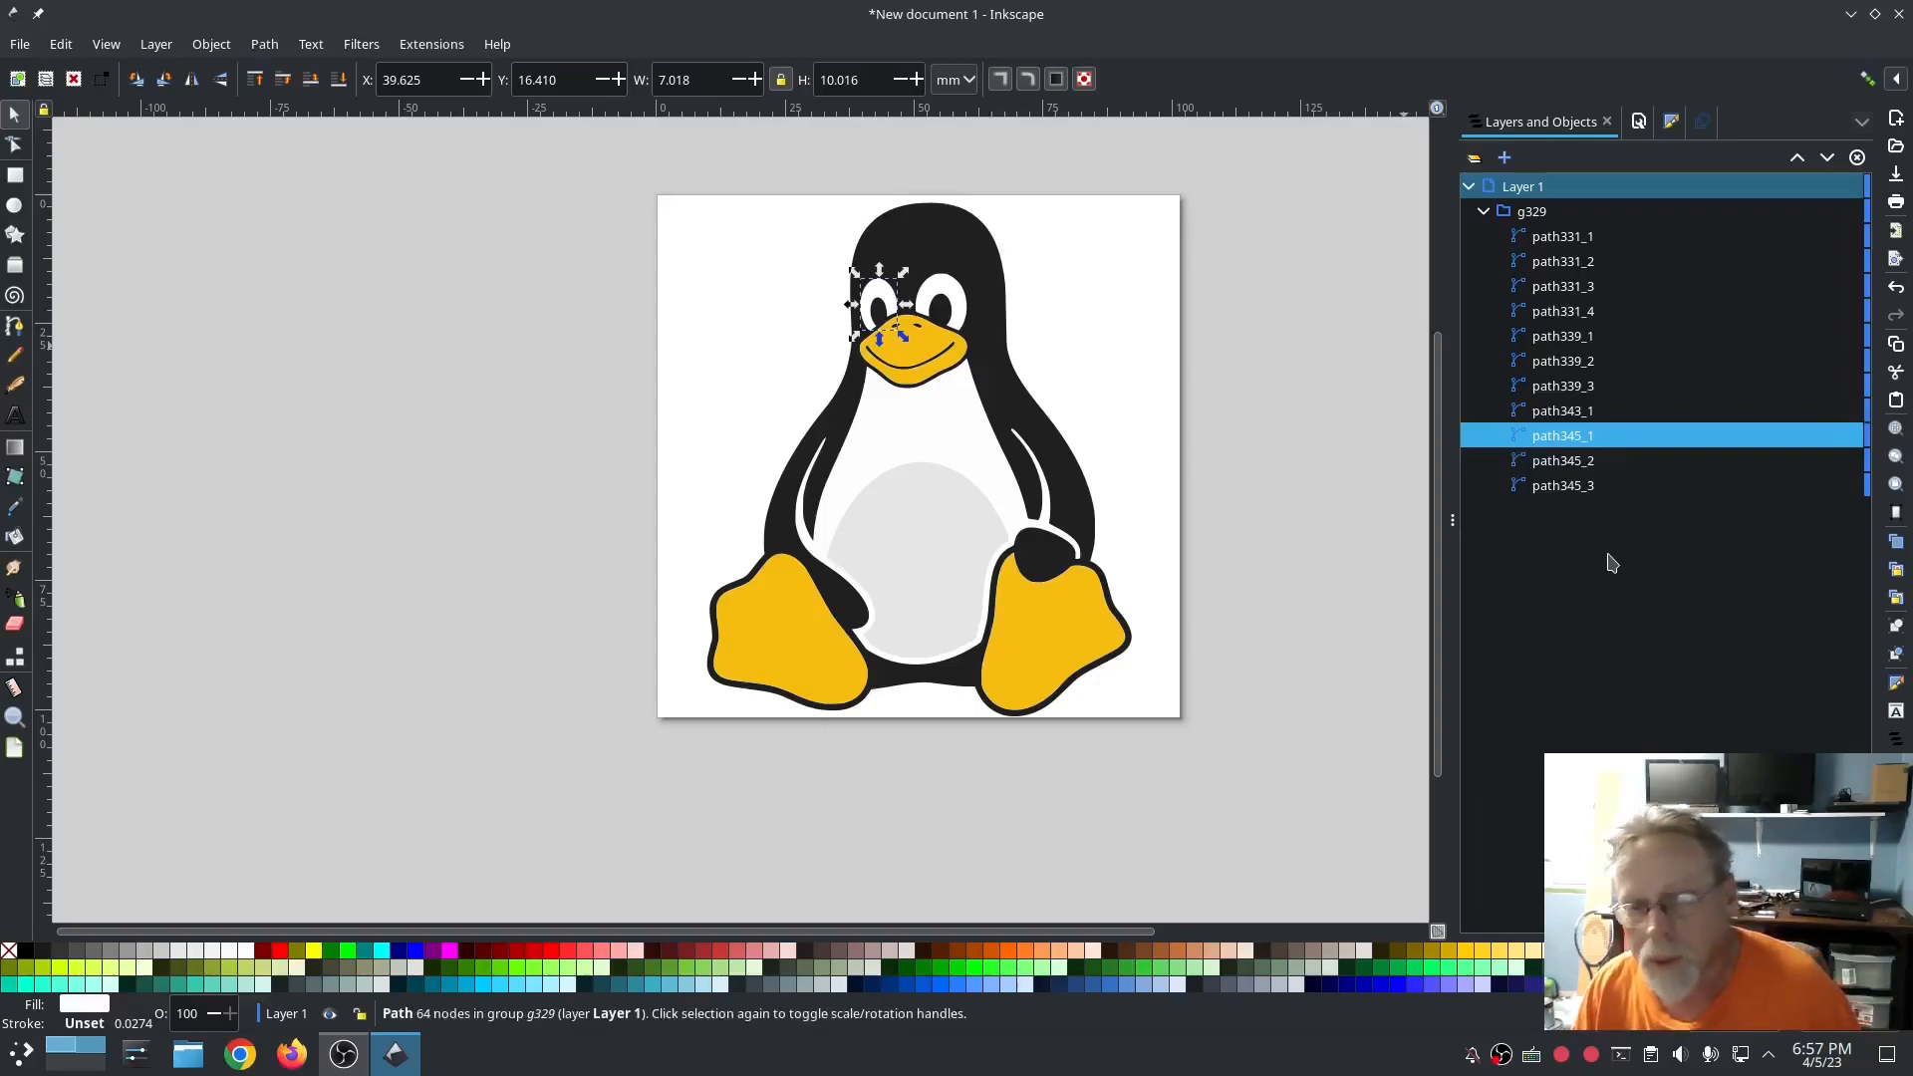
pyautogui.moveTo(864, 580)
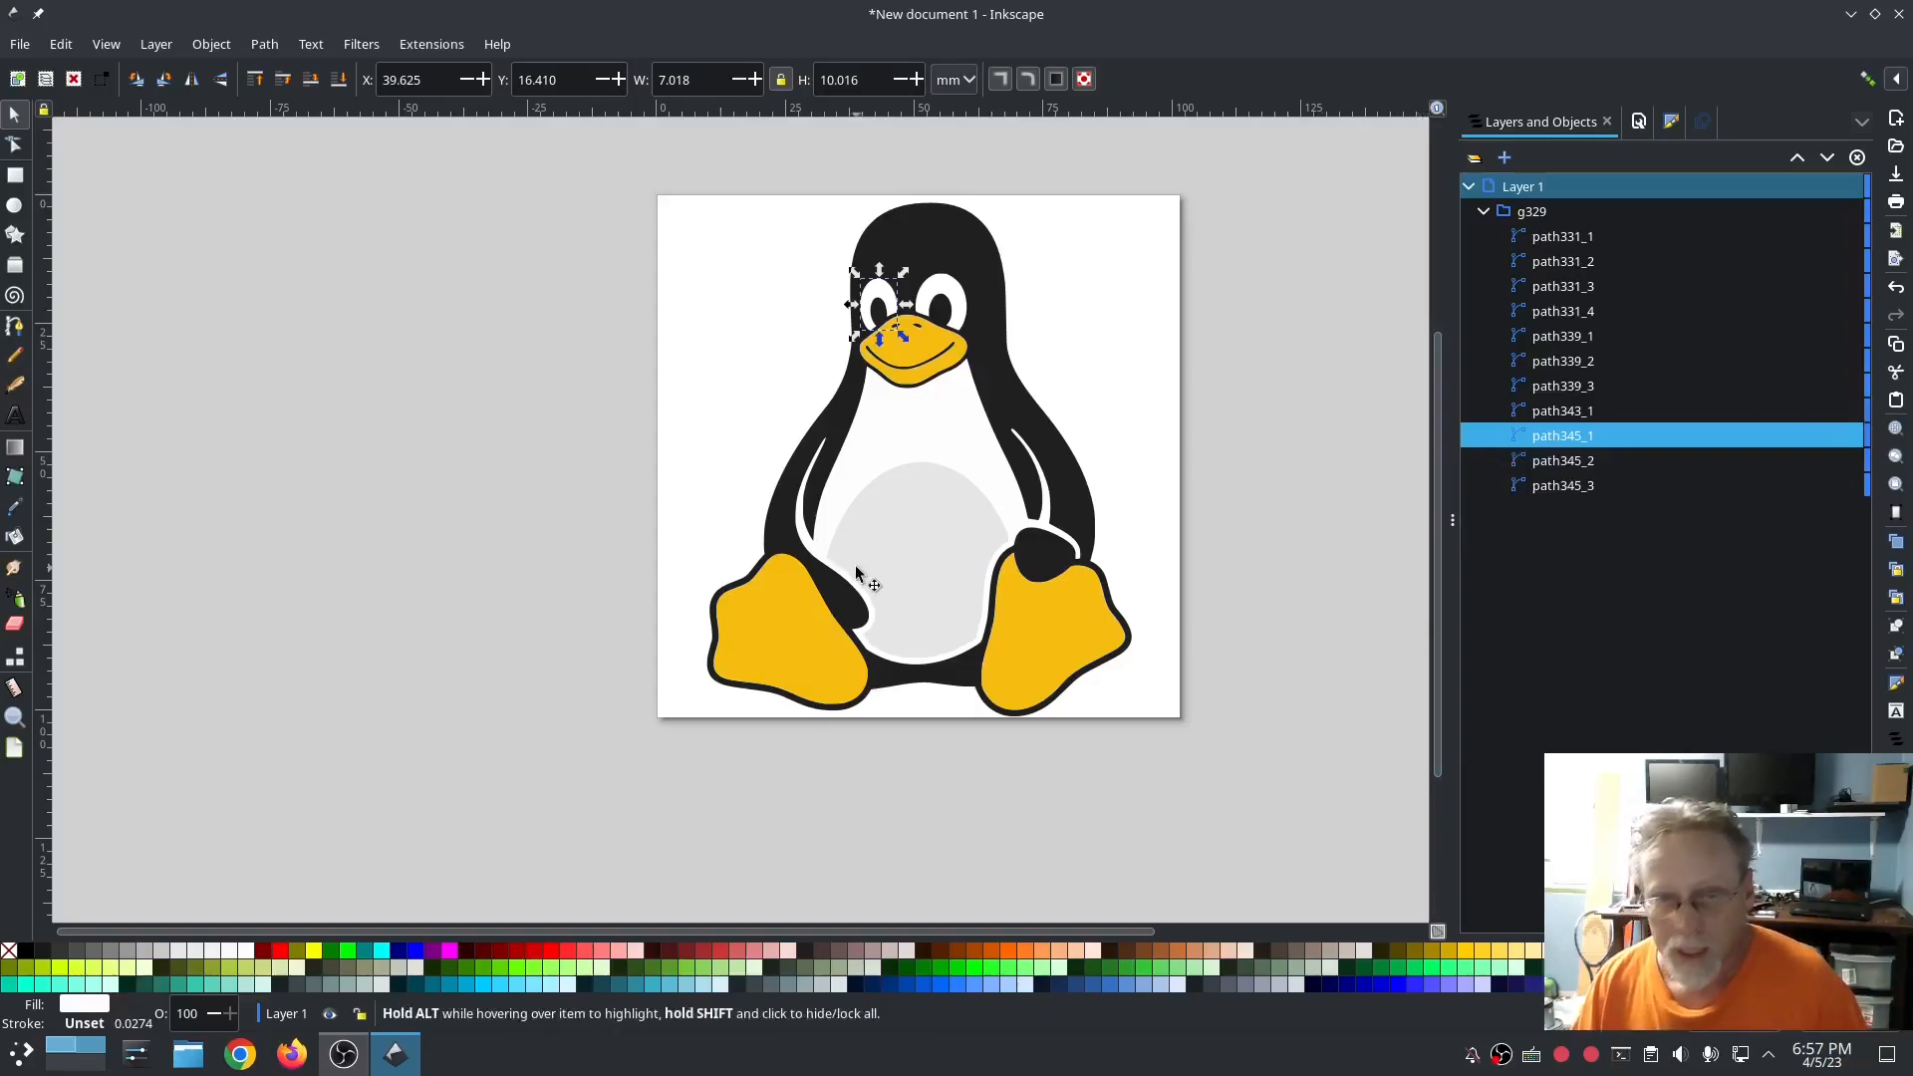
pyautogui.moveTo(930, 531)
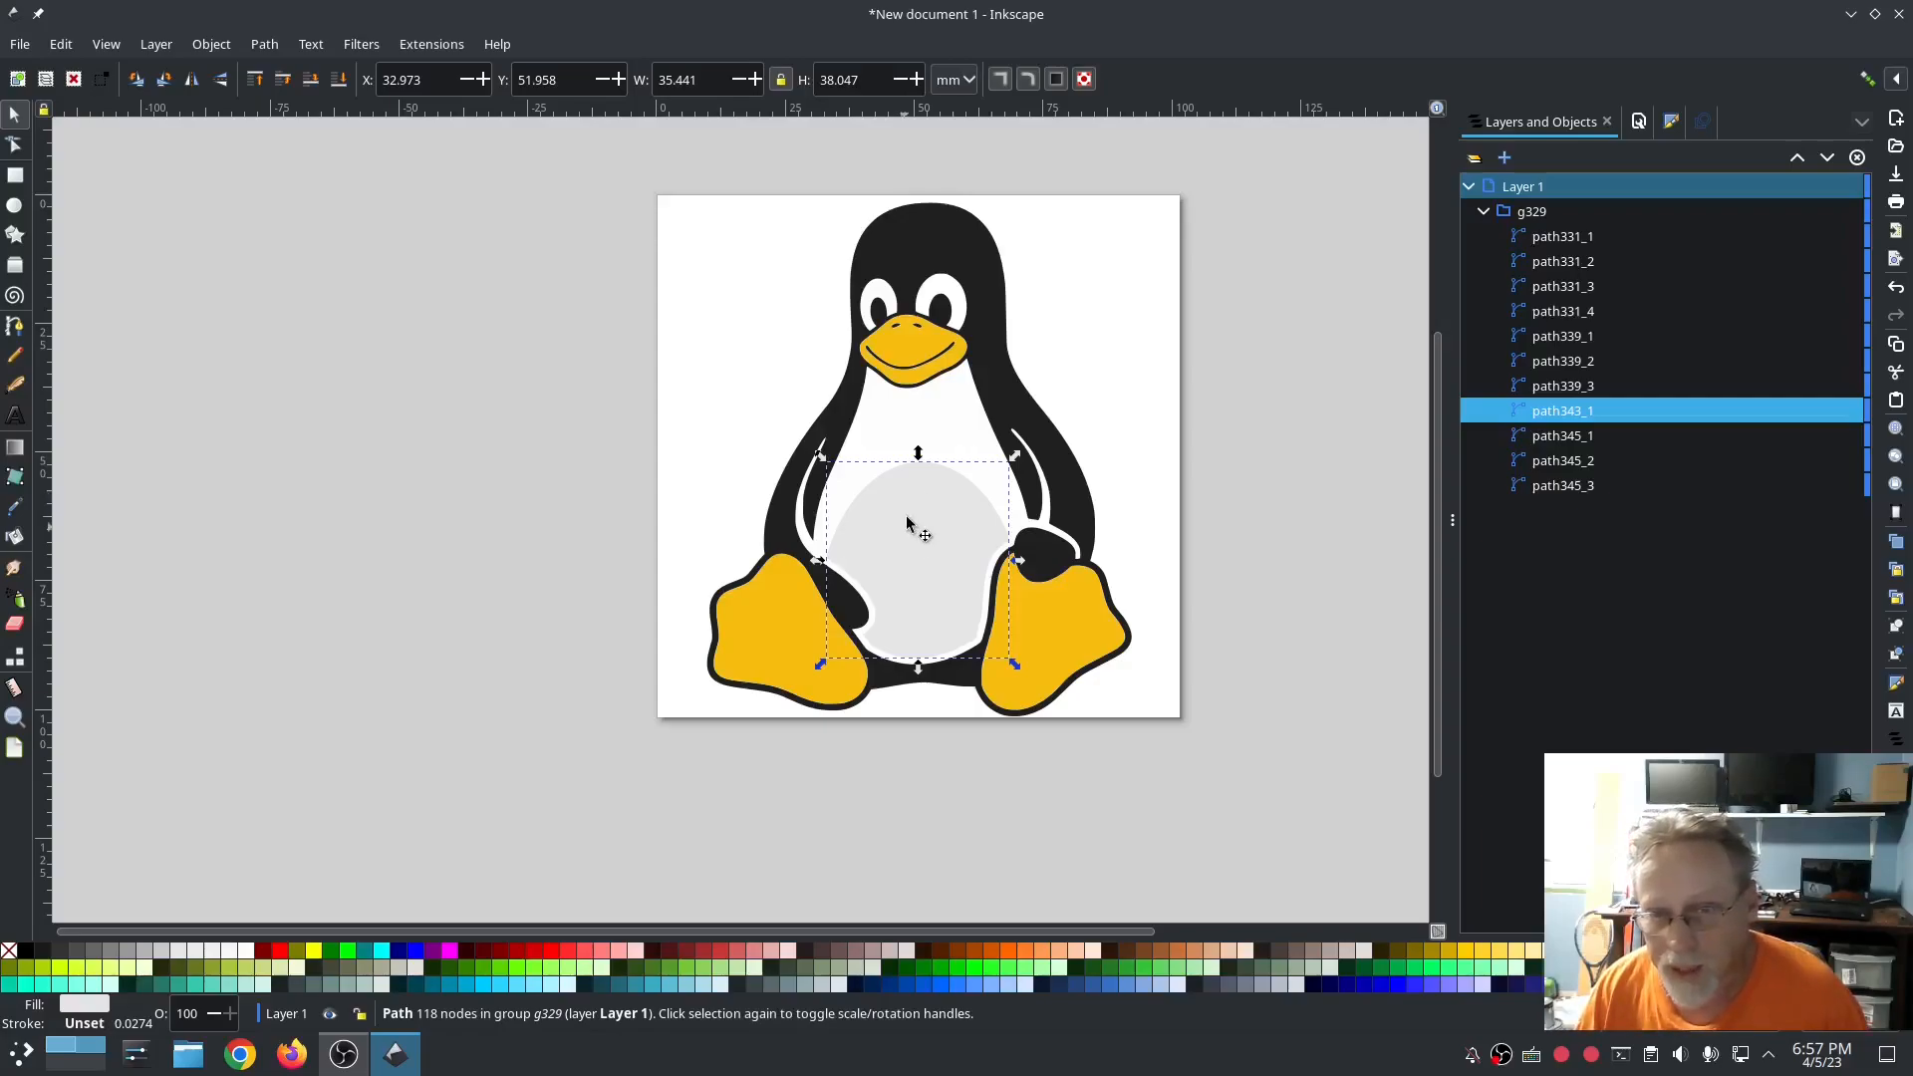
pyautogui.moveTo(1574, 411)
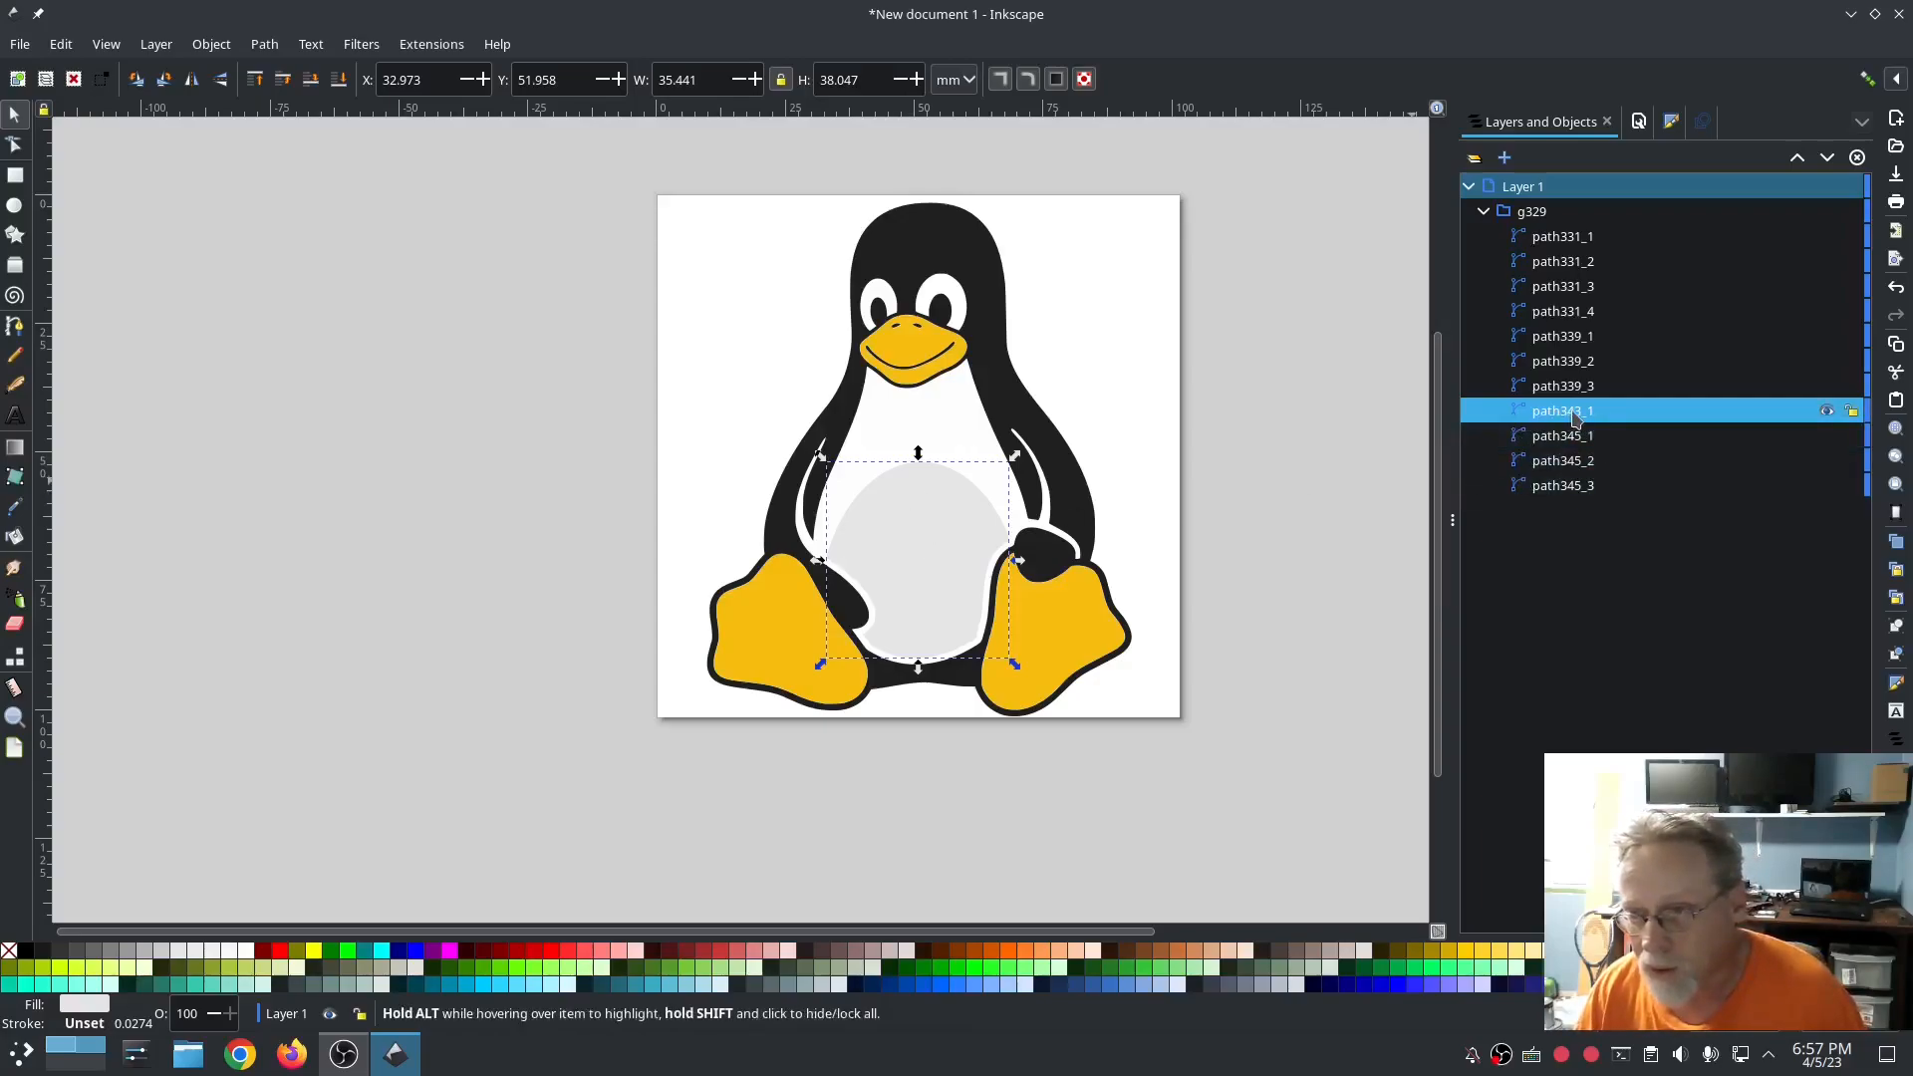
pyautogui.moveTo(1216, 505)
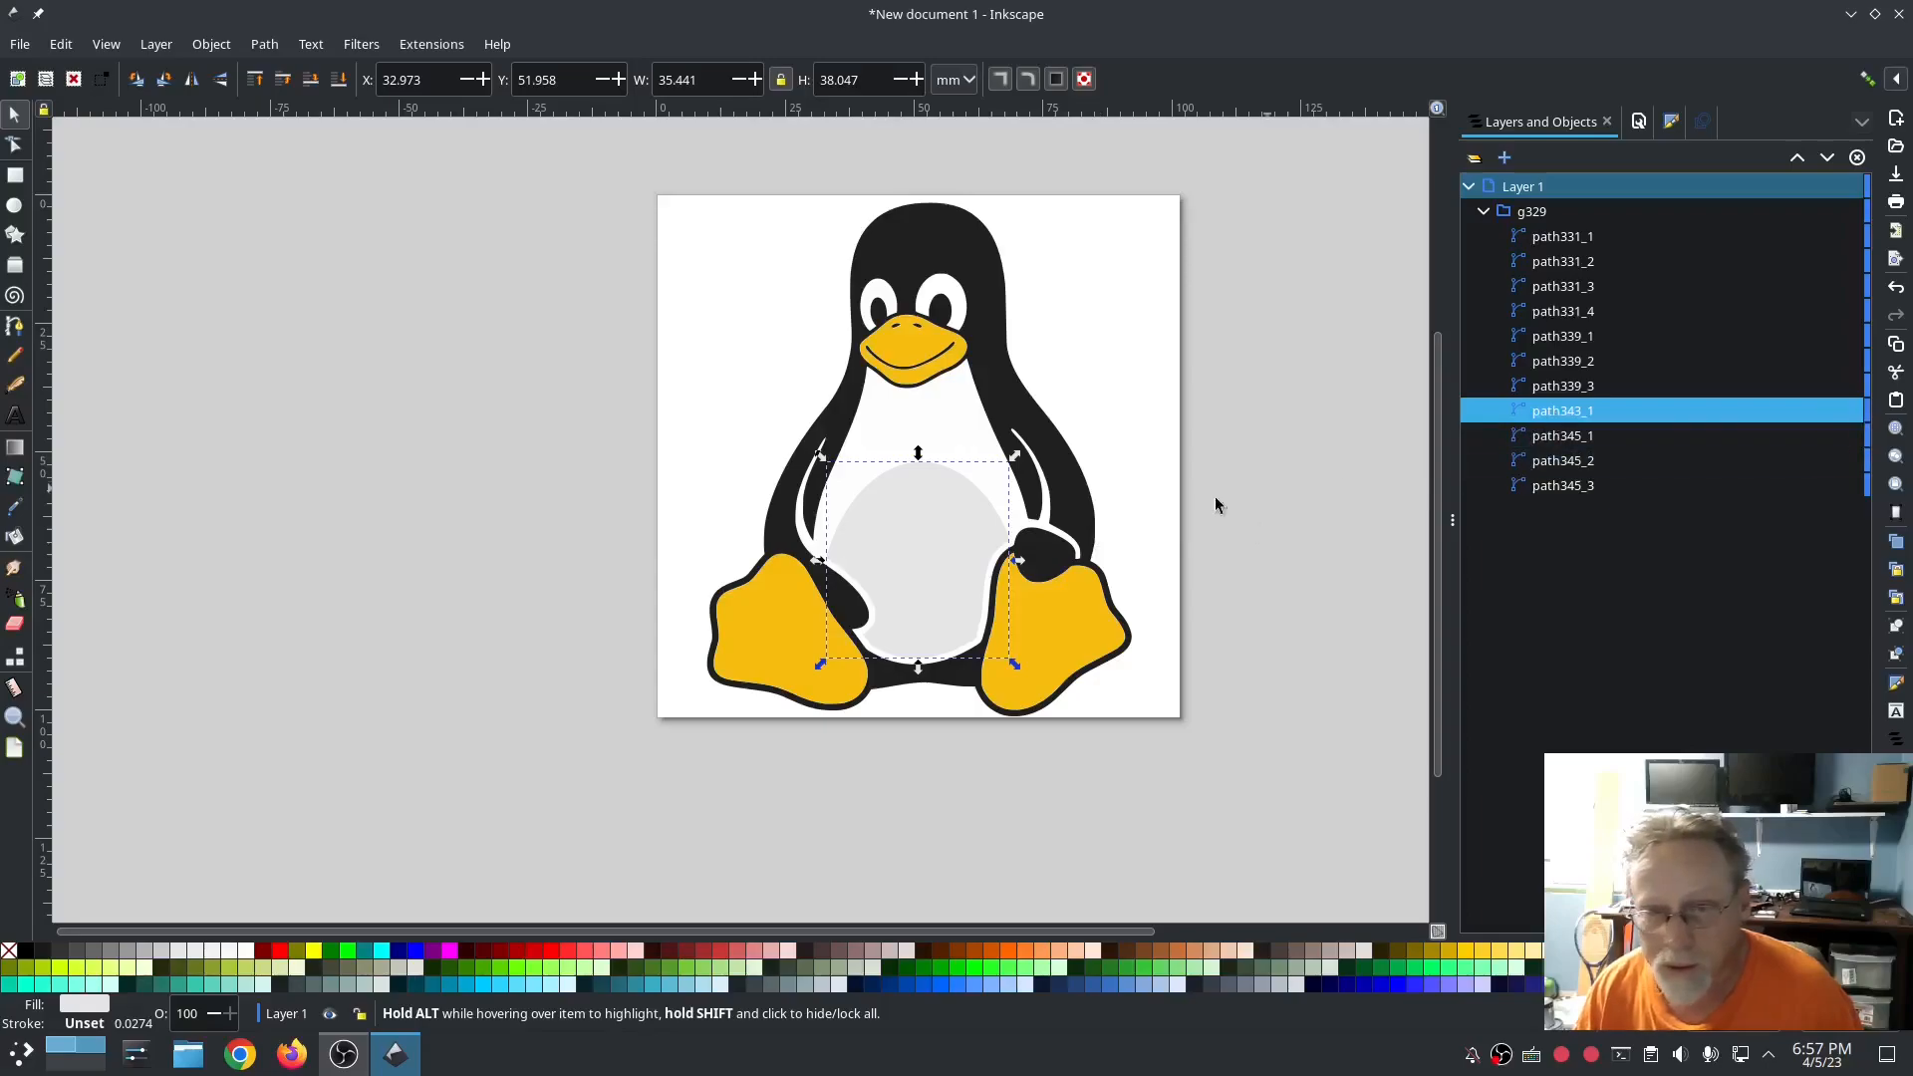
pyautogui.moveTo(955, 420)
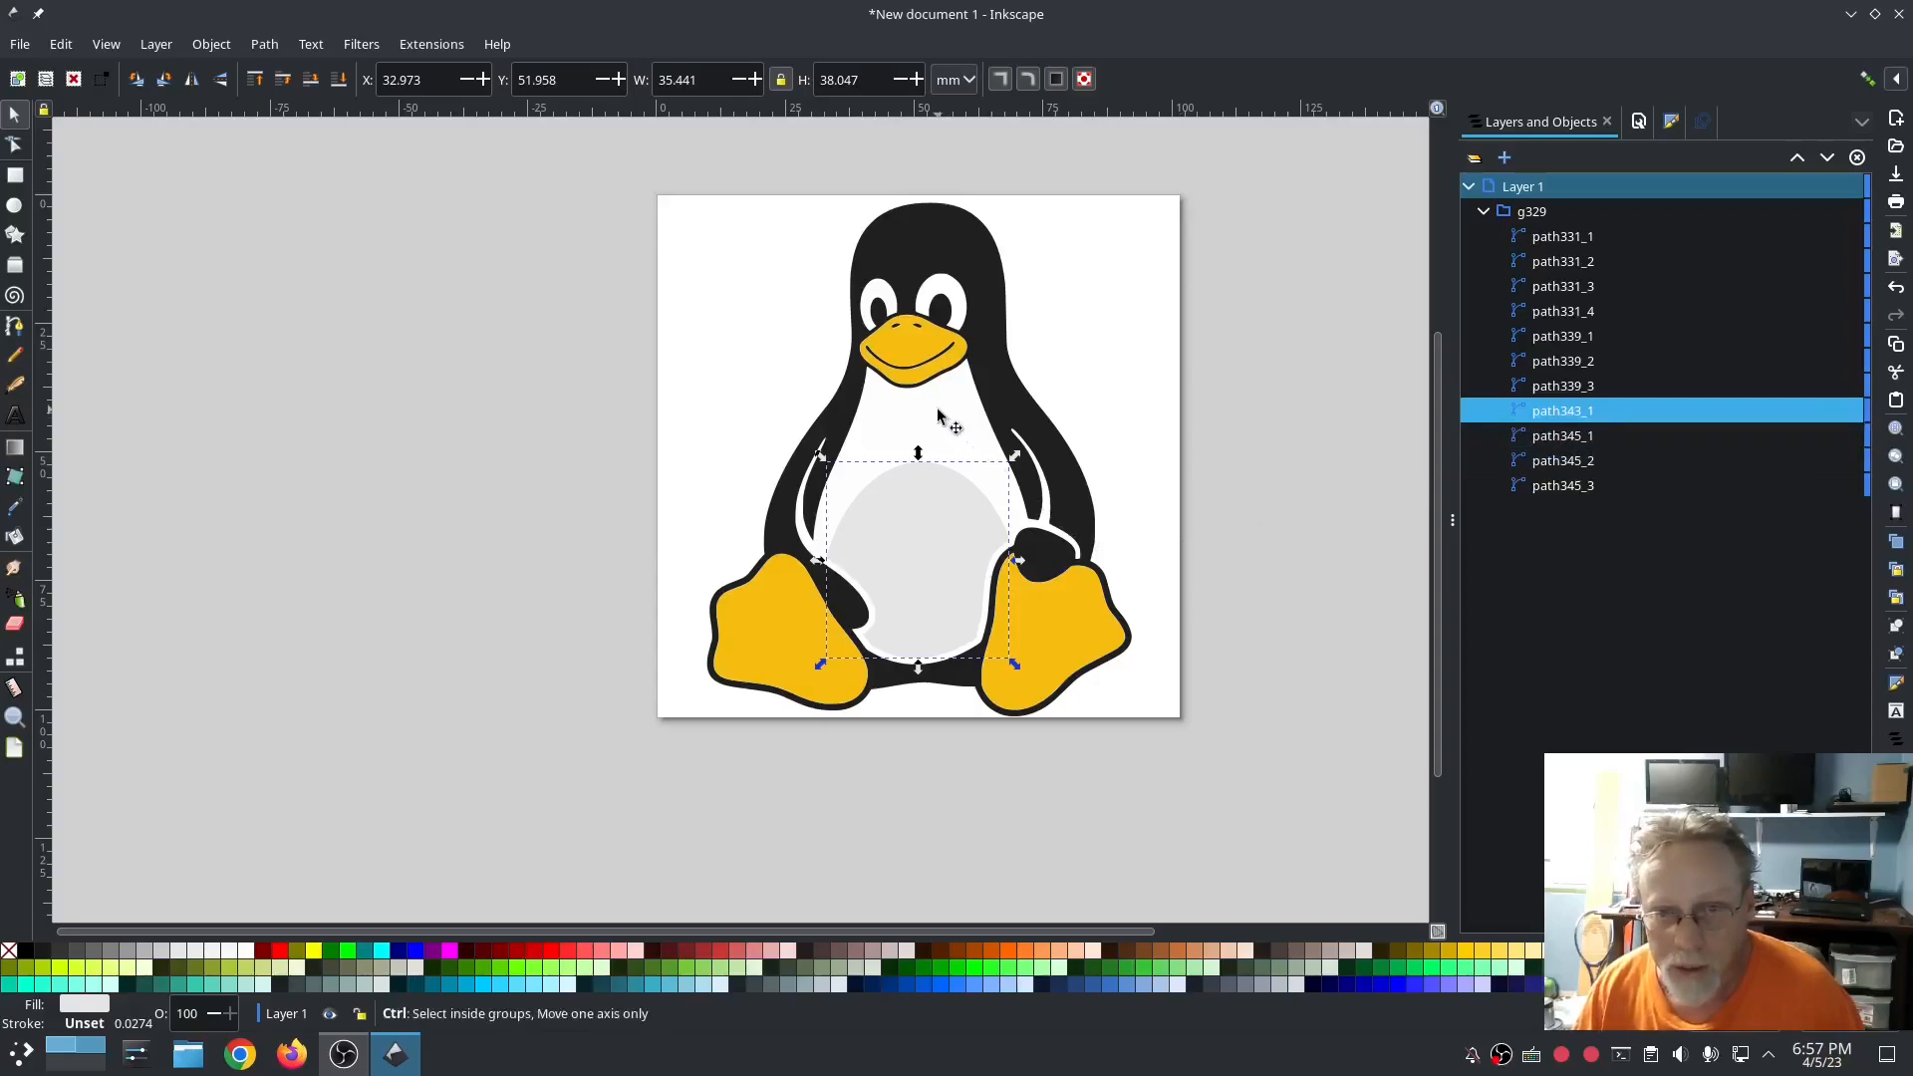
pyautogui.click(1563, 485)
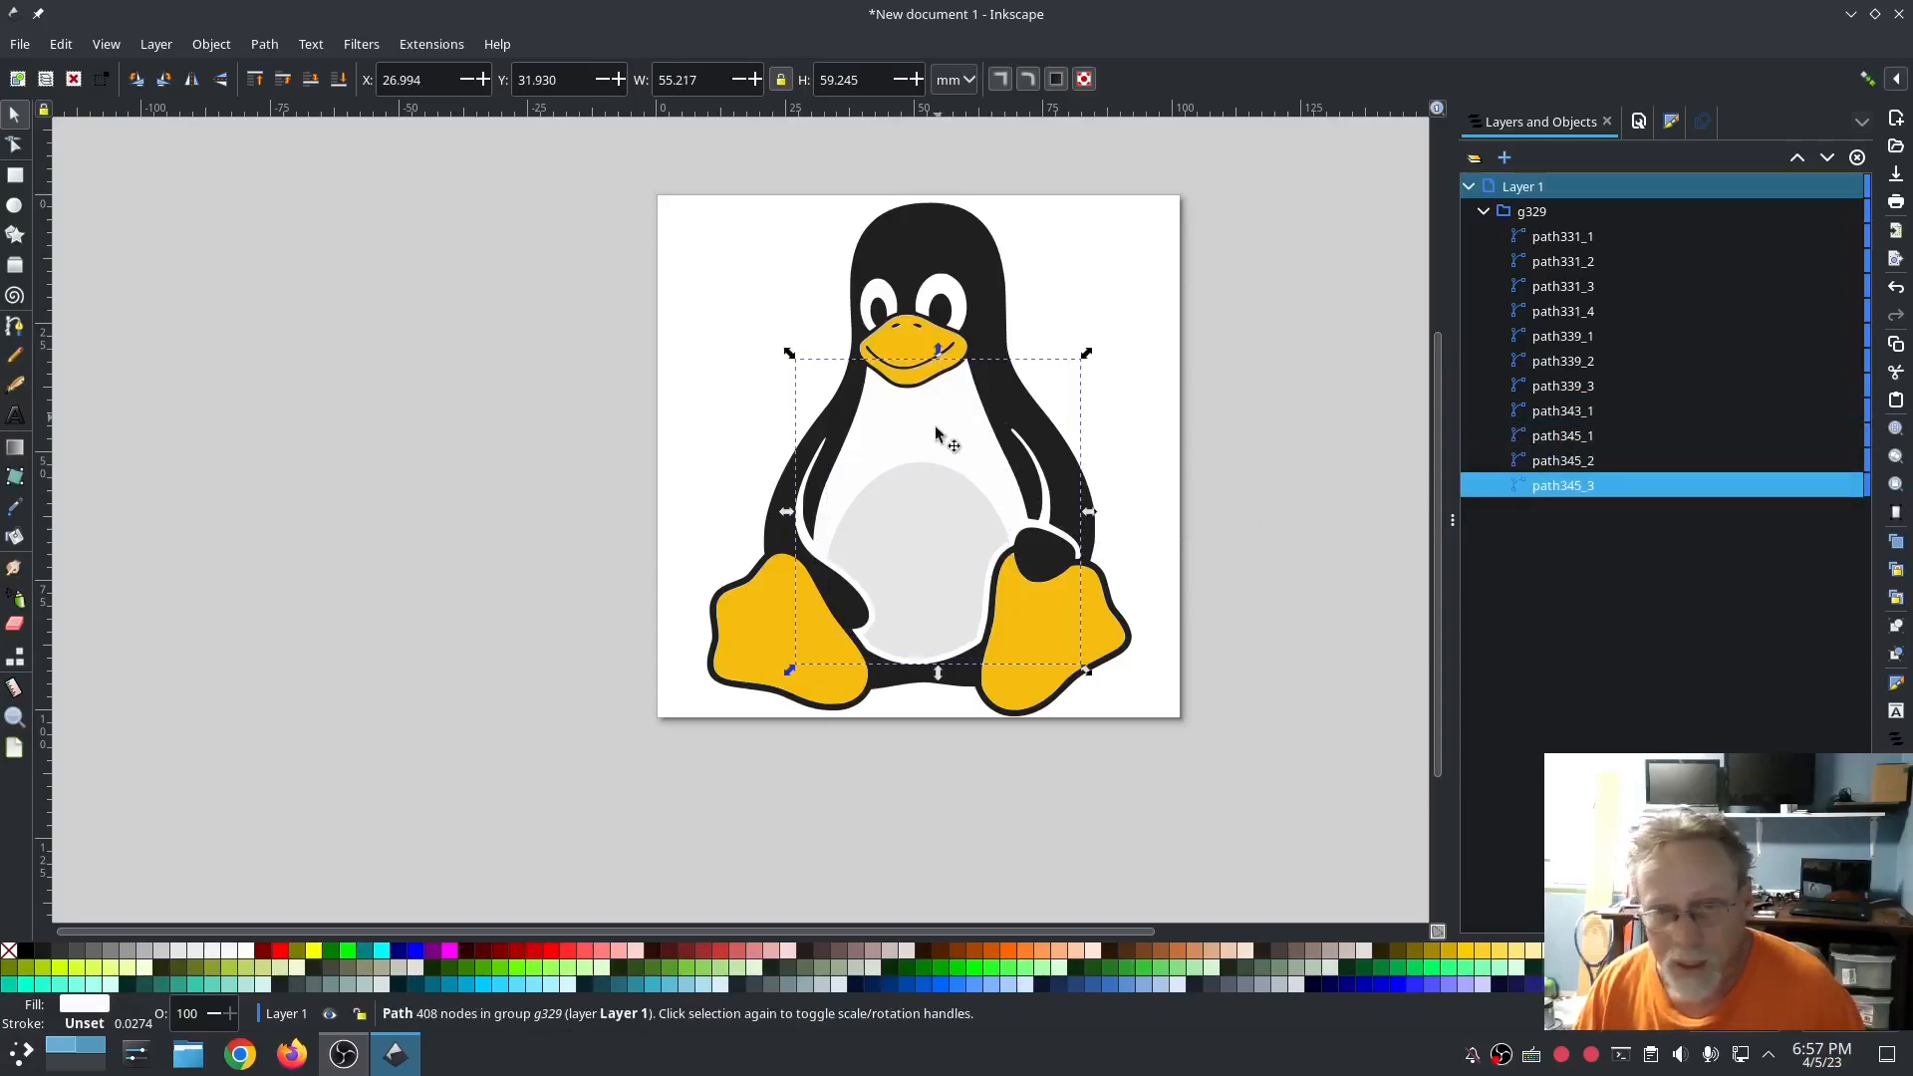
pyautogui.moveTo(1592, 485)
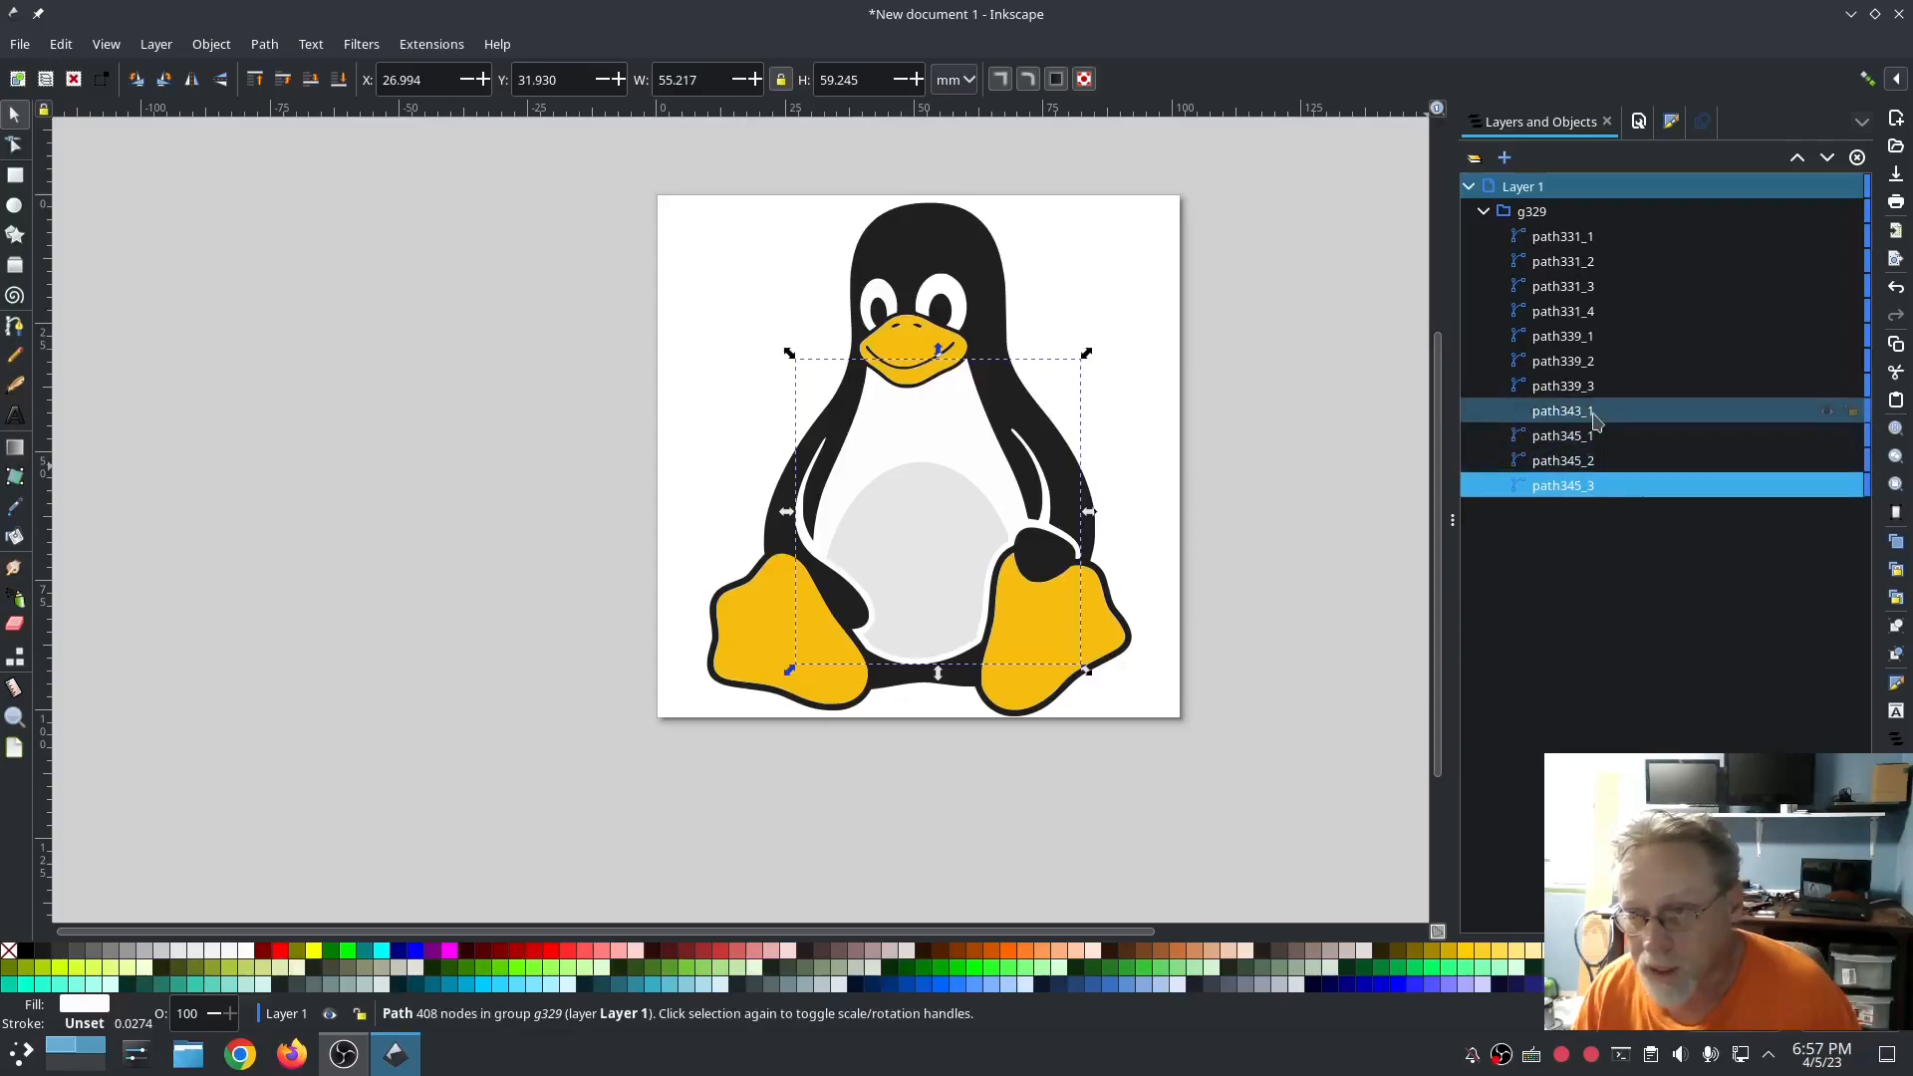
pyautogui.click(1564, 411)
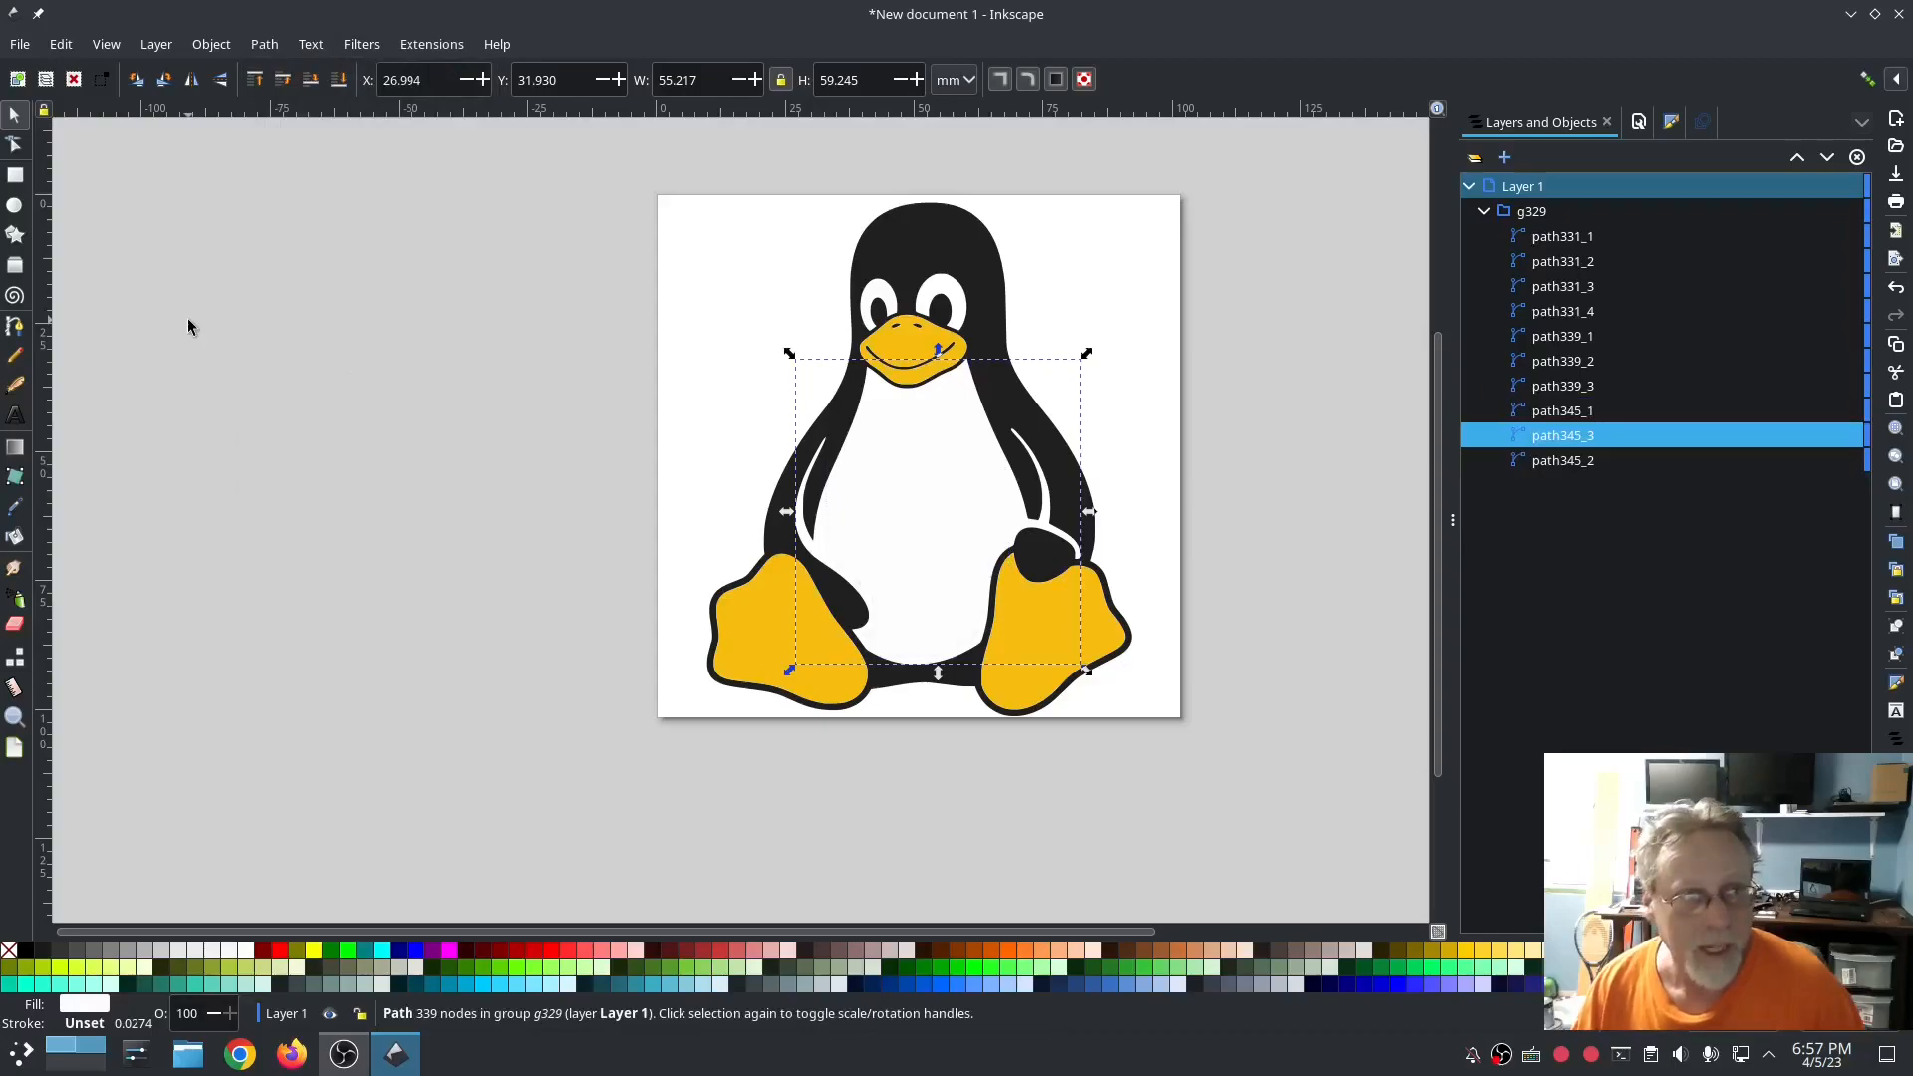
# Step: Delete stray nodes inside and along the lower belly edge of path345_3
pyautogui.click(16, 142)
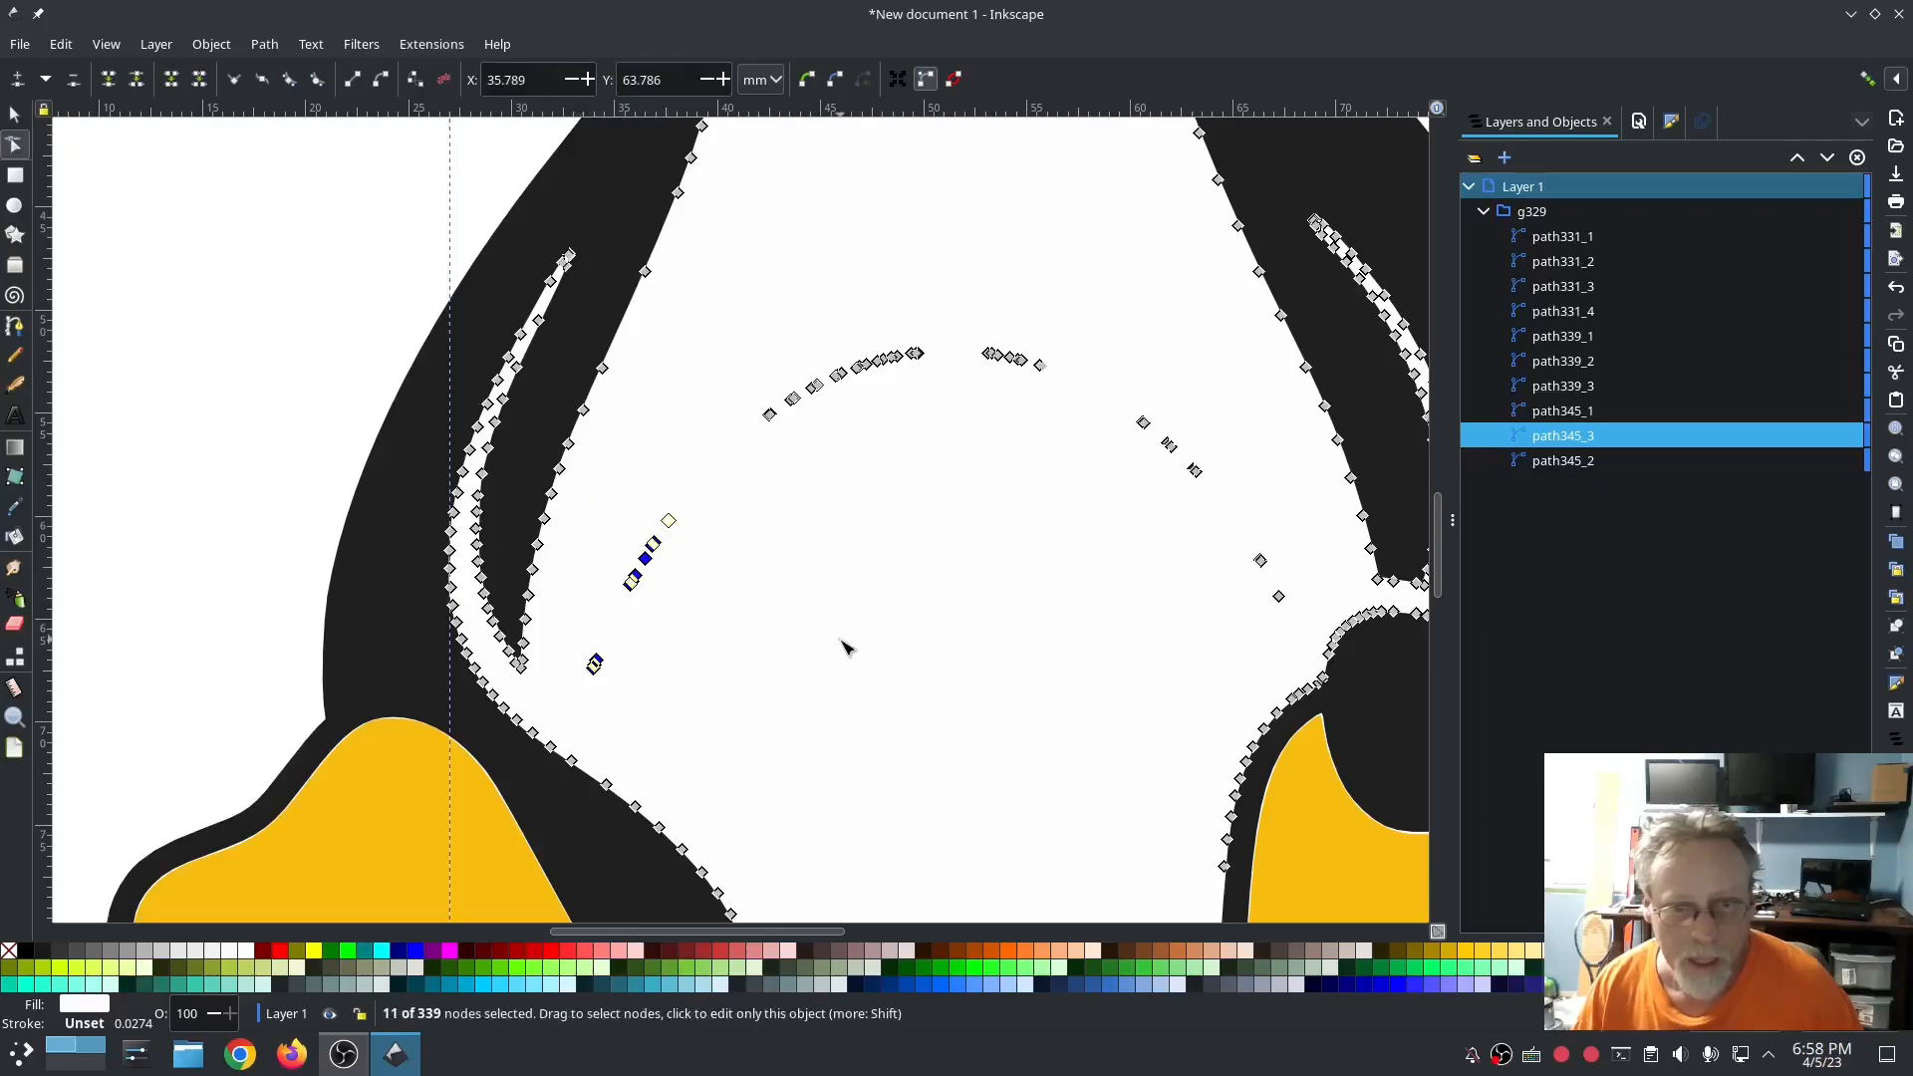
pyautogui.click(839, 651)
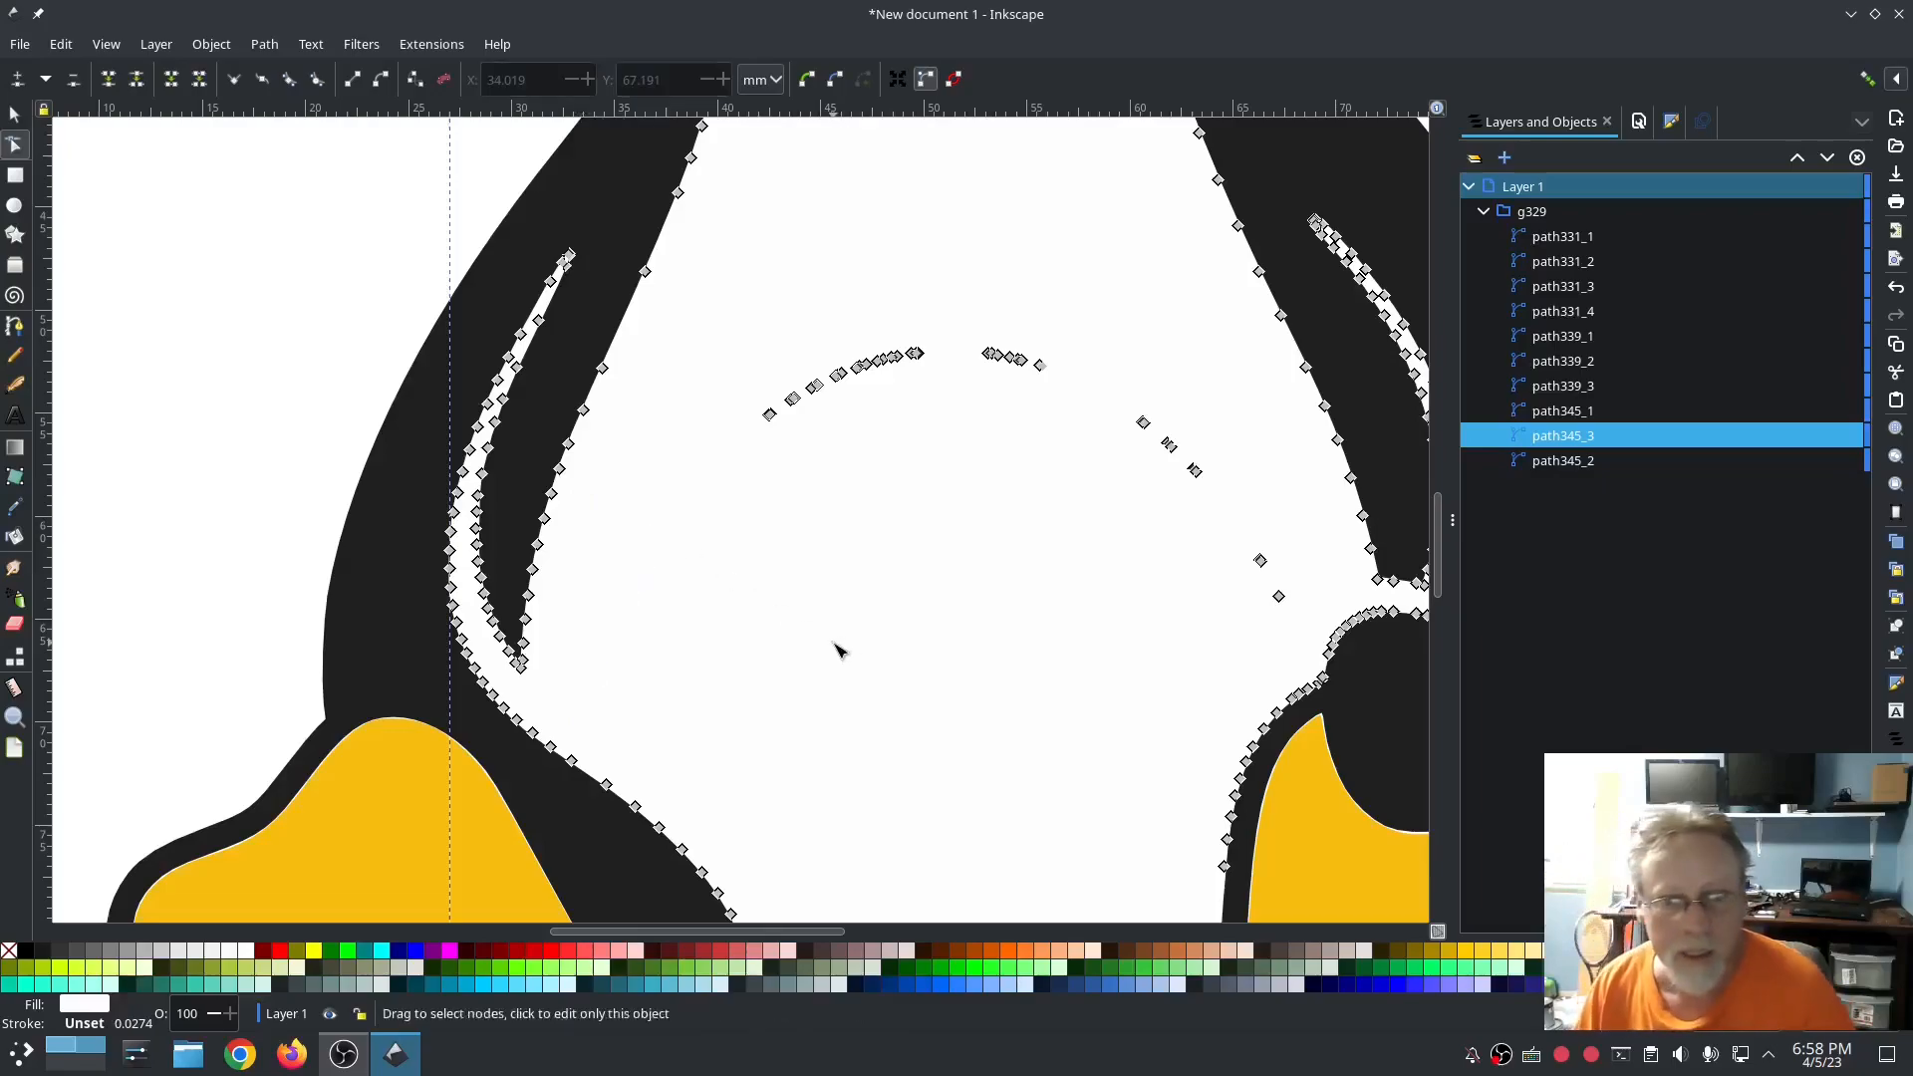
pyautogui.moveTo(1217, 522)
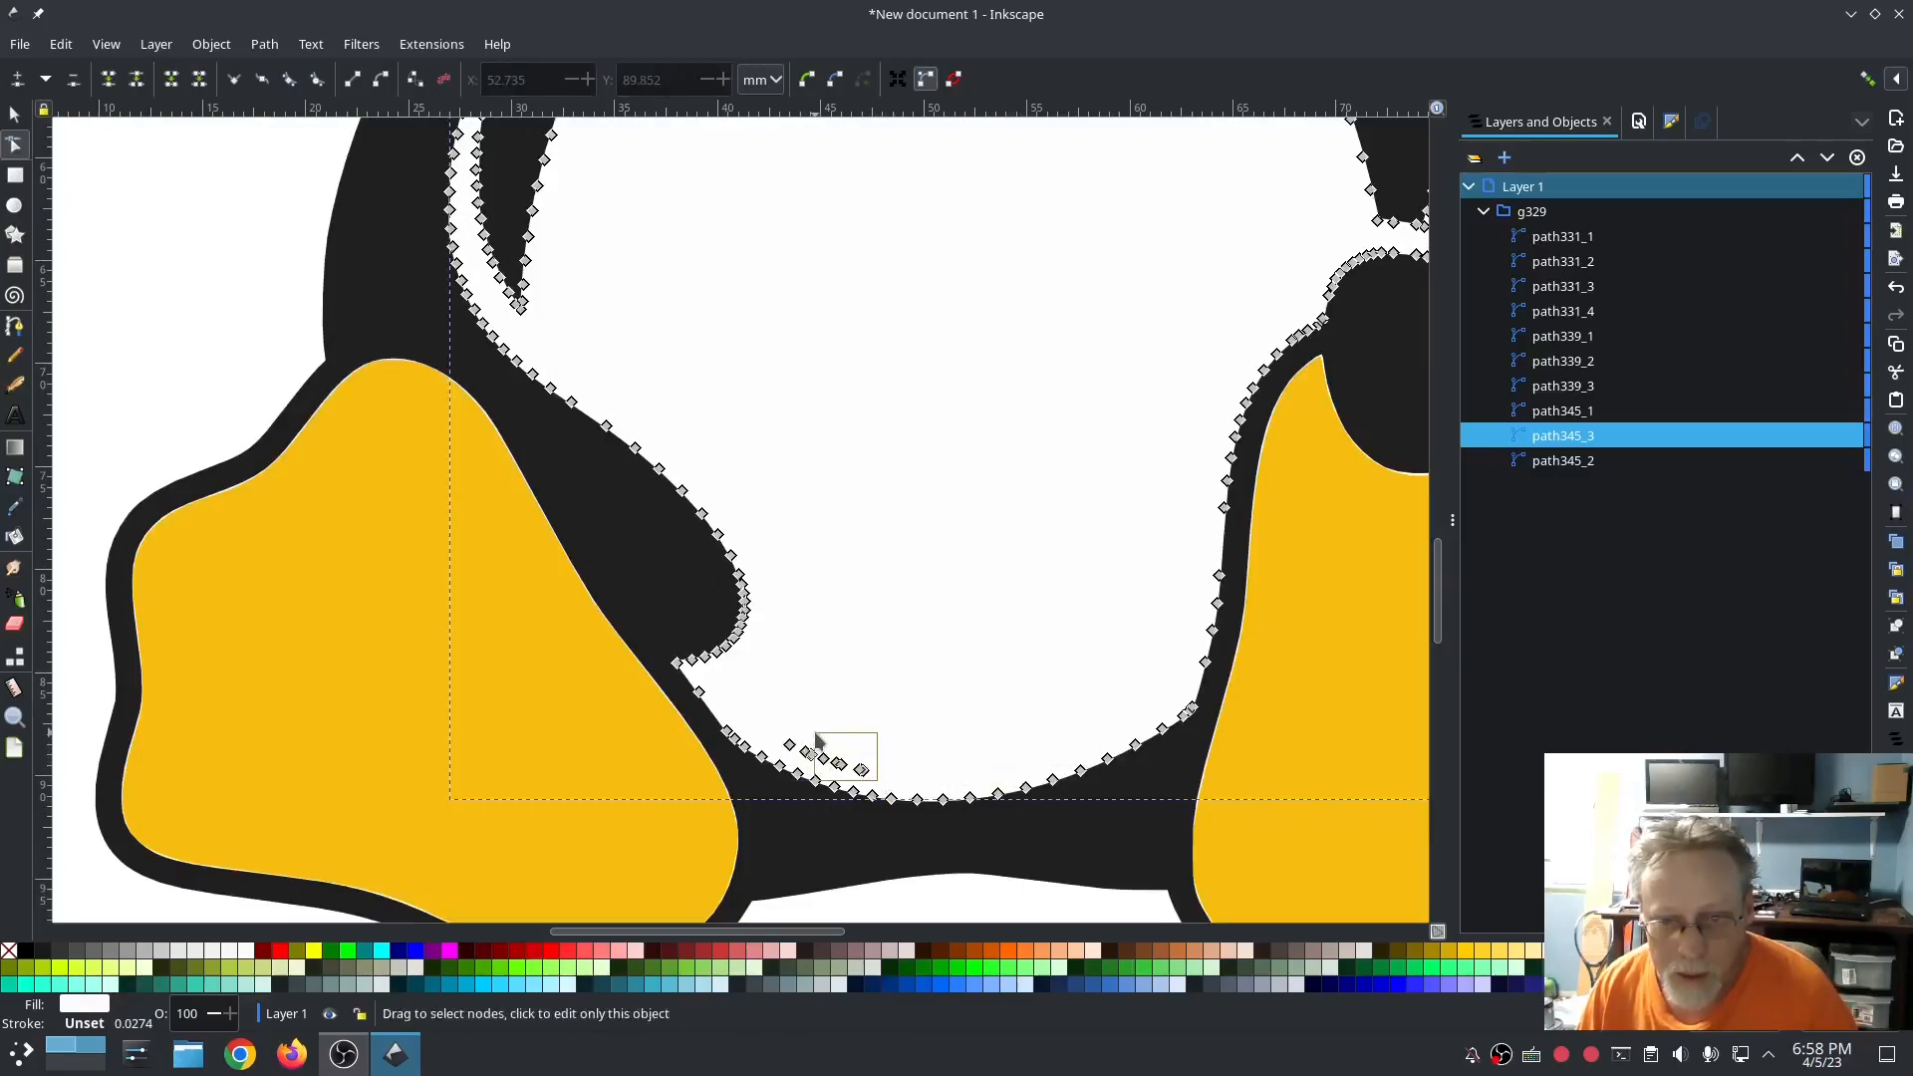
pyautogui.click(821, 760)
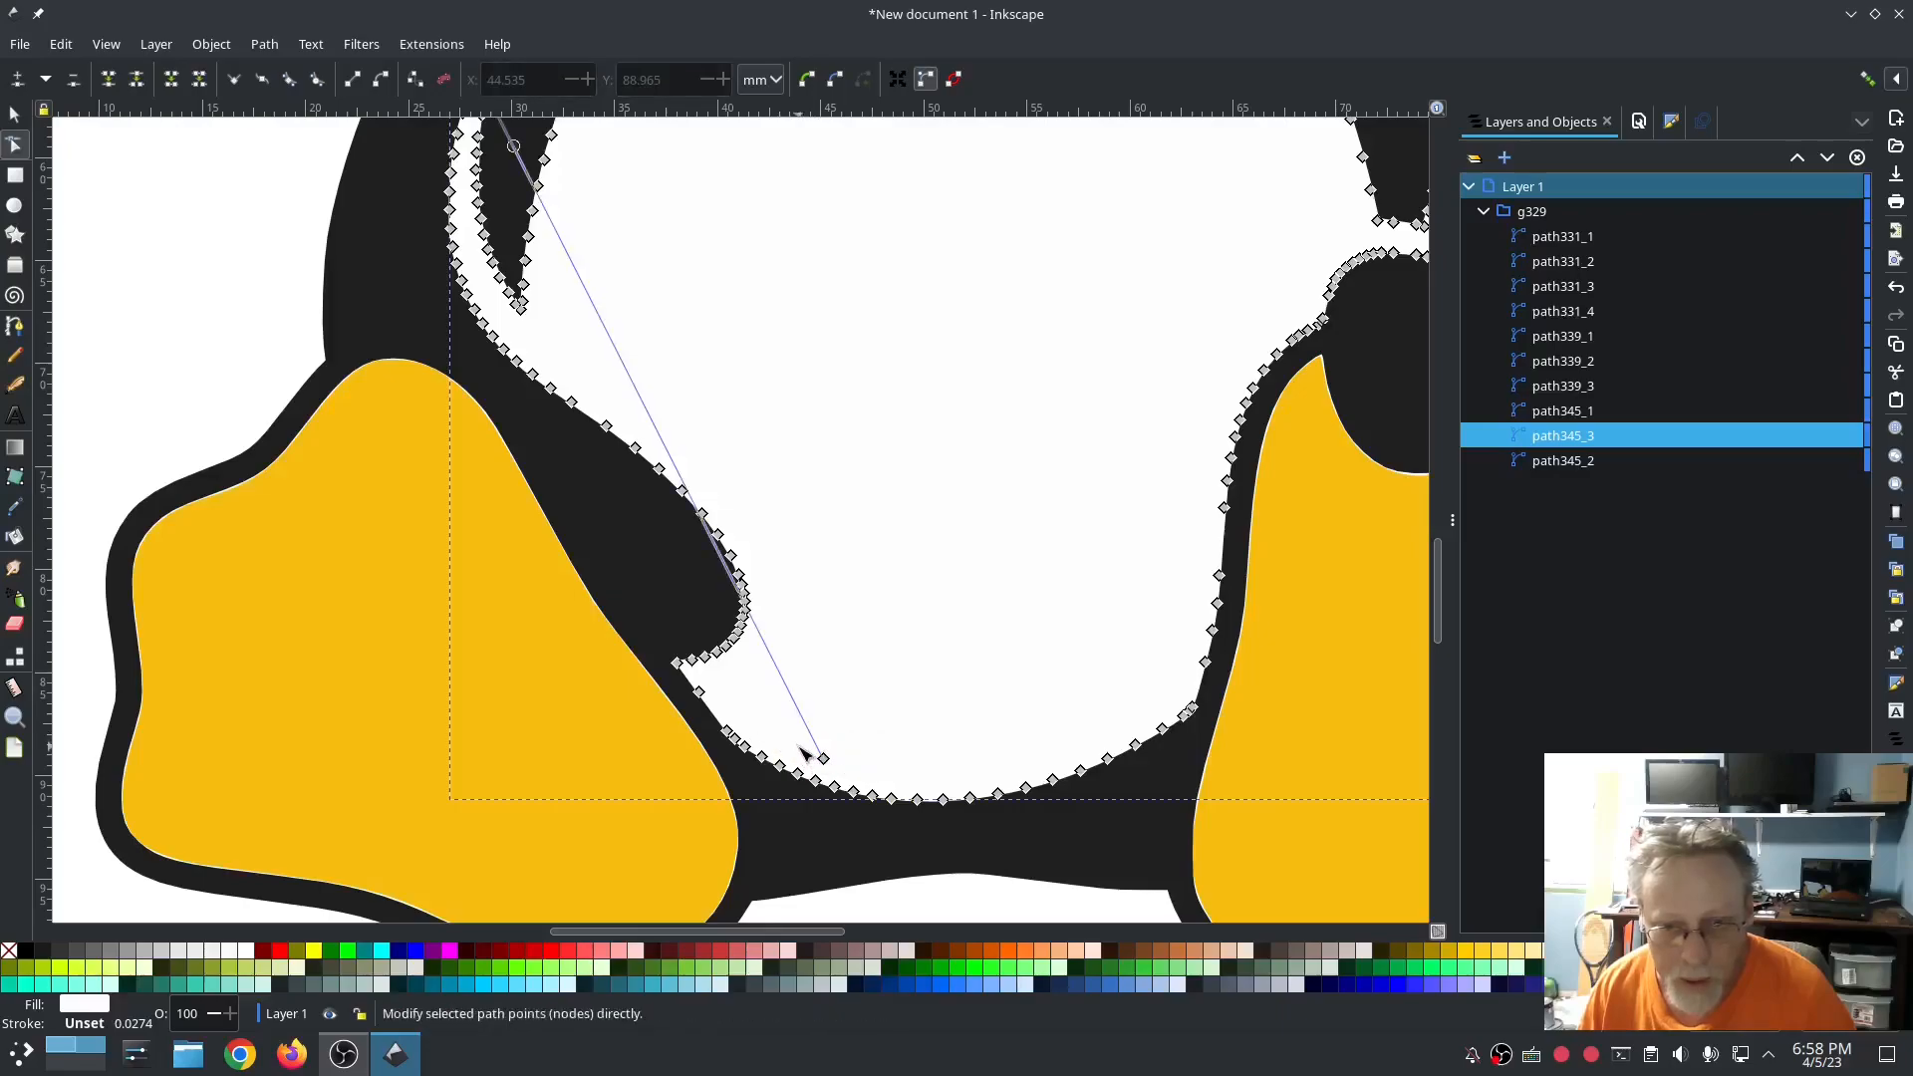
pyautogui.click(923, 692)
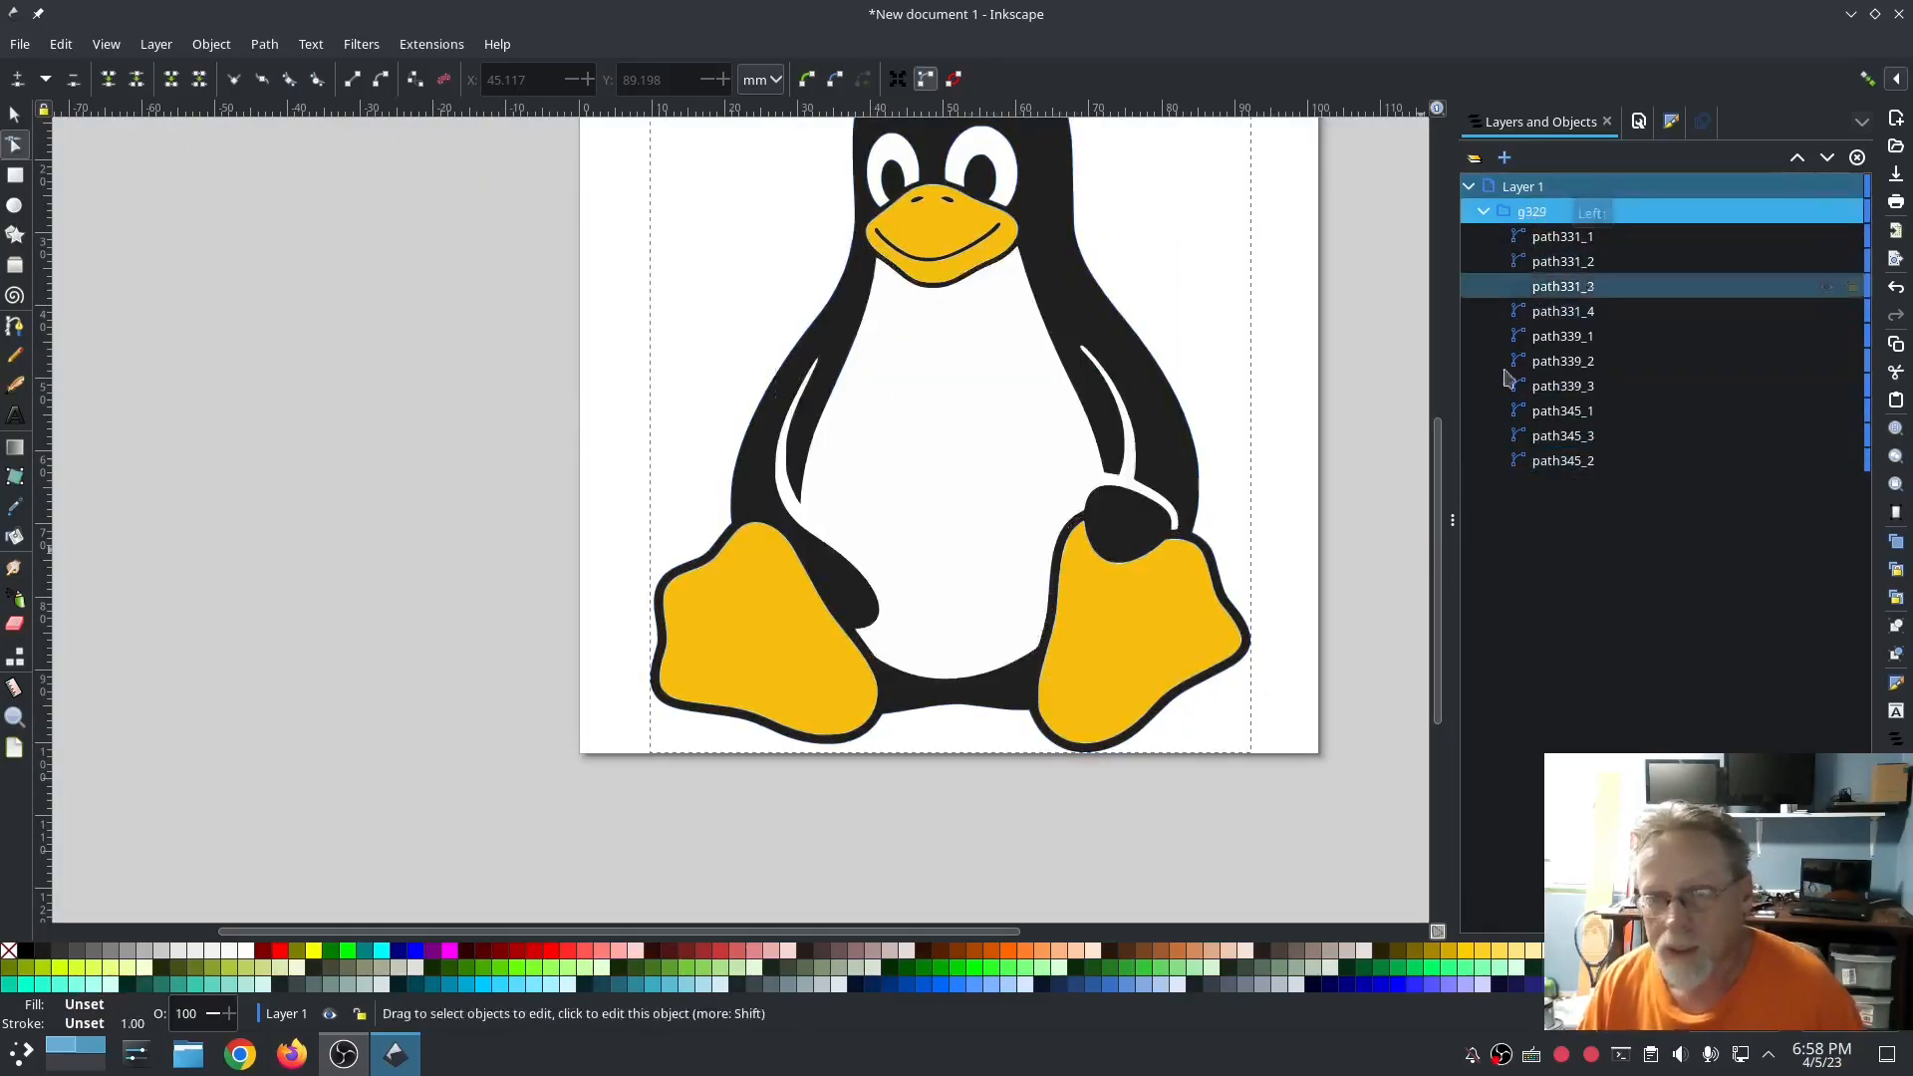
# Step: Zoom into the beak and delete both nostril shapes
pyautogui.scroll(-3)
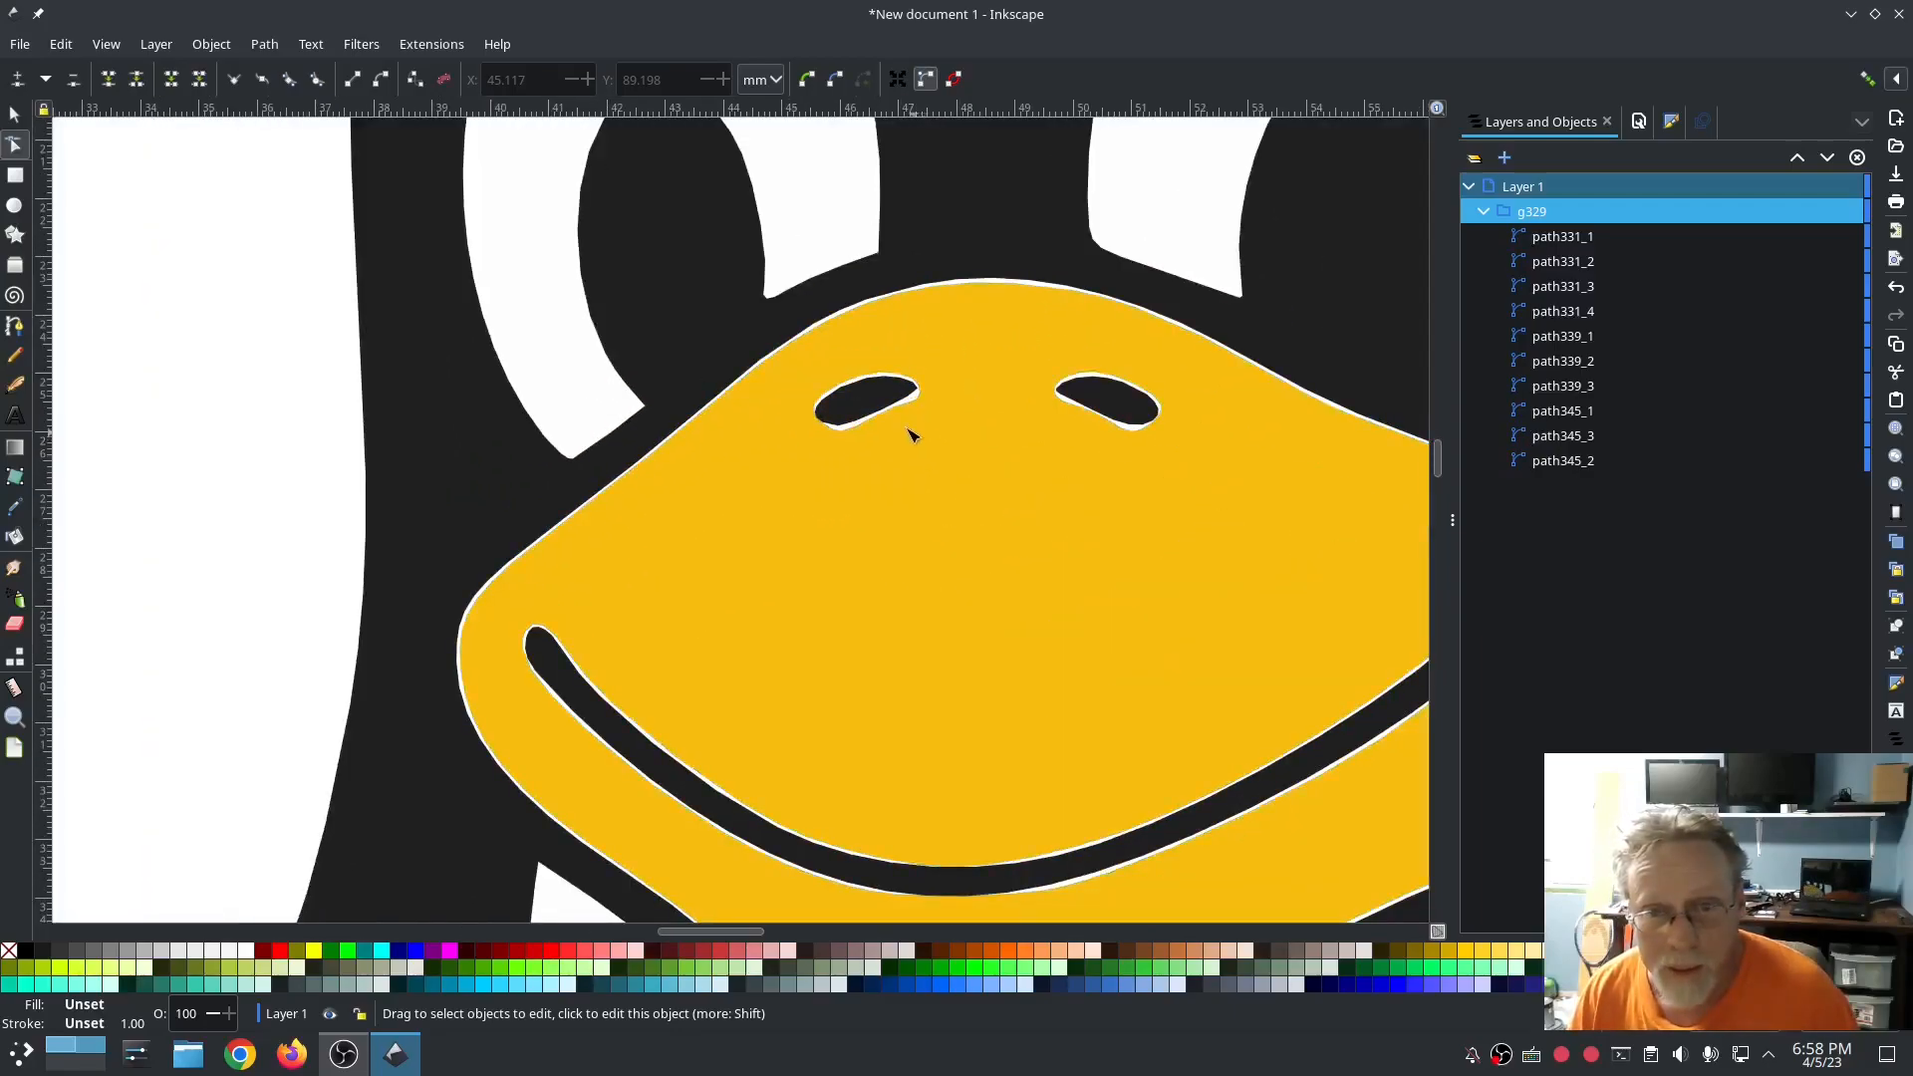
pyautogui.click(873, 402)
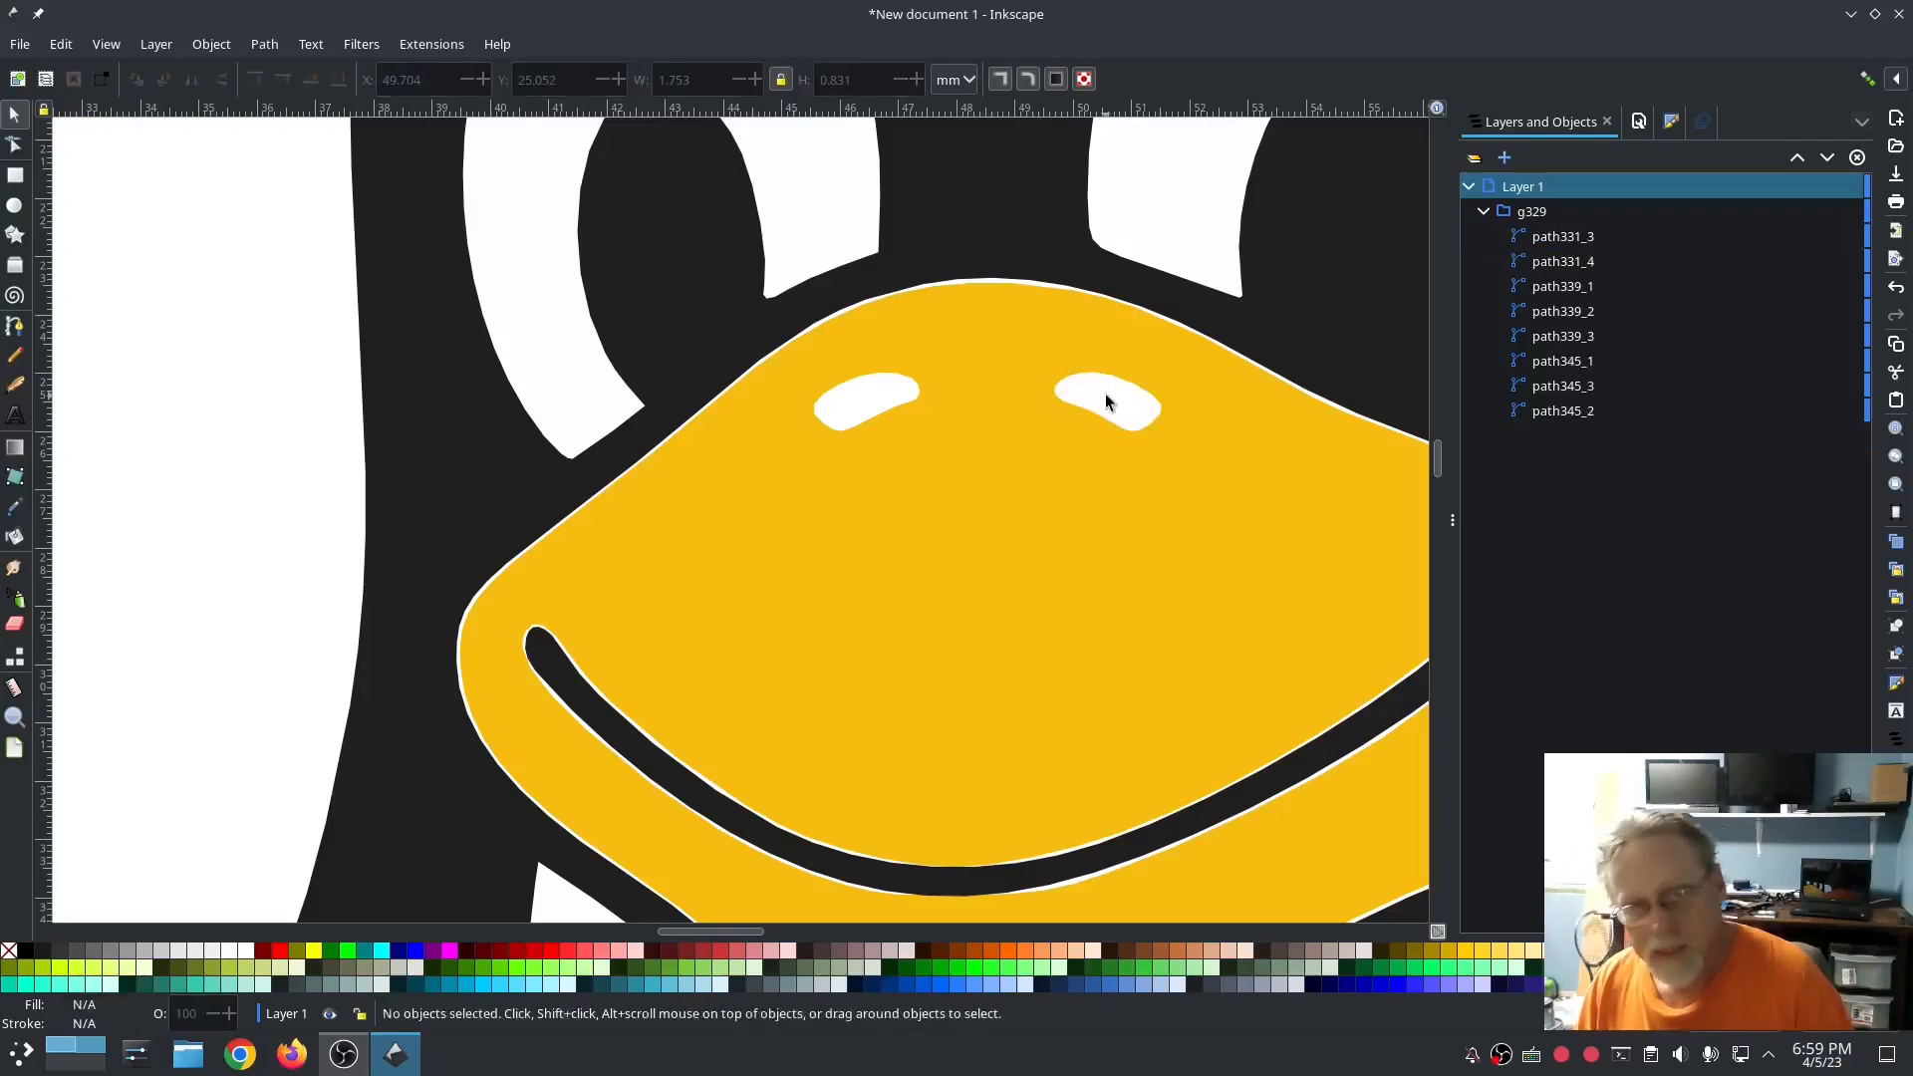
pyautogui.click(17, 145)
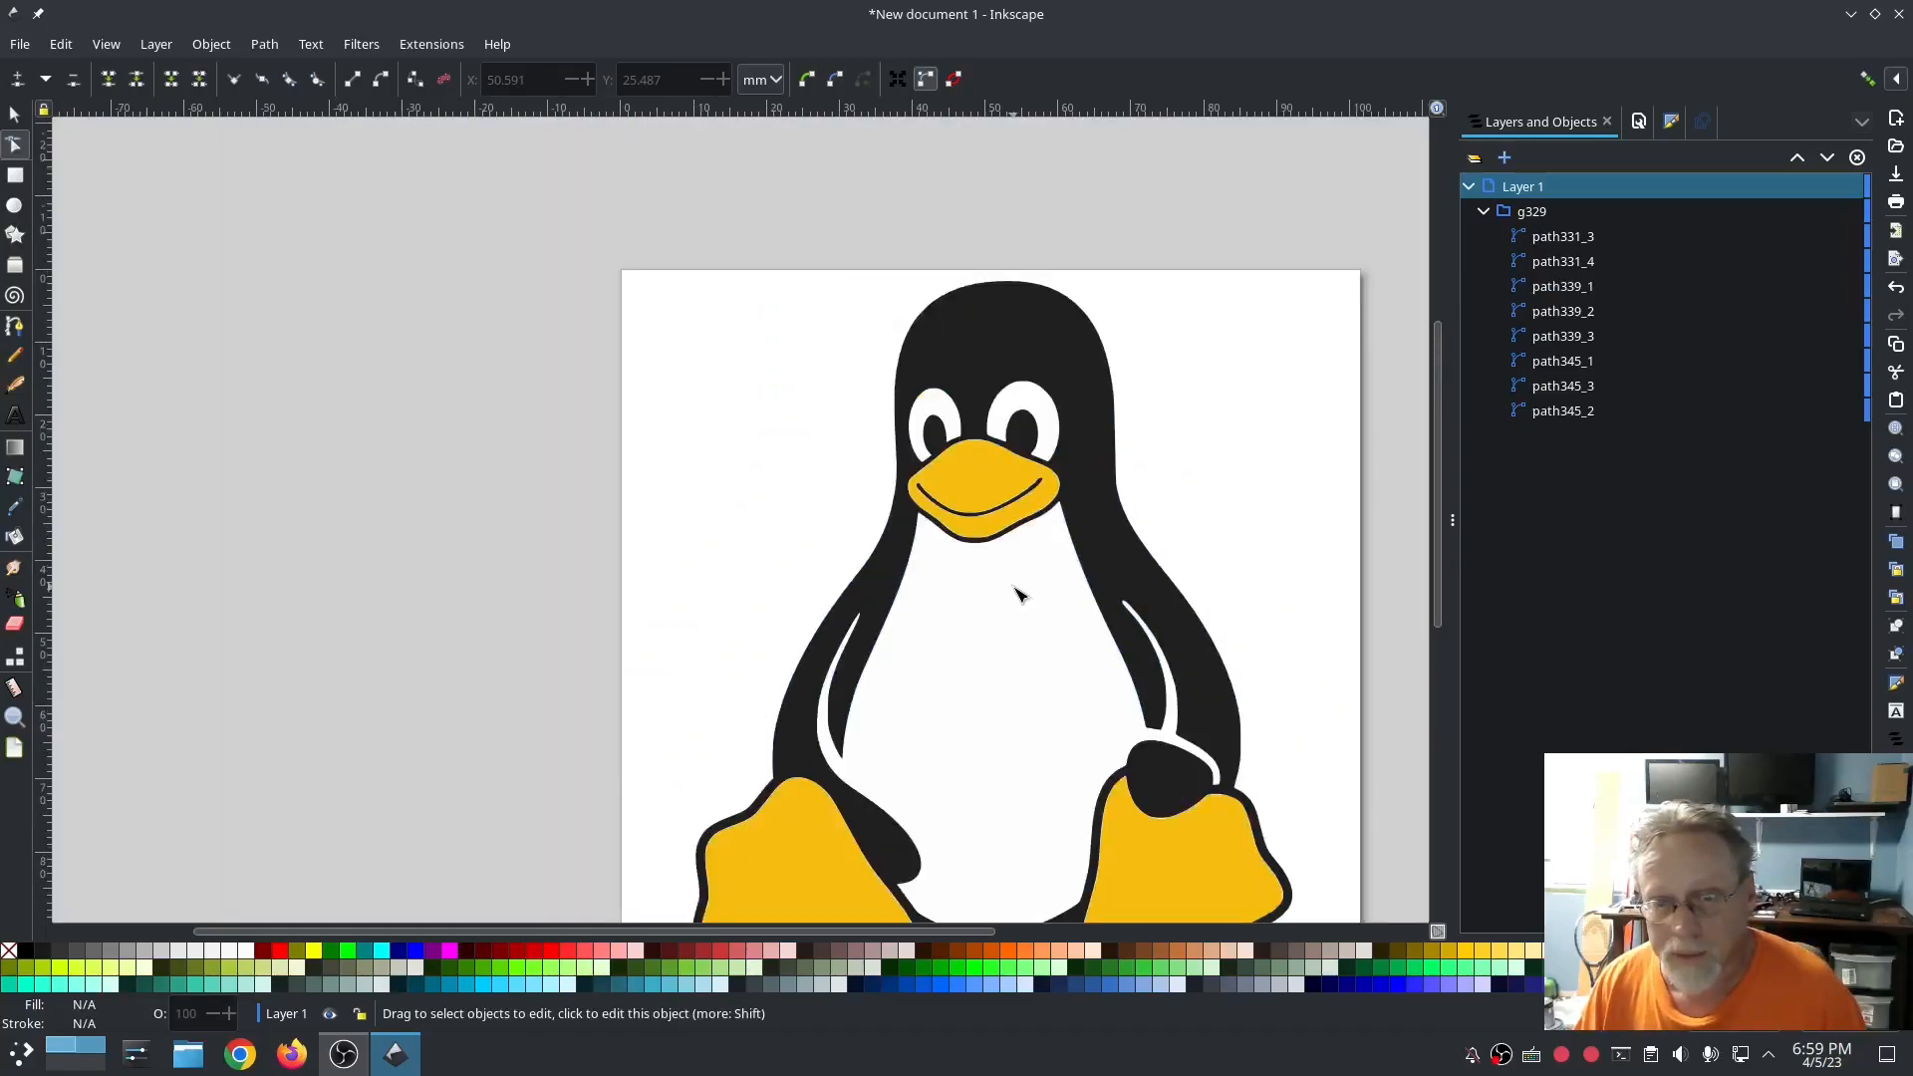
# Step: Simplify the beak's smile line, then bring up its Fill and Stroke settings
pyautogui.scroll(3)
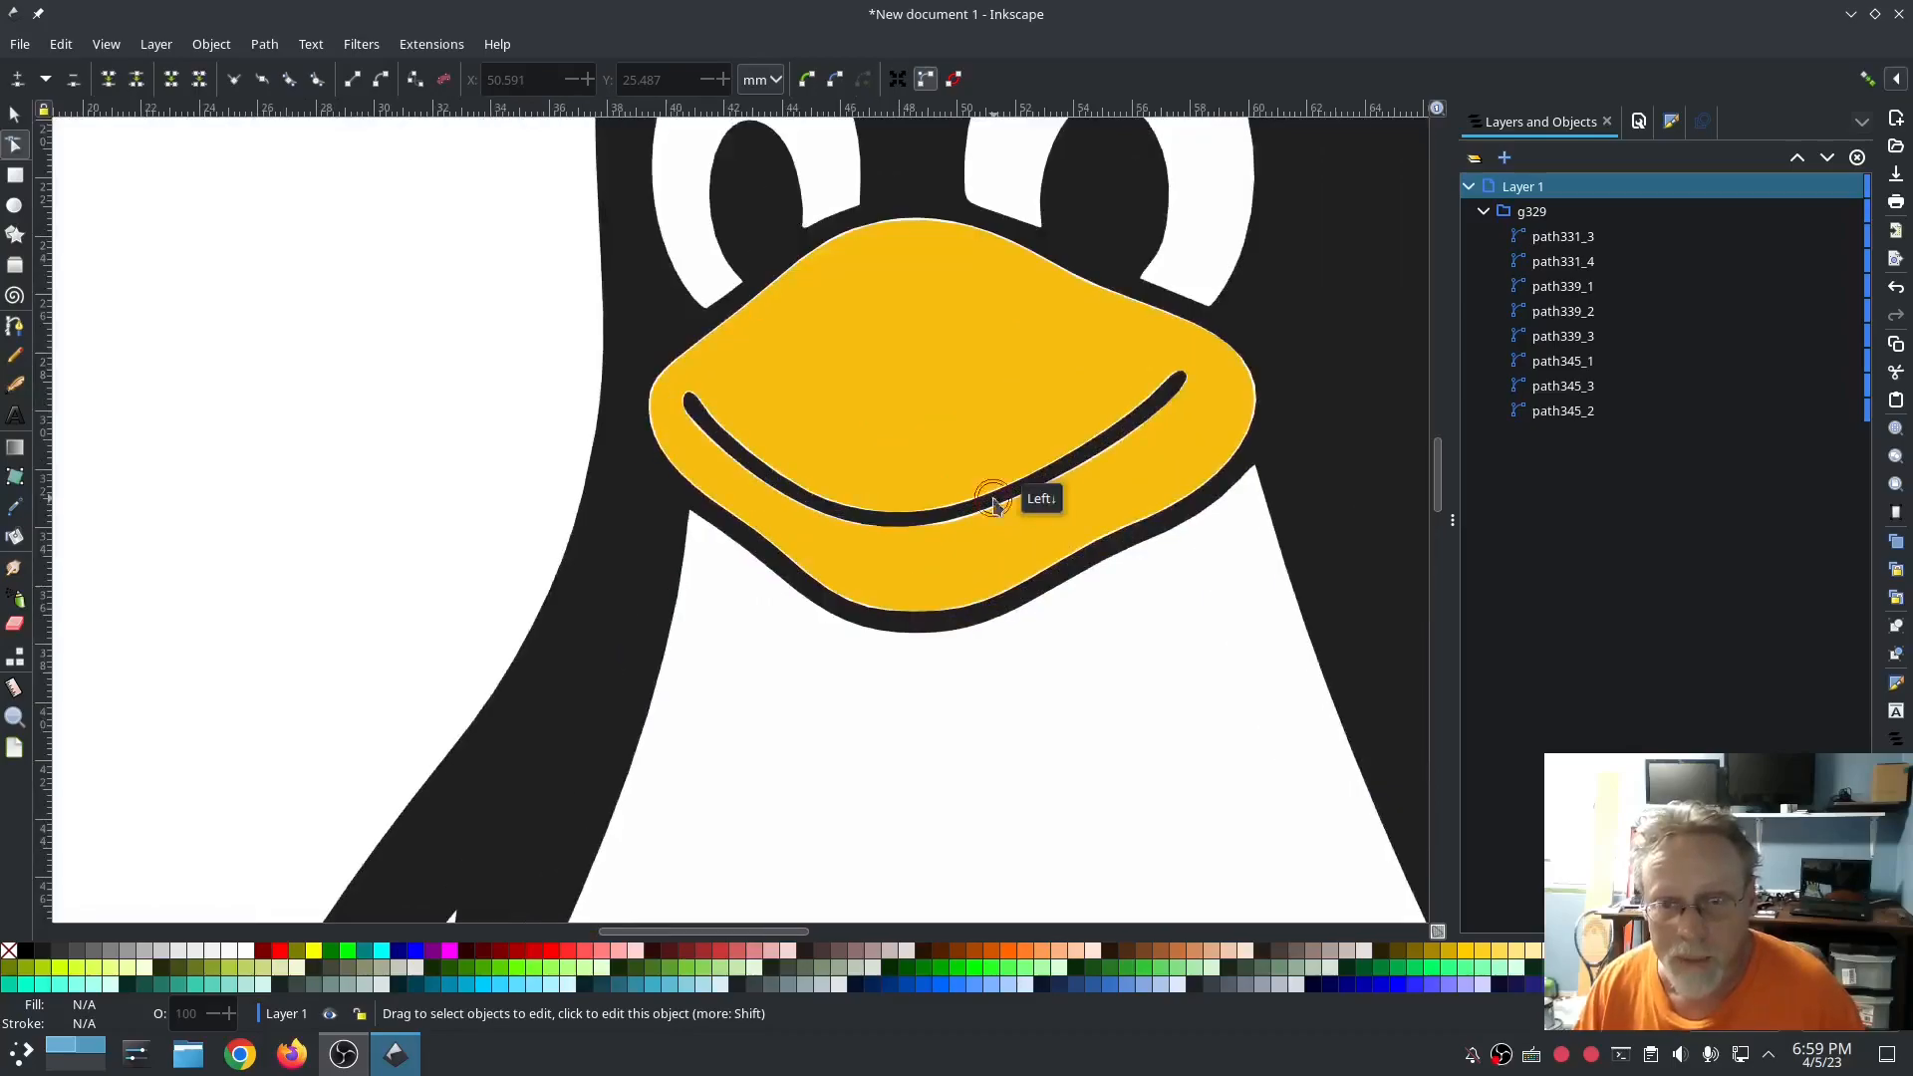
pyautogui.click(990, 498)
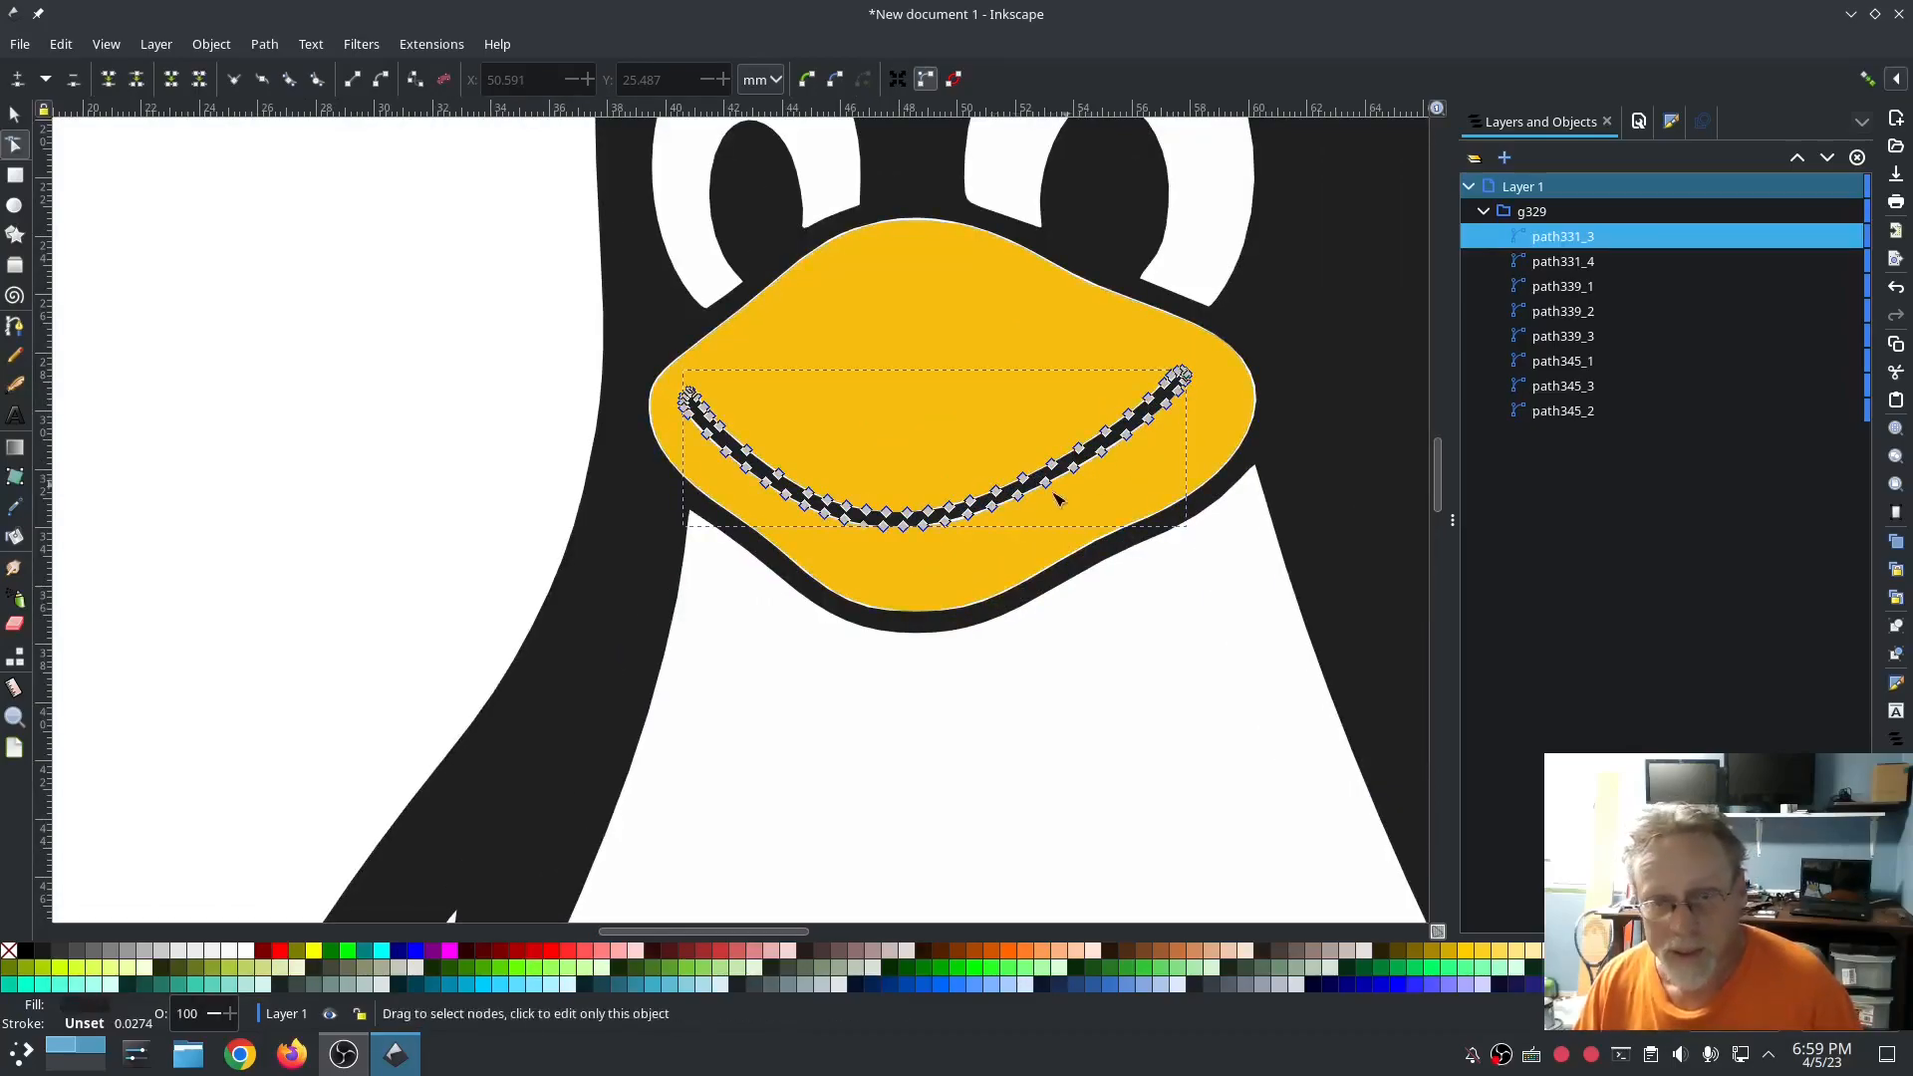
pyautogui.moveTo(1135, 388)
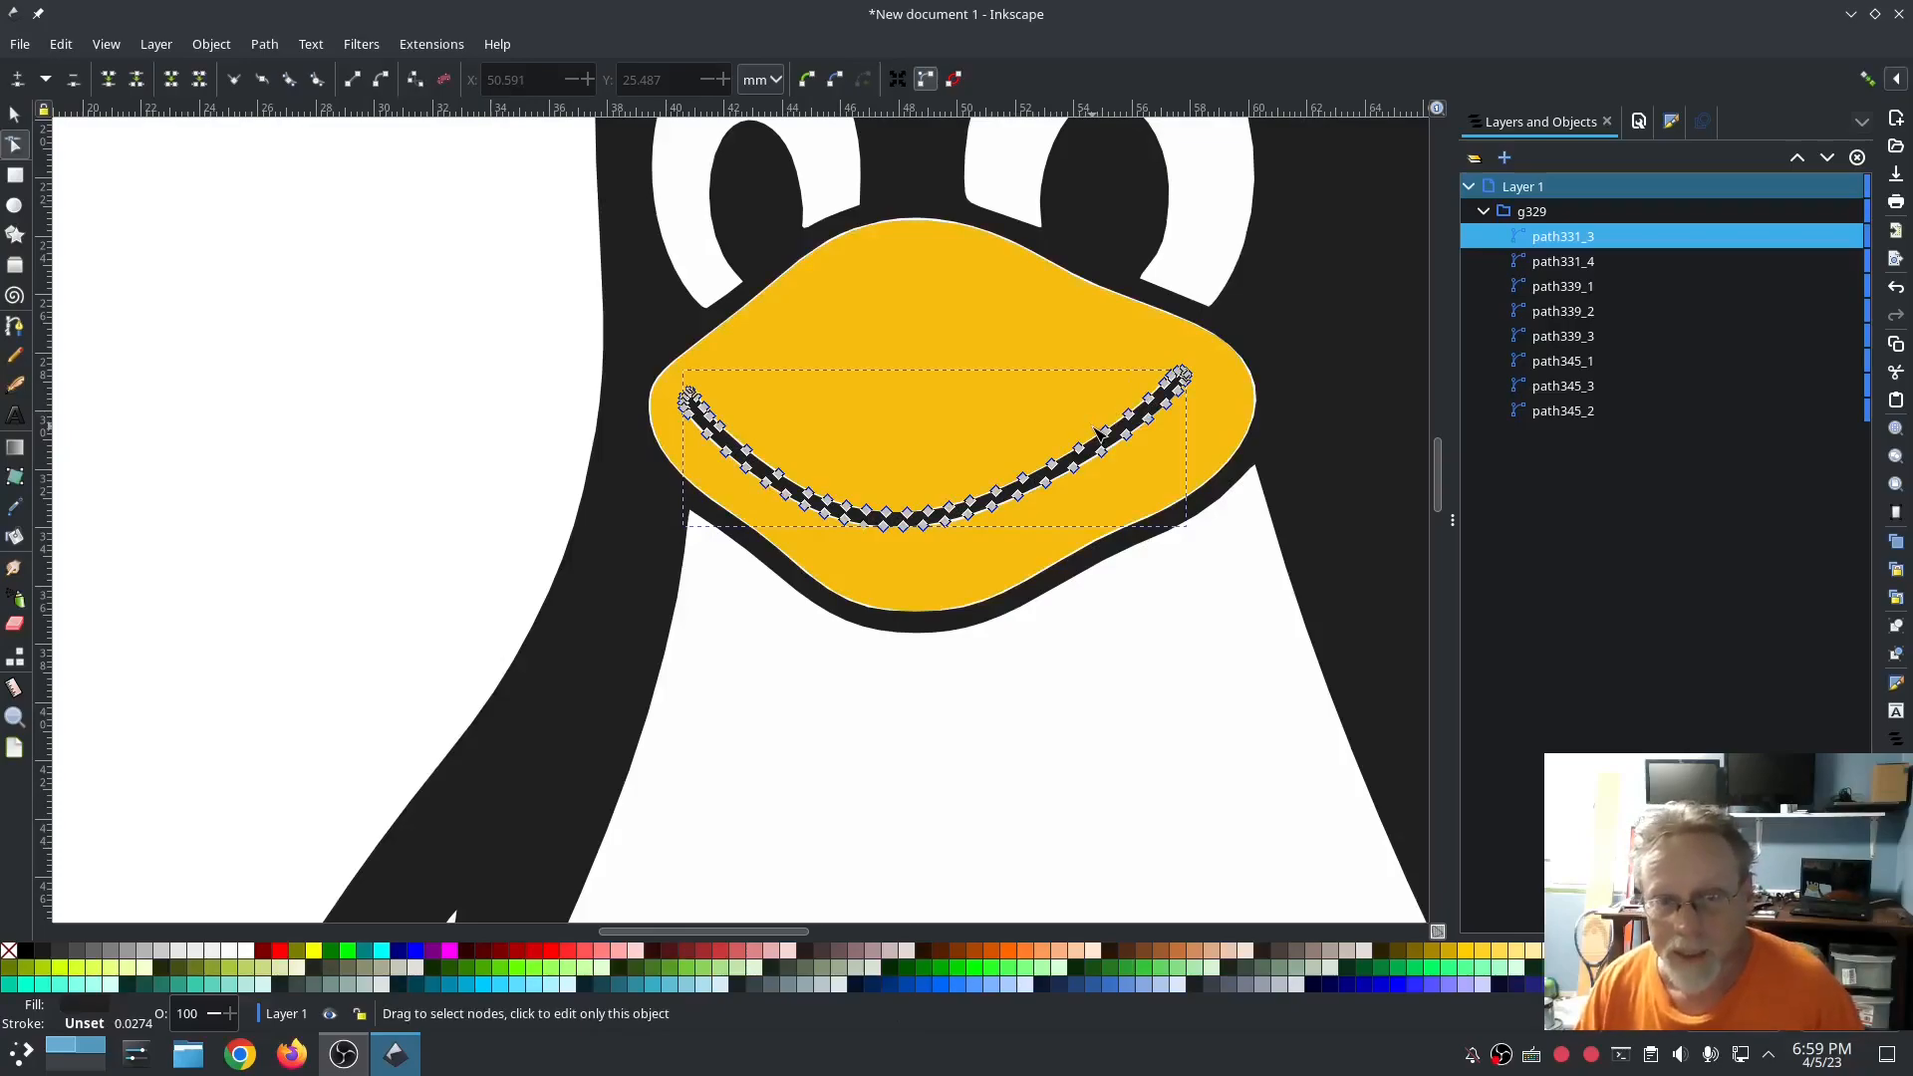
pyautogui.click(263, 44)
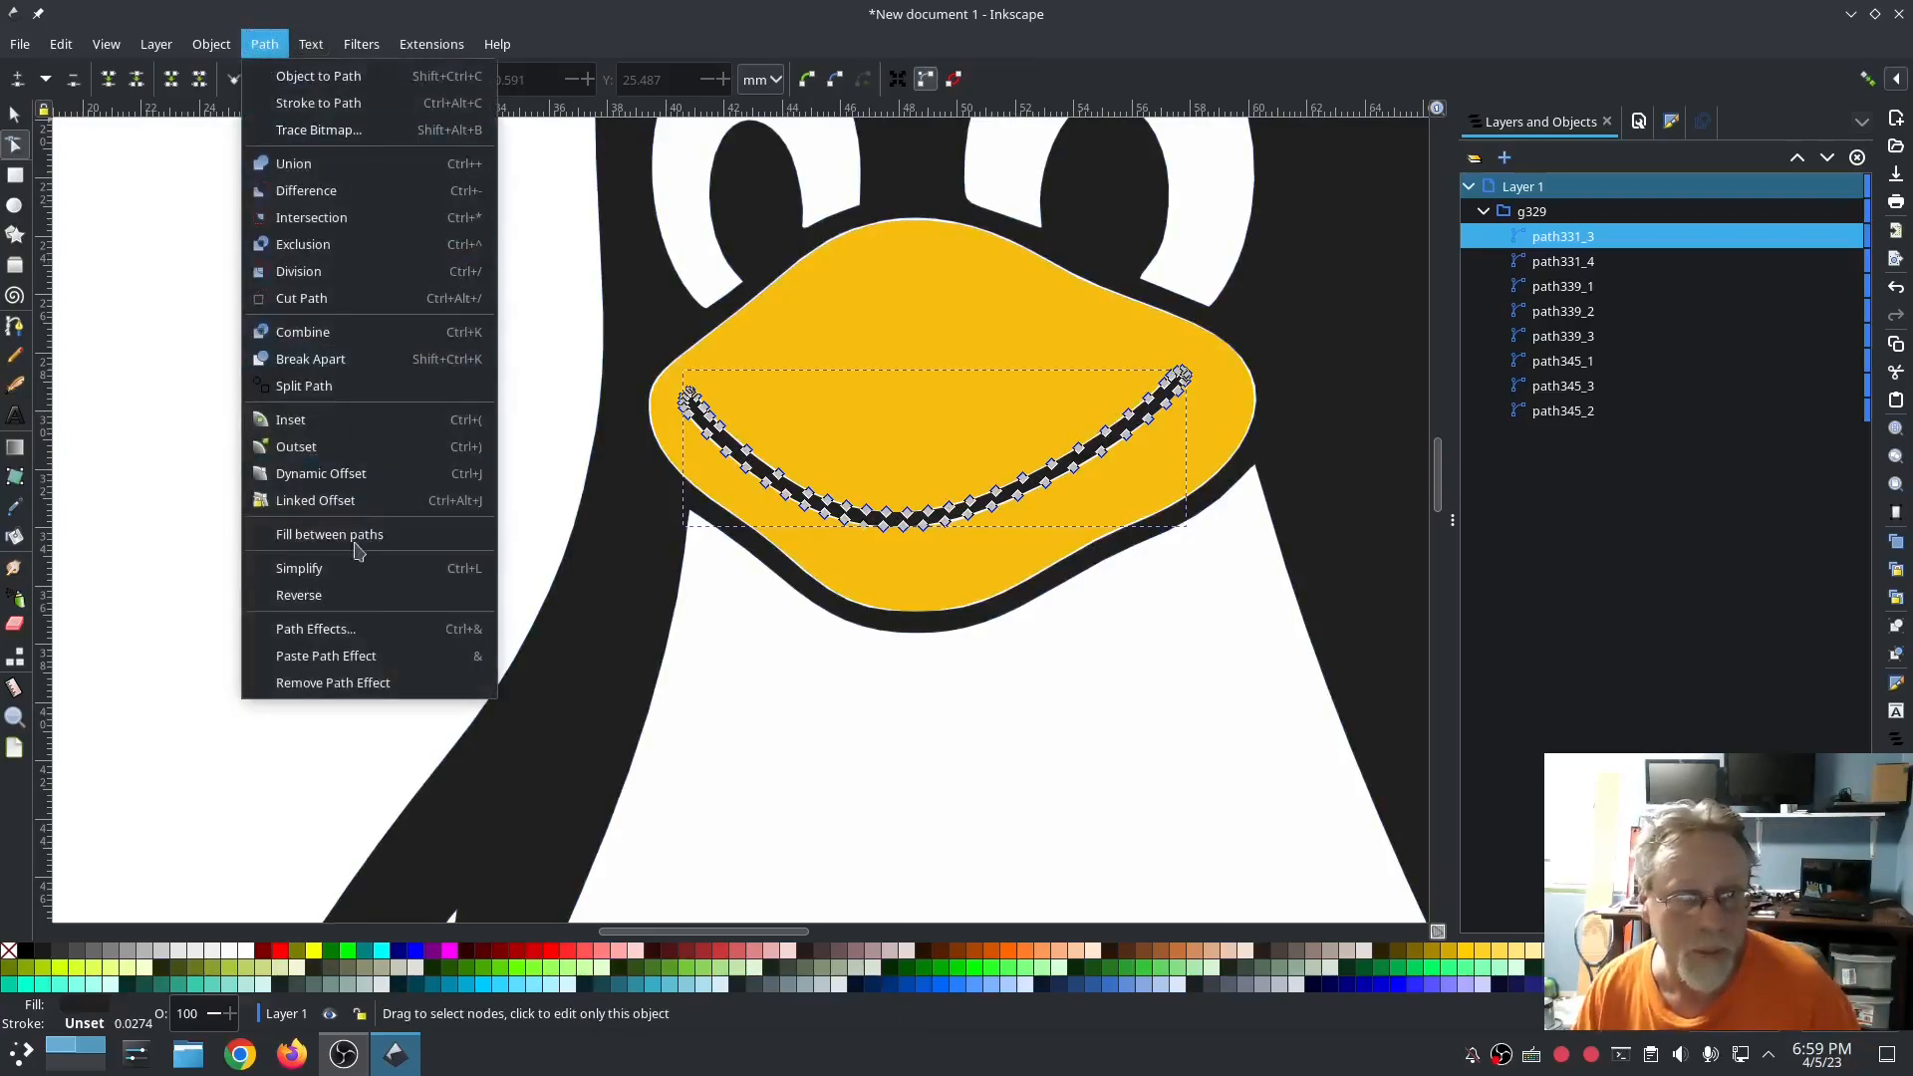
pyautogui.click(299, 567)
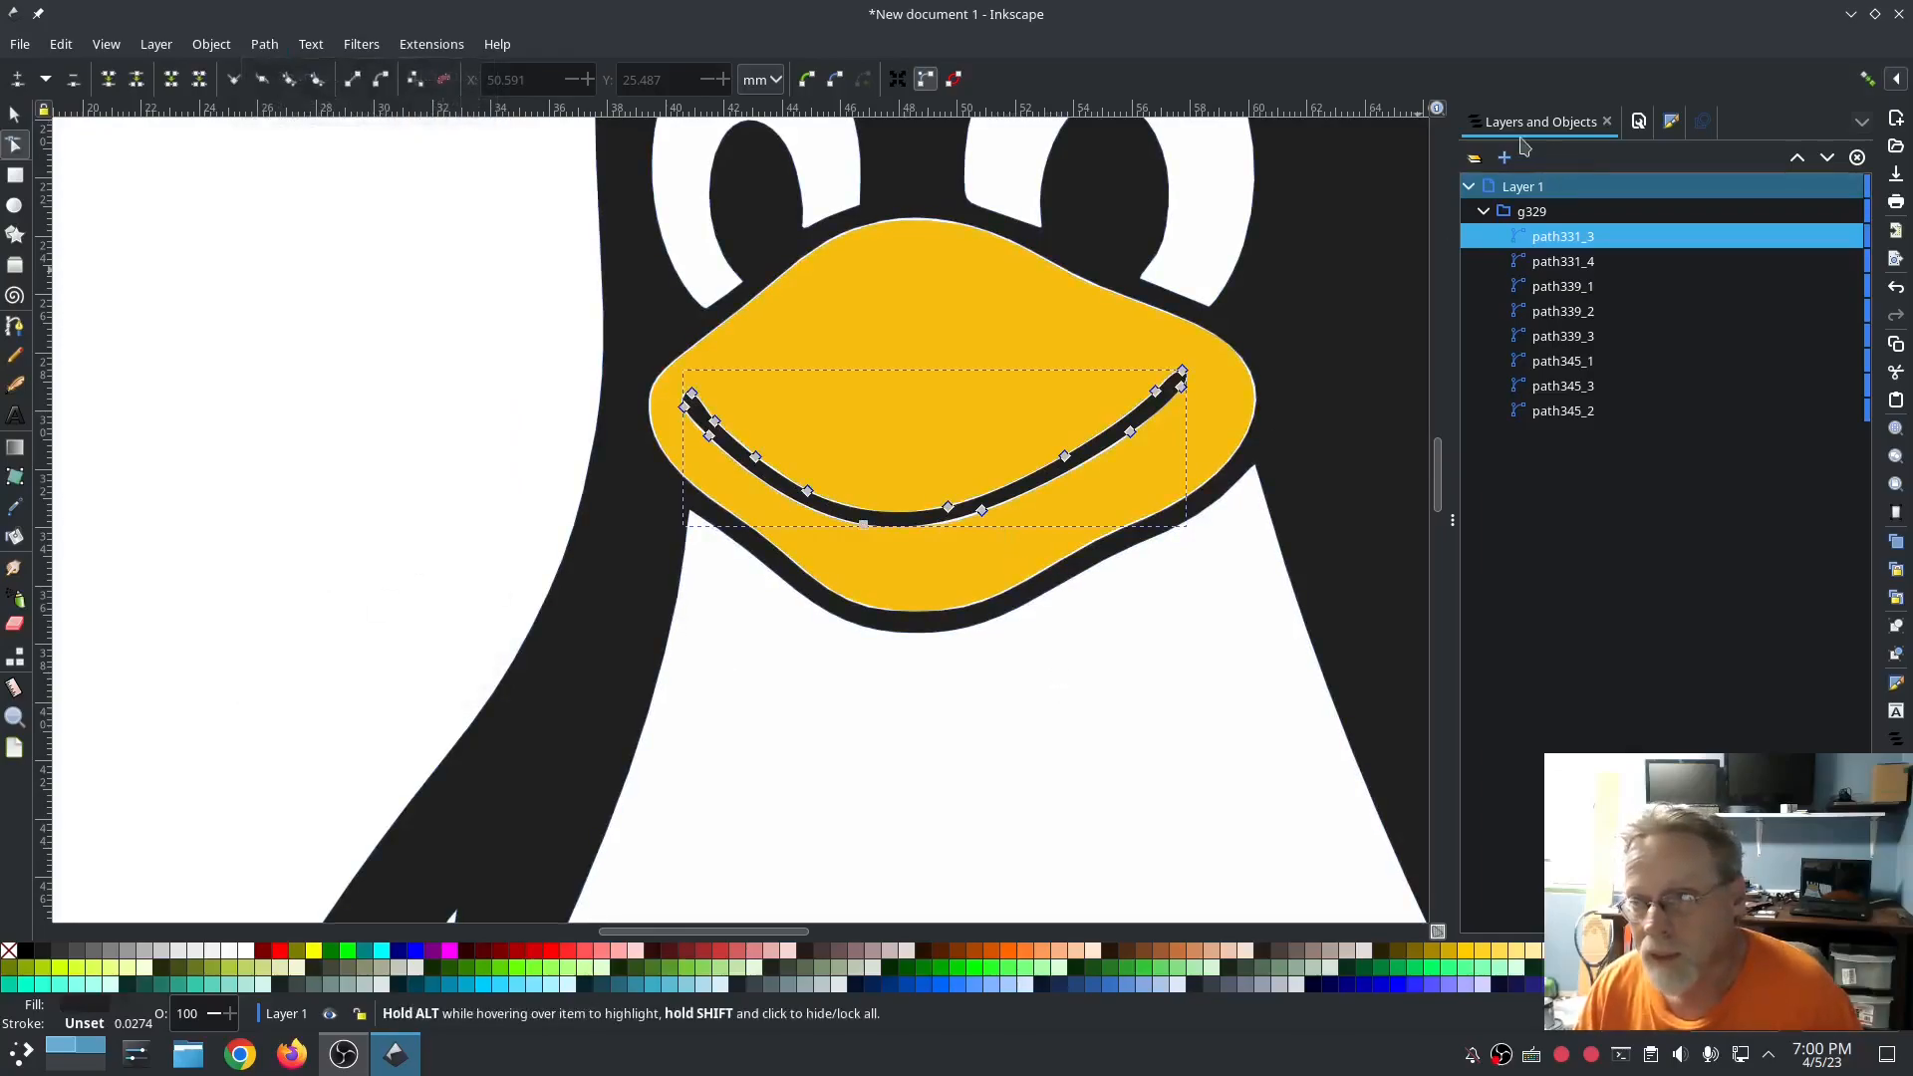
pyautogui.click(263, 43)
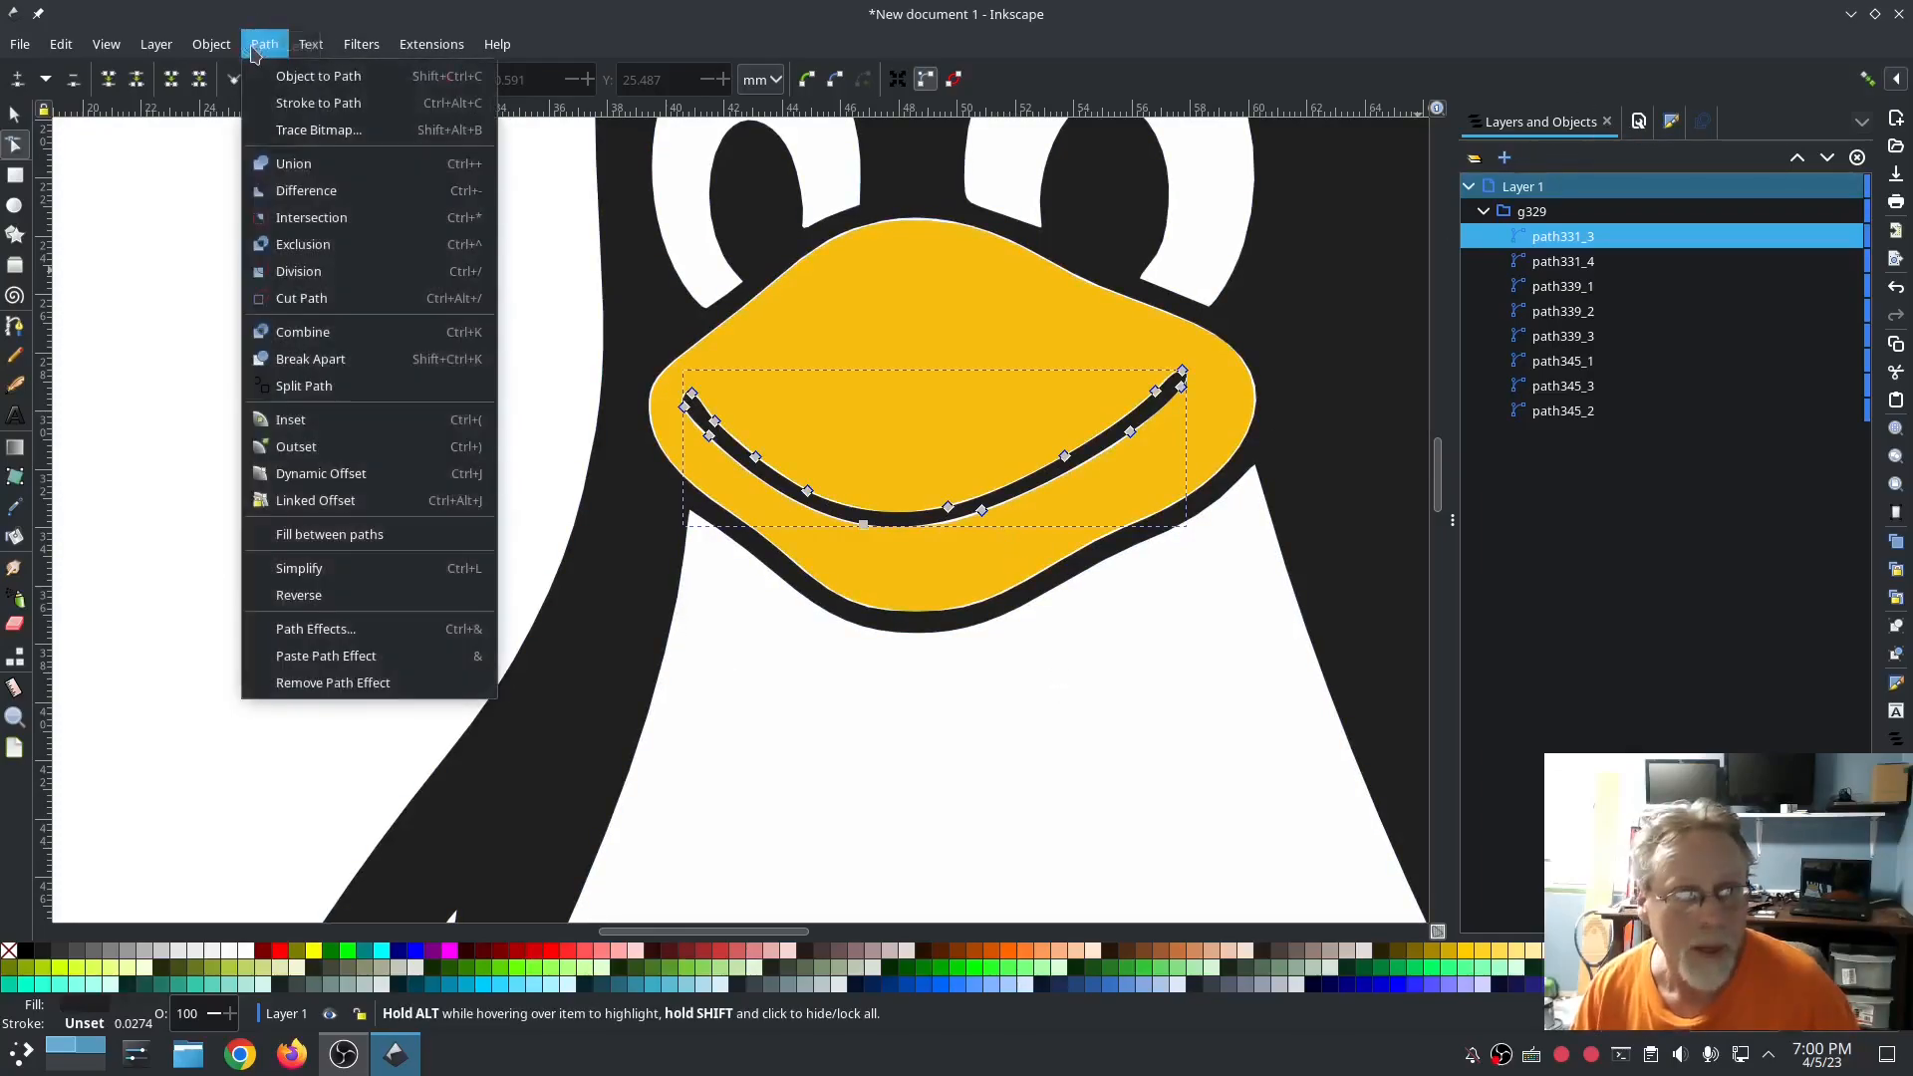
pyautogui.click(211, 44)
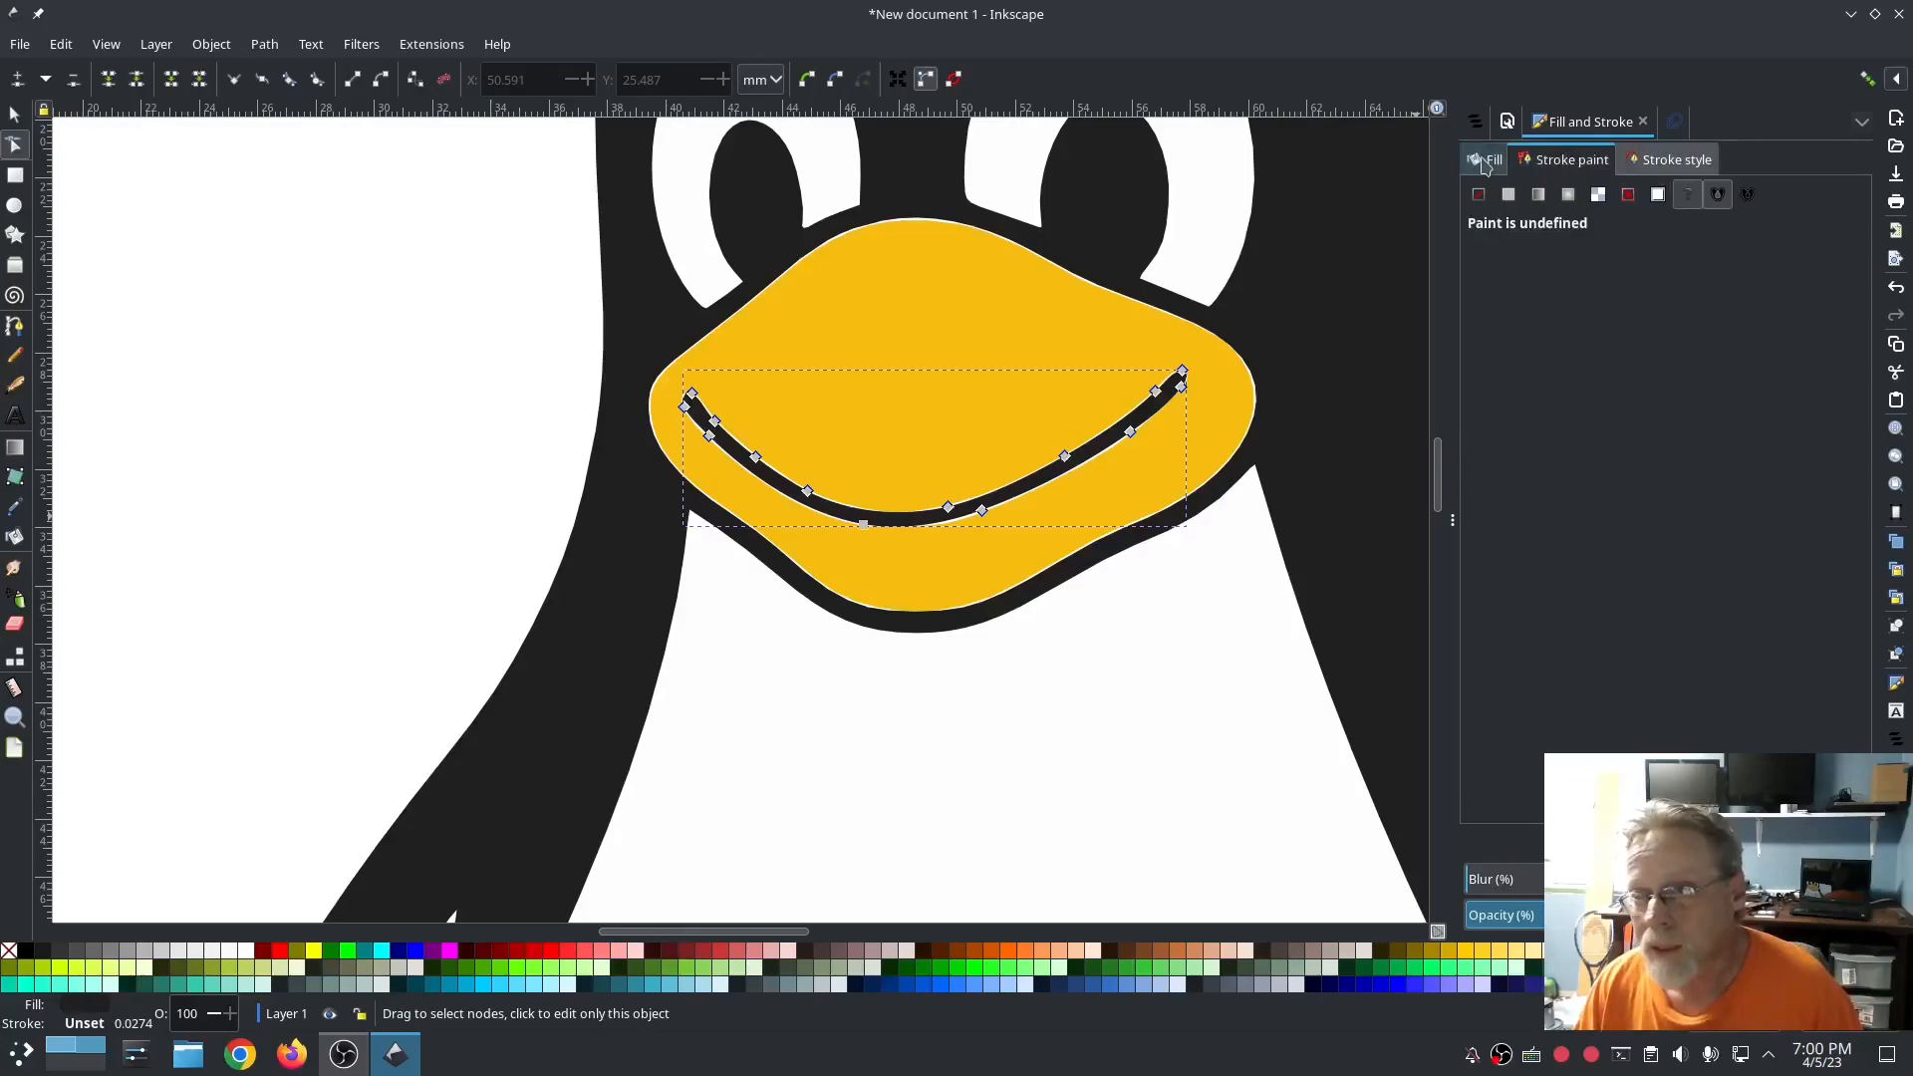
# Step: Give the mouth outline a thin black stroke and drag its left end onto the white tip
pyautogui.click(1477, 194)
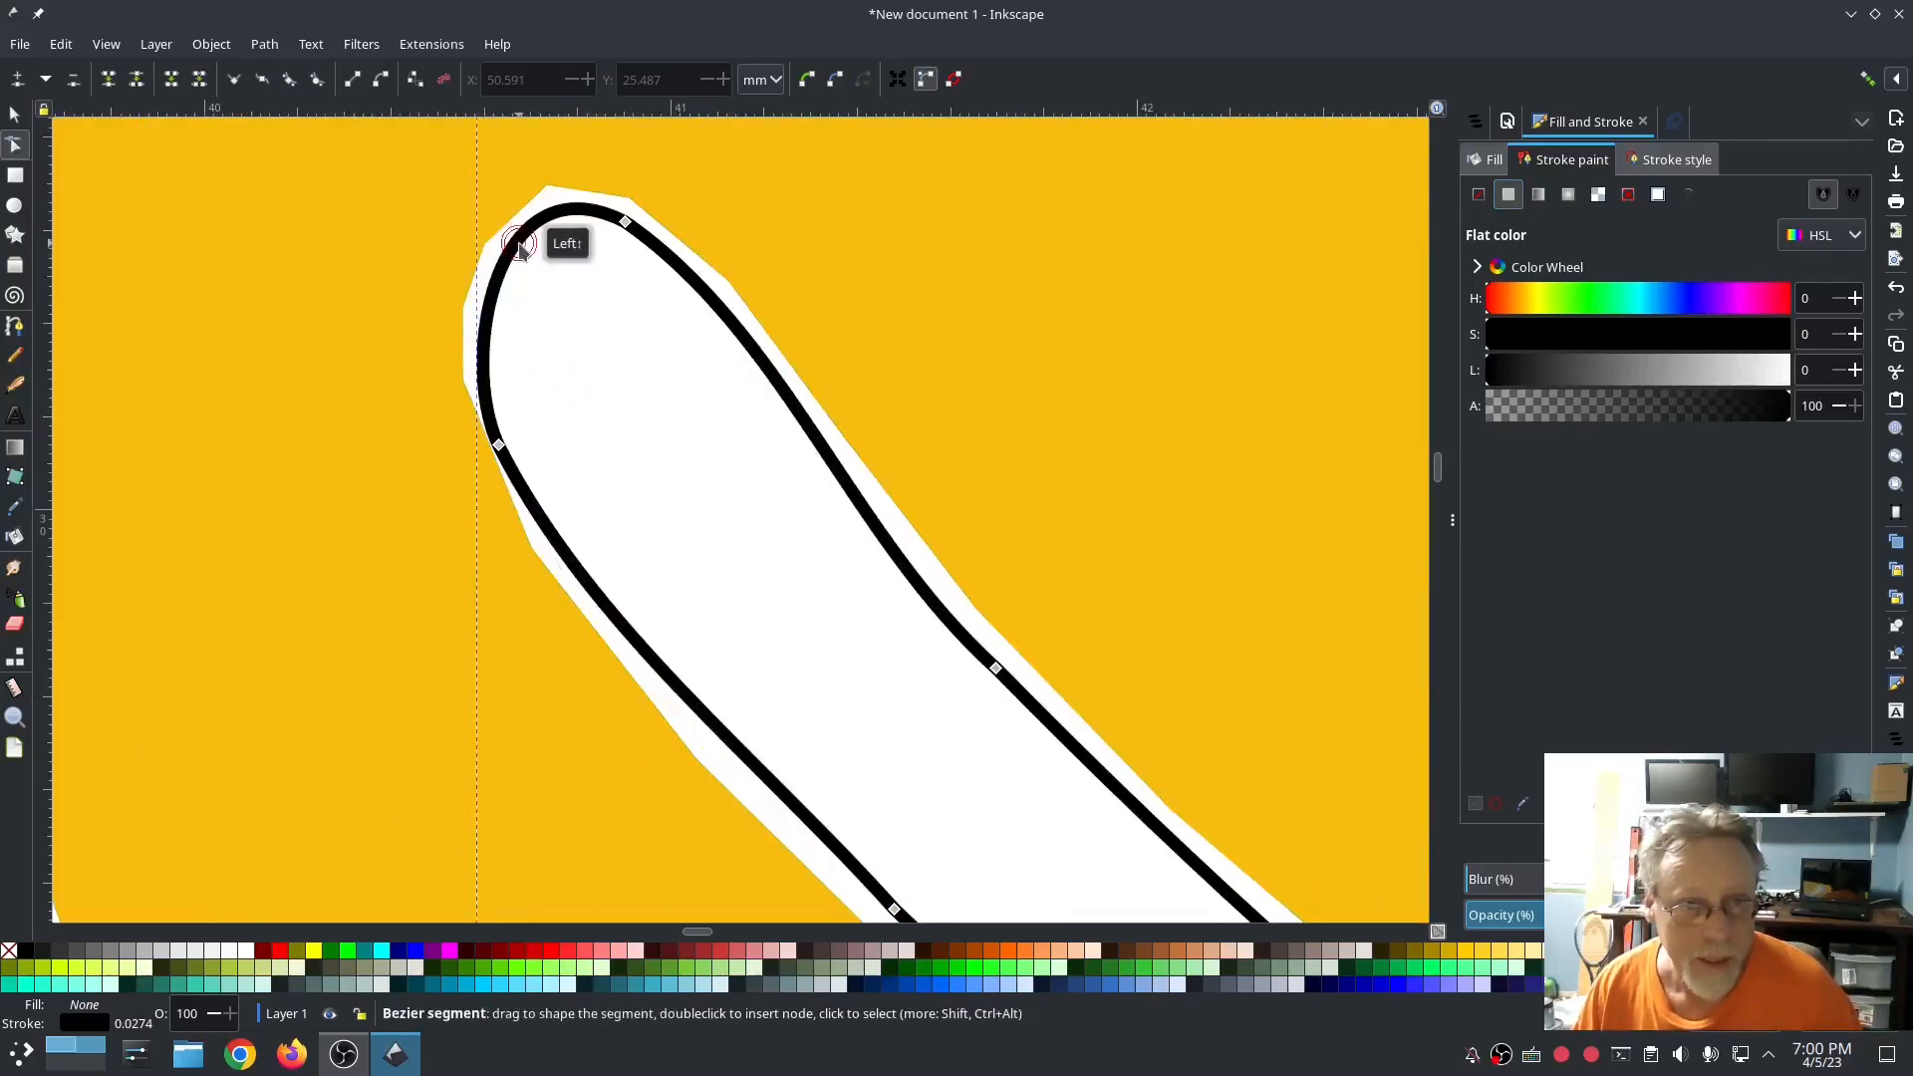
pyautogui.click(517, 240)
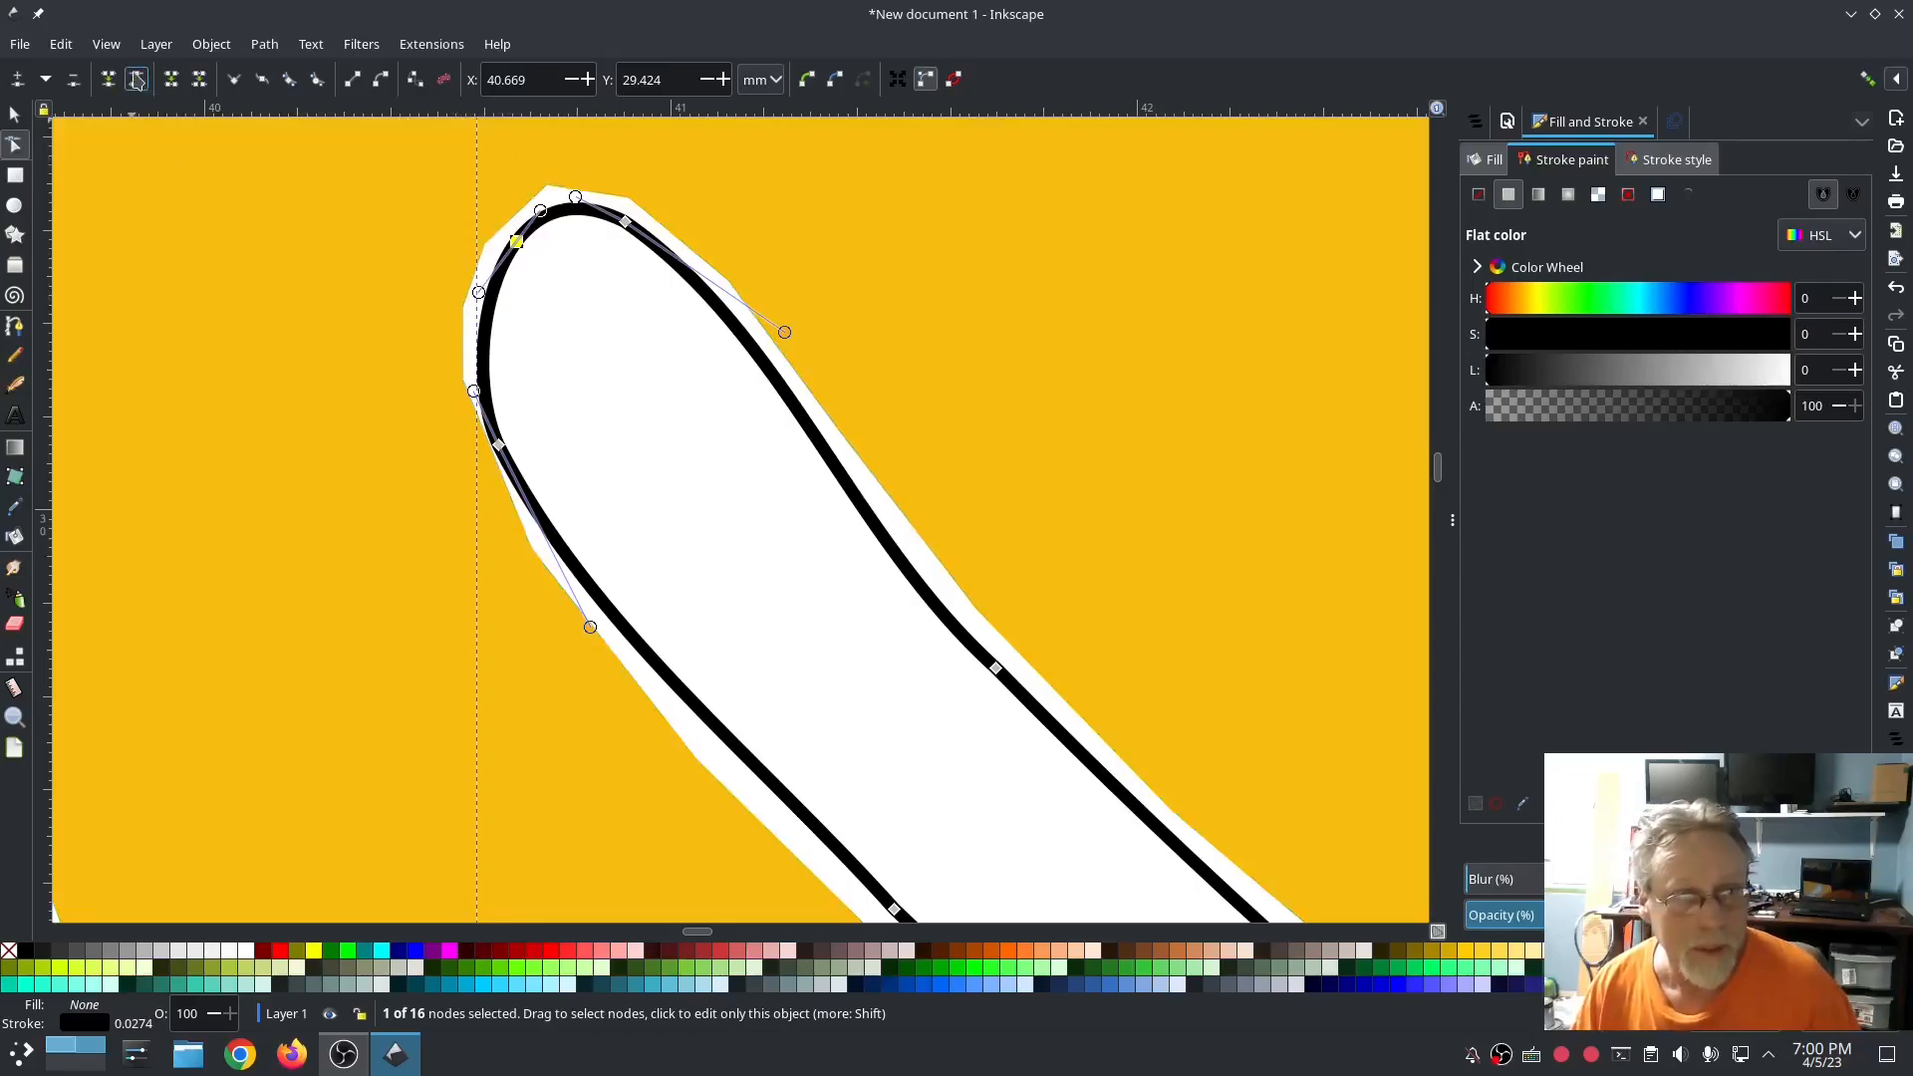
pyautogui.moveTo(137, 80)
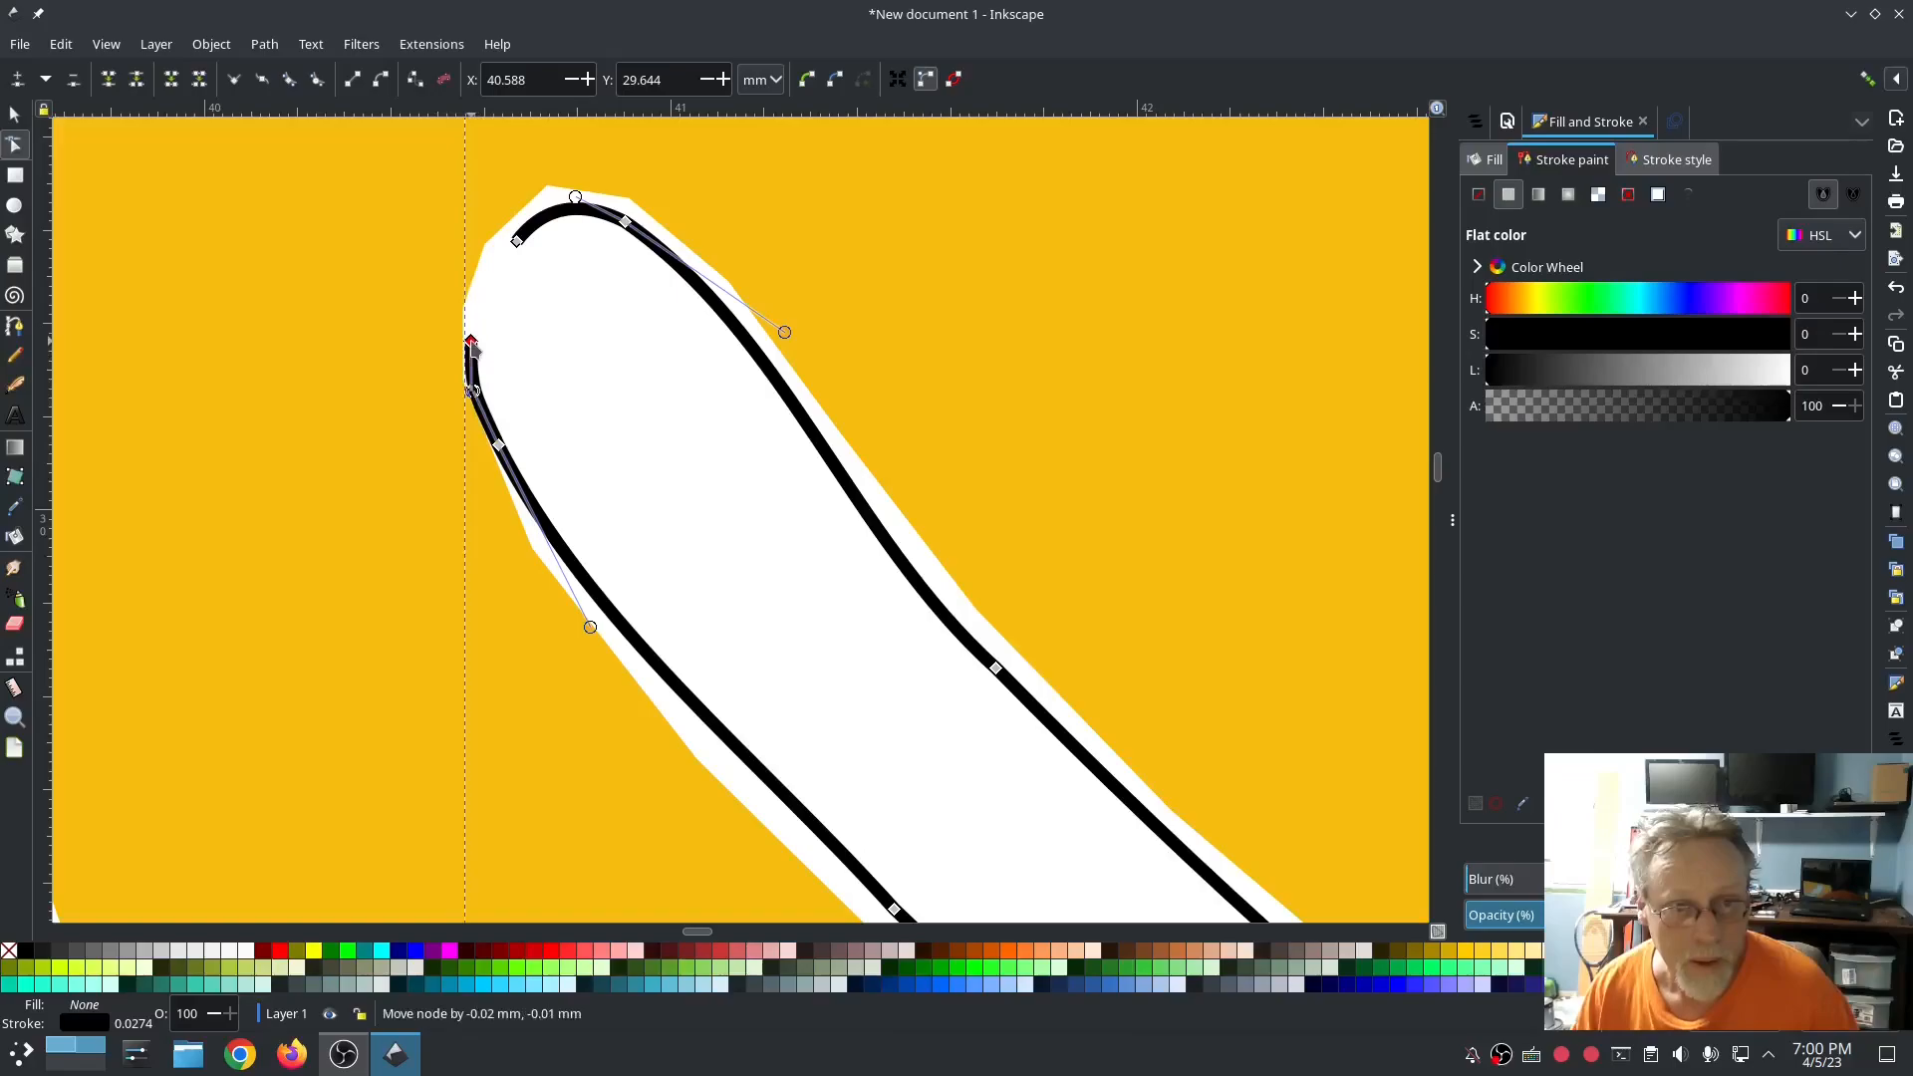
pyautogui.moveTo(470, 342); pyautogui.dragTo(547, 224)
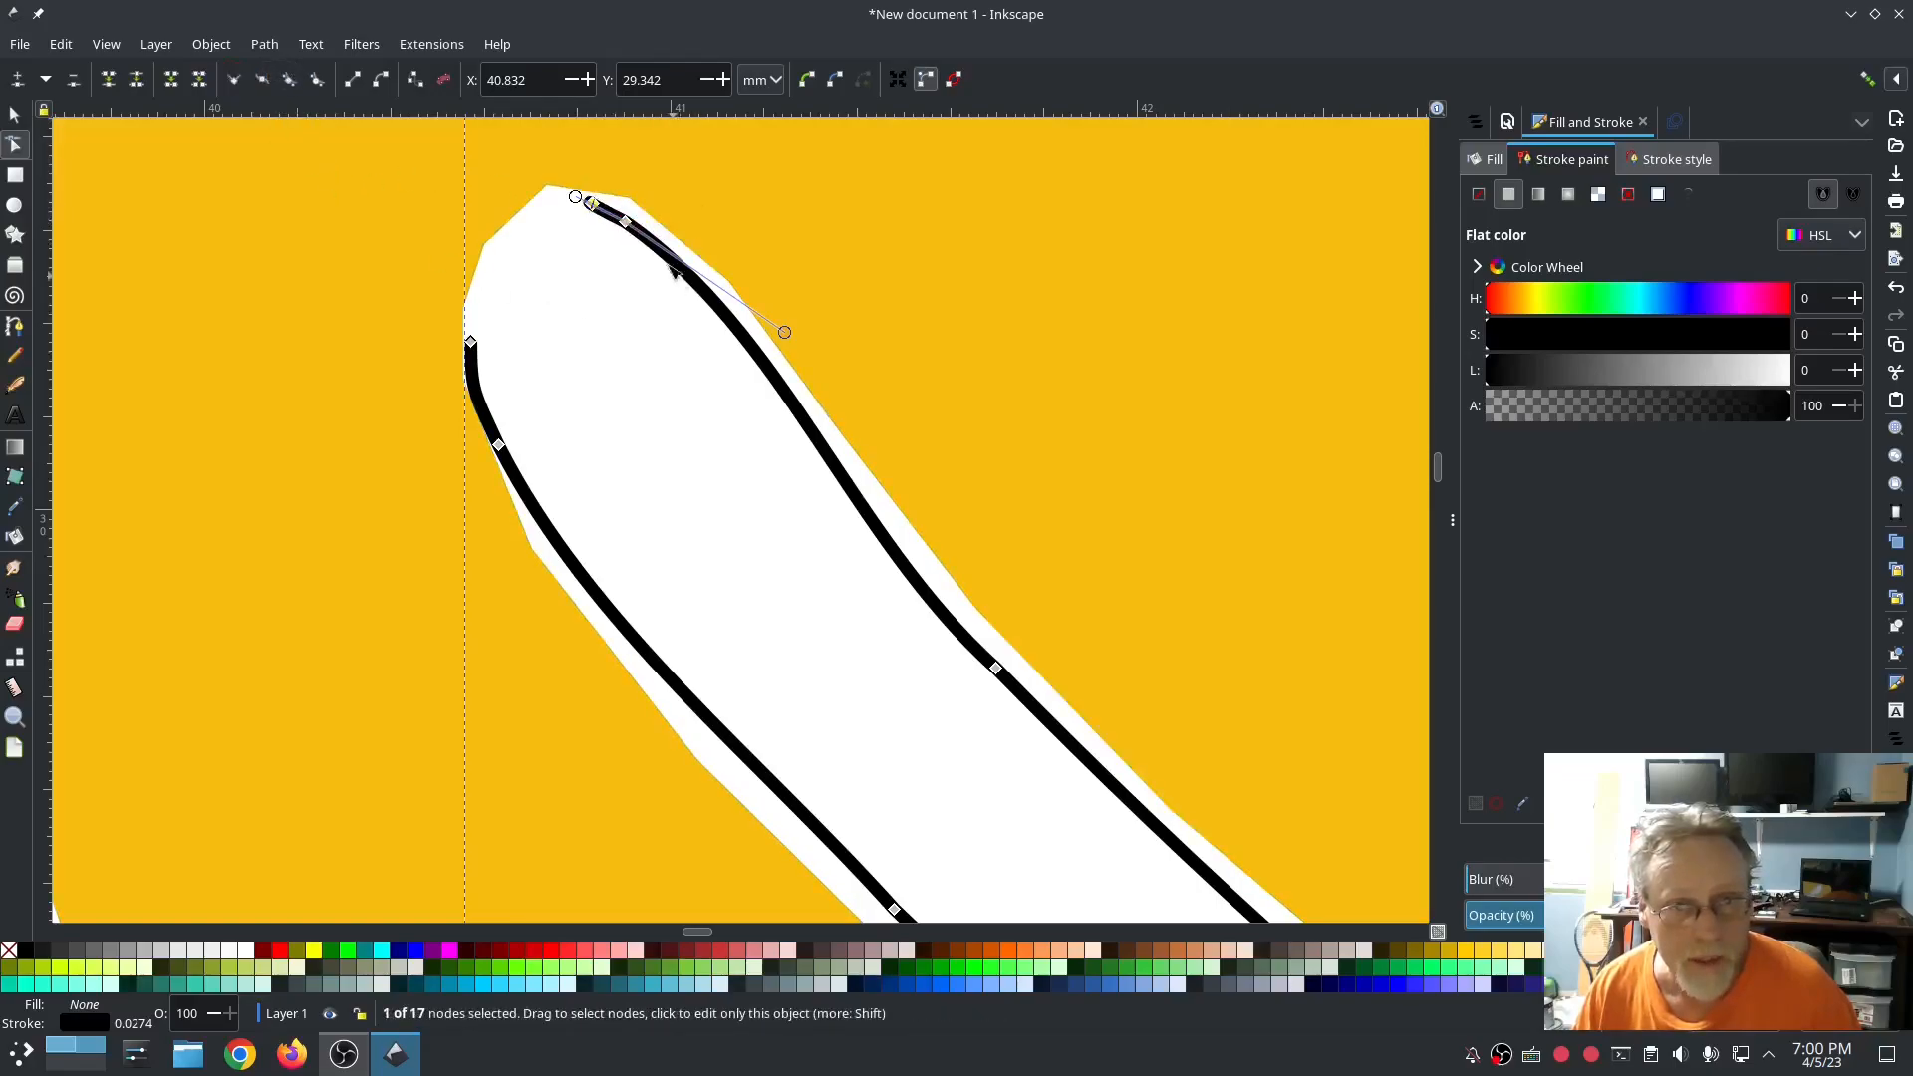
pyautogui.moveTo(582, 201); pyautogui.dragTo(610, 210)
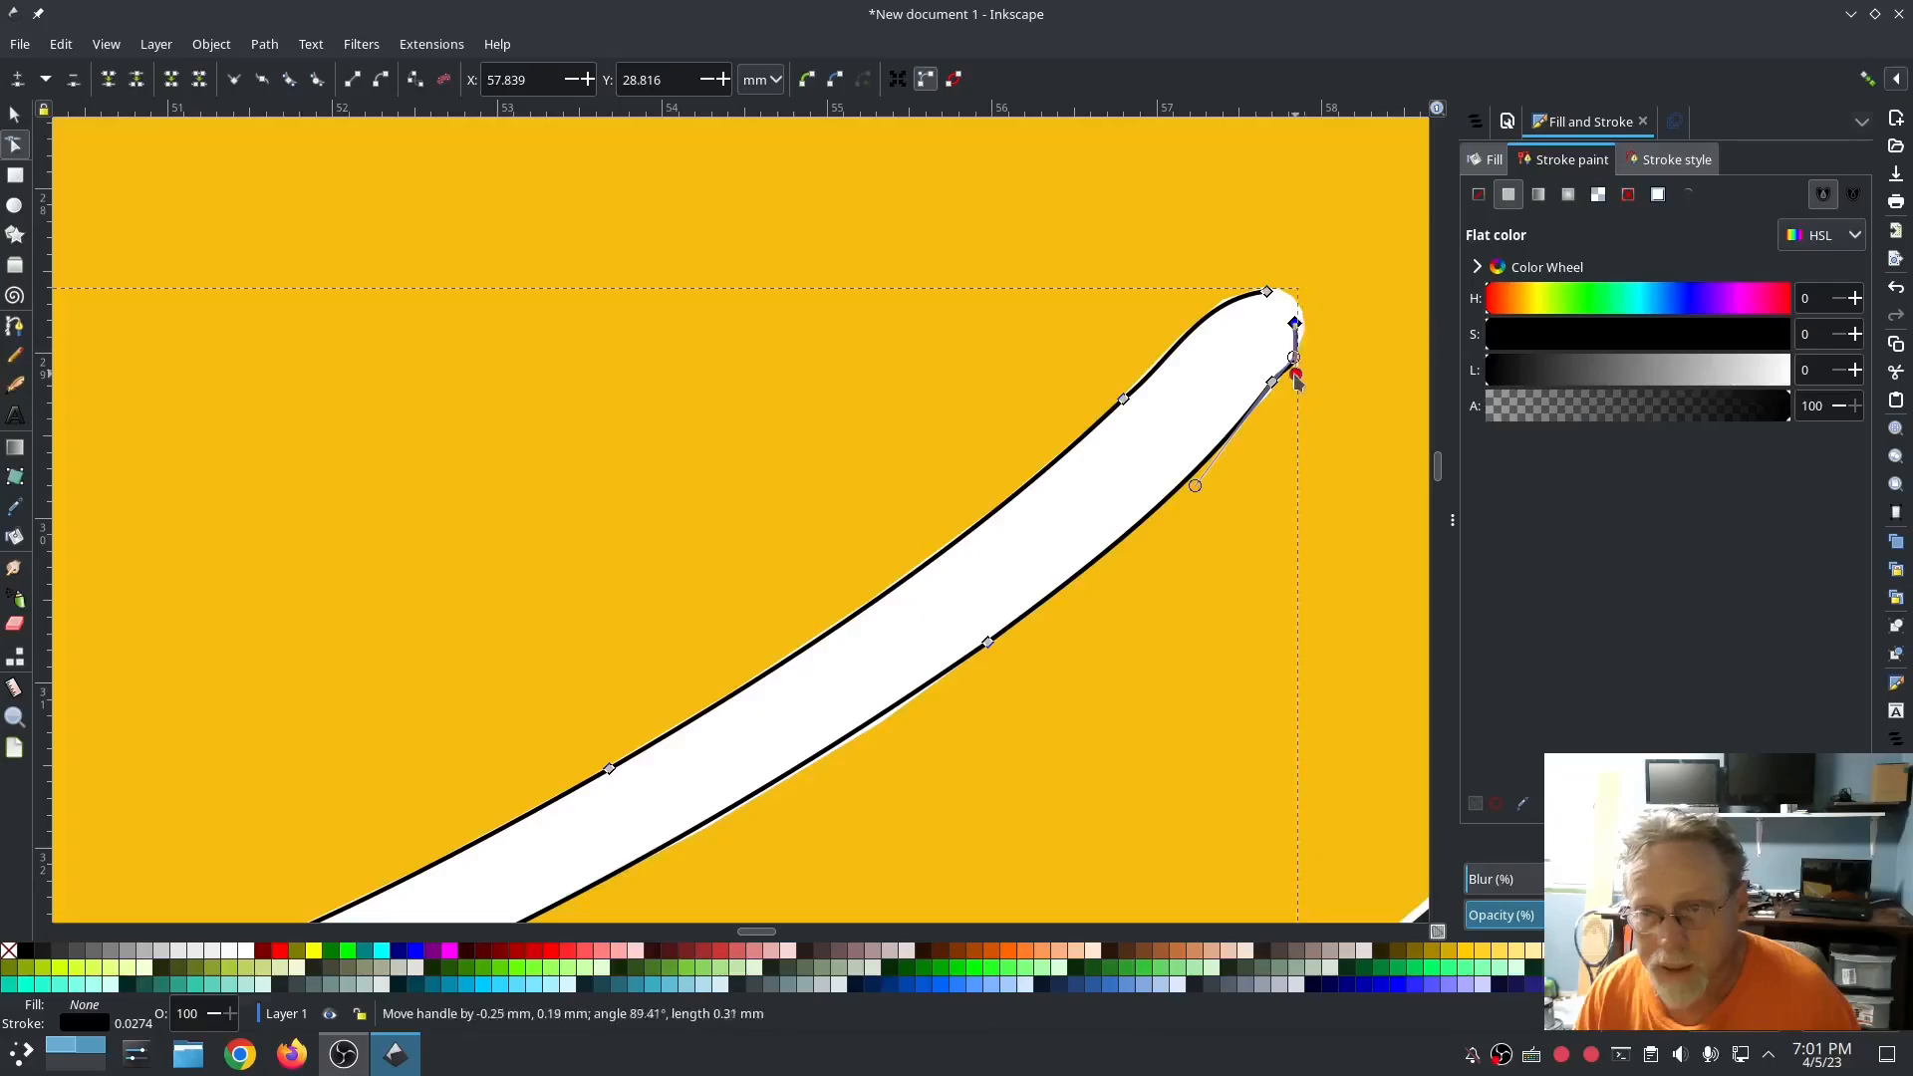
pyautogui.moveTo(1291, 342)
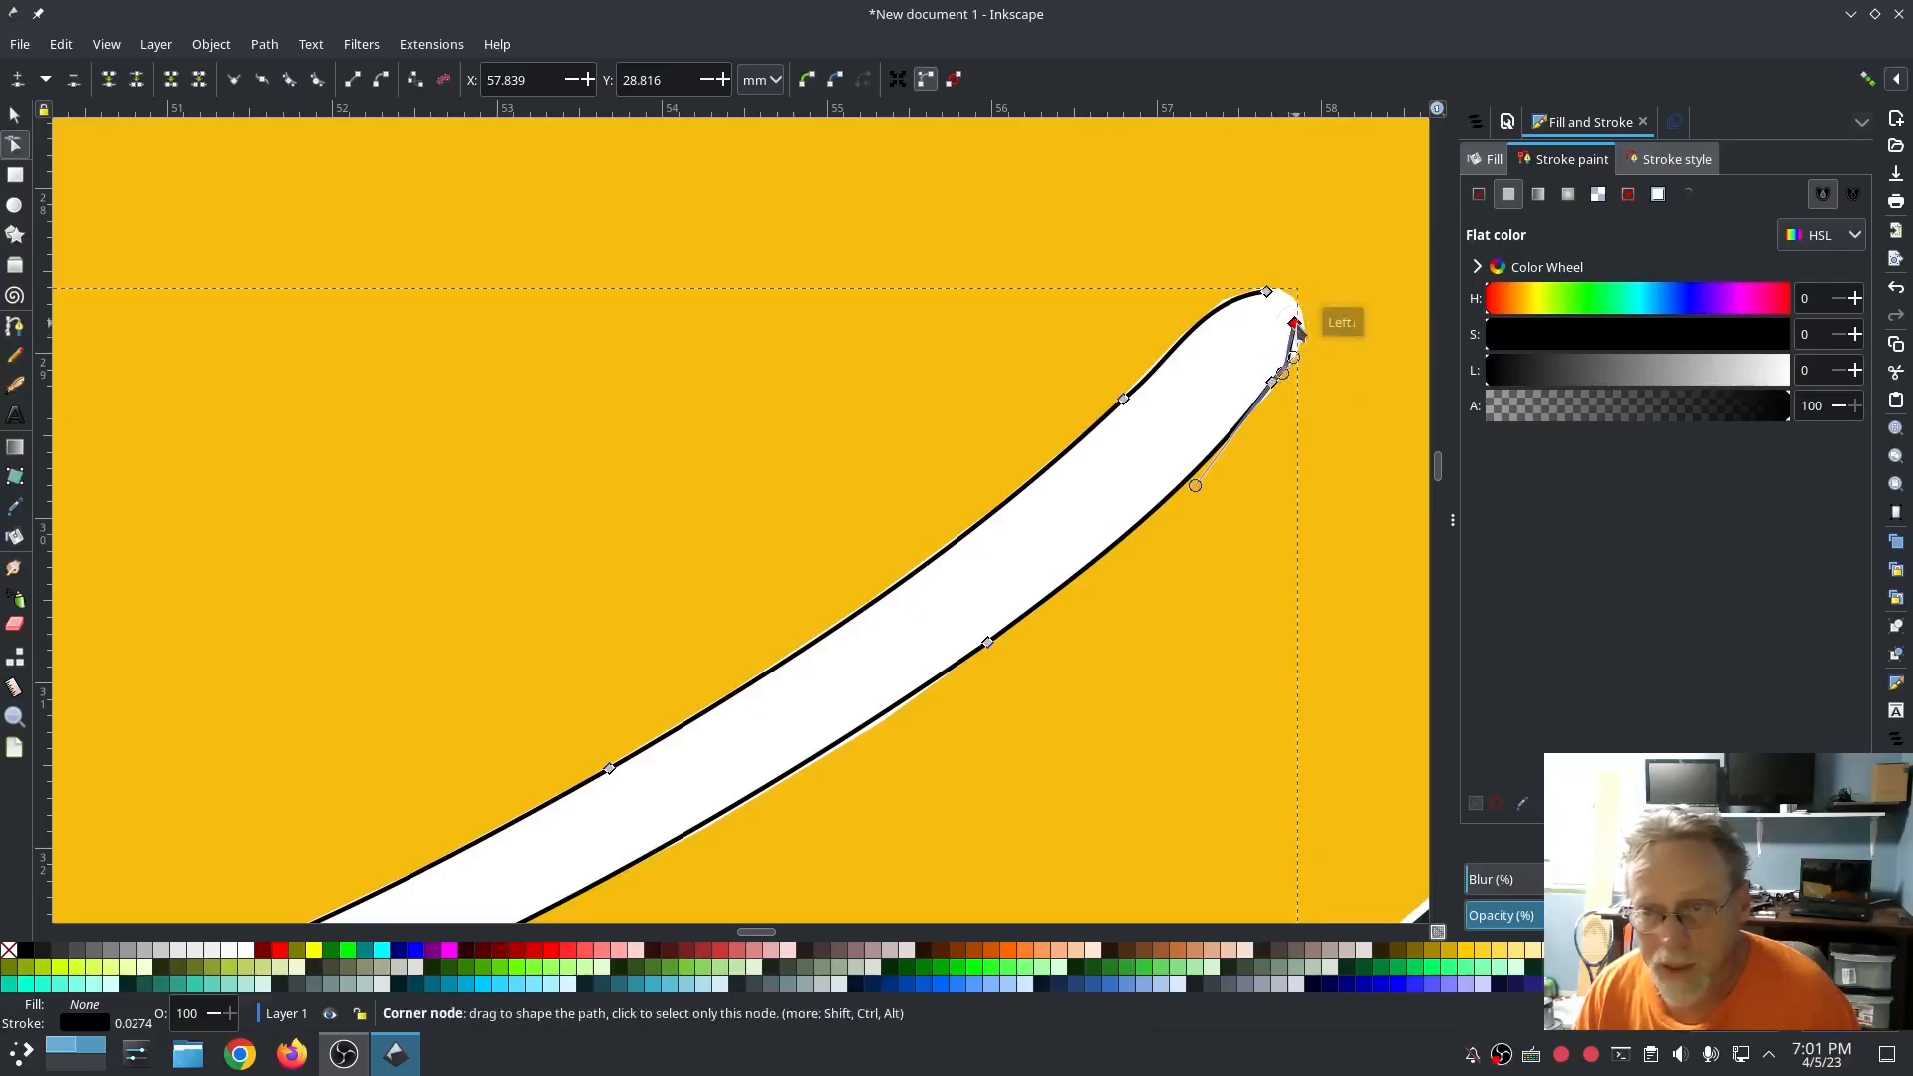
# Step: Adjust the corner node at the right mouth tip to hug the white shape
pyautogui.click(1296, 323)
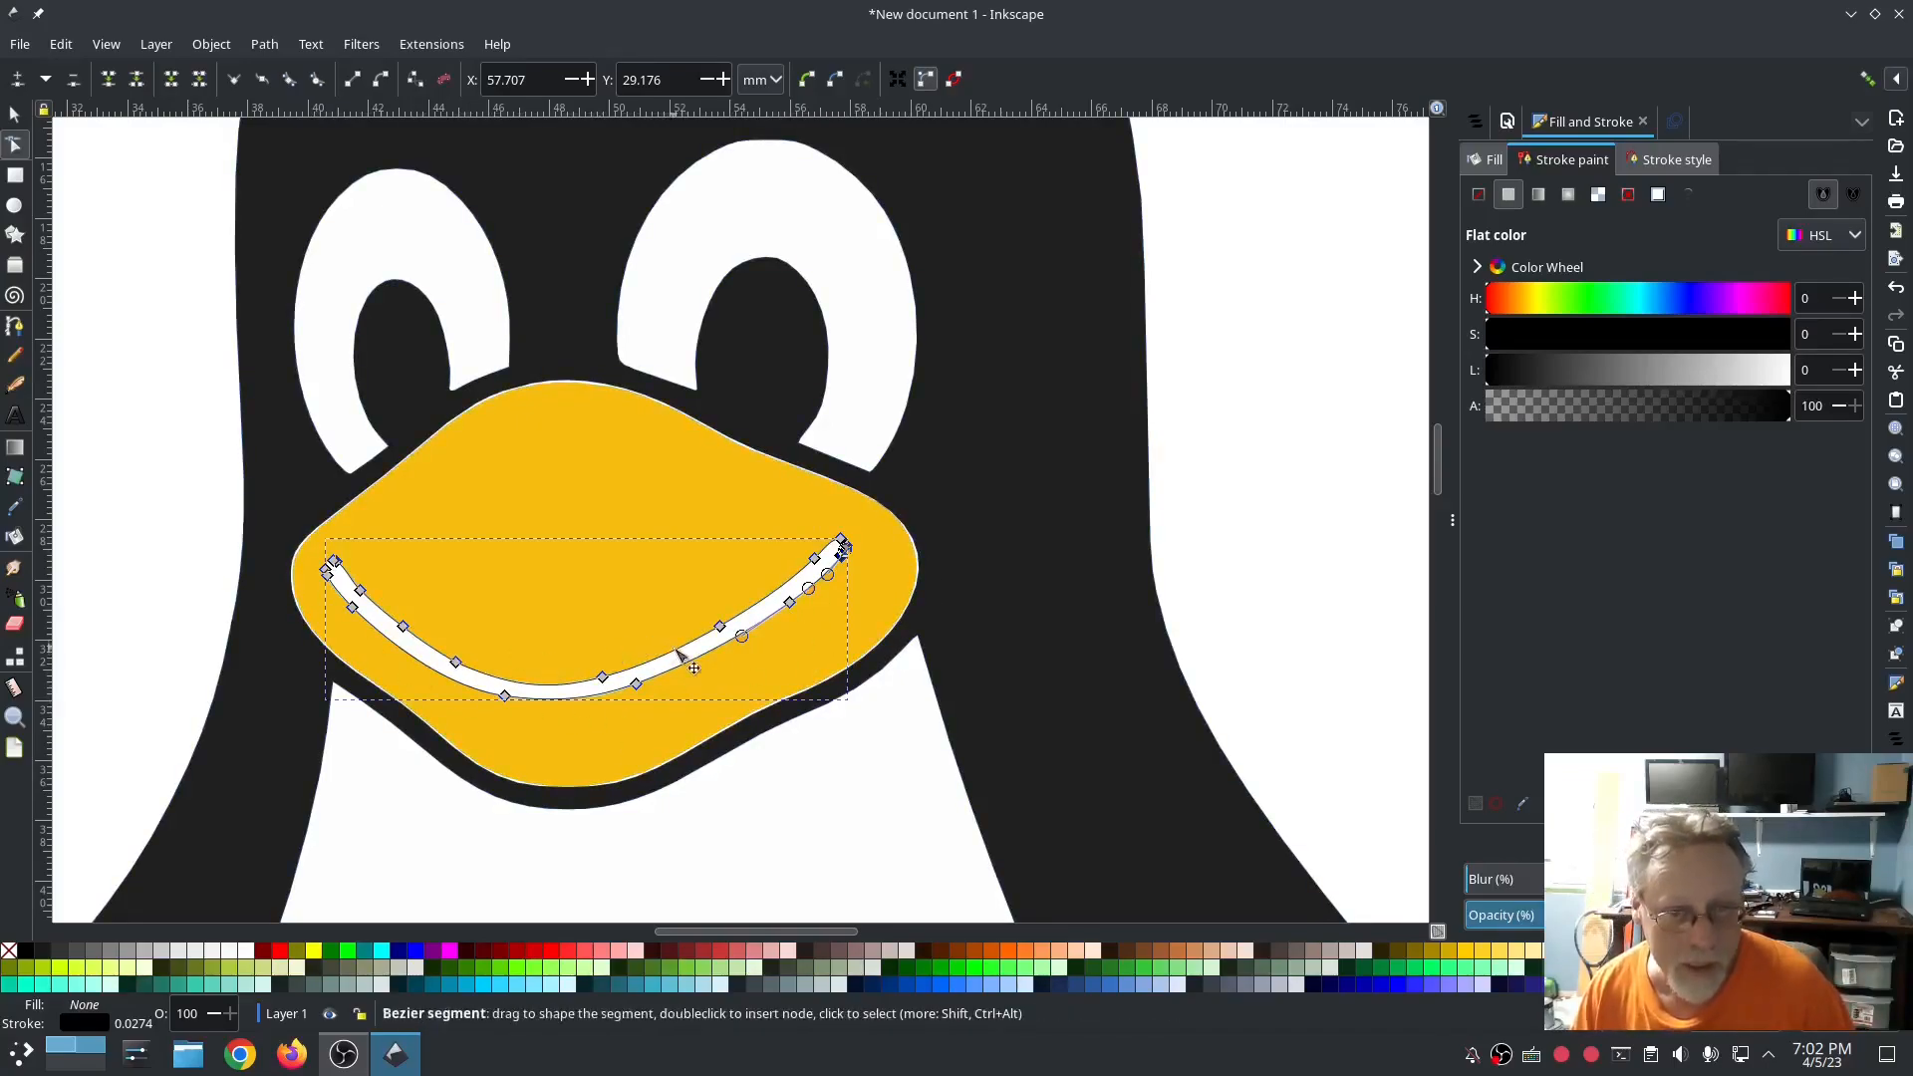
# Step: Break the mouth outline apart with Path > Break Apart, producing path1042
pyautogui.click(1507, 120)
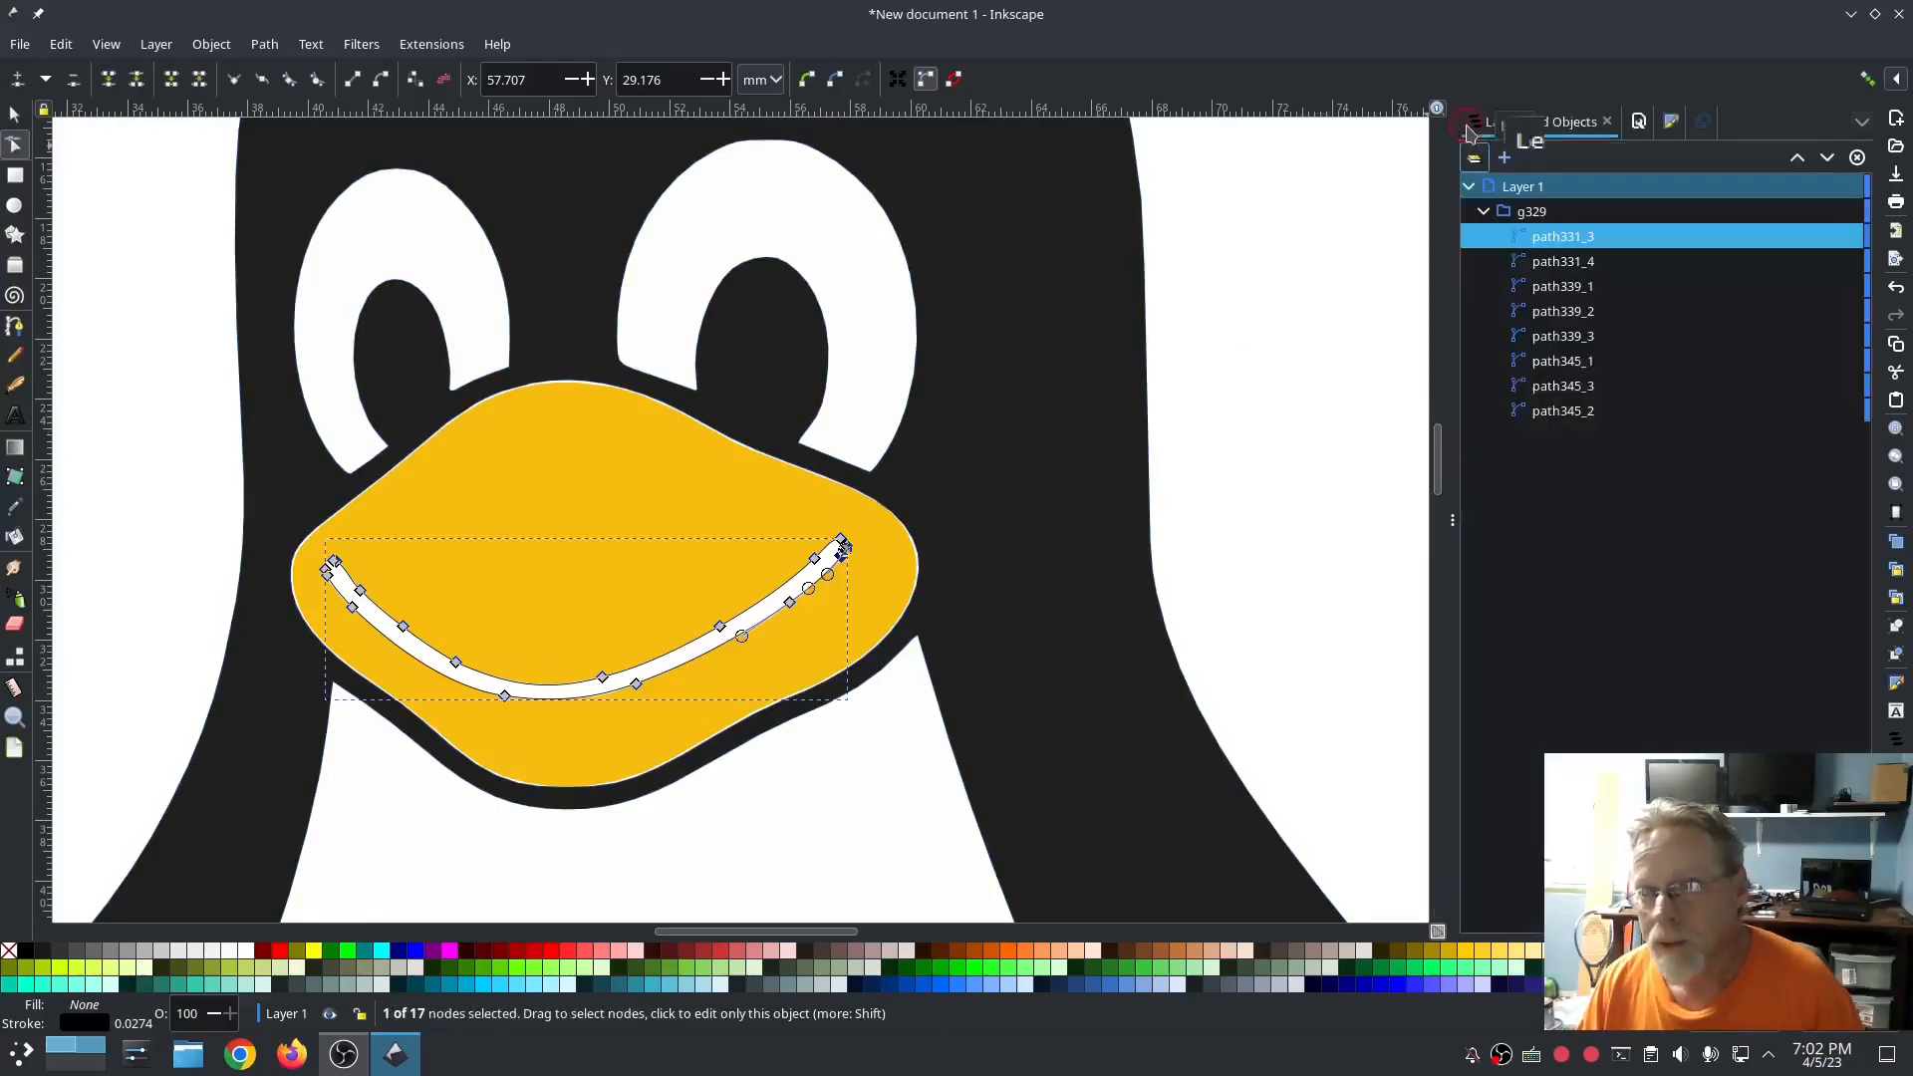
pyautogui.click(1561, 261)
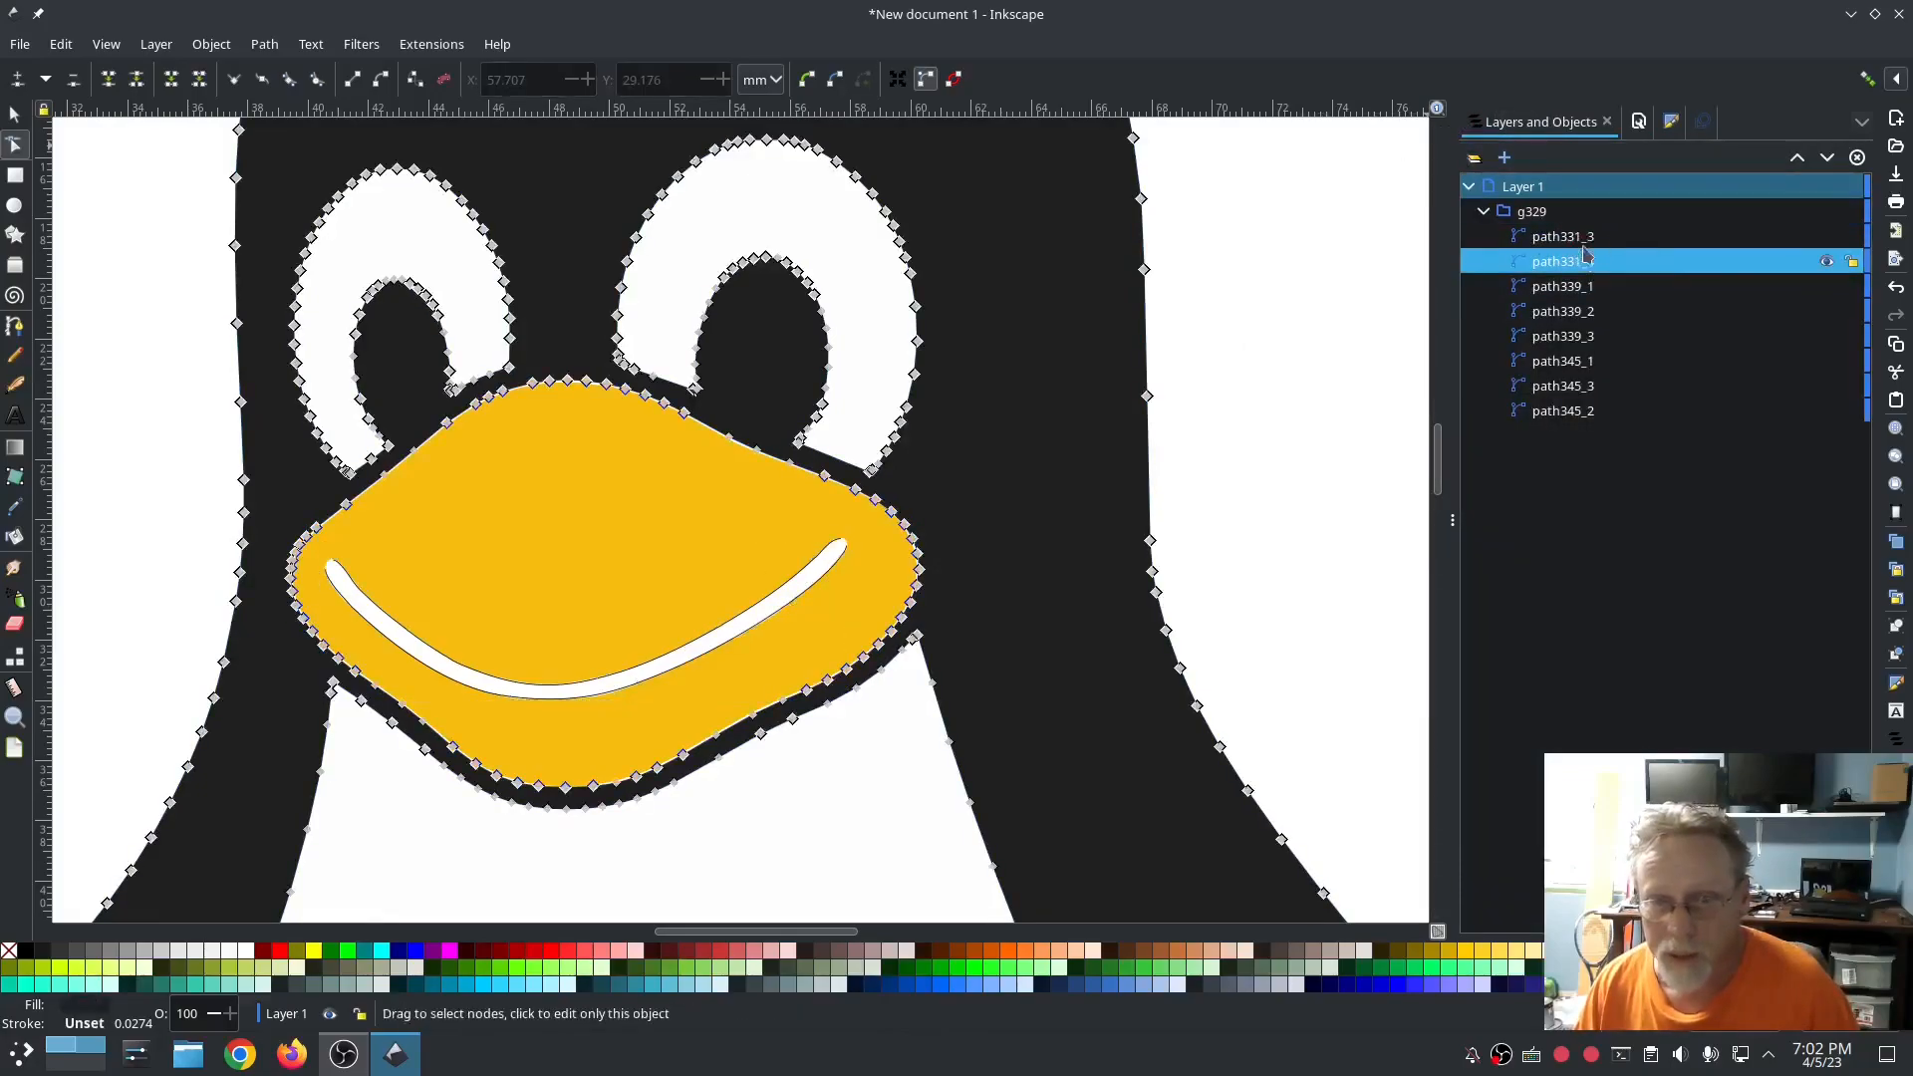
pyautogui.click(1561, 235)
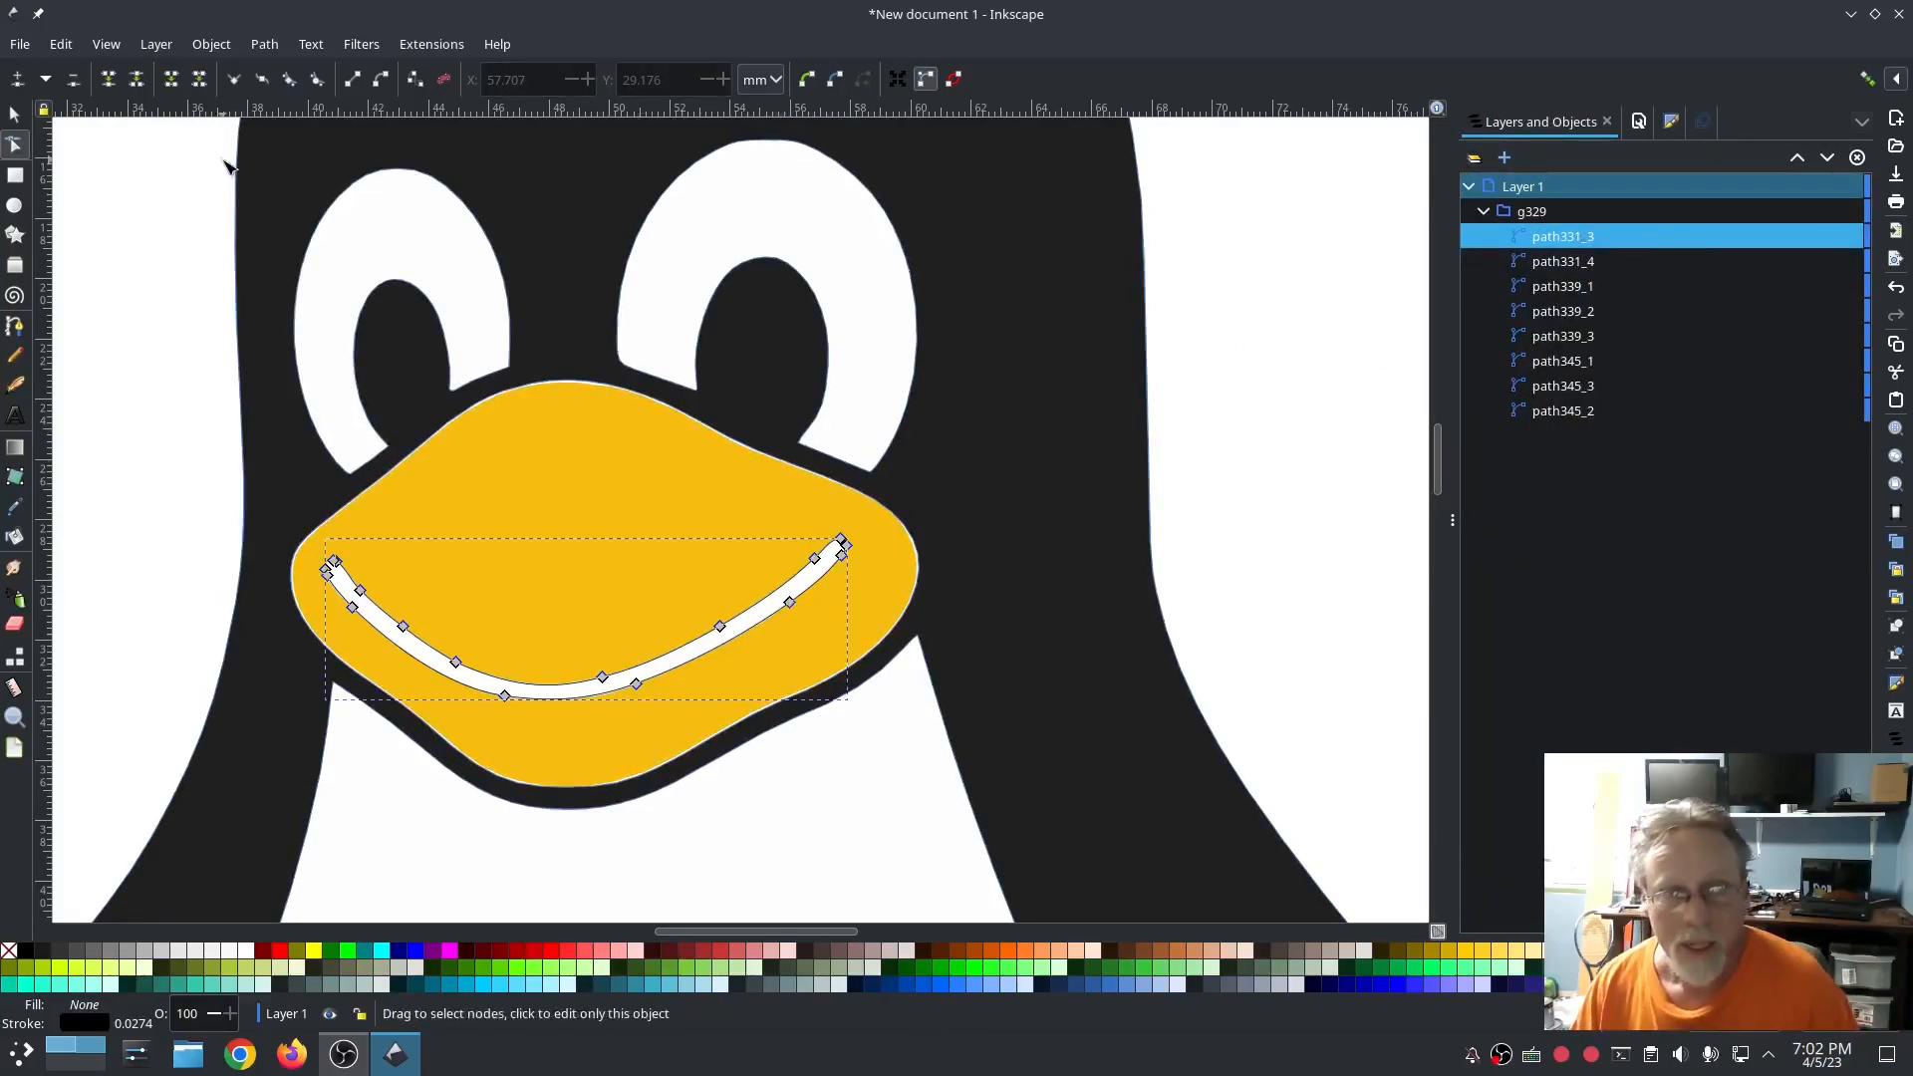
pyautogui.click(263, 43)
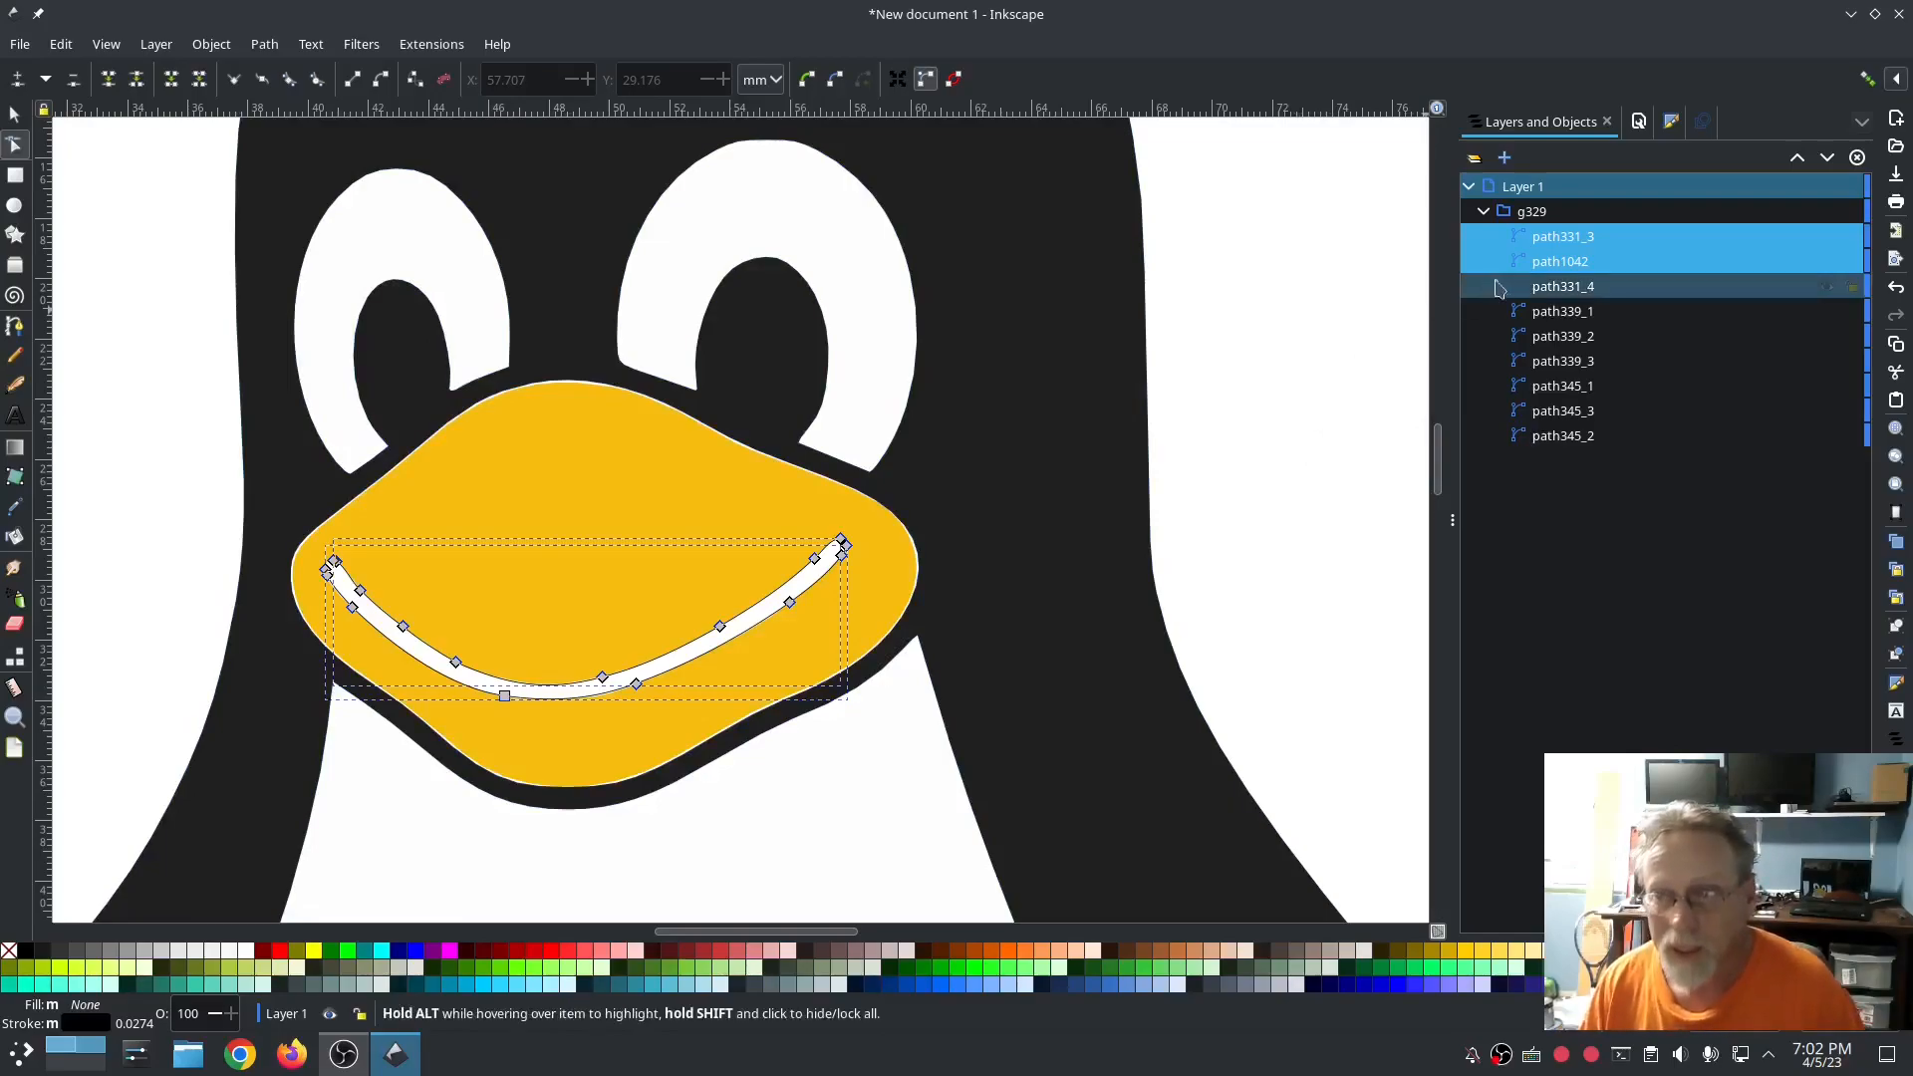
pyautogui.click(1559, 261)
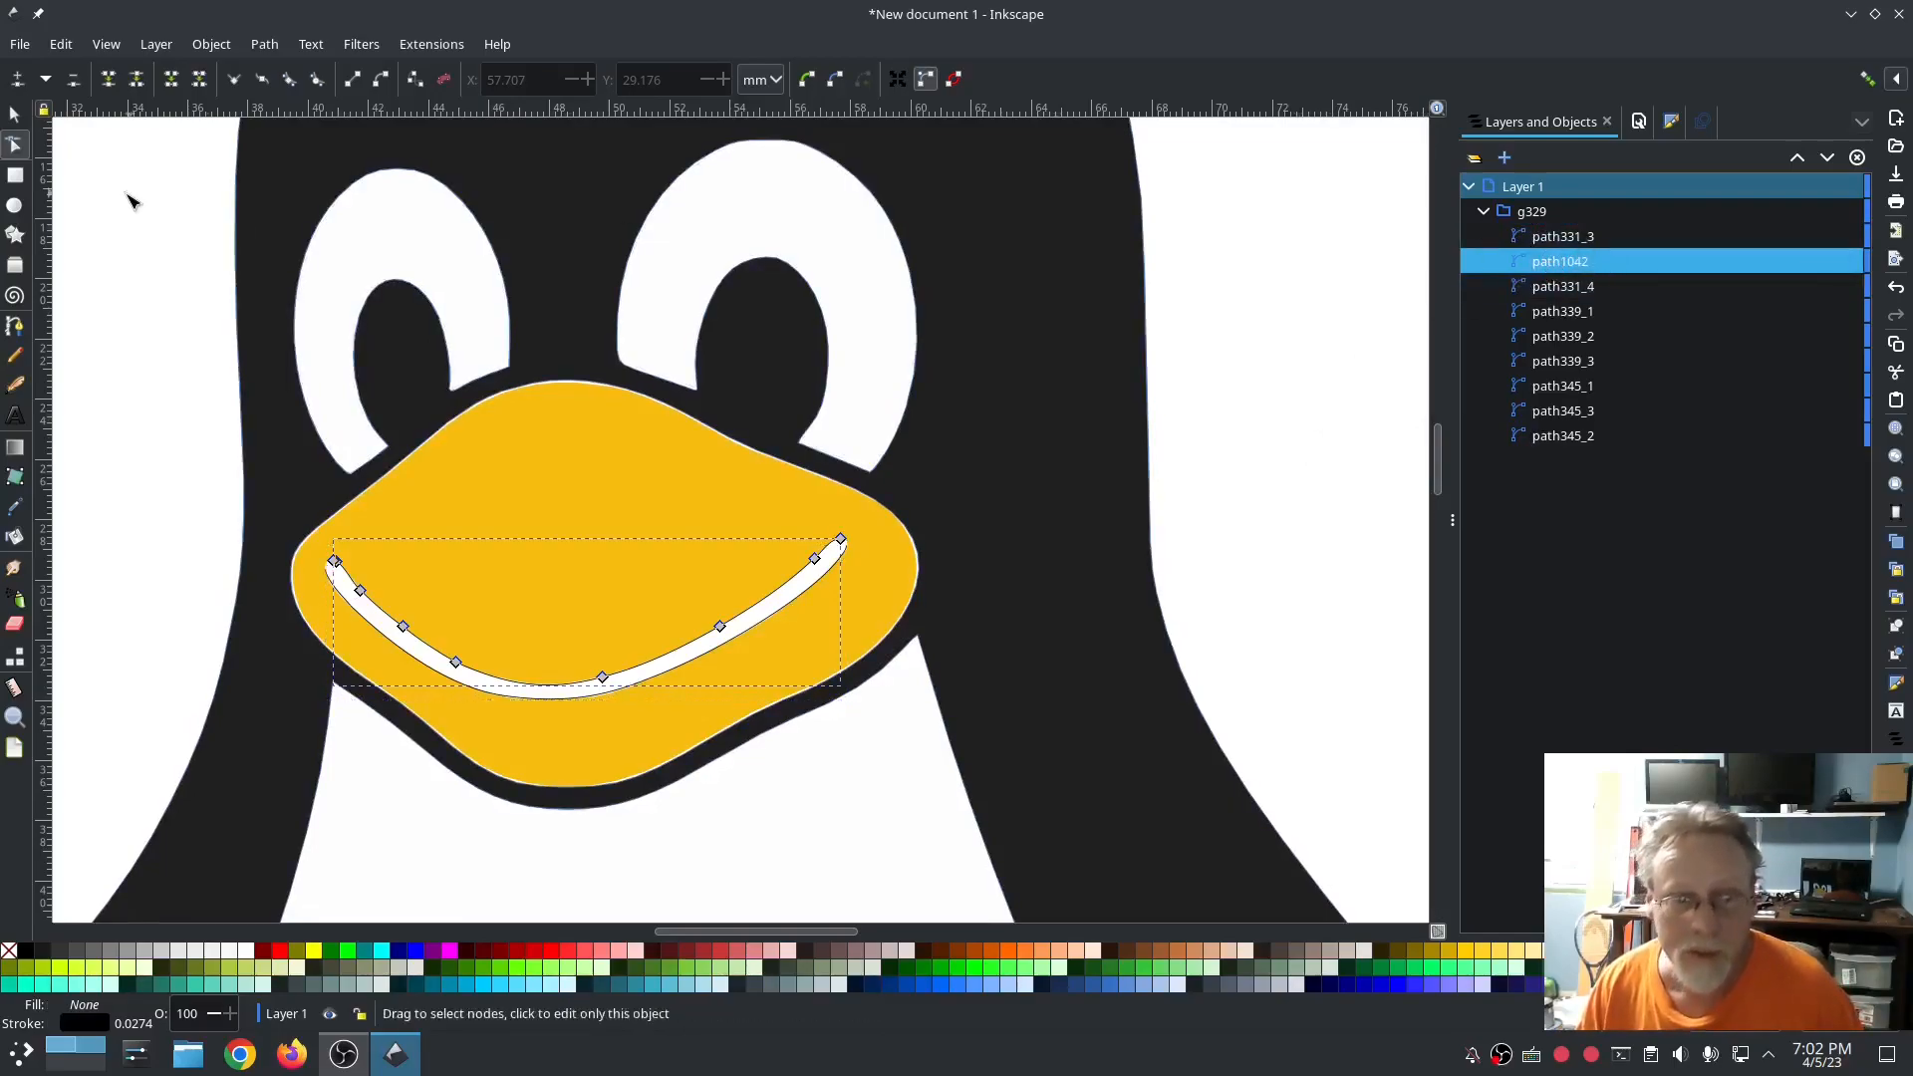
pyautogui.click(263, 44)
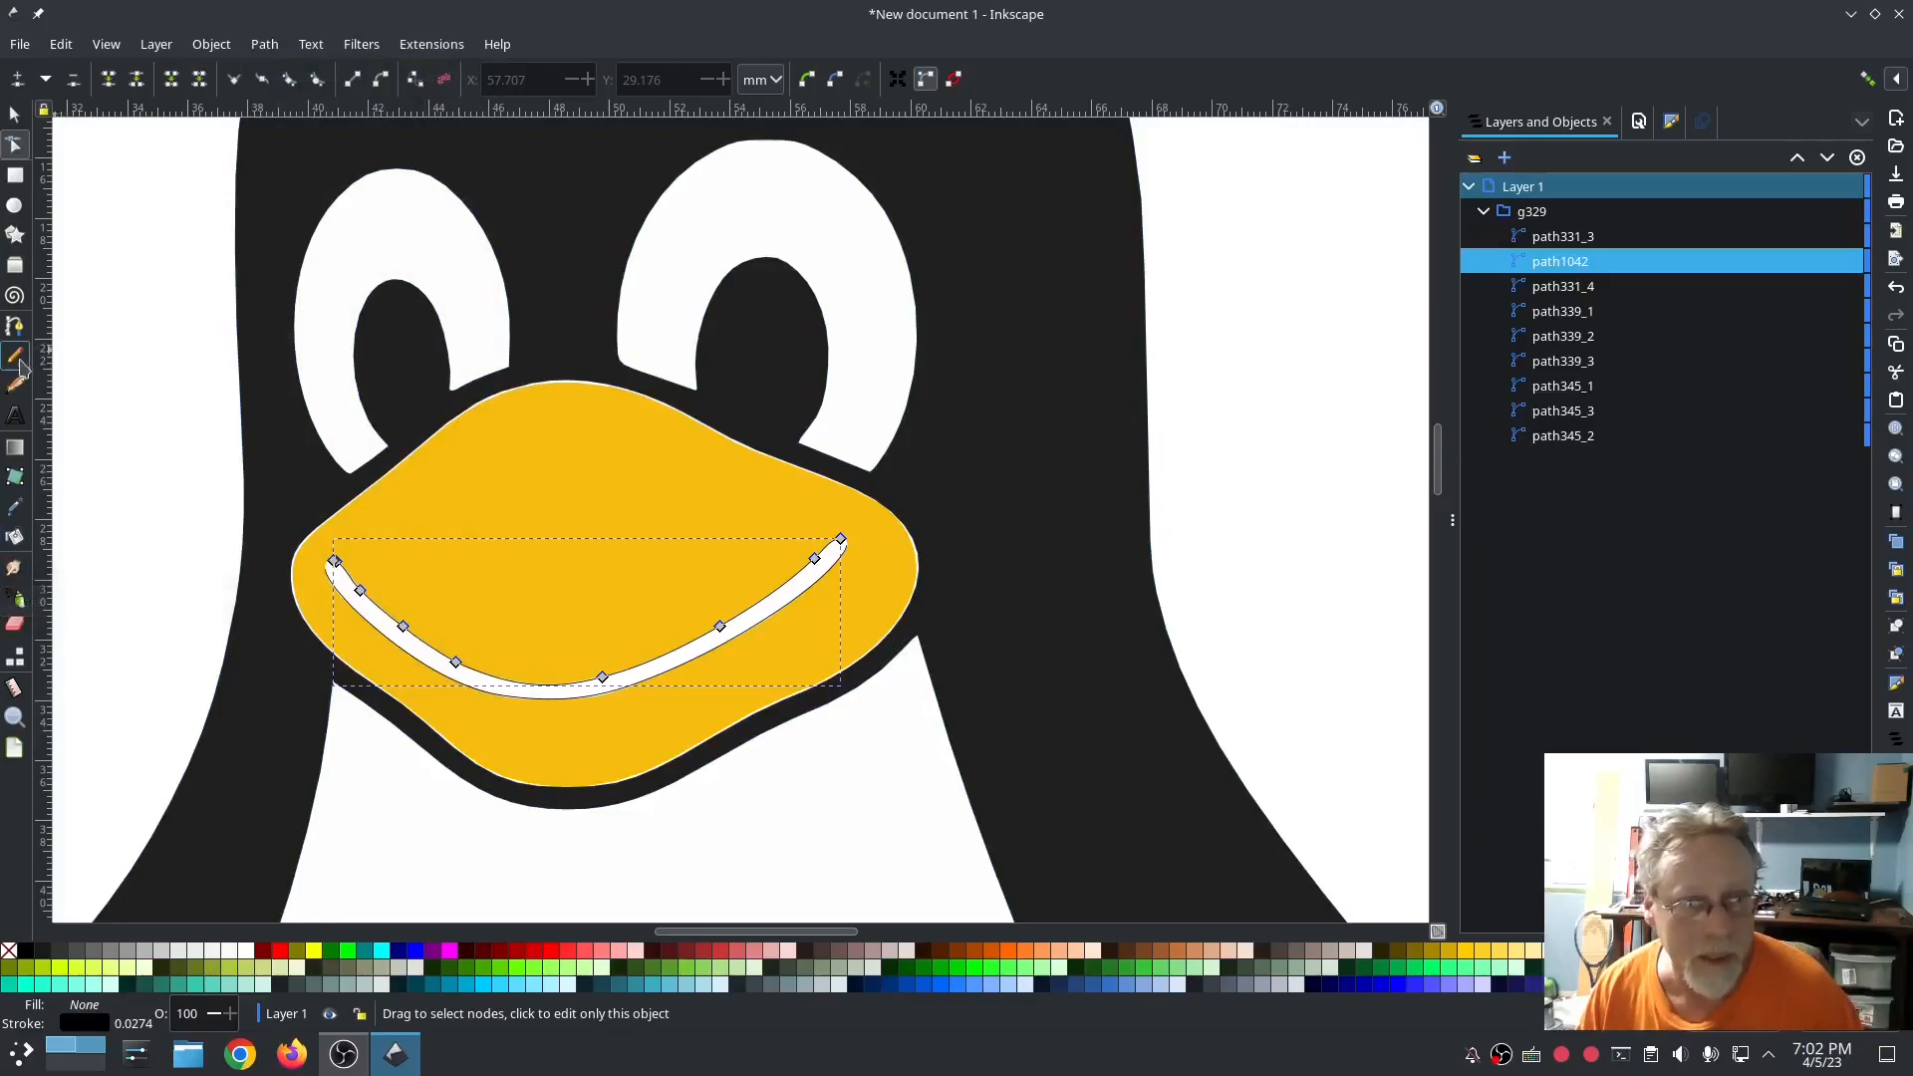
# Step: Draw rungs across the mouth with the Pencil and select them with the rails
pyautogui.click(16, 355)
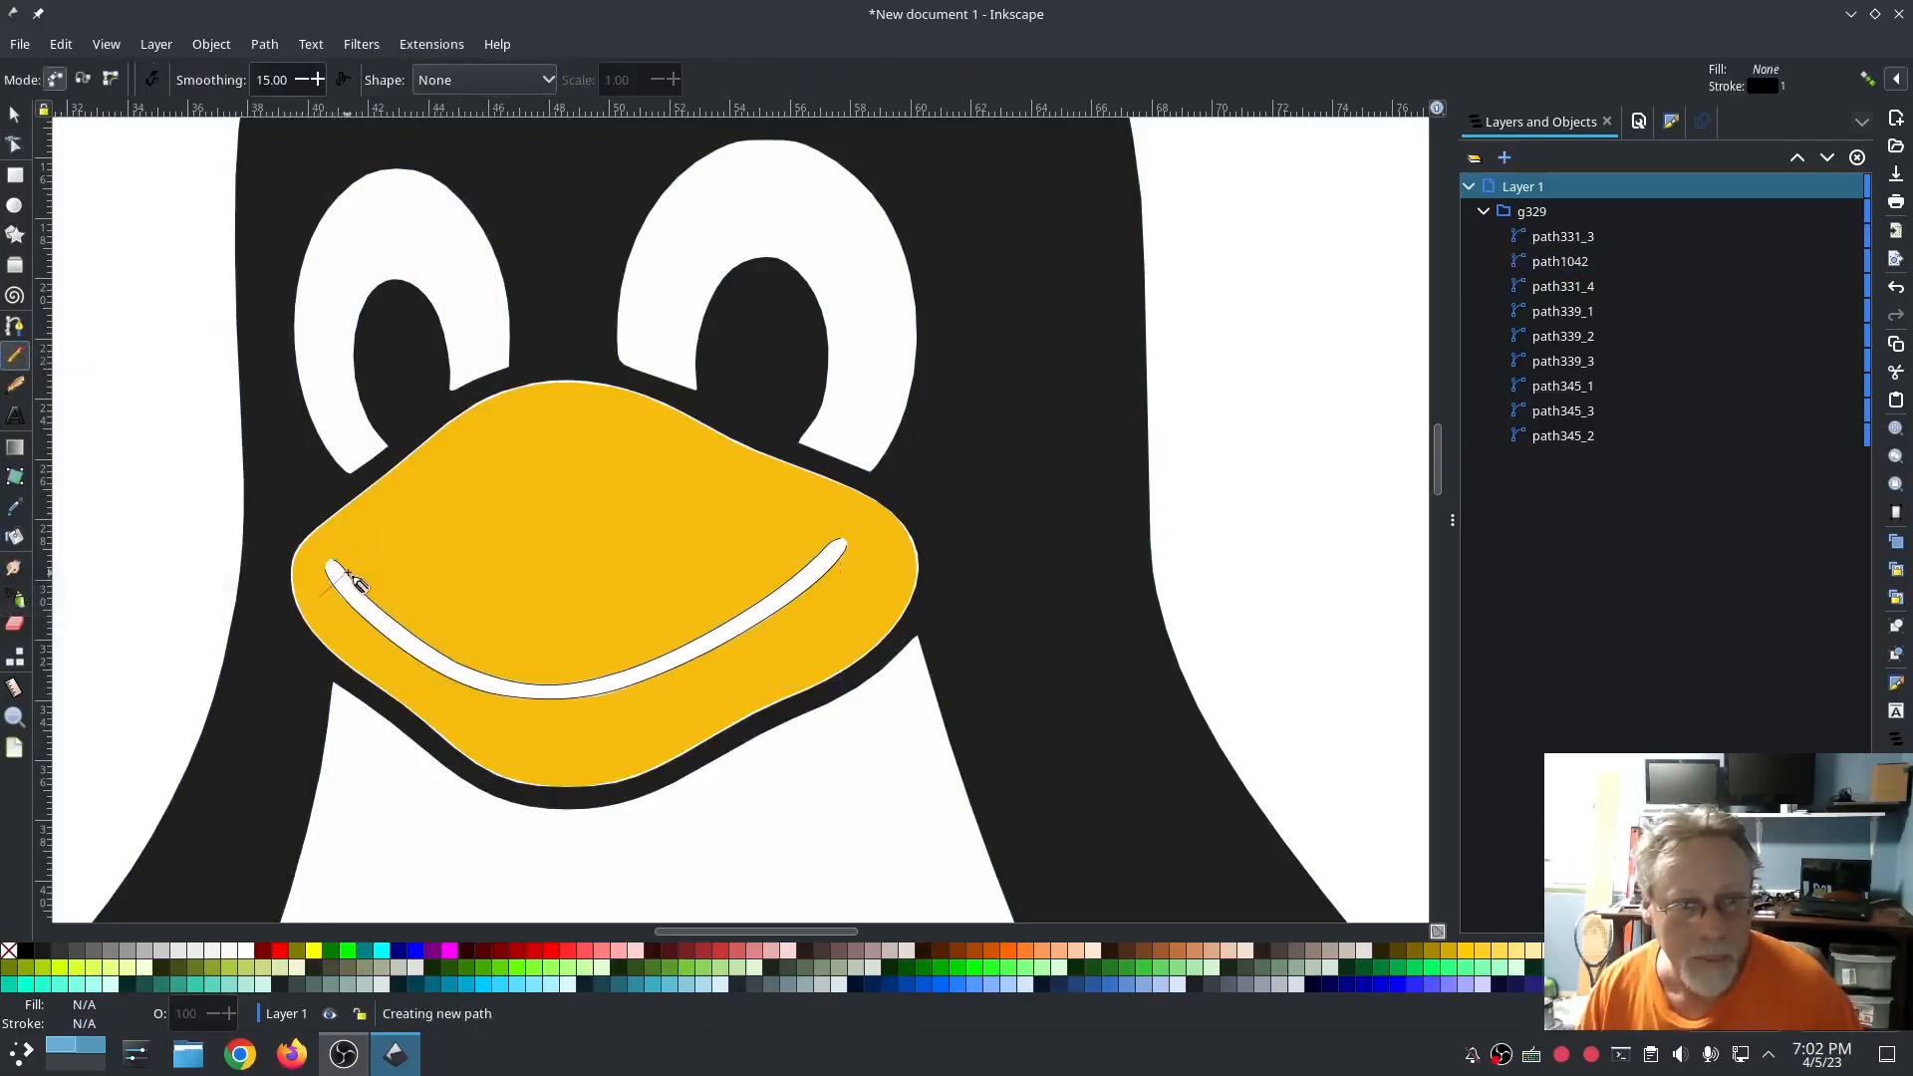
pyautogui.click(575, 684)
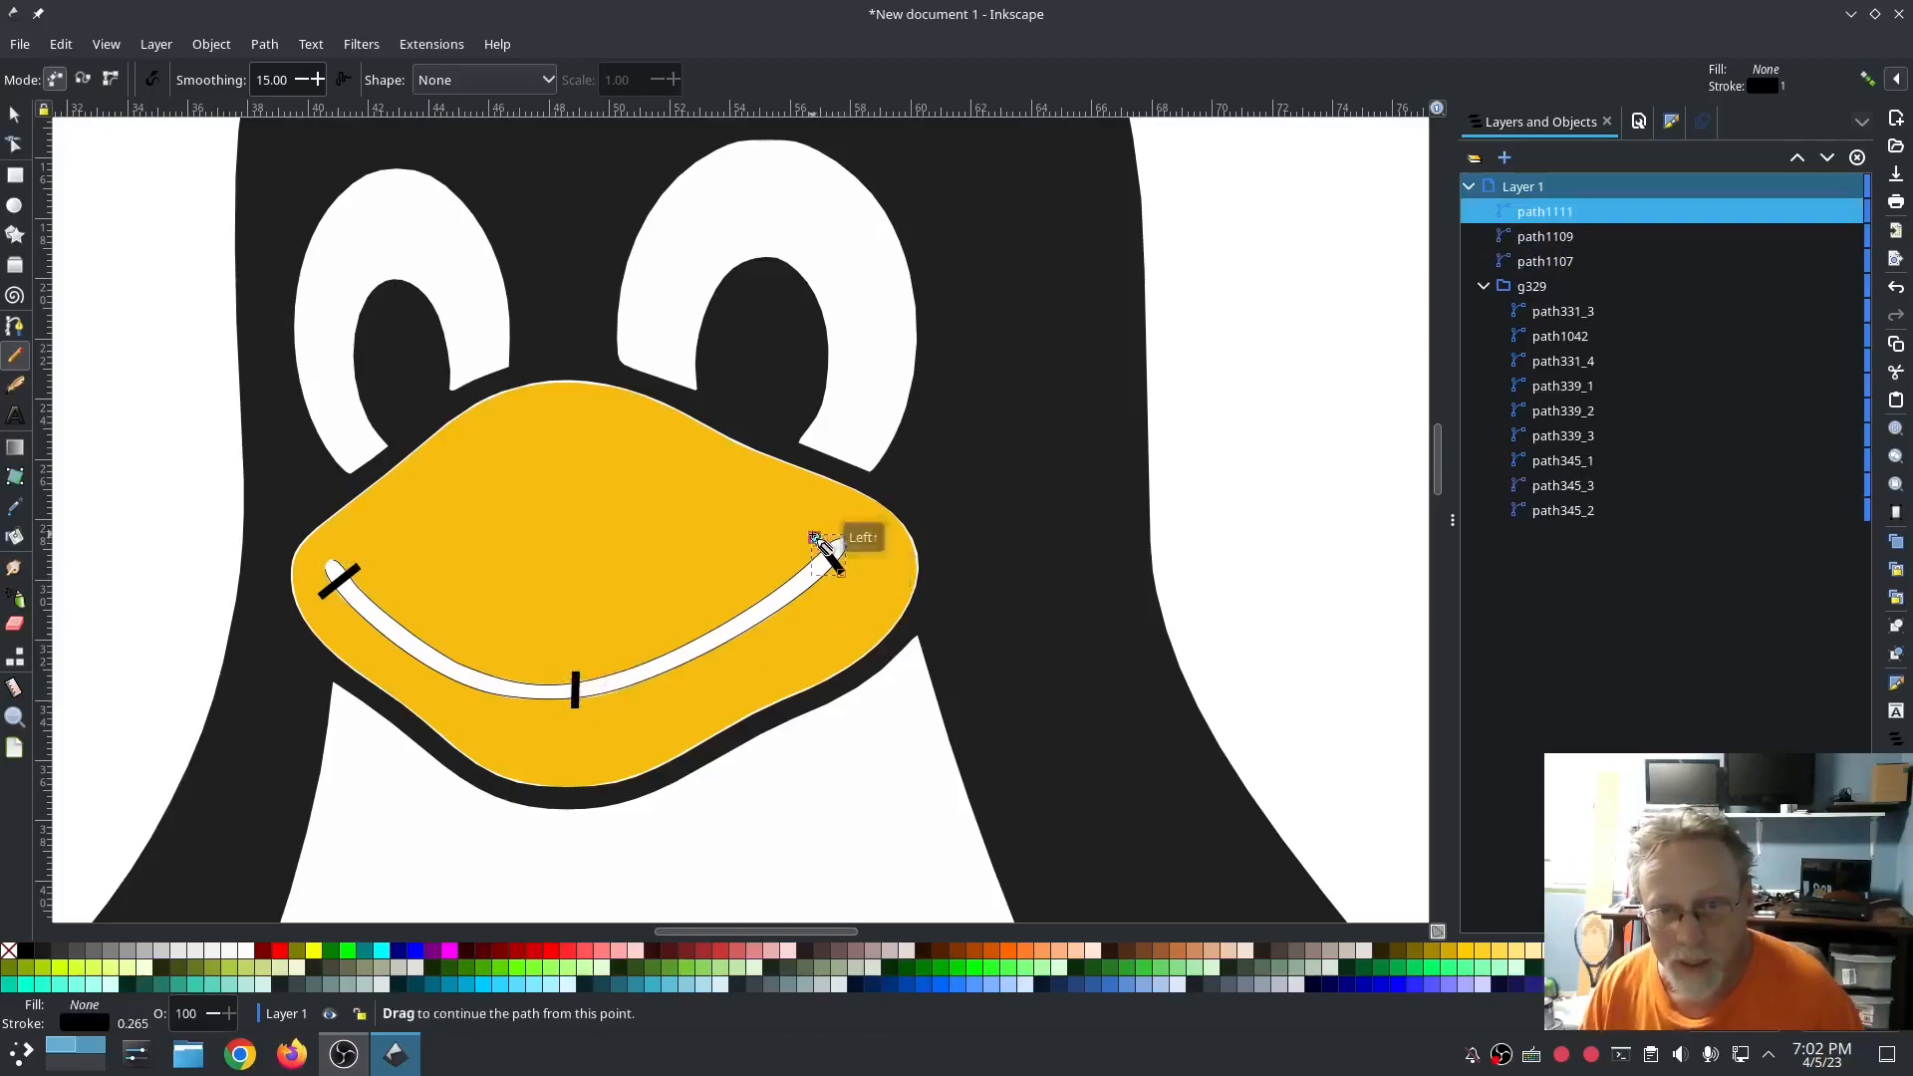
pyautogui.click(1563, 310)
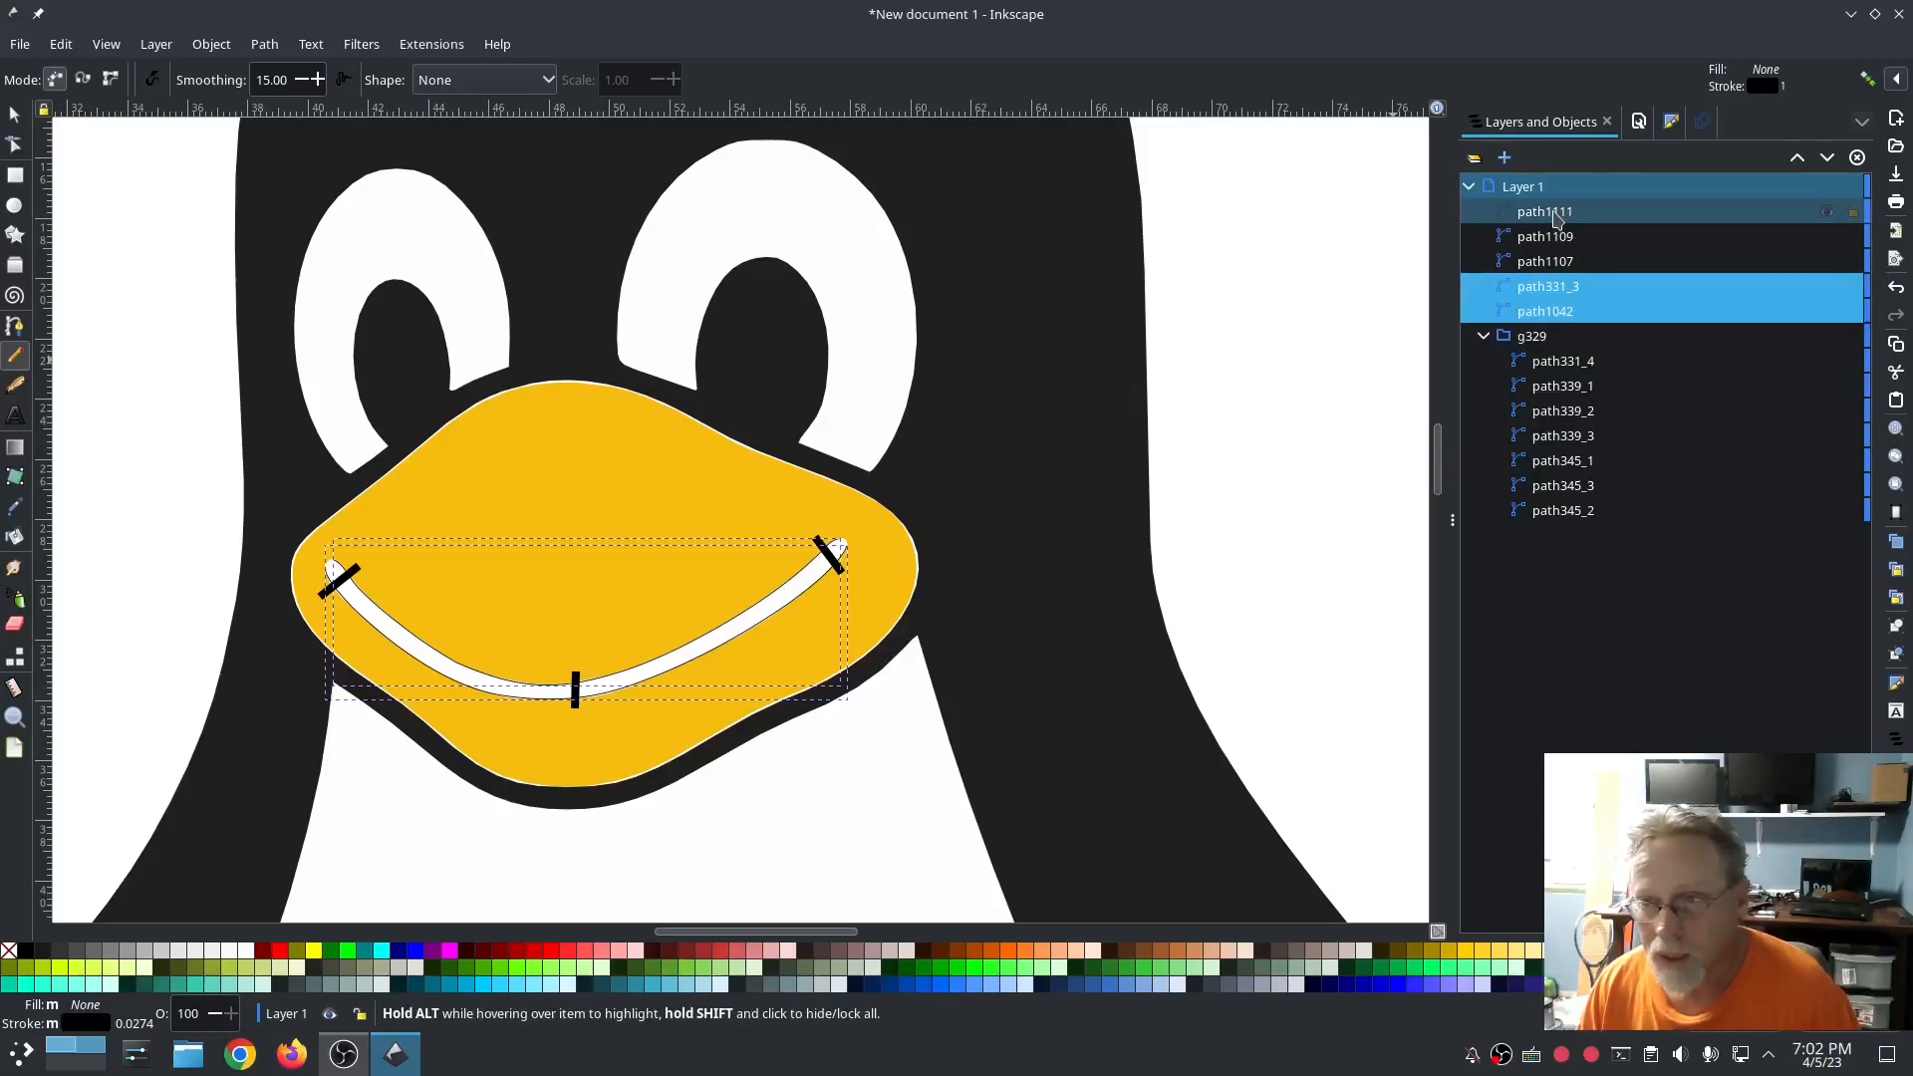
pyautogui.click(1544, 211)
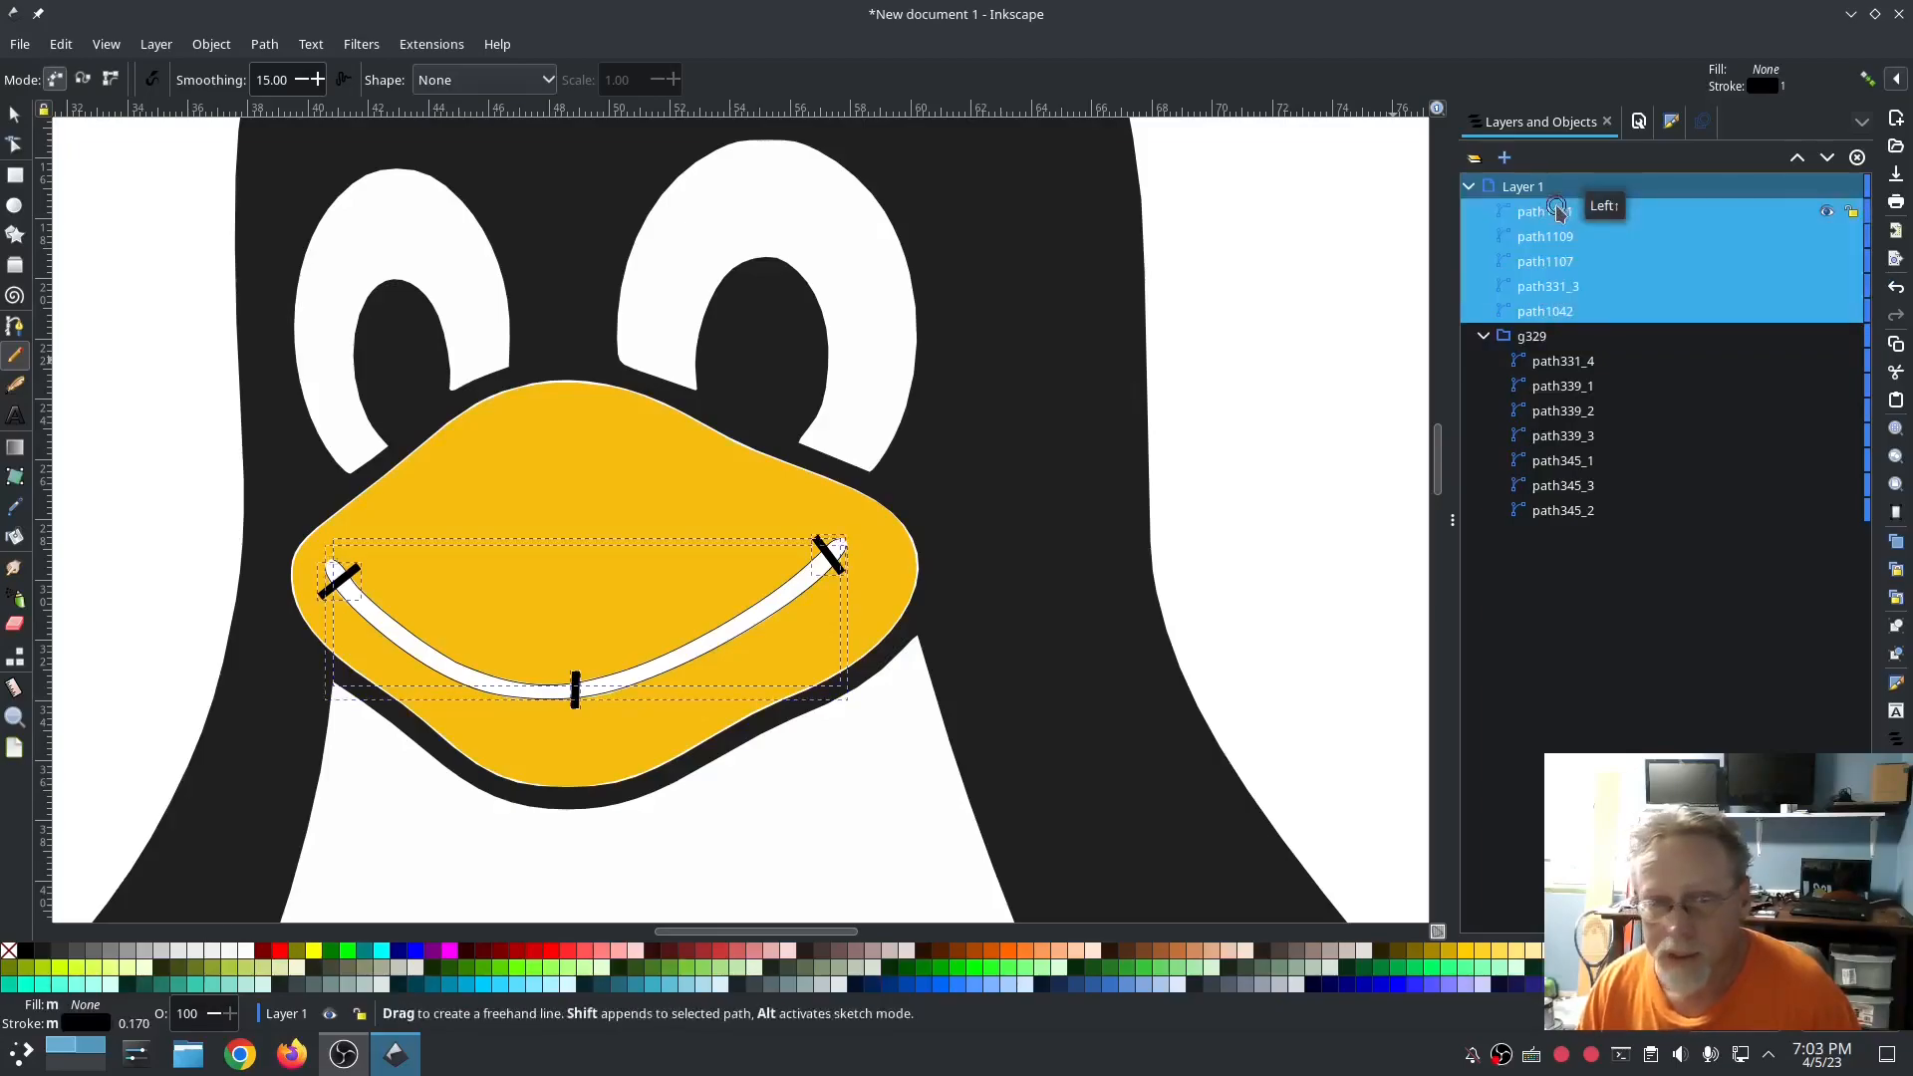
pyautogui.moveTo(909, 433)
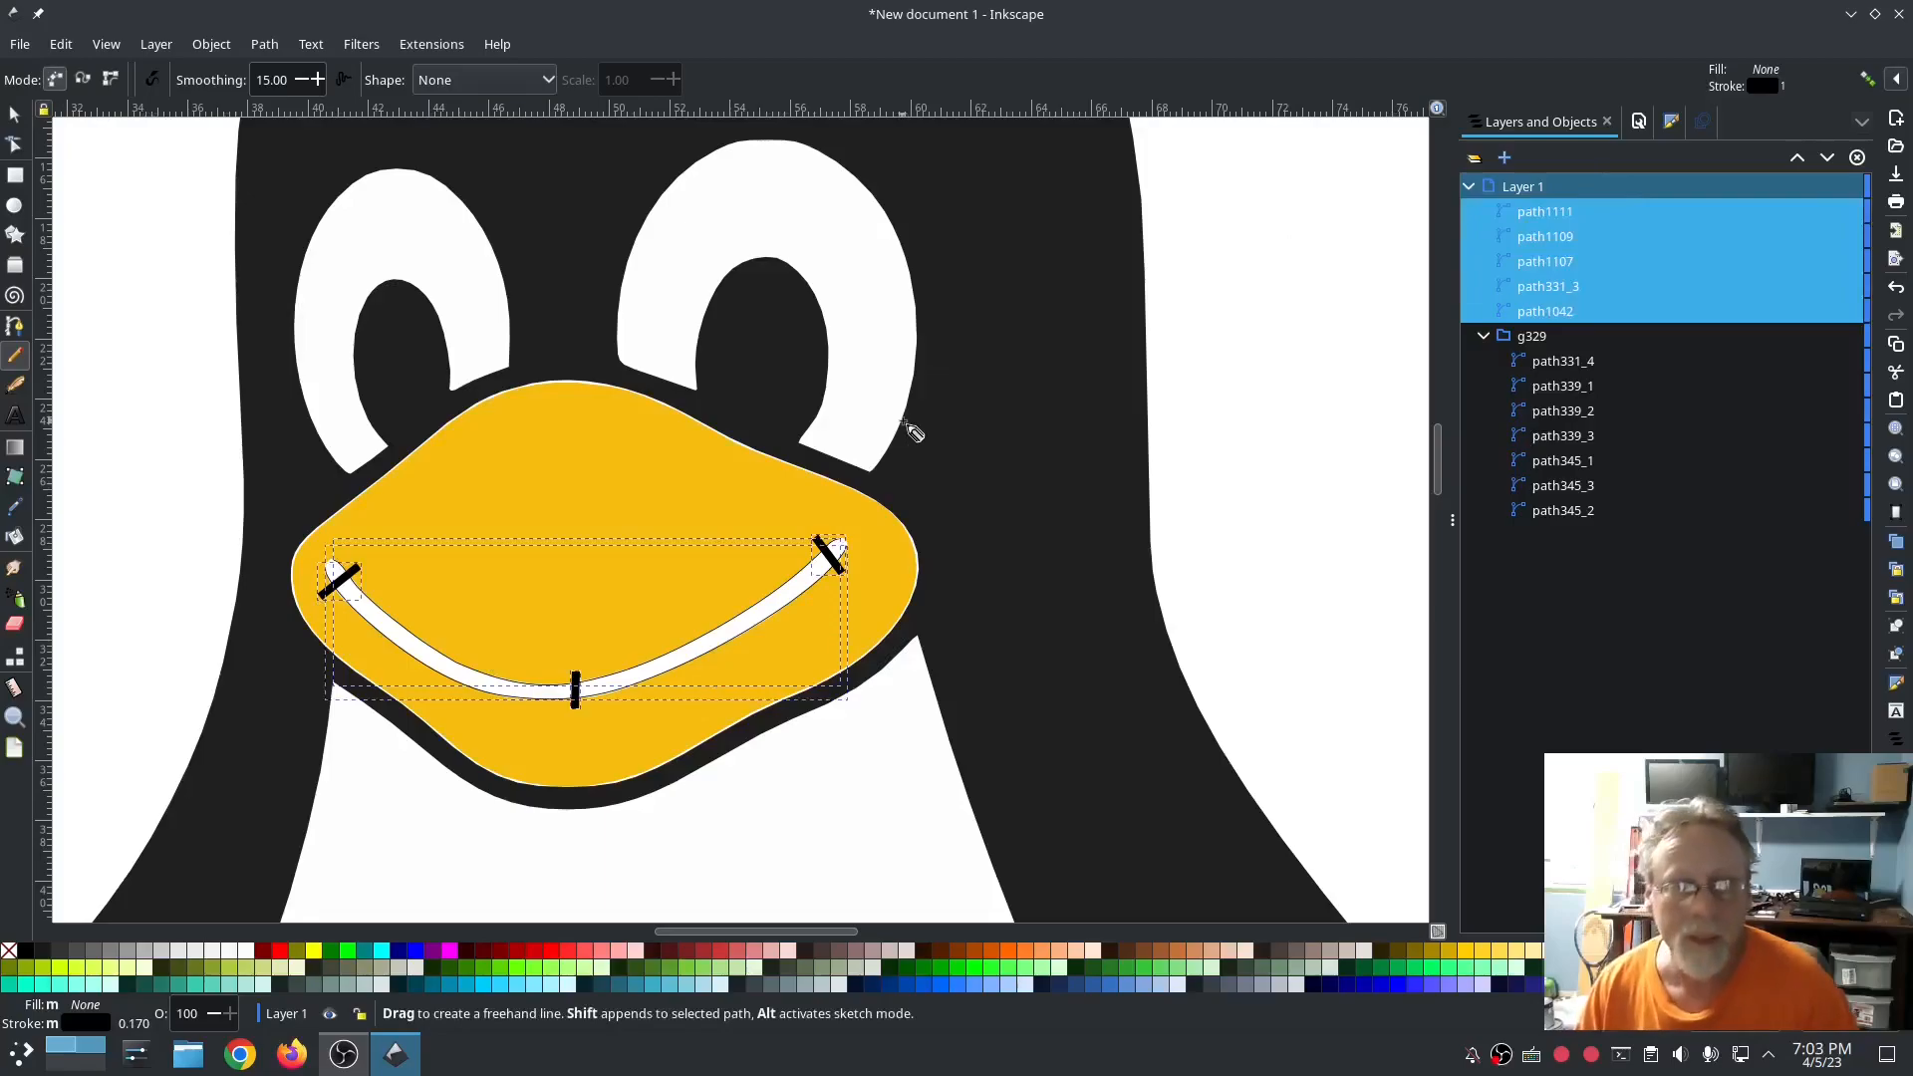
pyautogui.moveTo(403, 165)
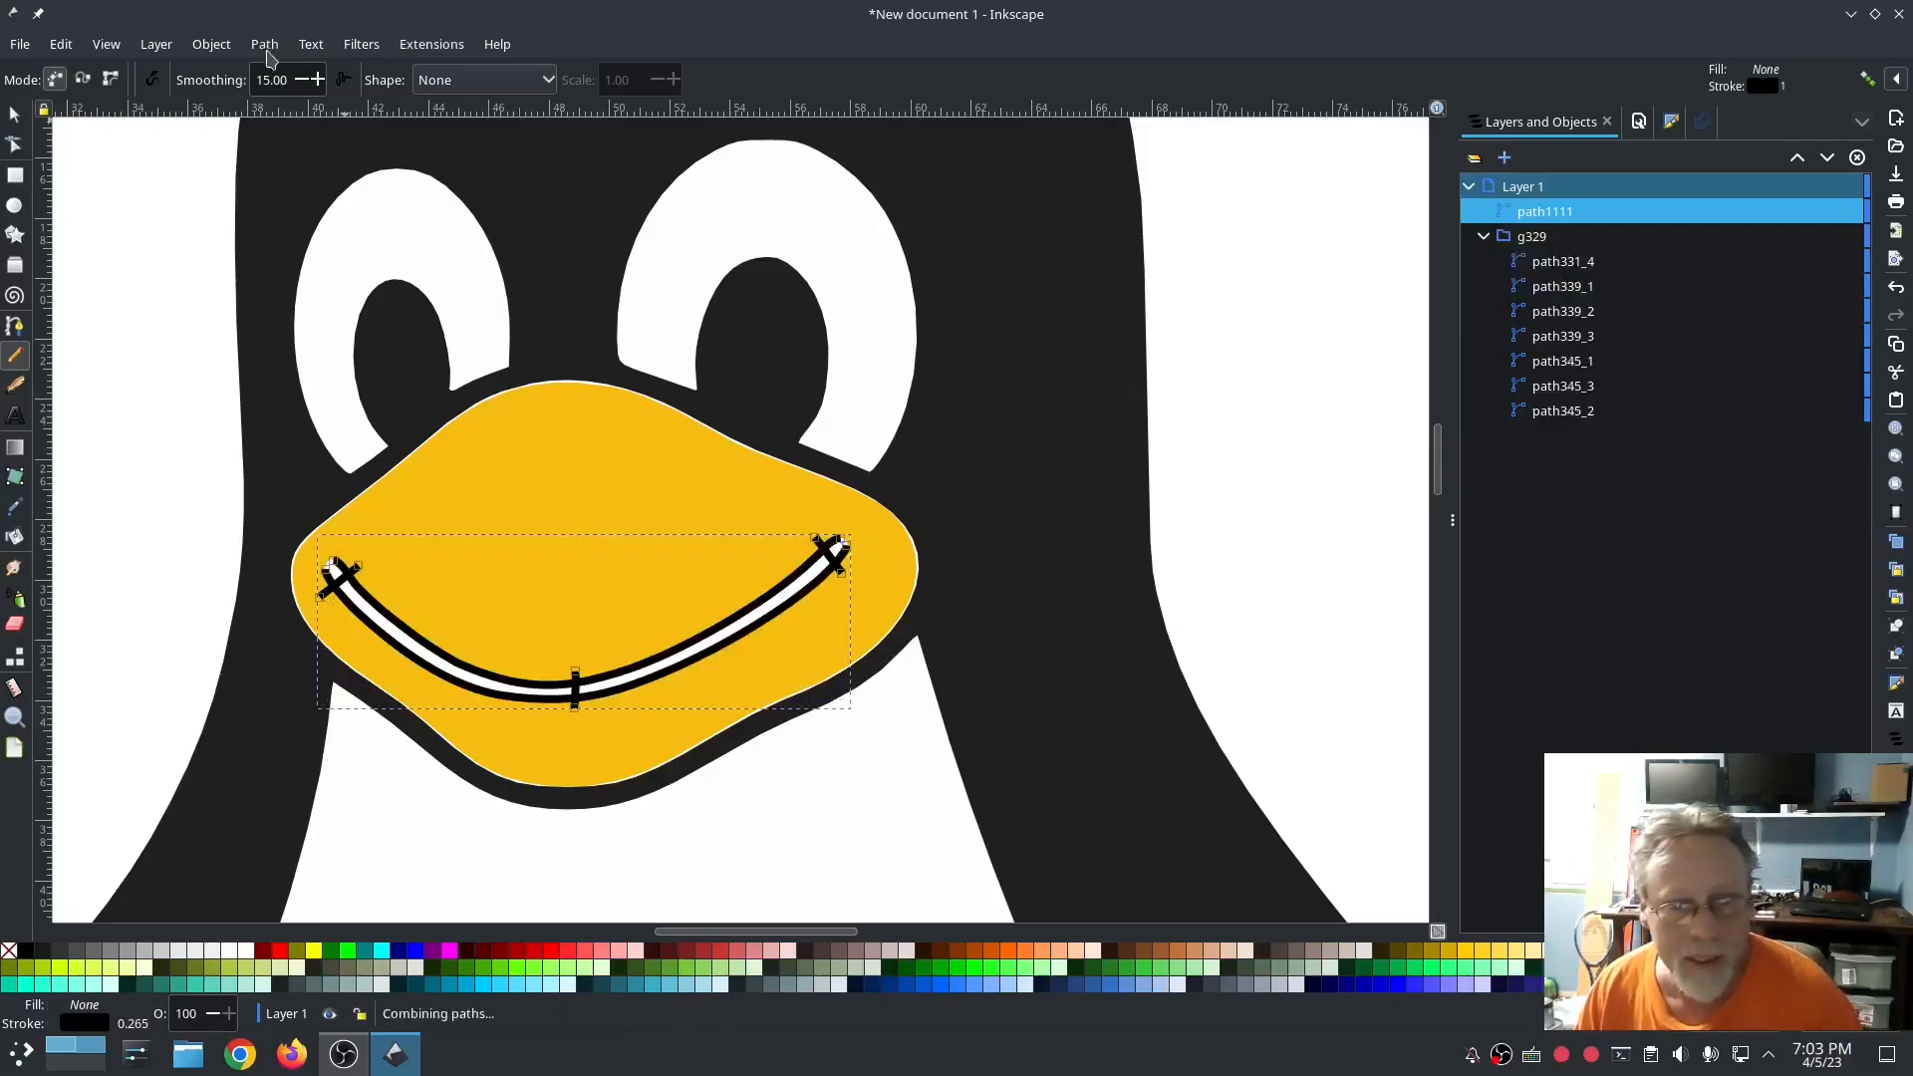
# Step: Set the combined mouth path1111 to Satin Column in Ink/Stitch Params and apply
pyautogui.click(431, 44)
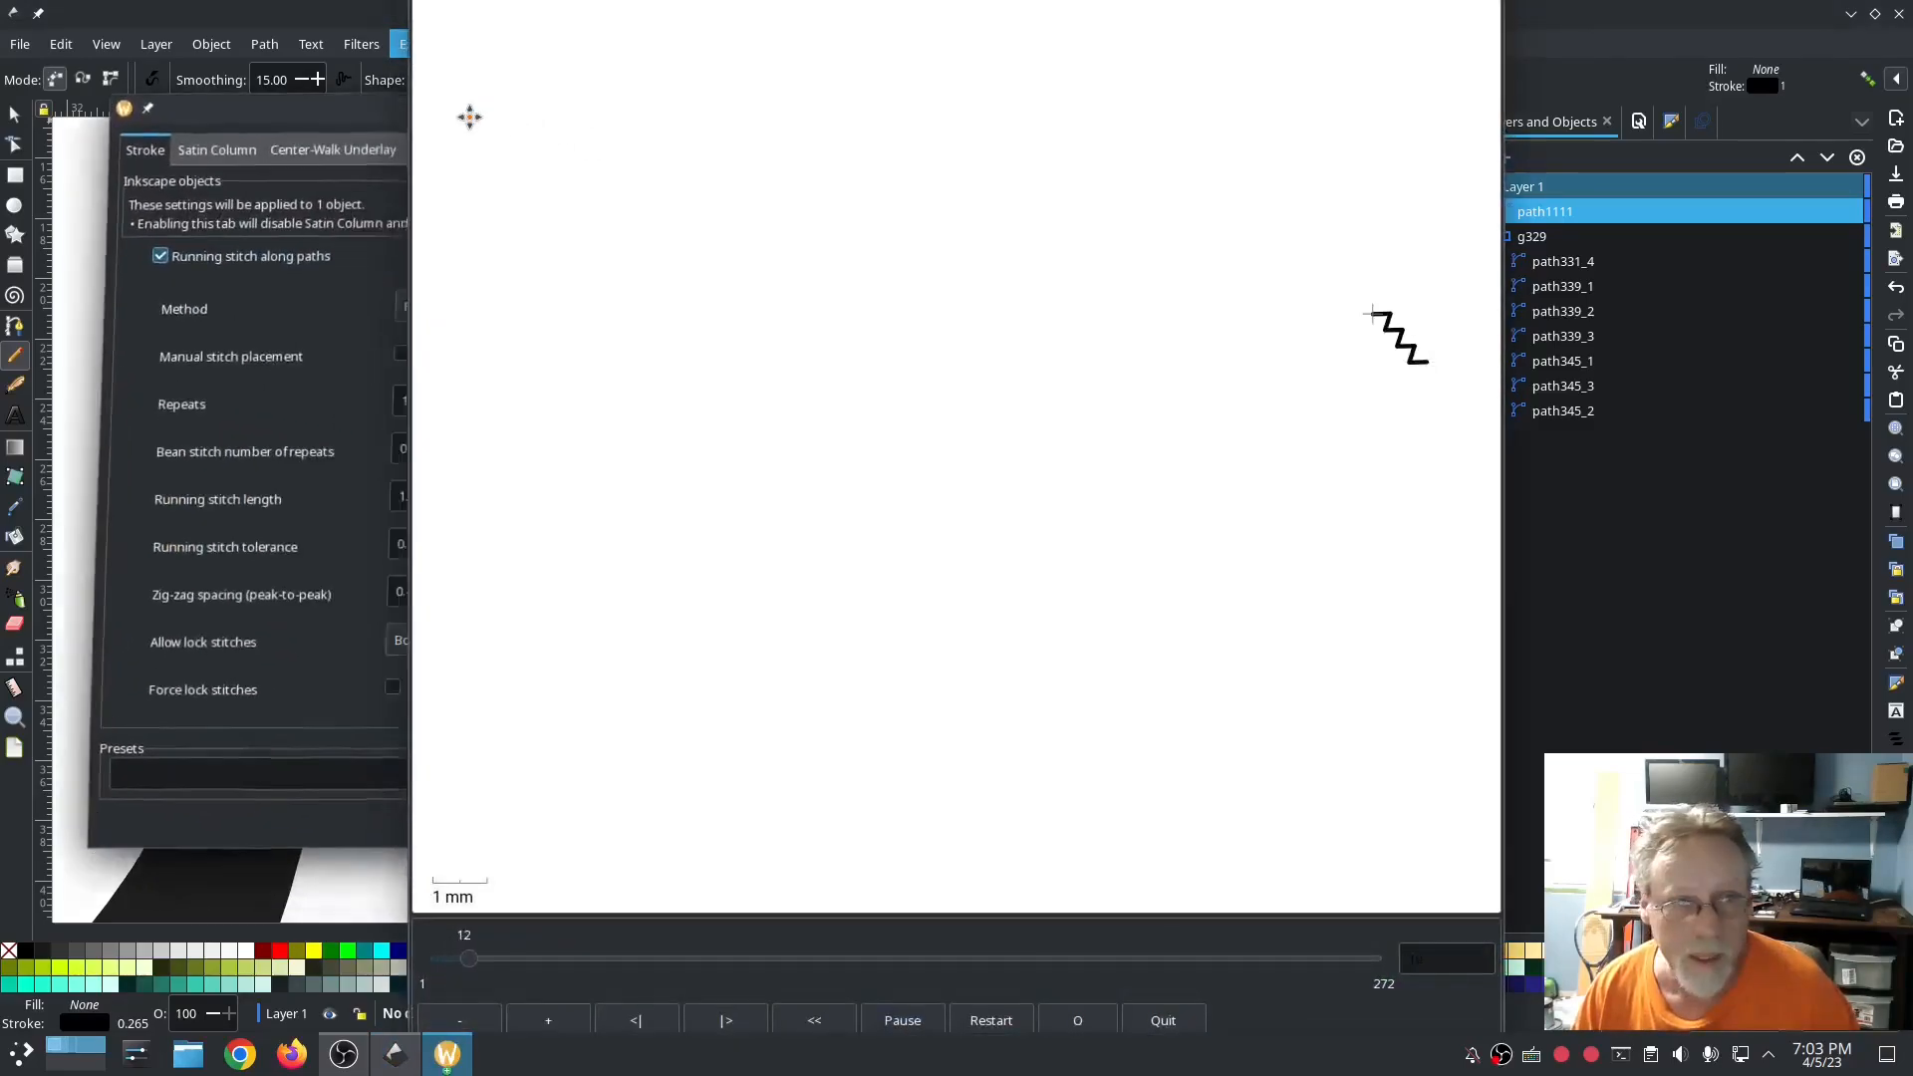
pyautogui.click(217, 149)
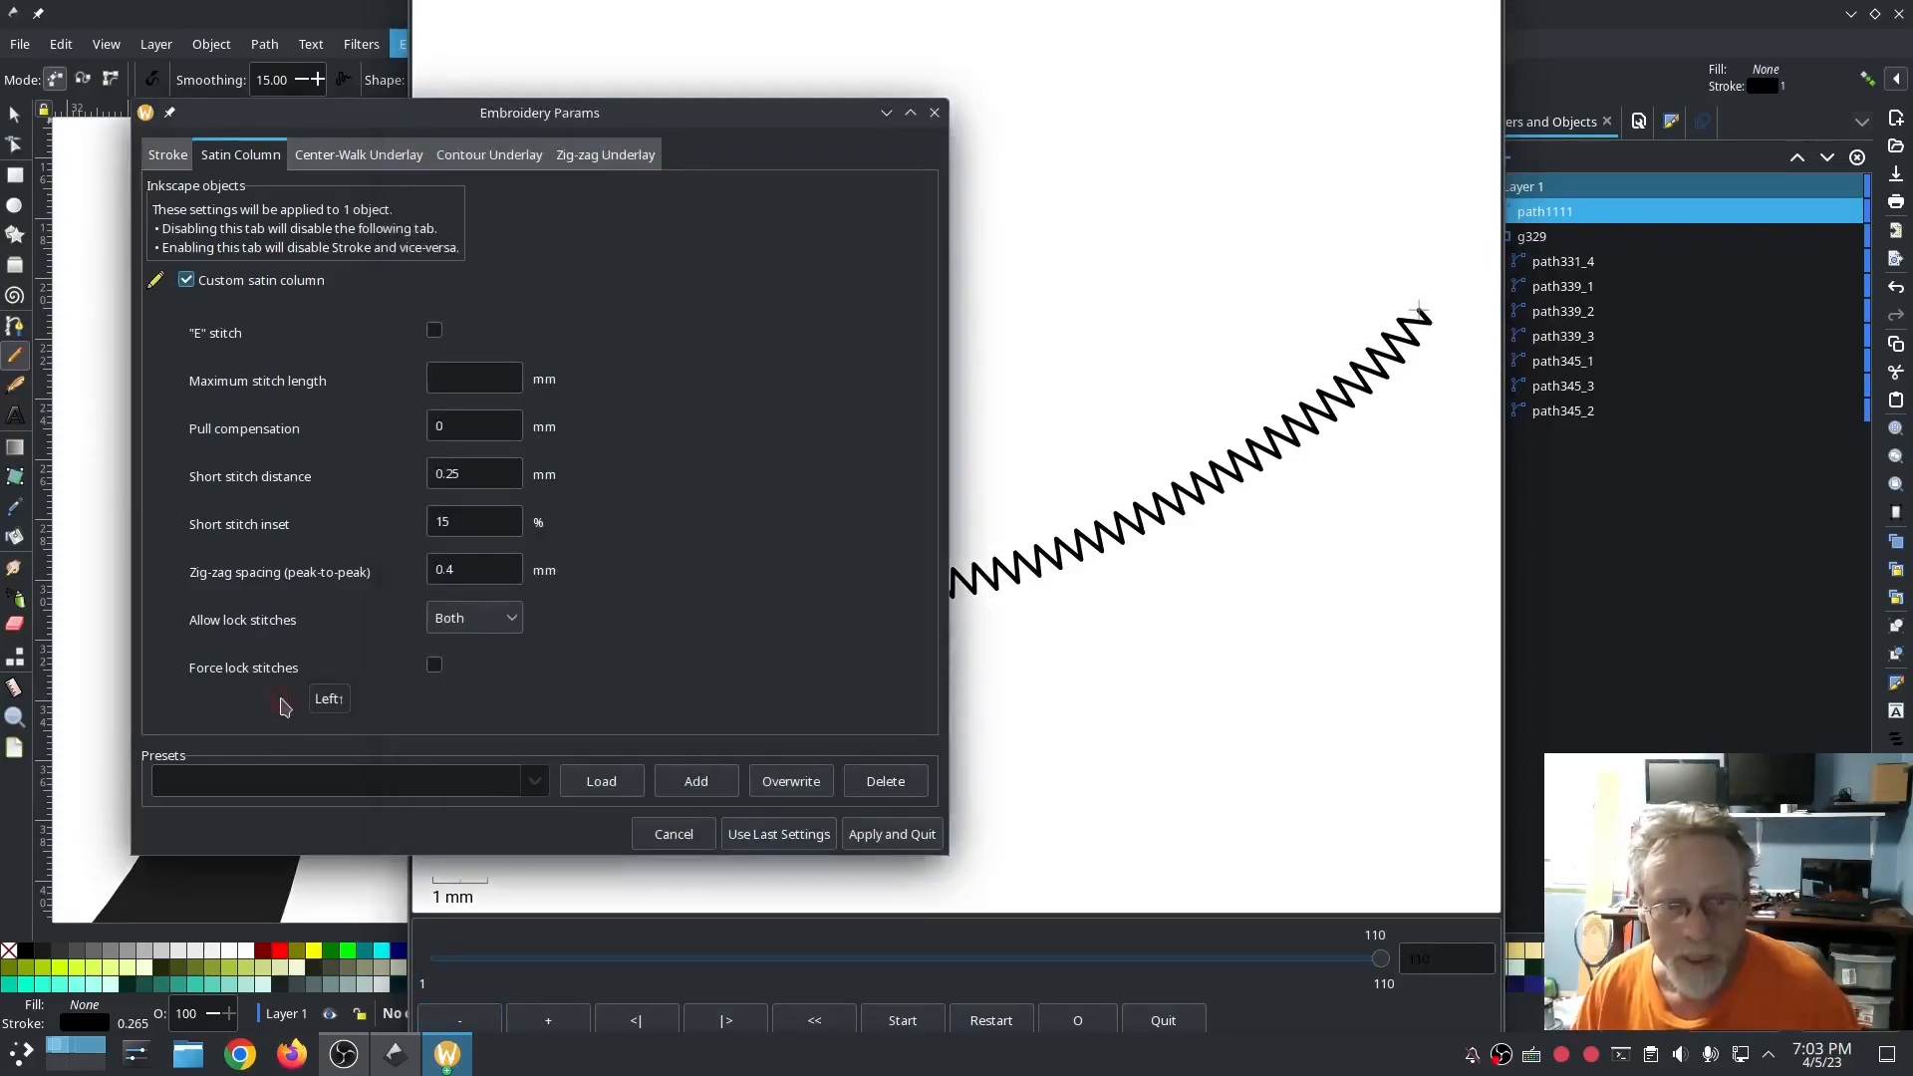
pyautogui.moveTo(683, 684)
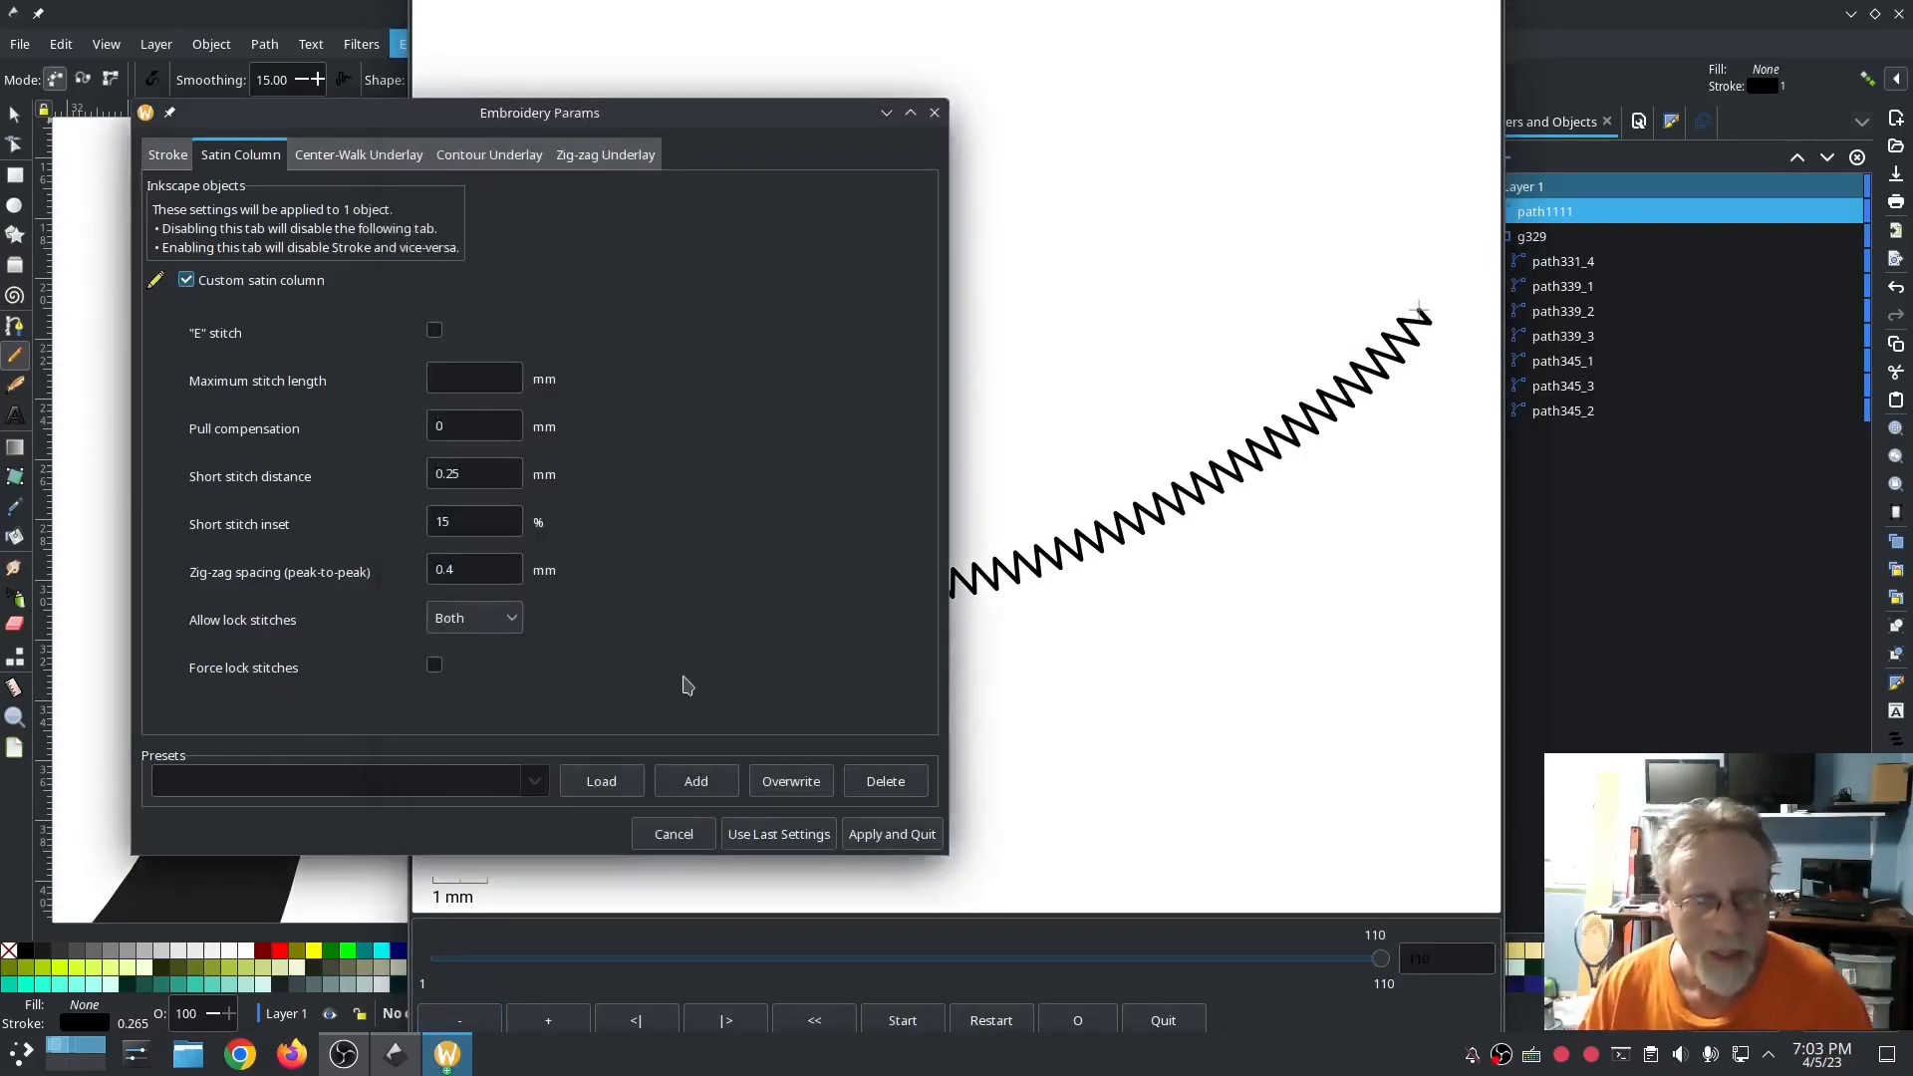
pyautogui.moveTo(873, 643)
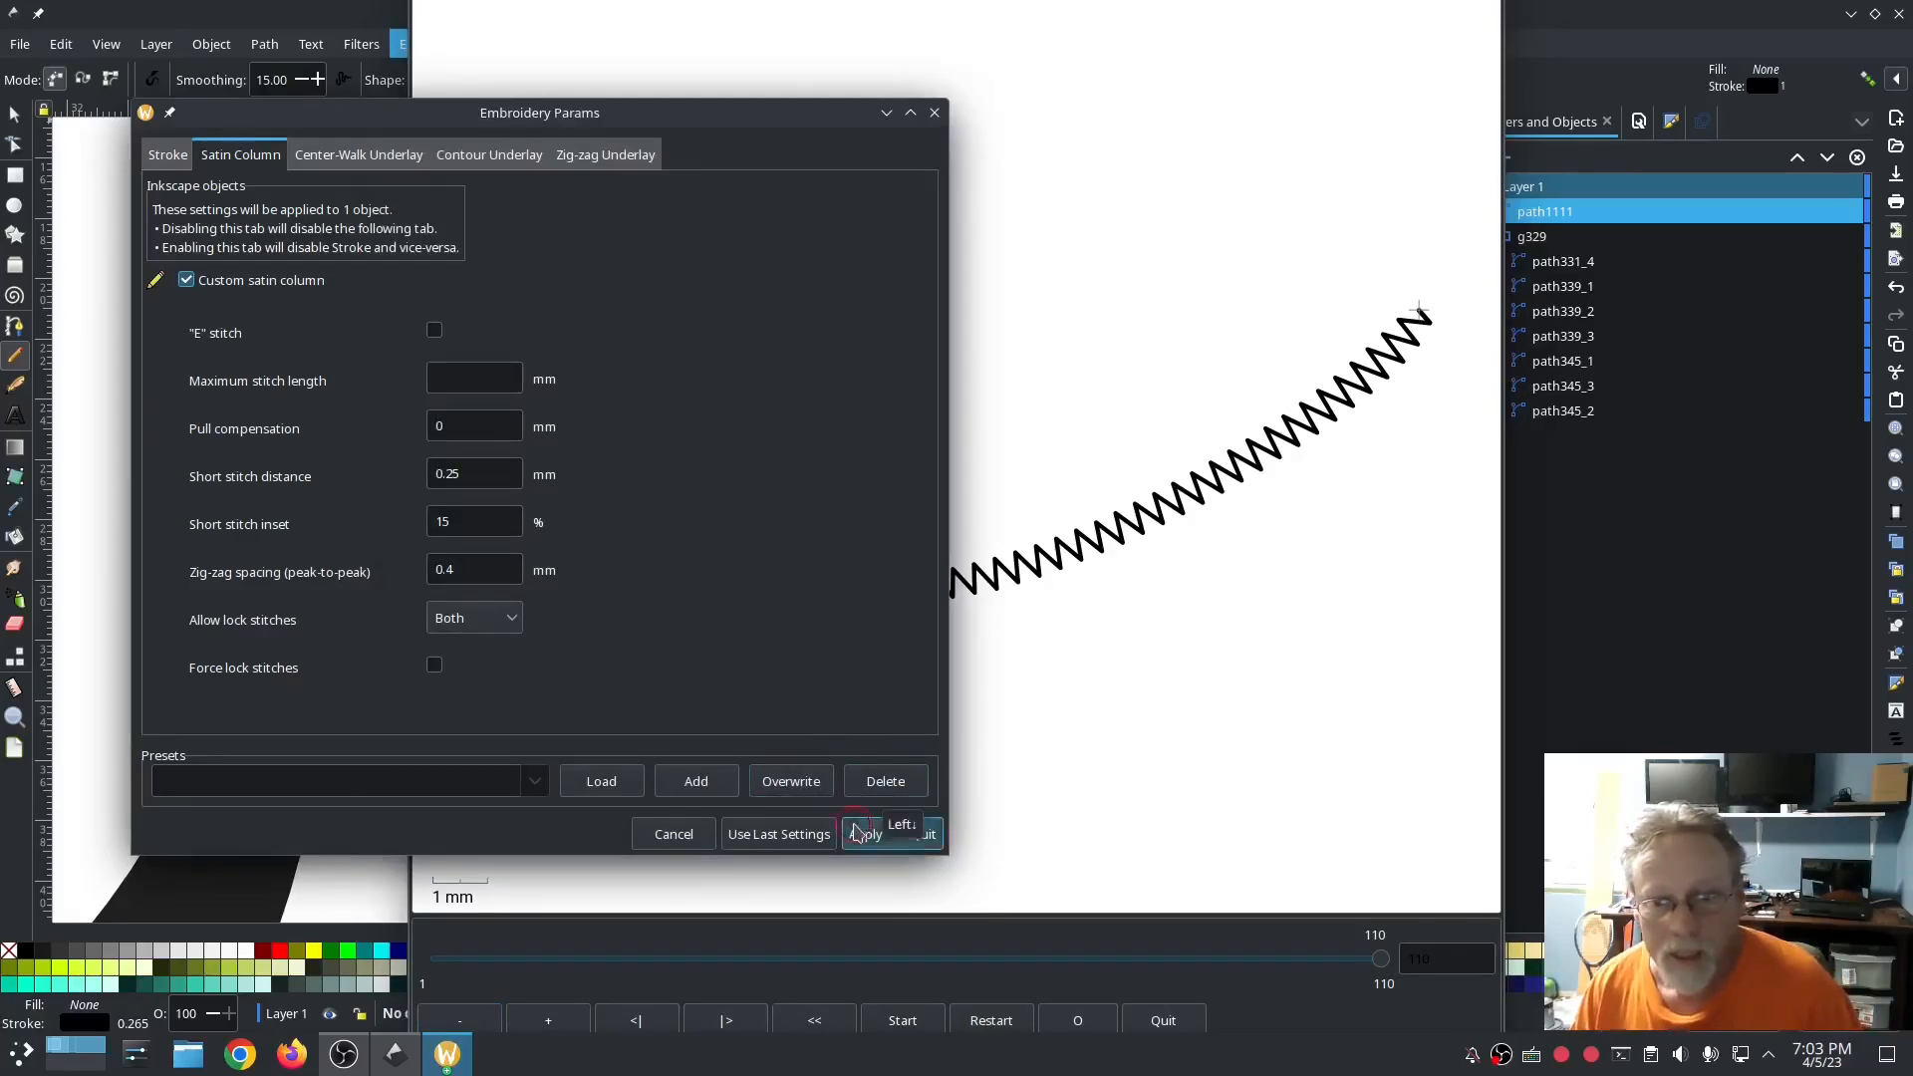
pyautogui.click(863, 833)
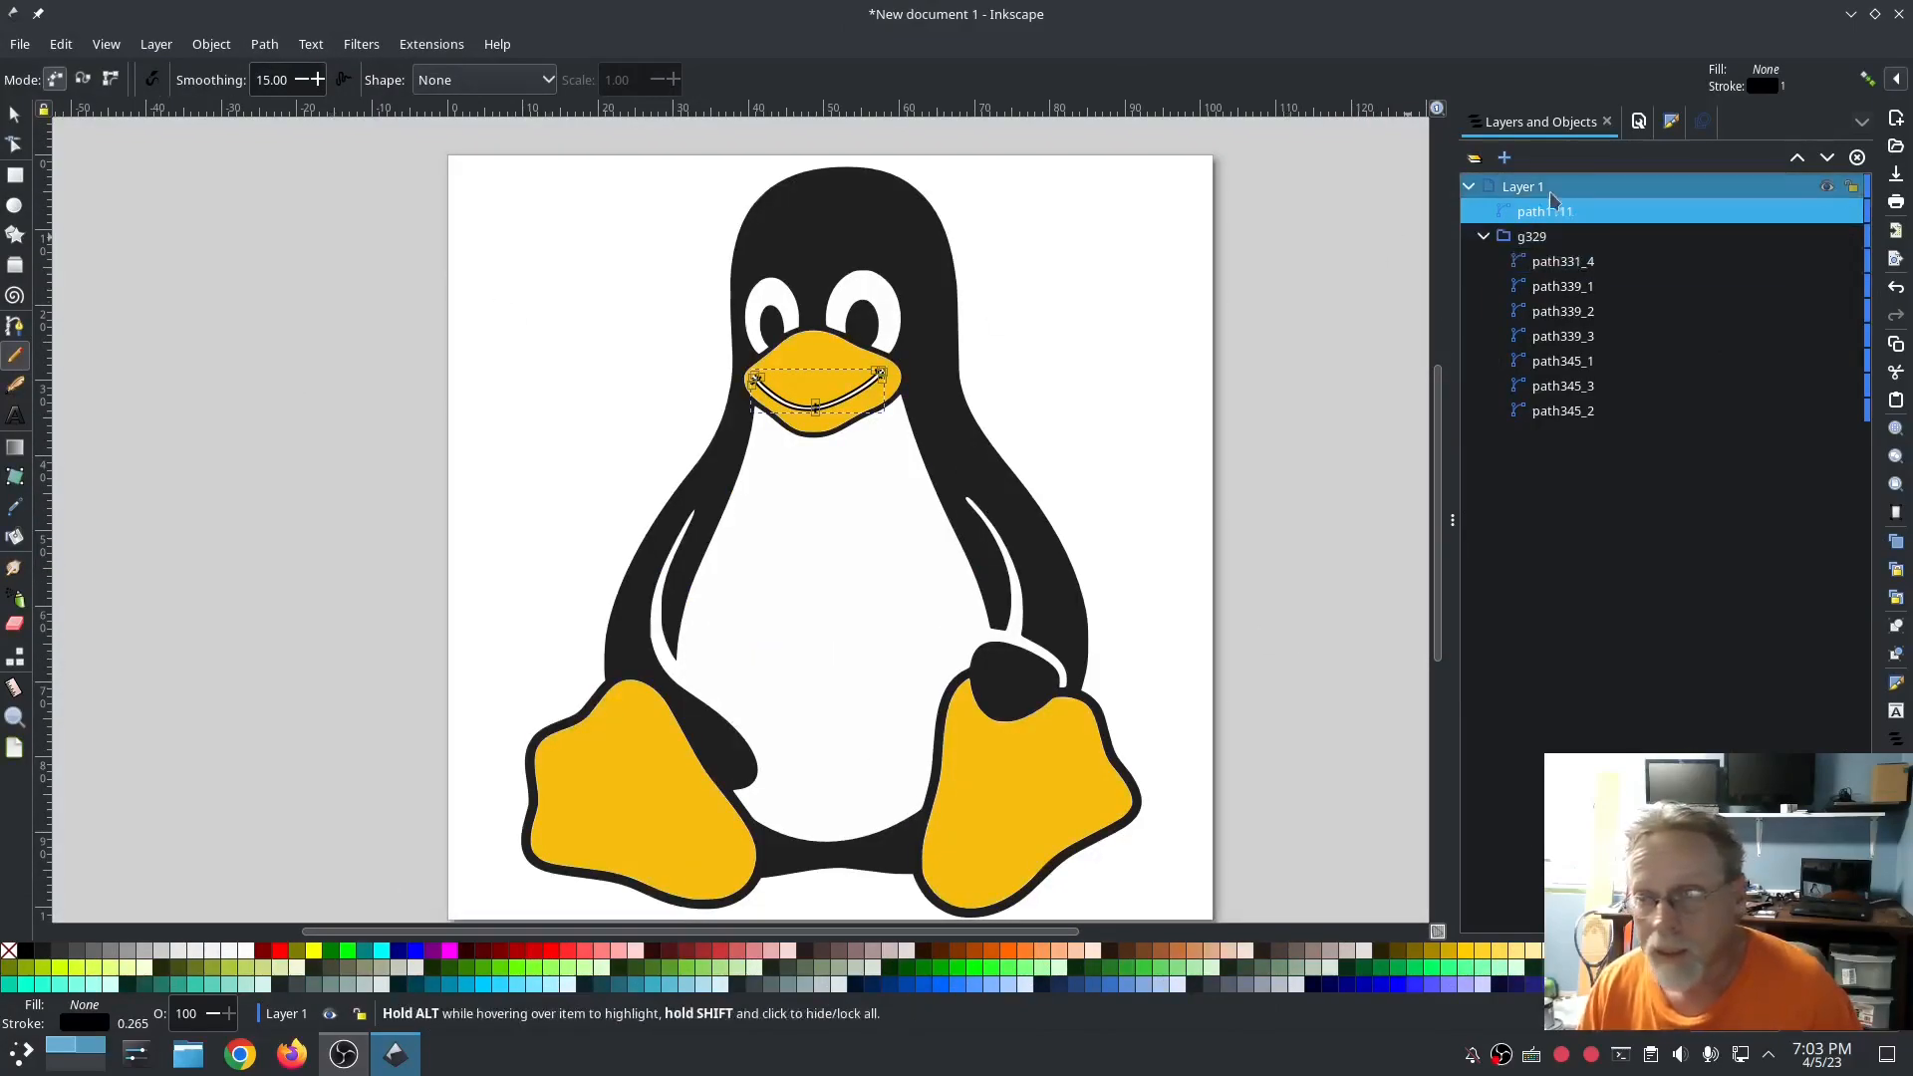
pyautogui.click(1523, 186)
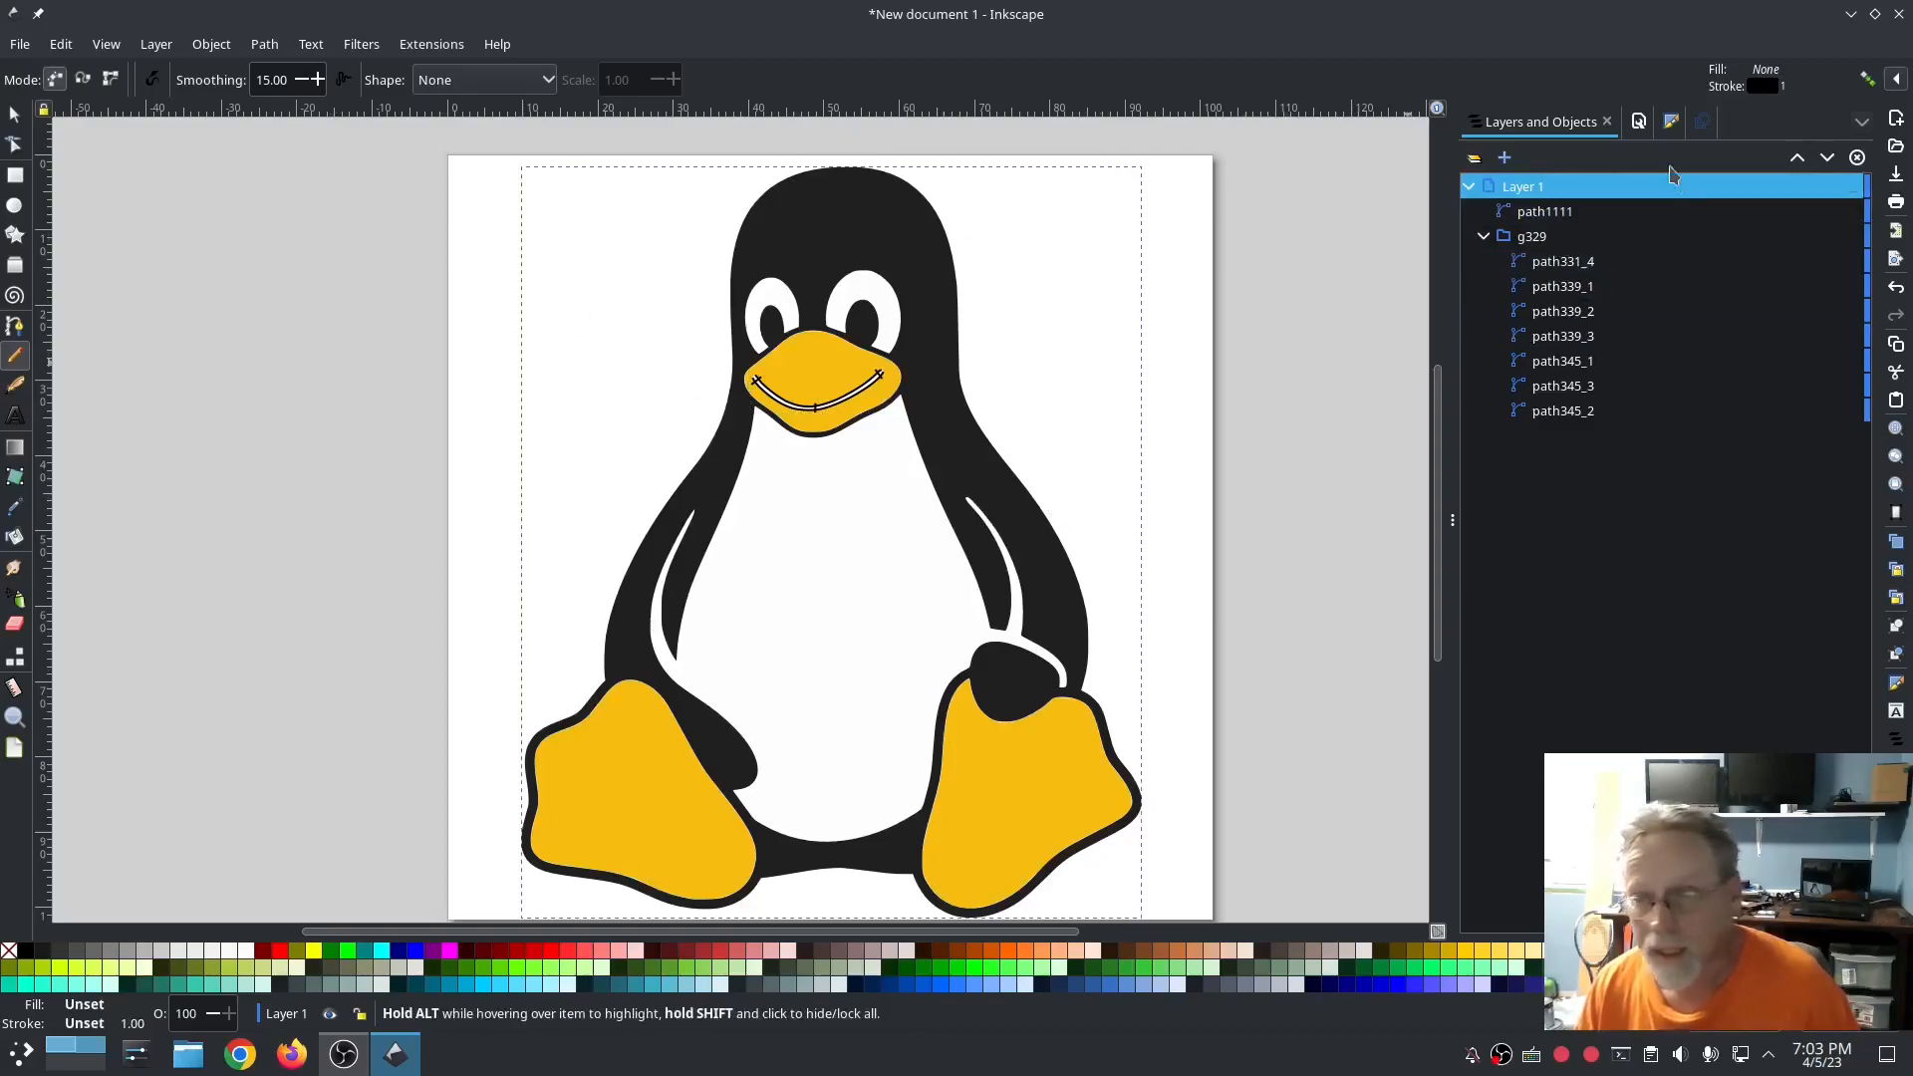
pyautogui.click(430, 44)
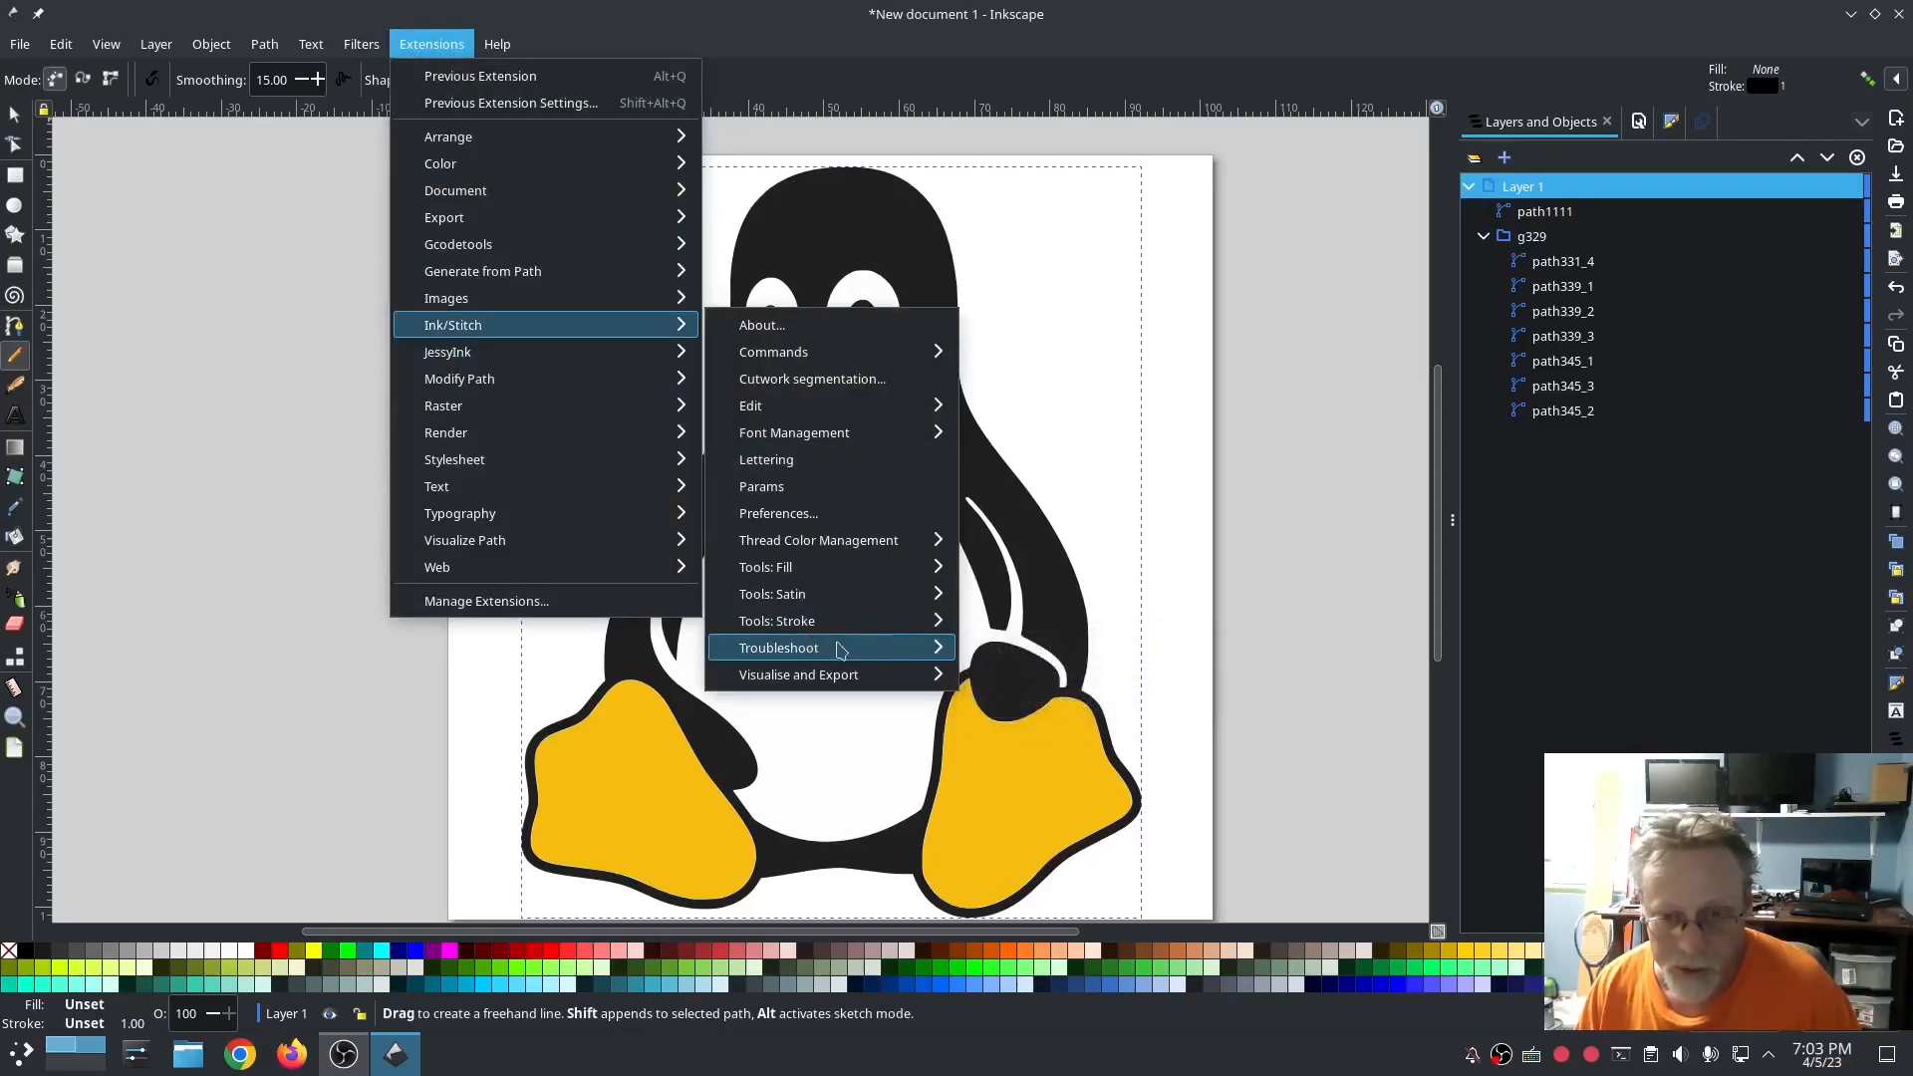
pyautogui.press('Escape')
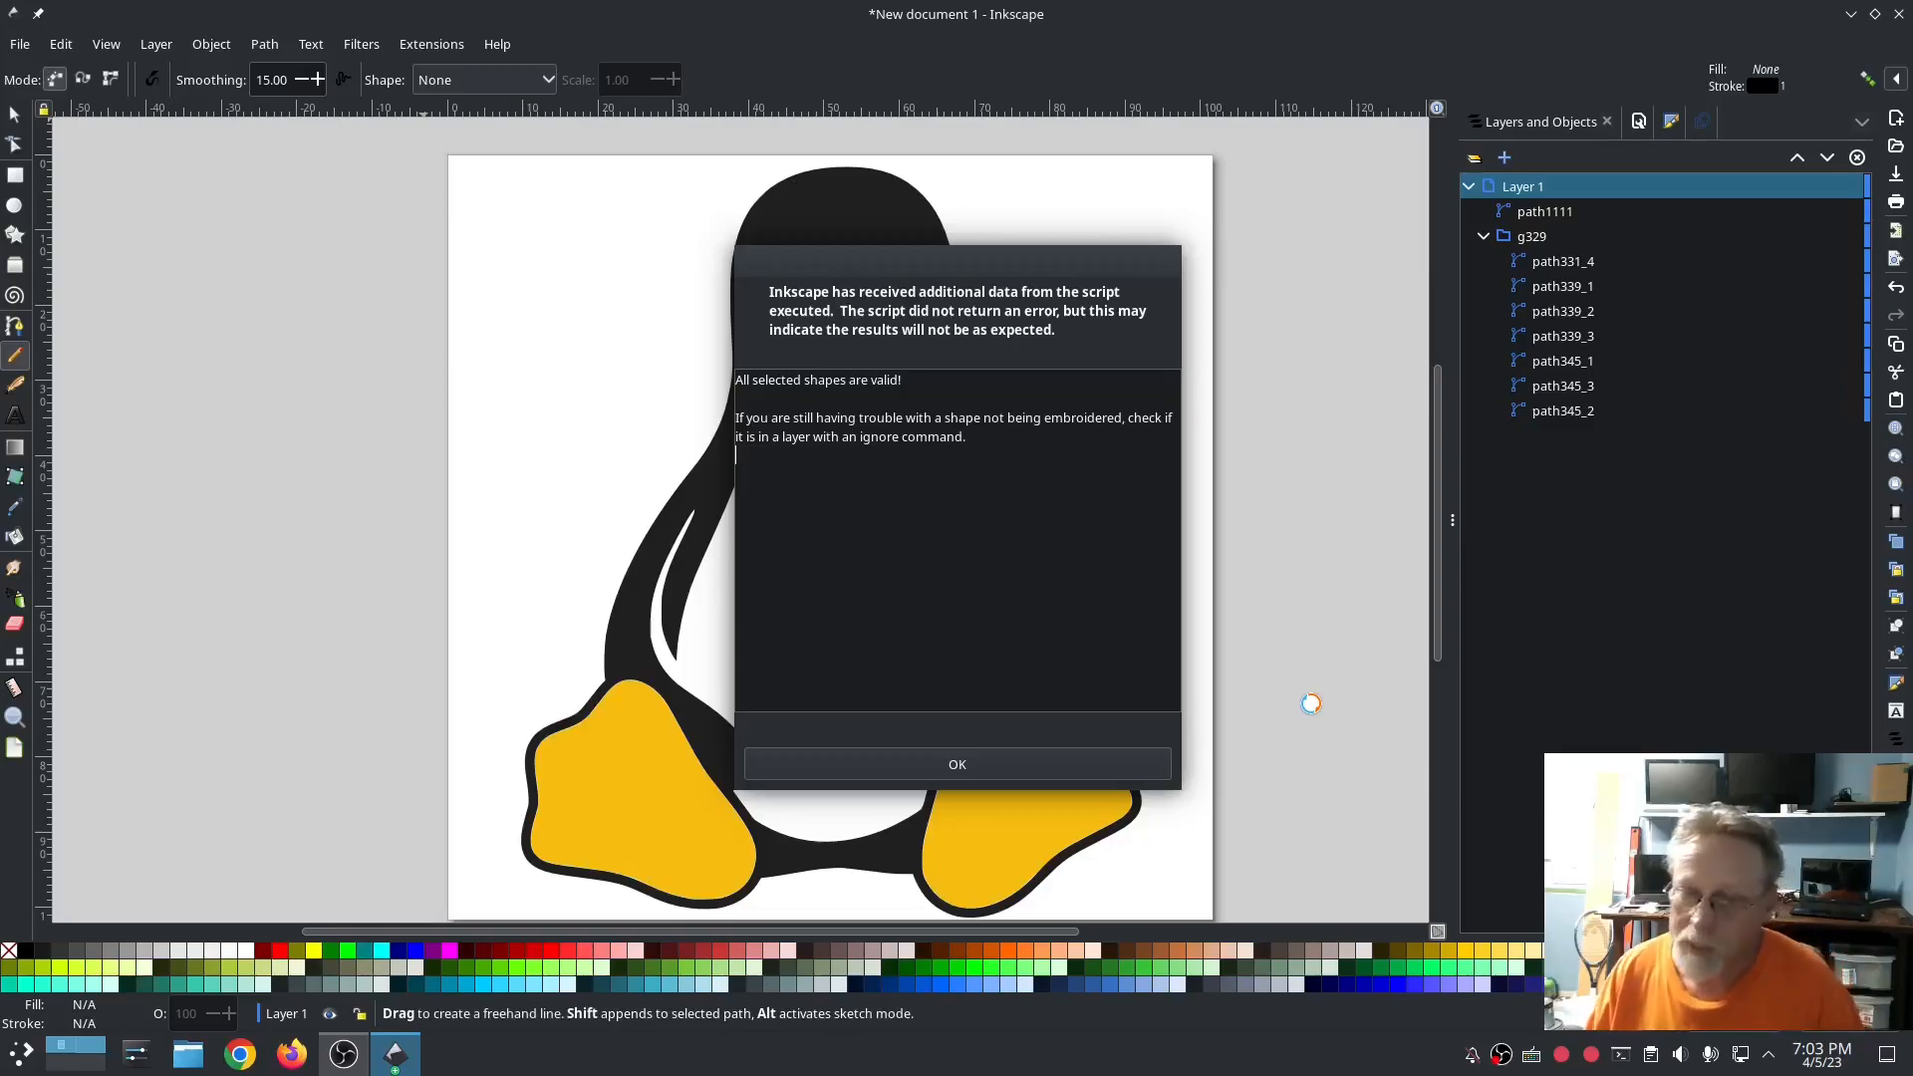
pyautogui.click(957, 764)
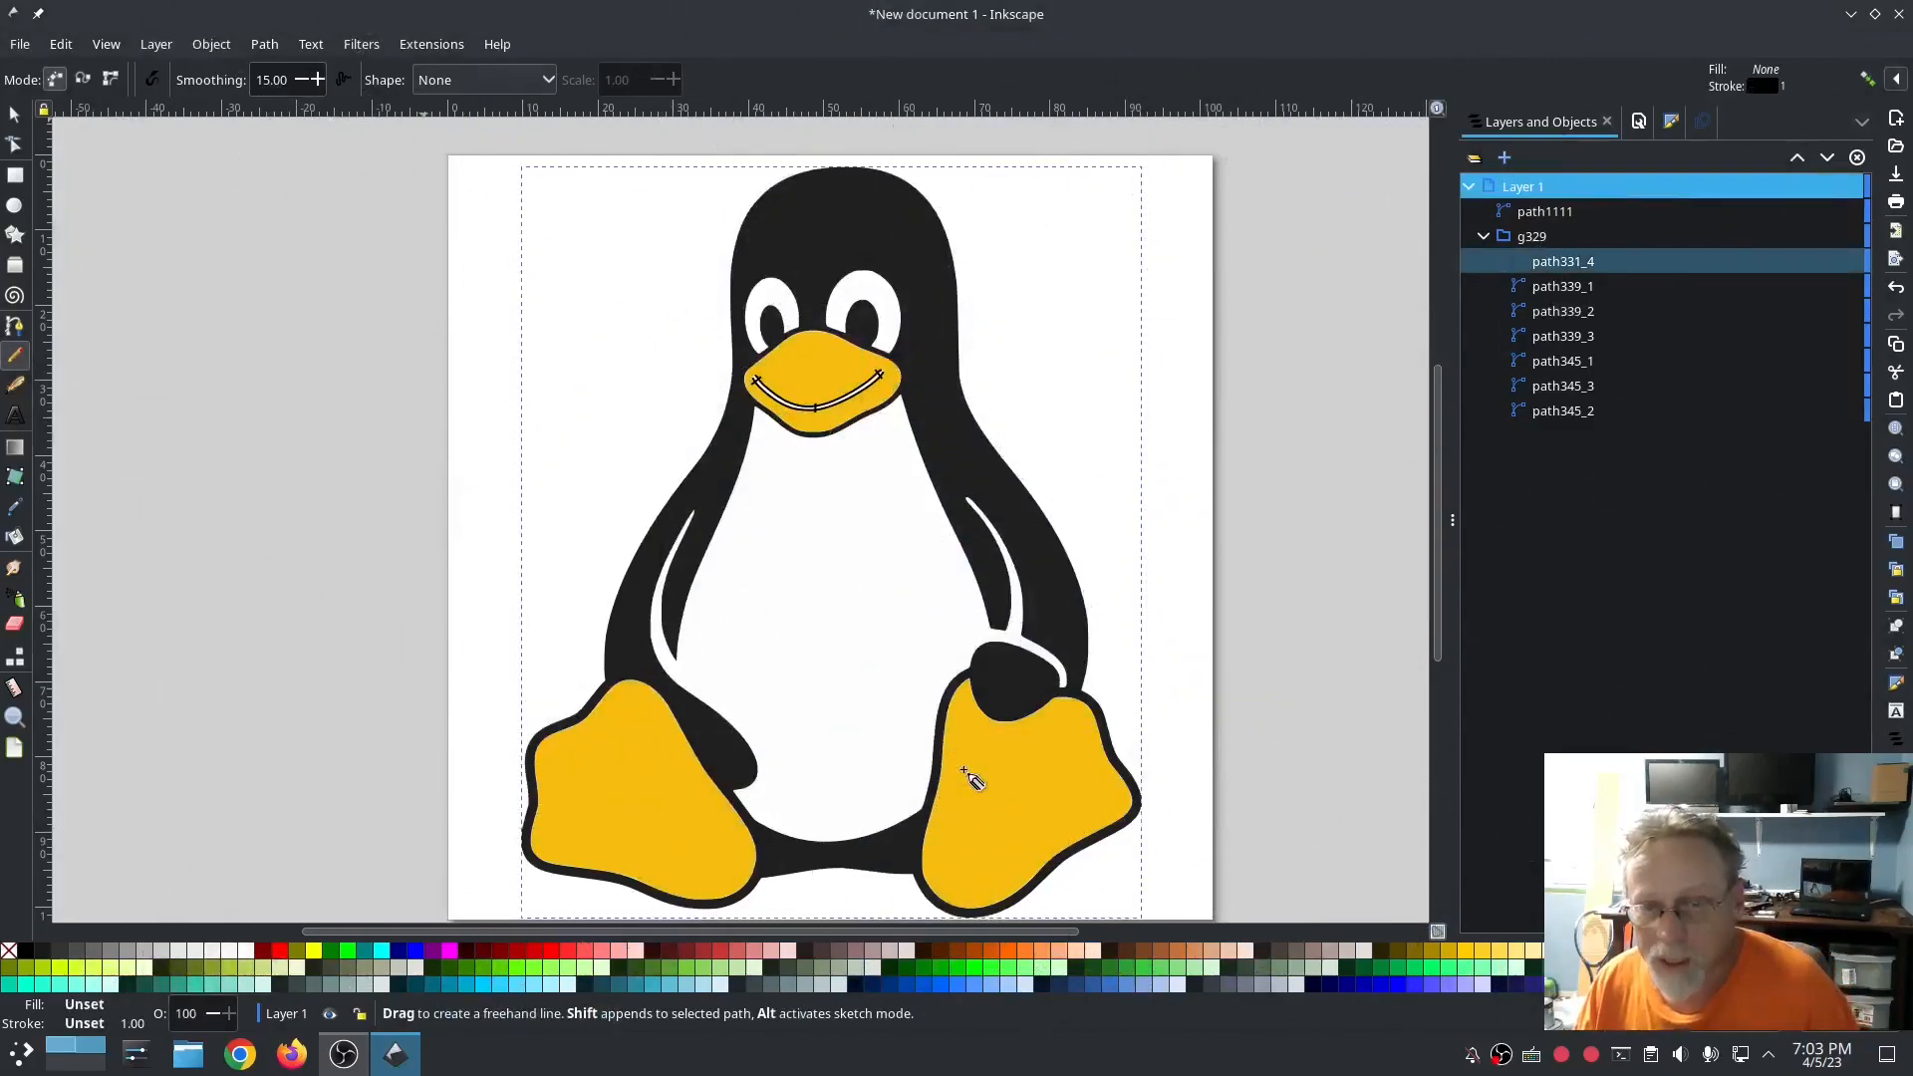
pyautogui.click(16, 113)
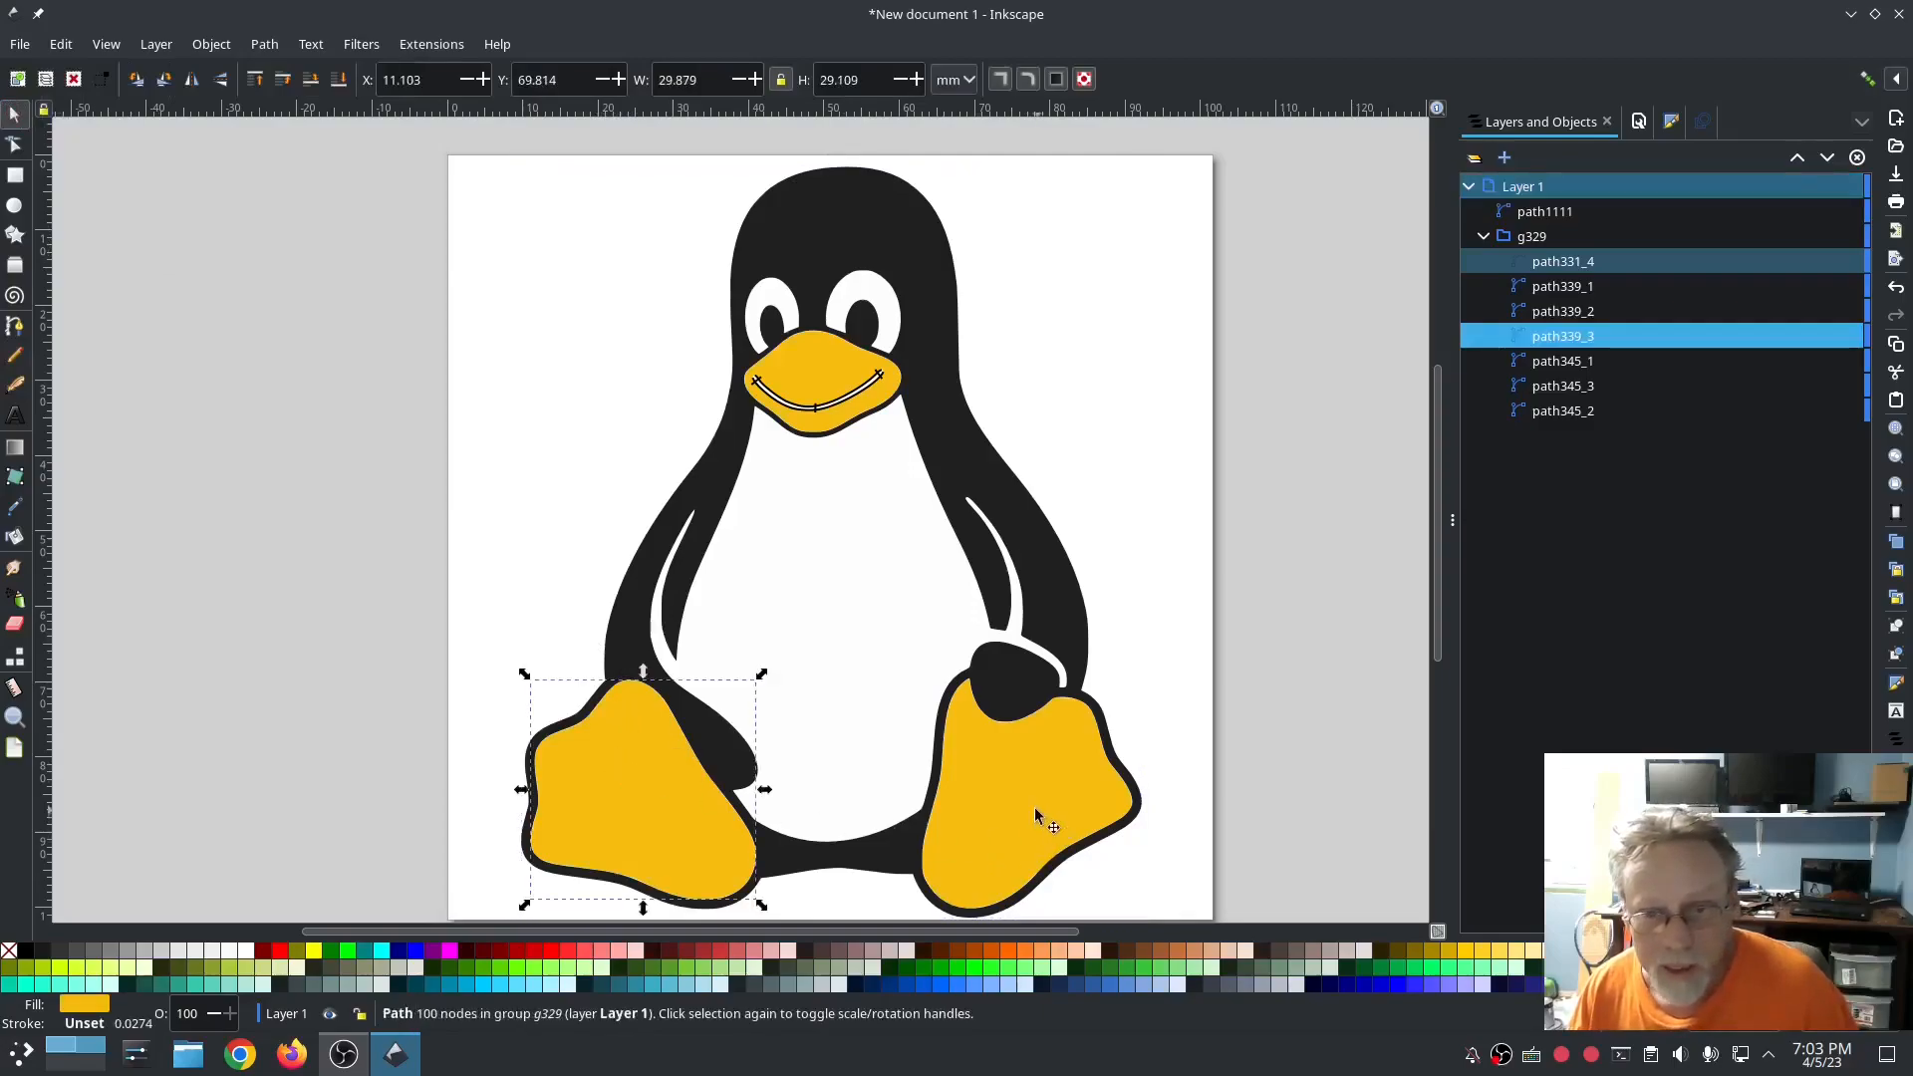
pyautogui.moveTo(686, 330)
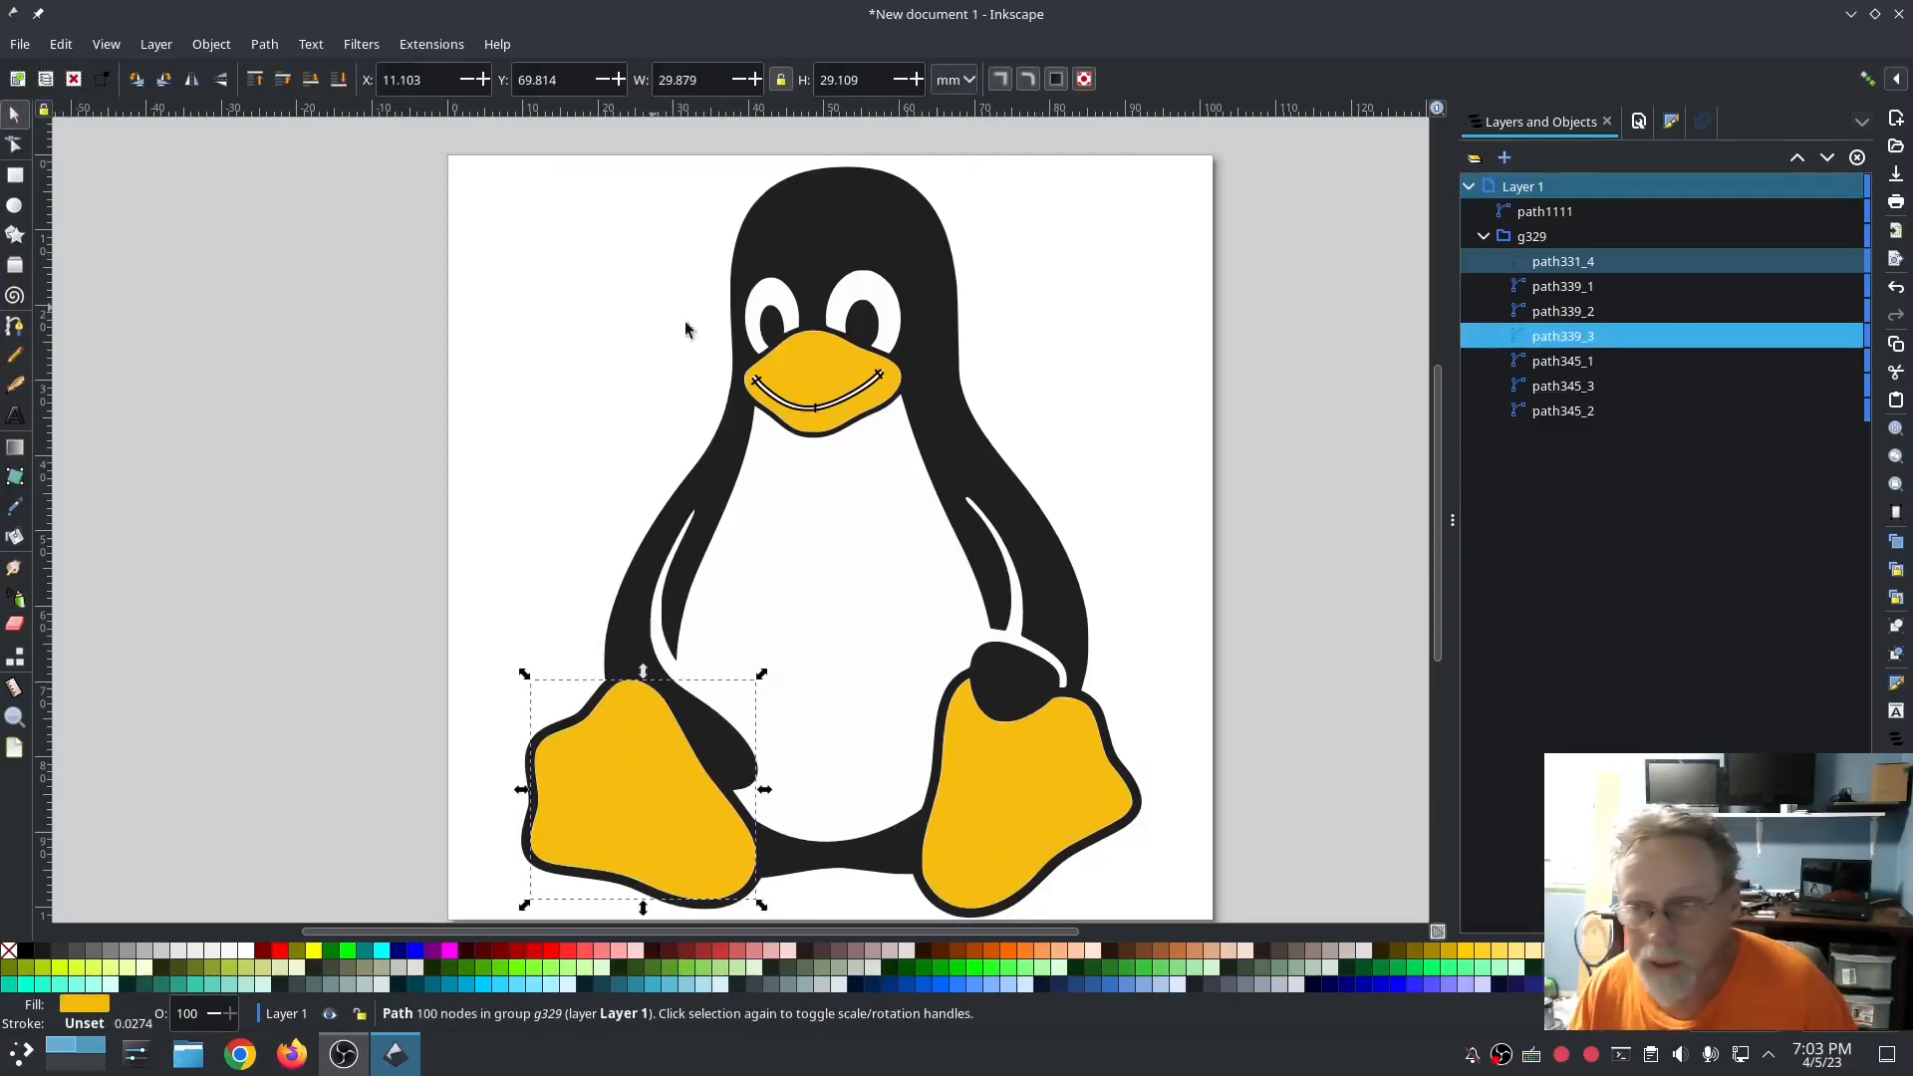
# Step: Select both yellow feet and set their Ink/Stitch fill method to Contour Fill
pyautogui.click(1562, 310)
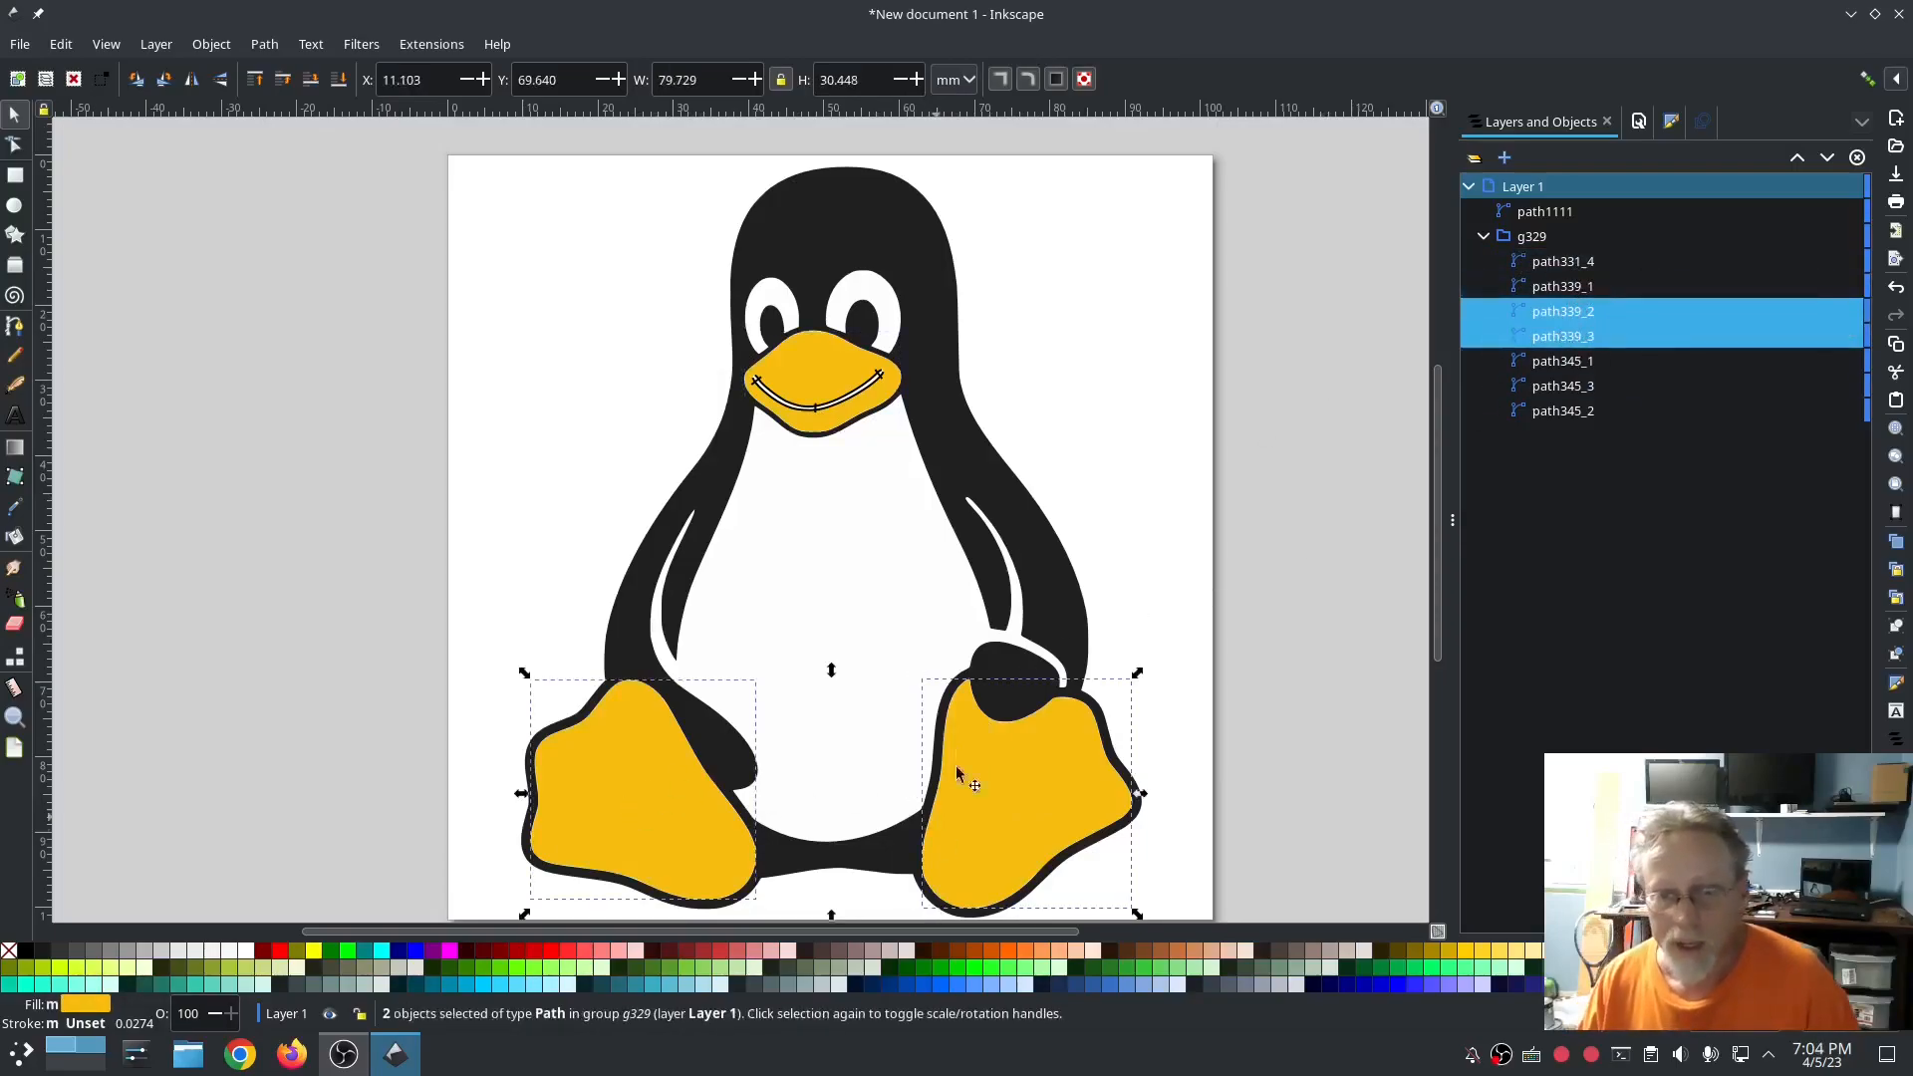
pyautogui.moveTo(707, 653)
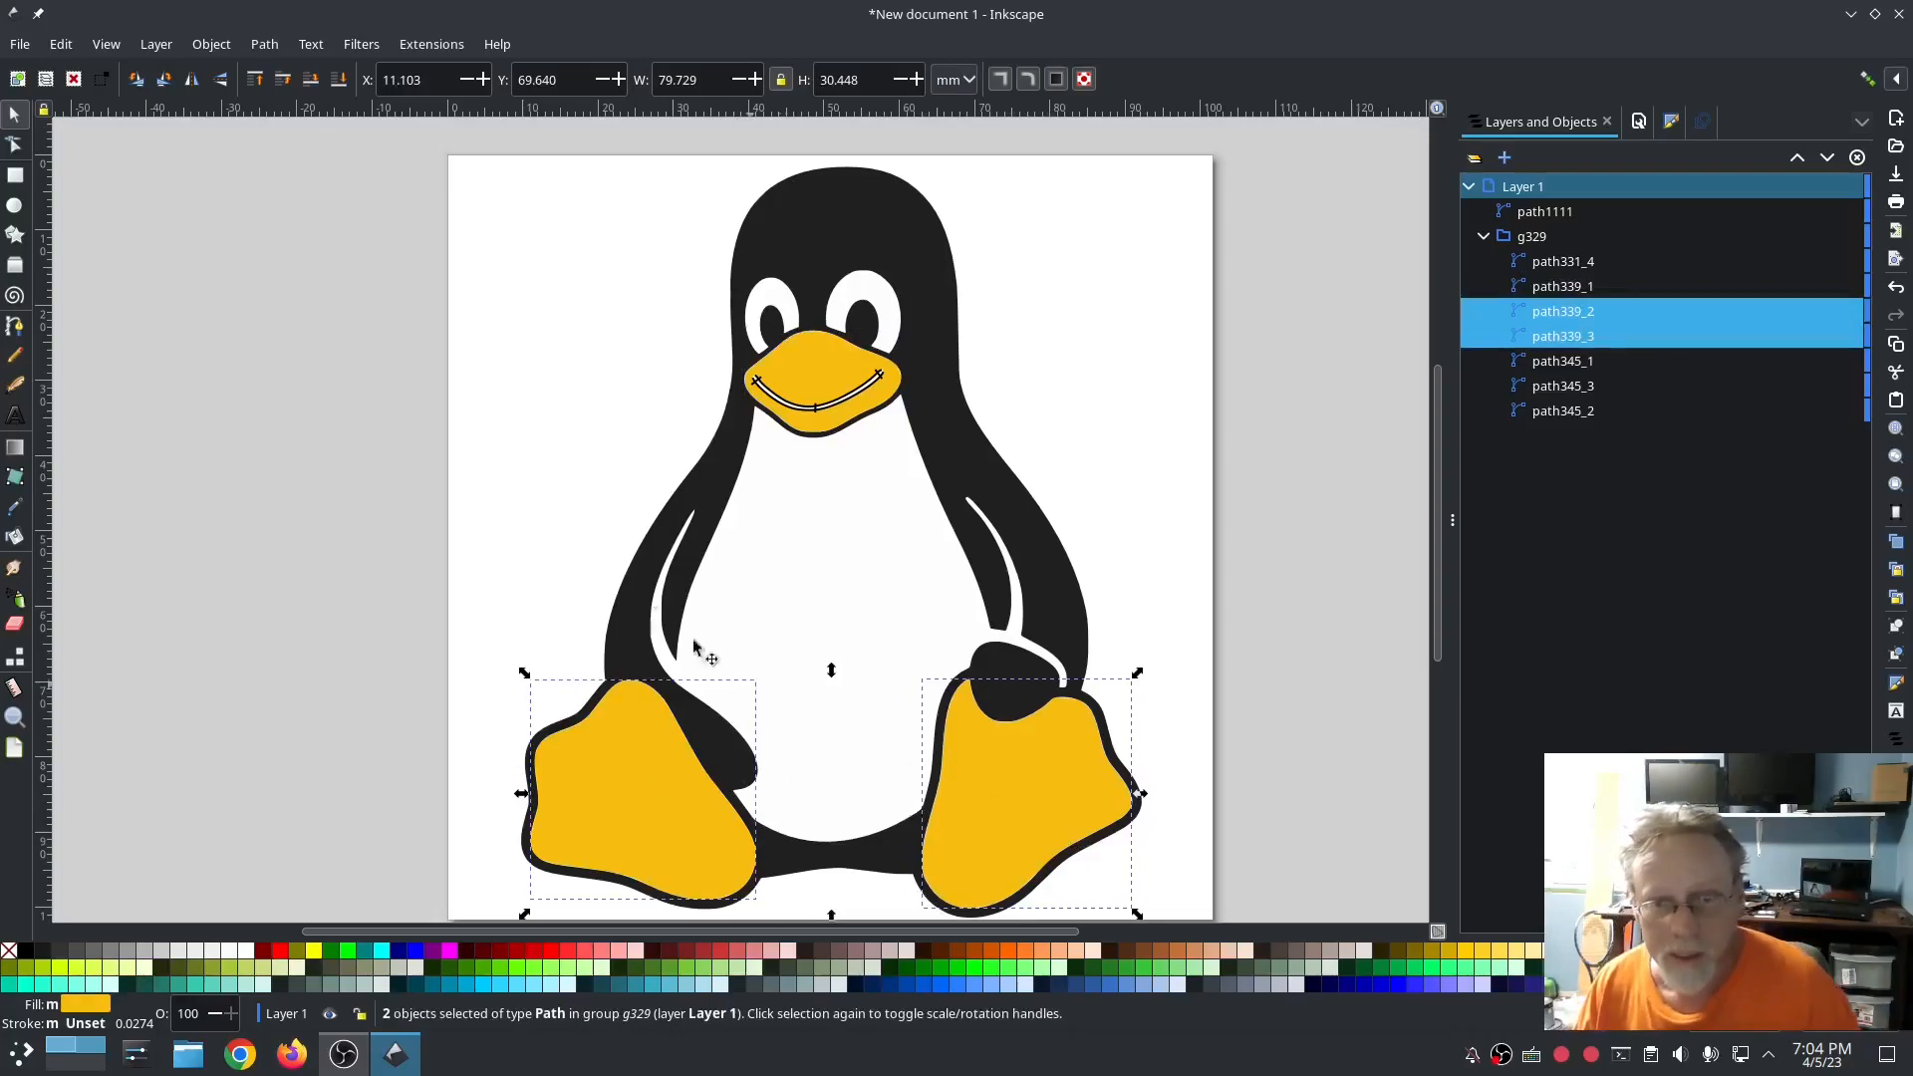
pyautogui.click(431, 44)
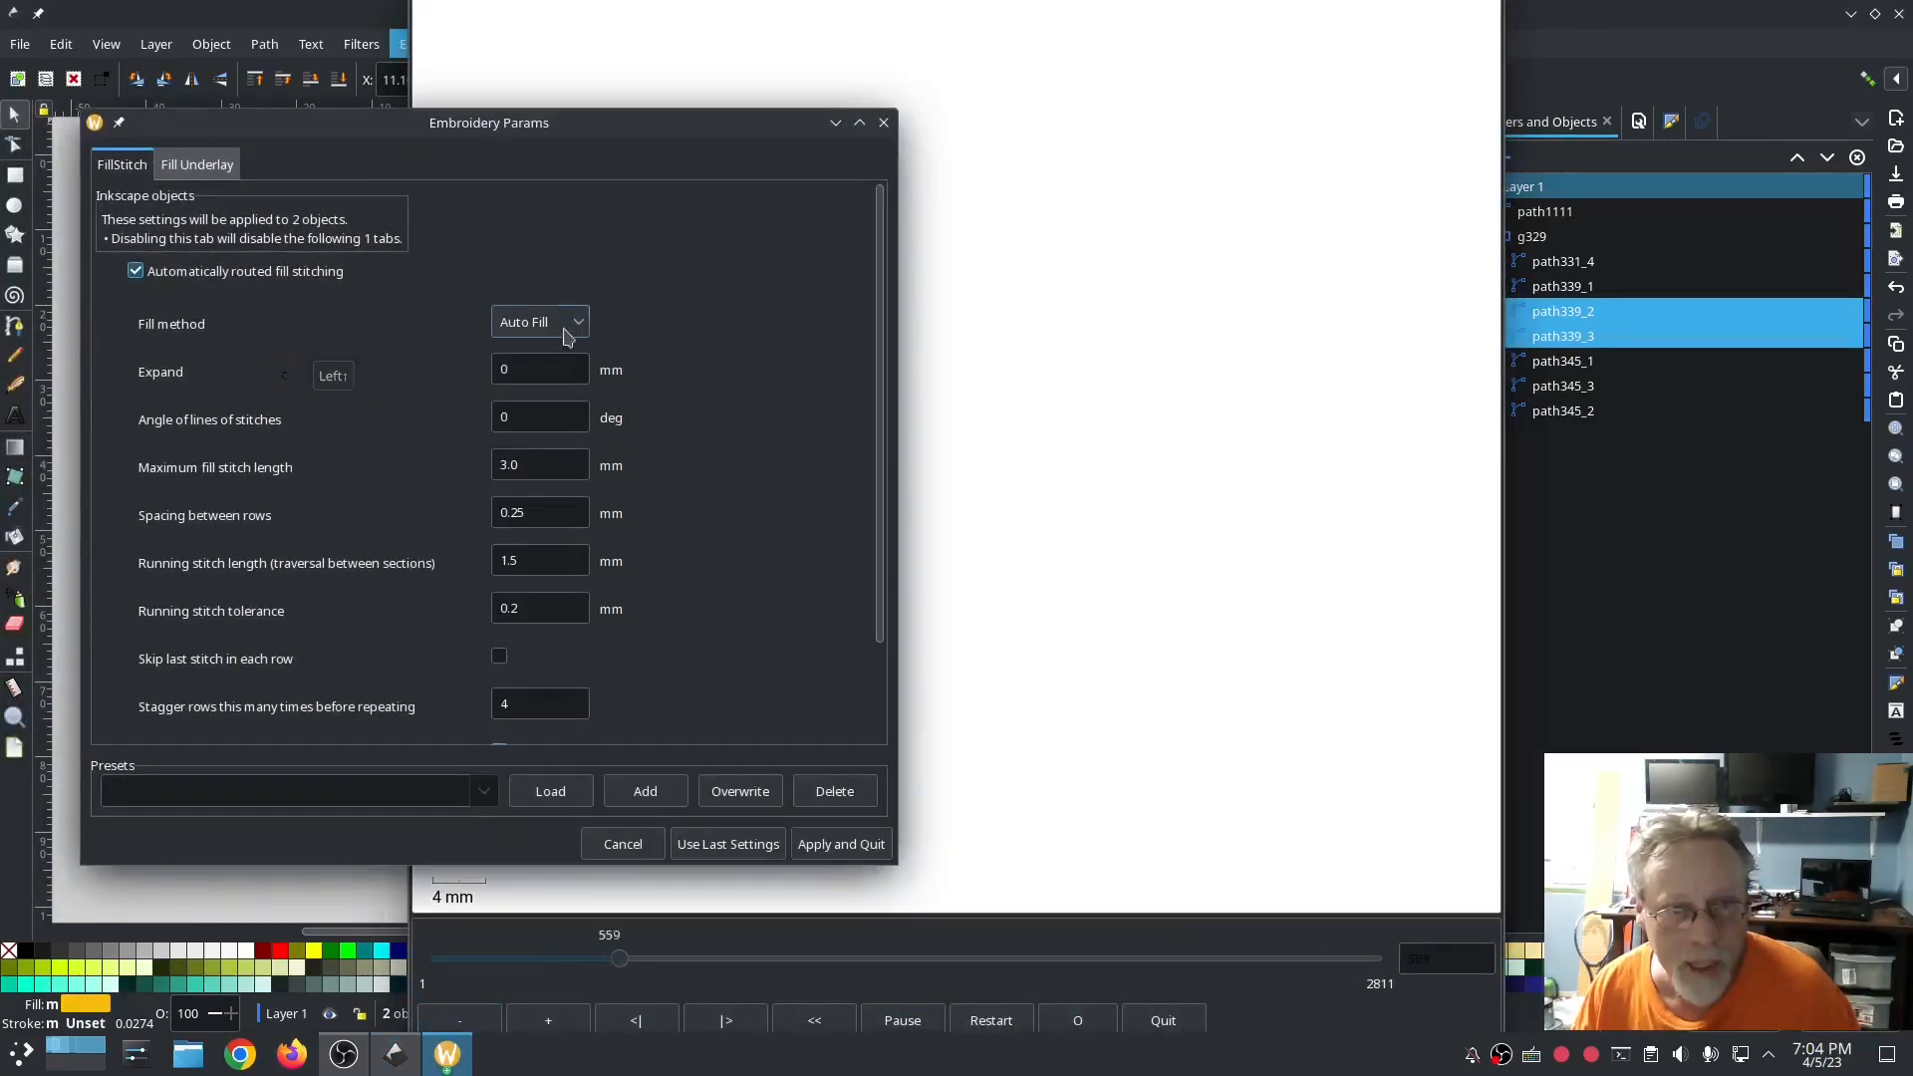
pyautogui.click(539, 322)
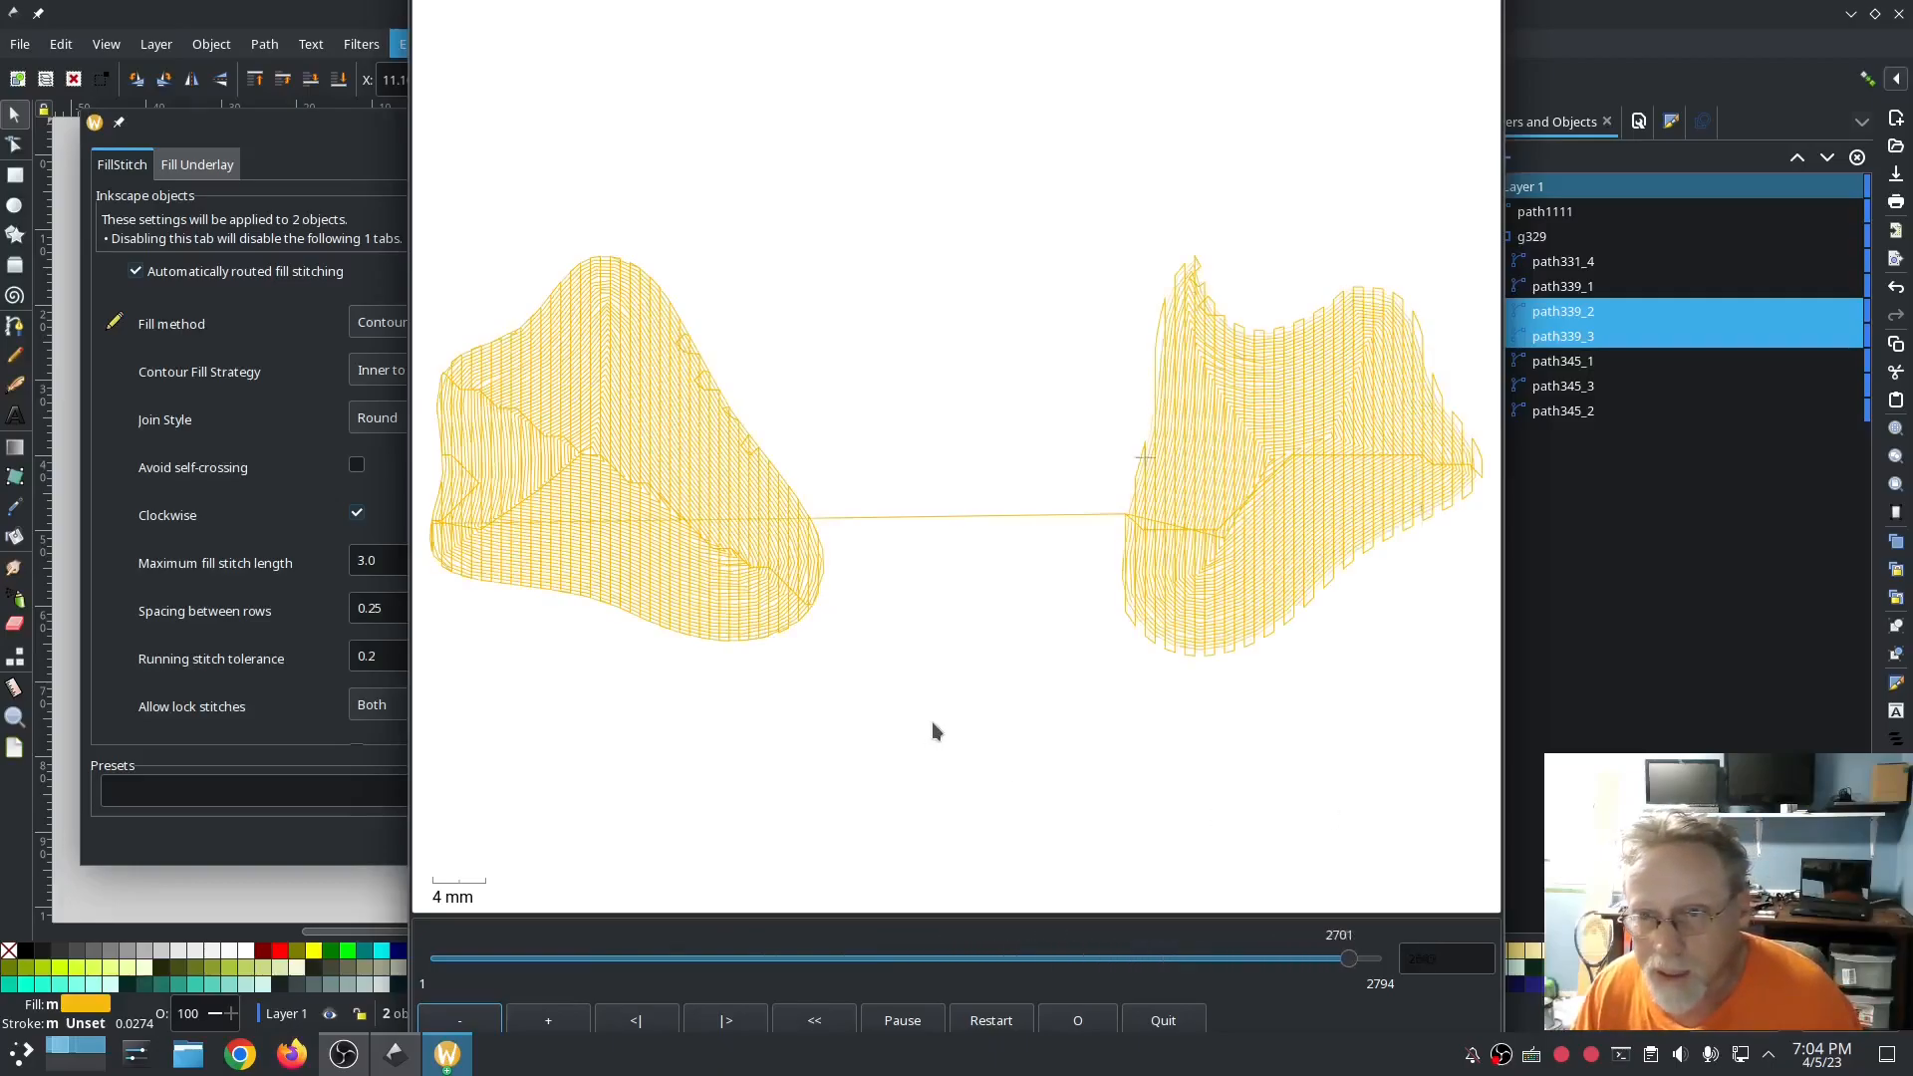
pyautogui.click(426, 44)
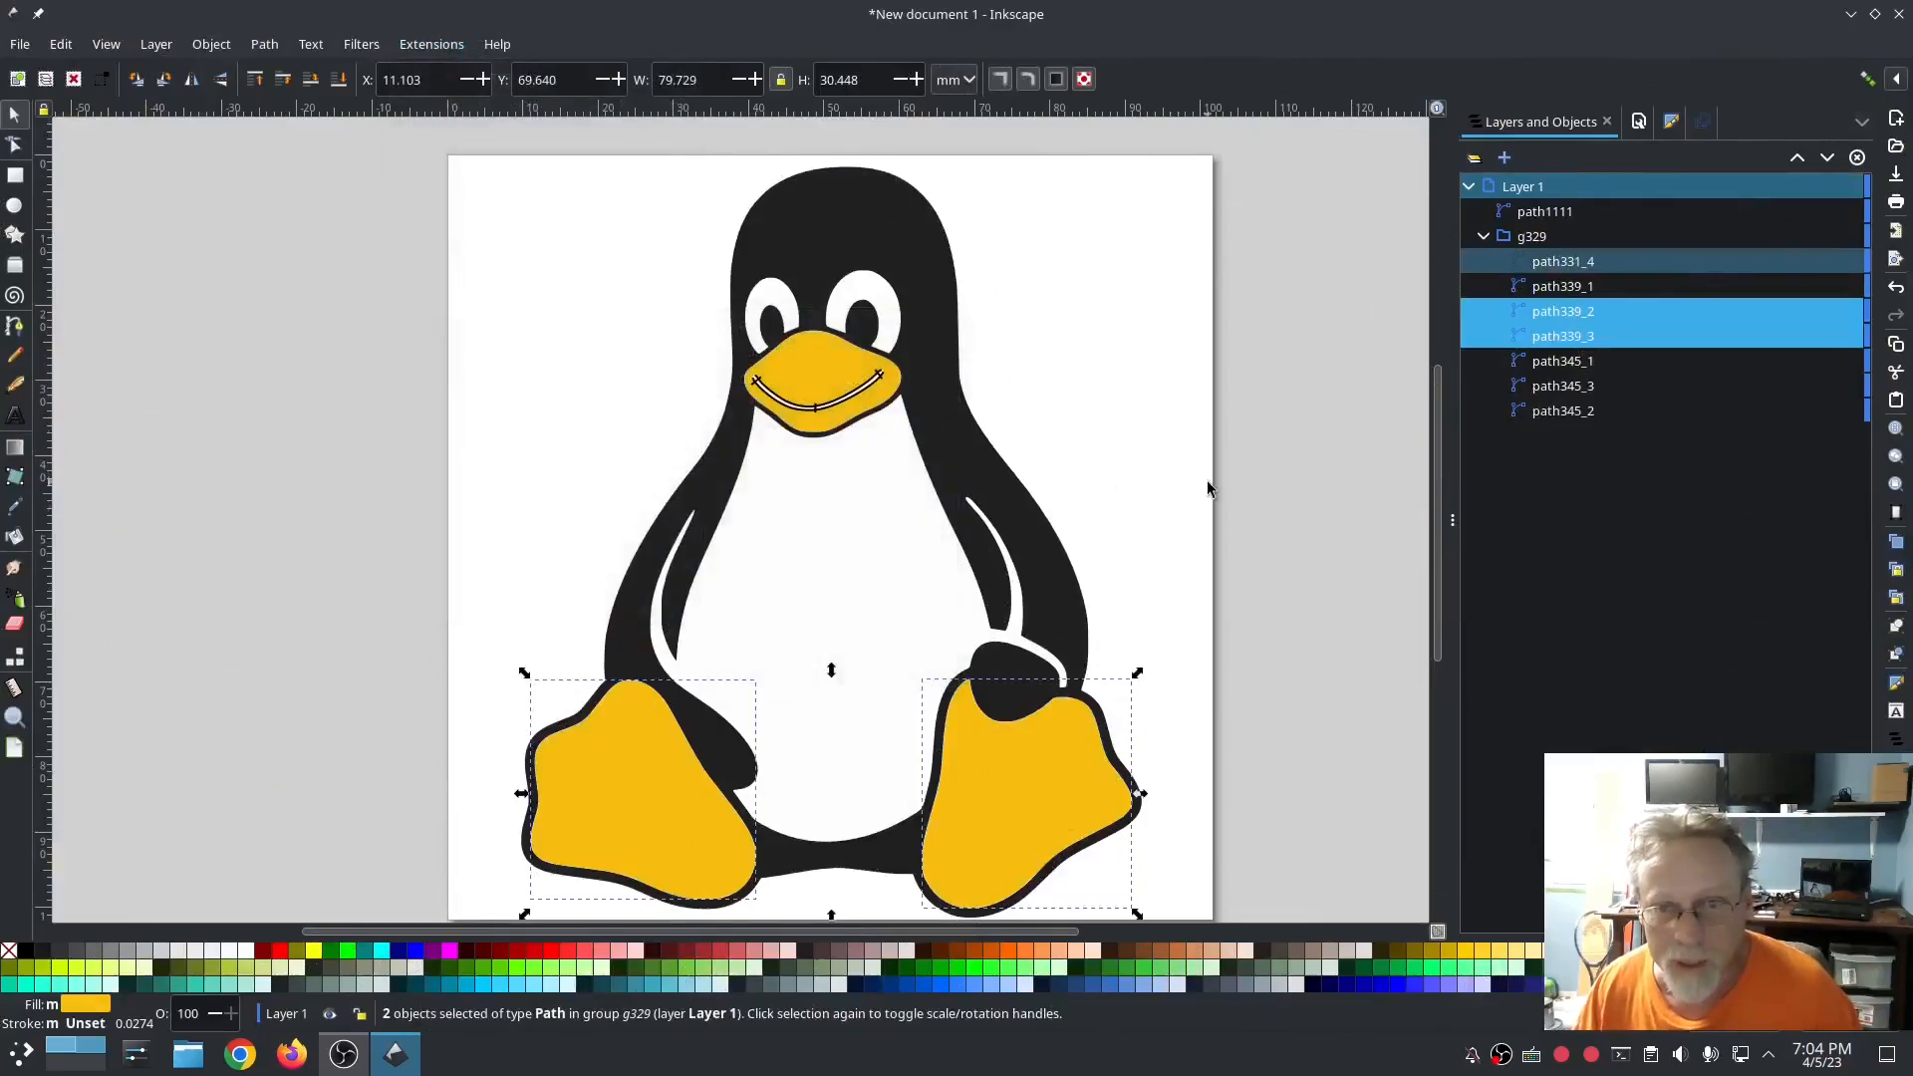
pyautogui.moveTo(811, 374)
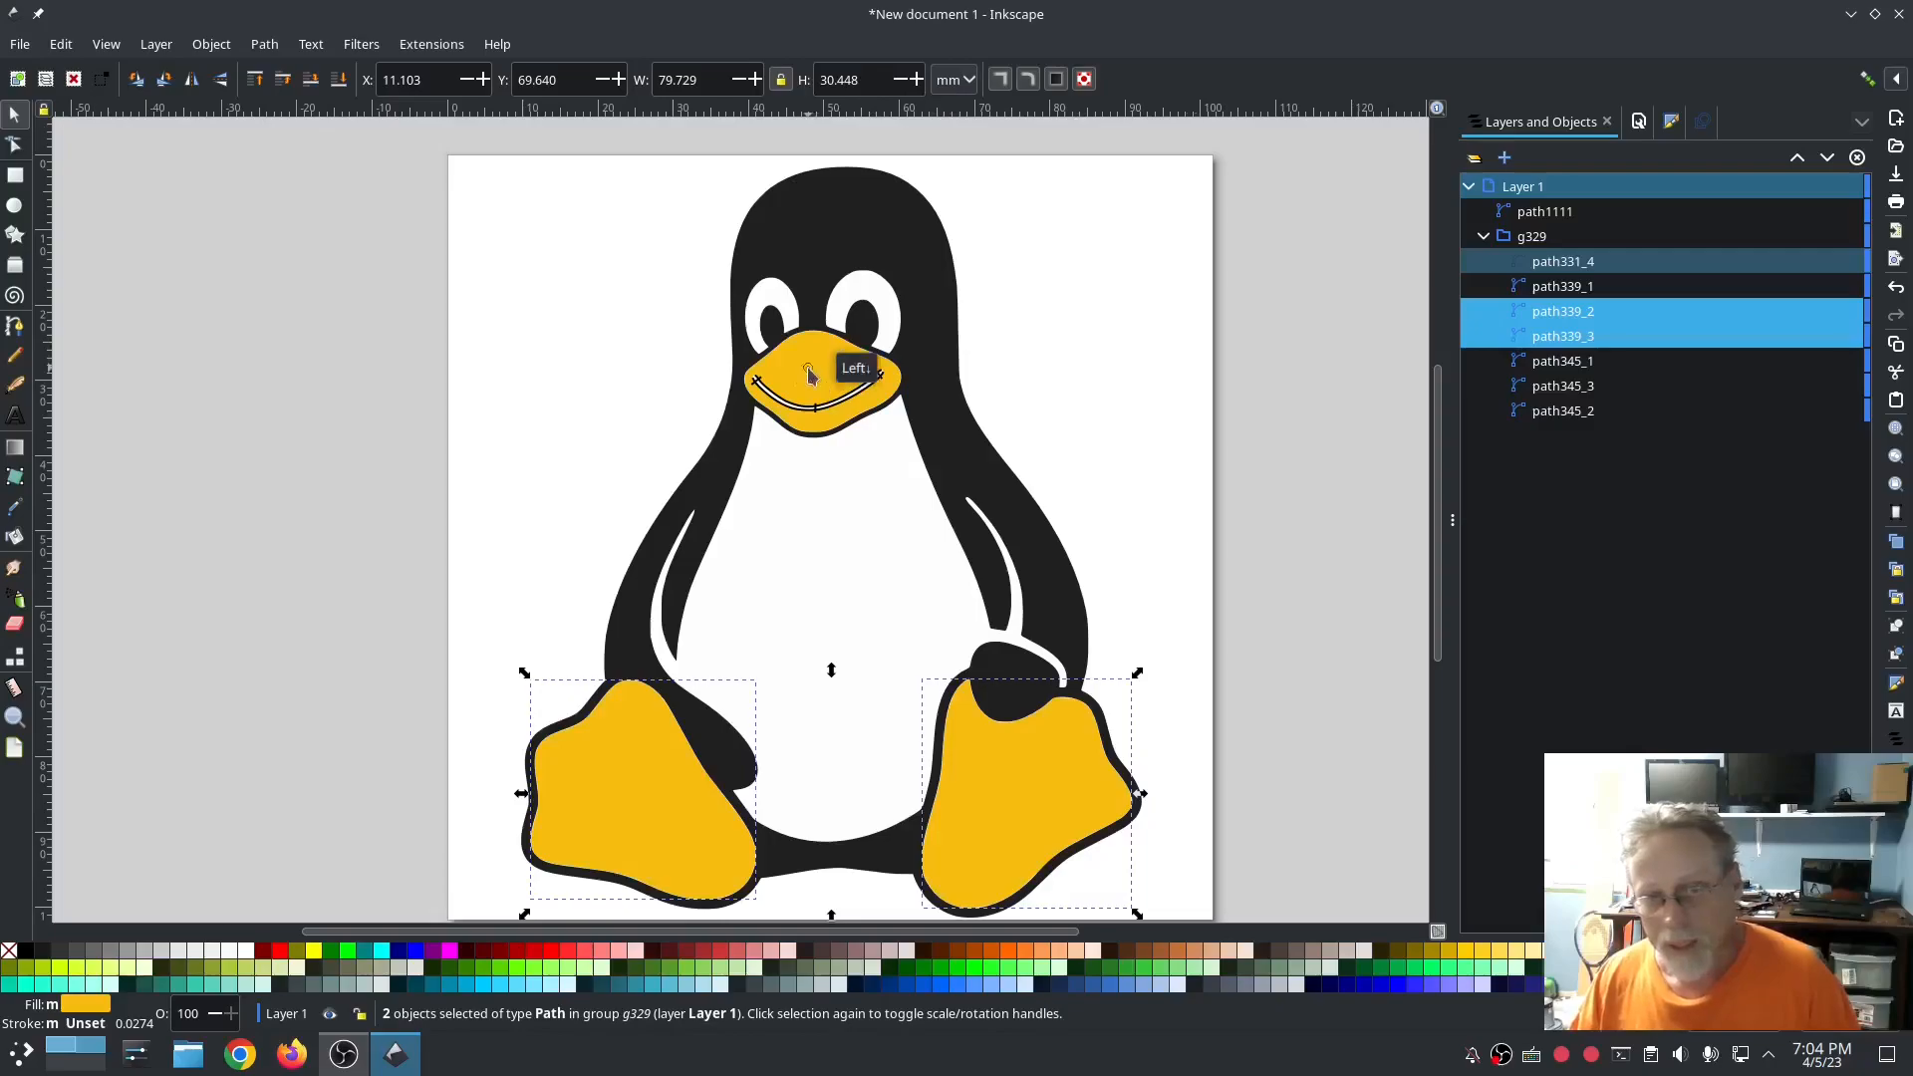
# Step: Select the yellow beak and set its Ink/Stitch fill method to Contour Fill
pyautogui.click(1563, 285)
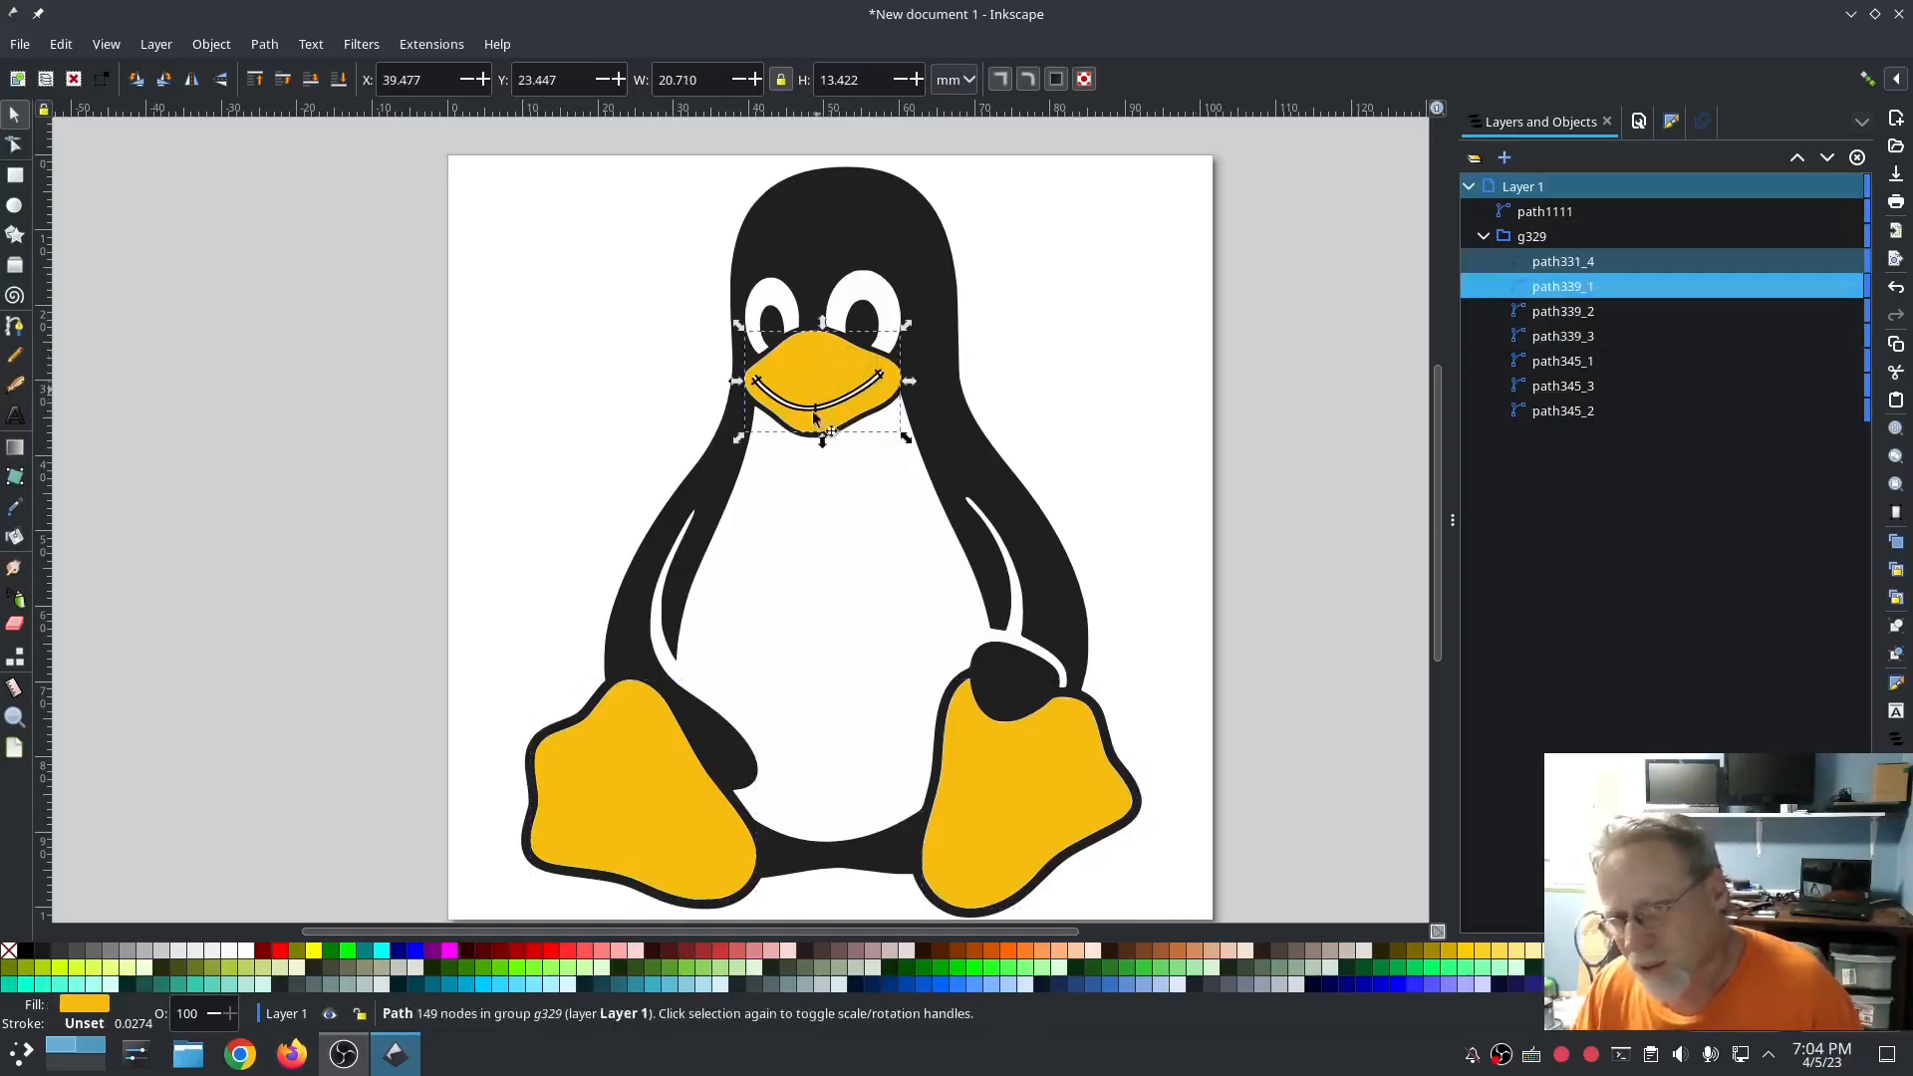
pyautogui.click(430, 44)
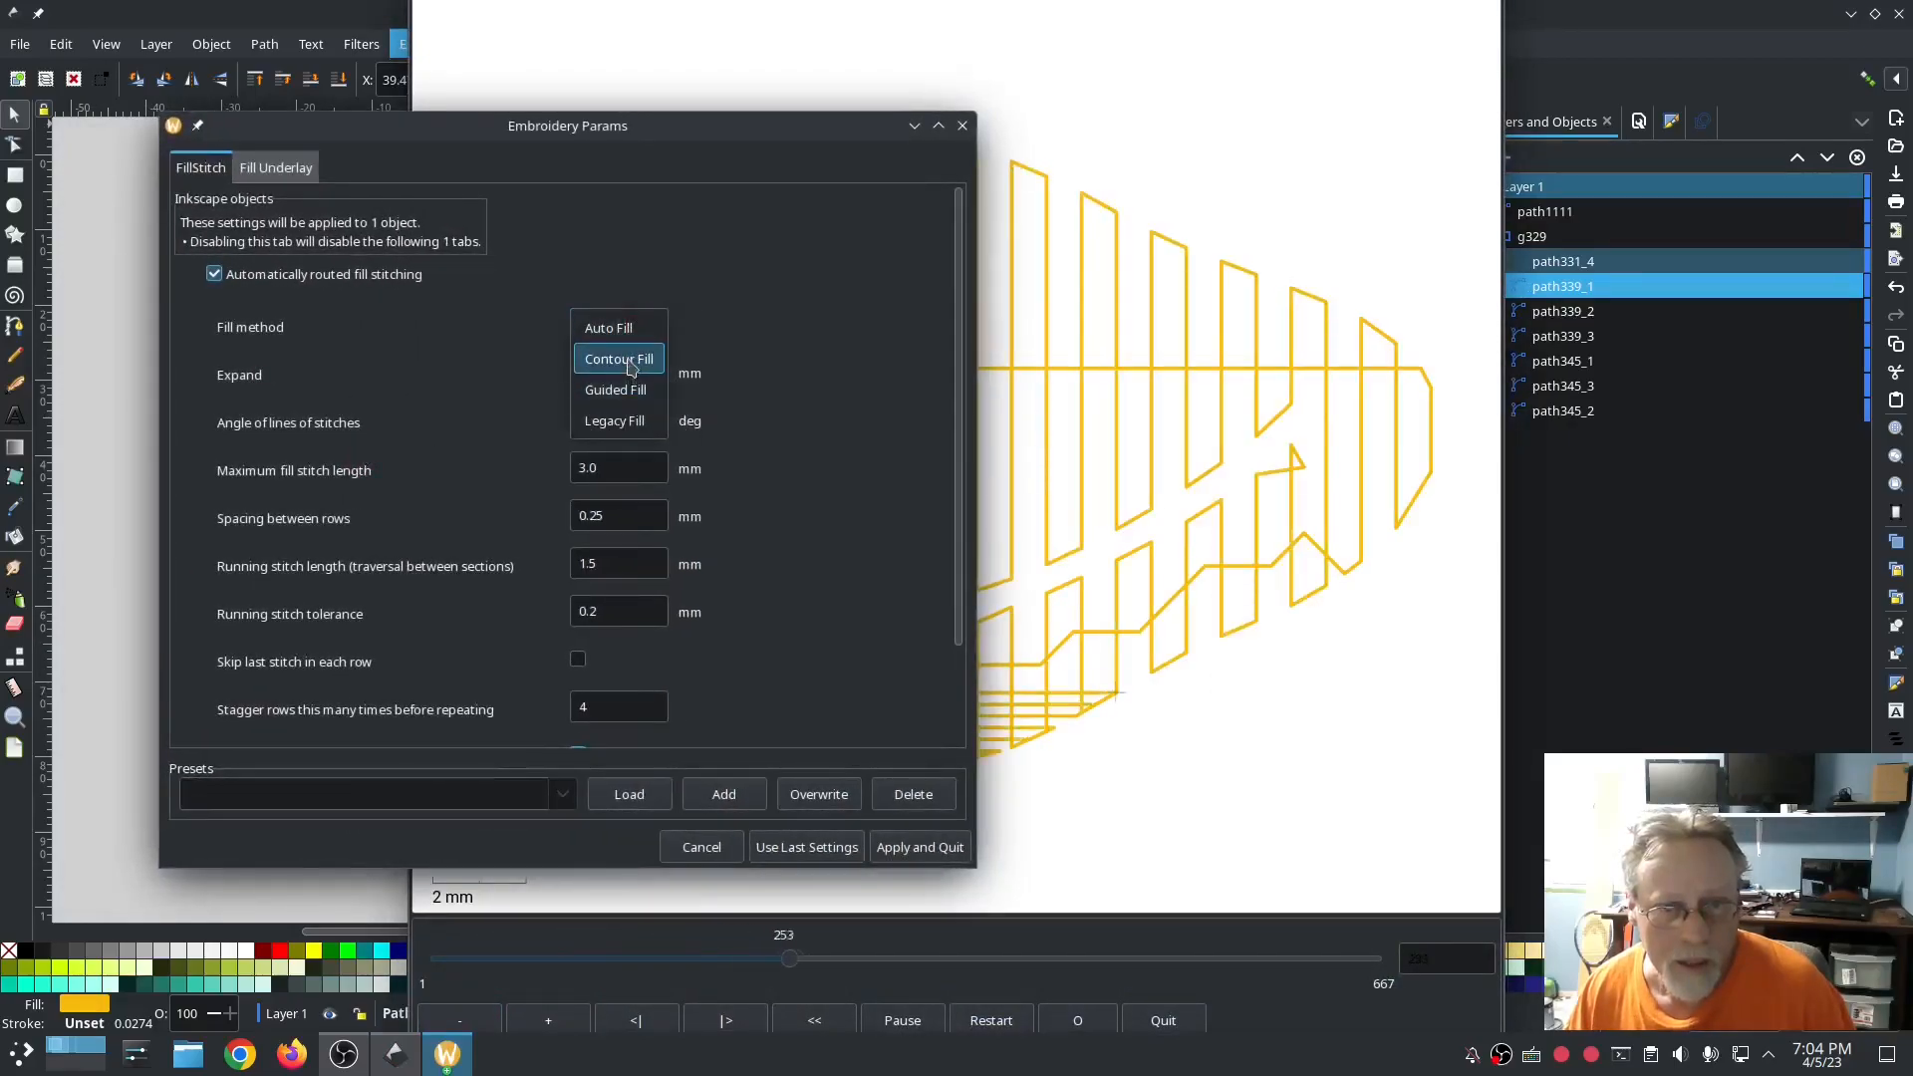
pyautogui.click(619, 358)
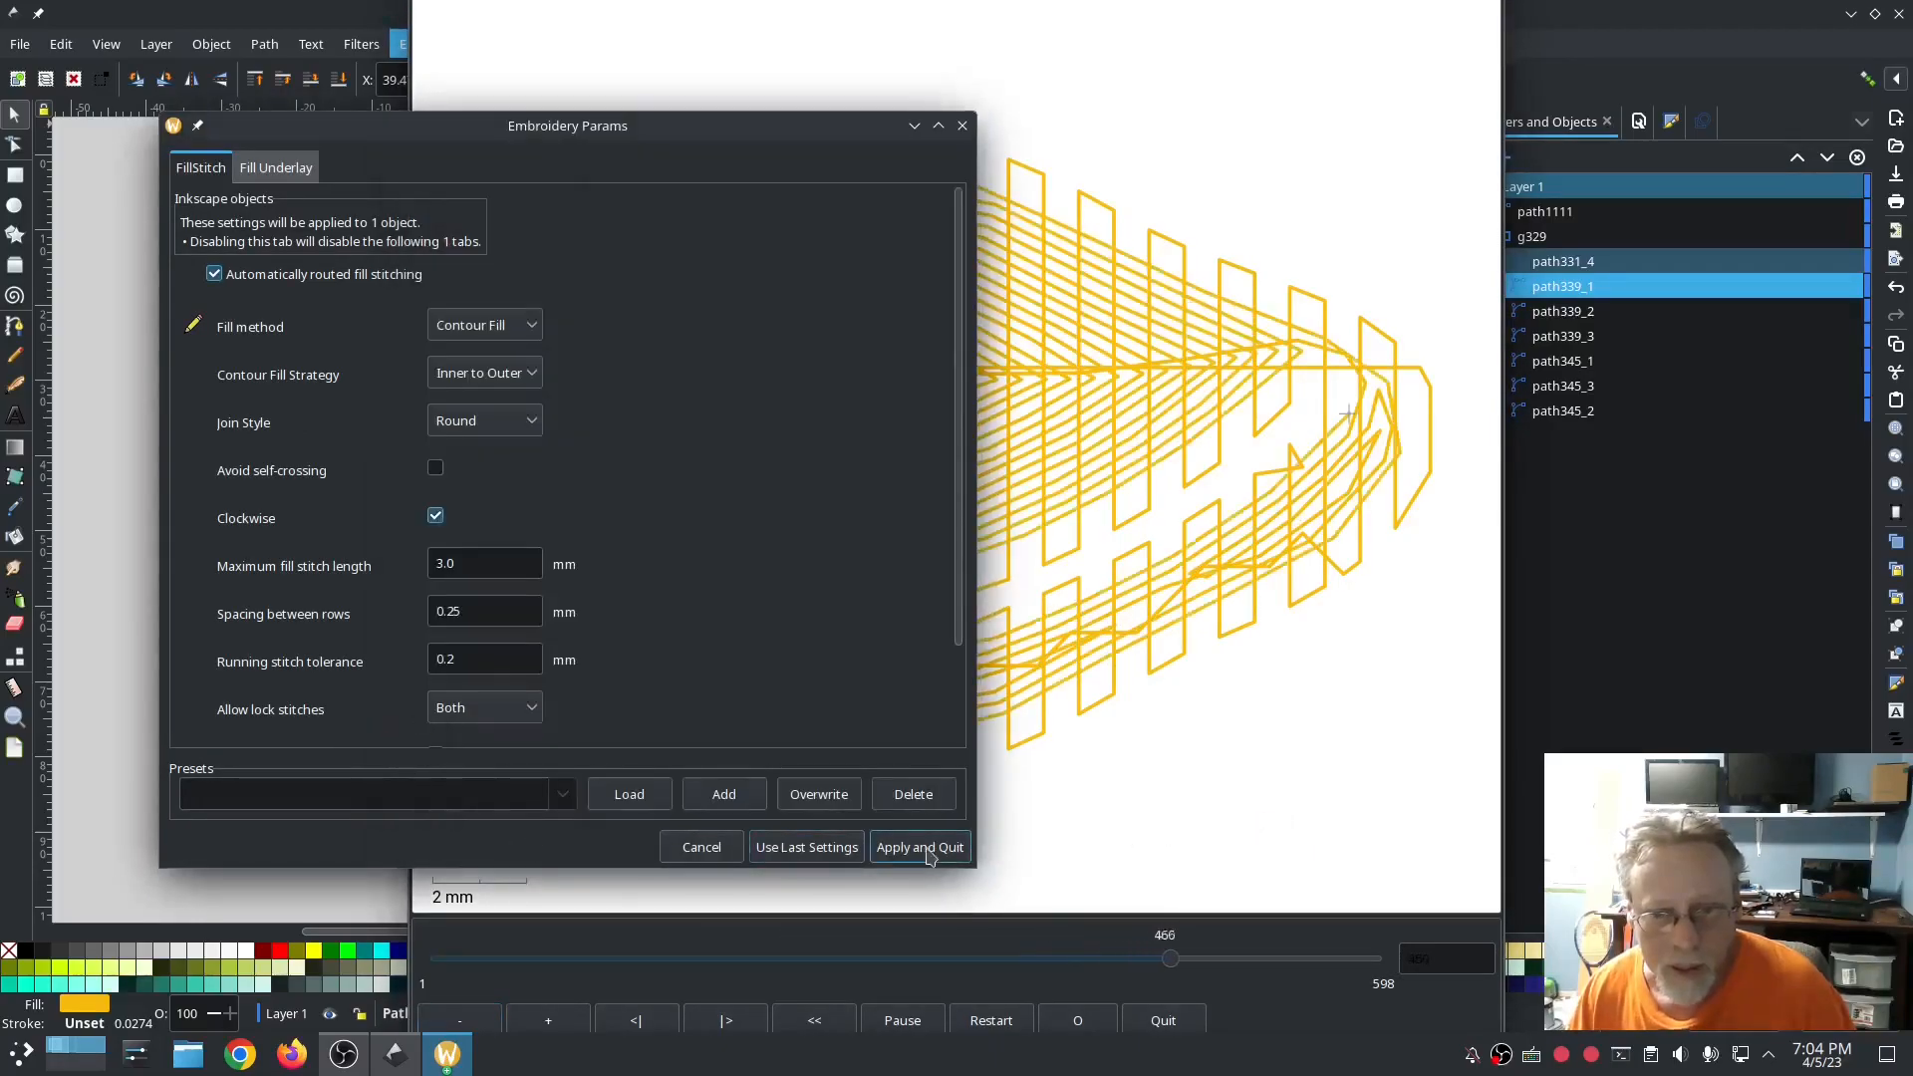
pyautogui.click(919, 846)
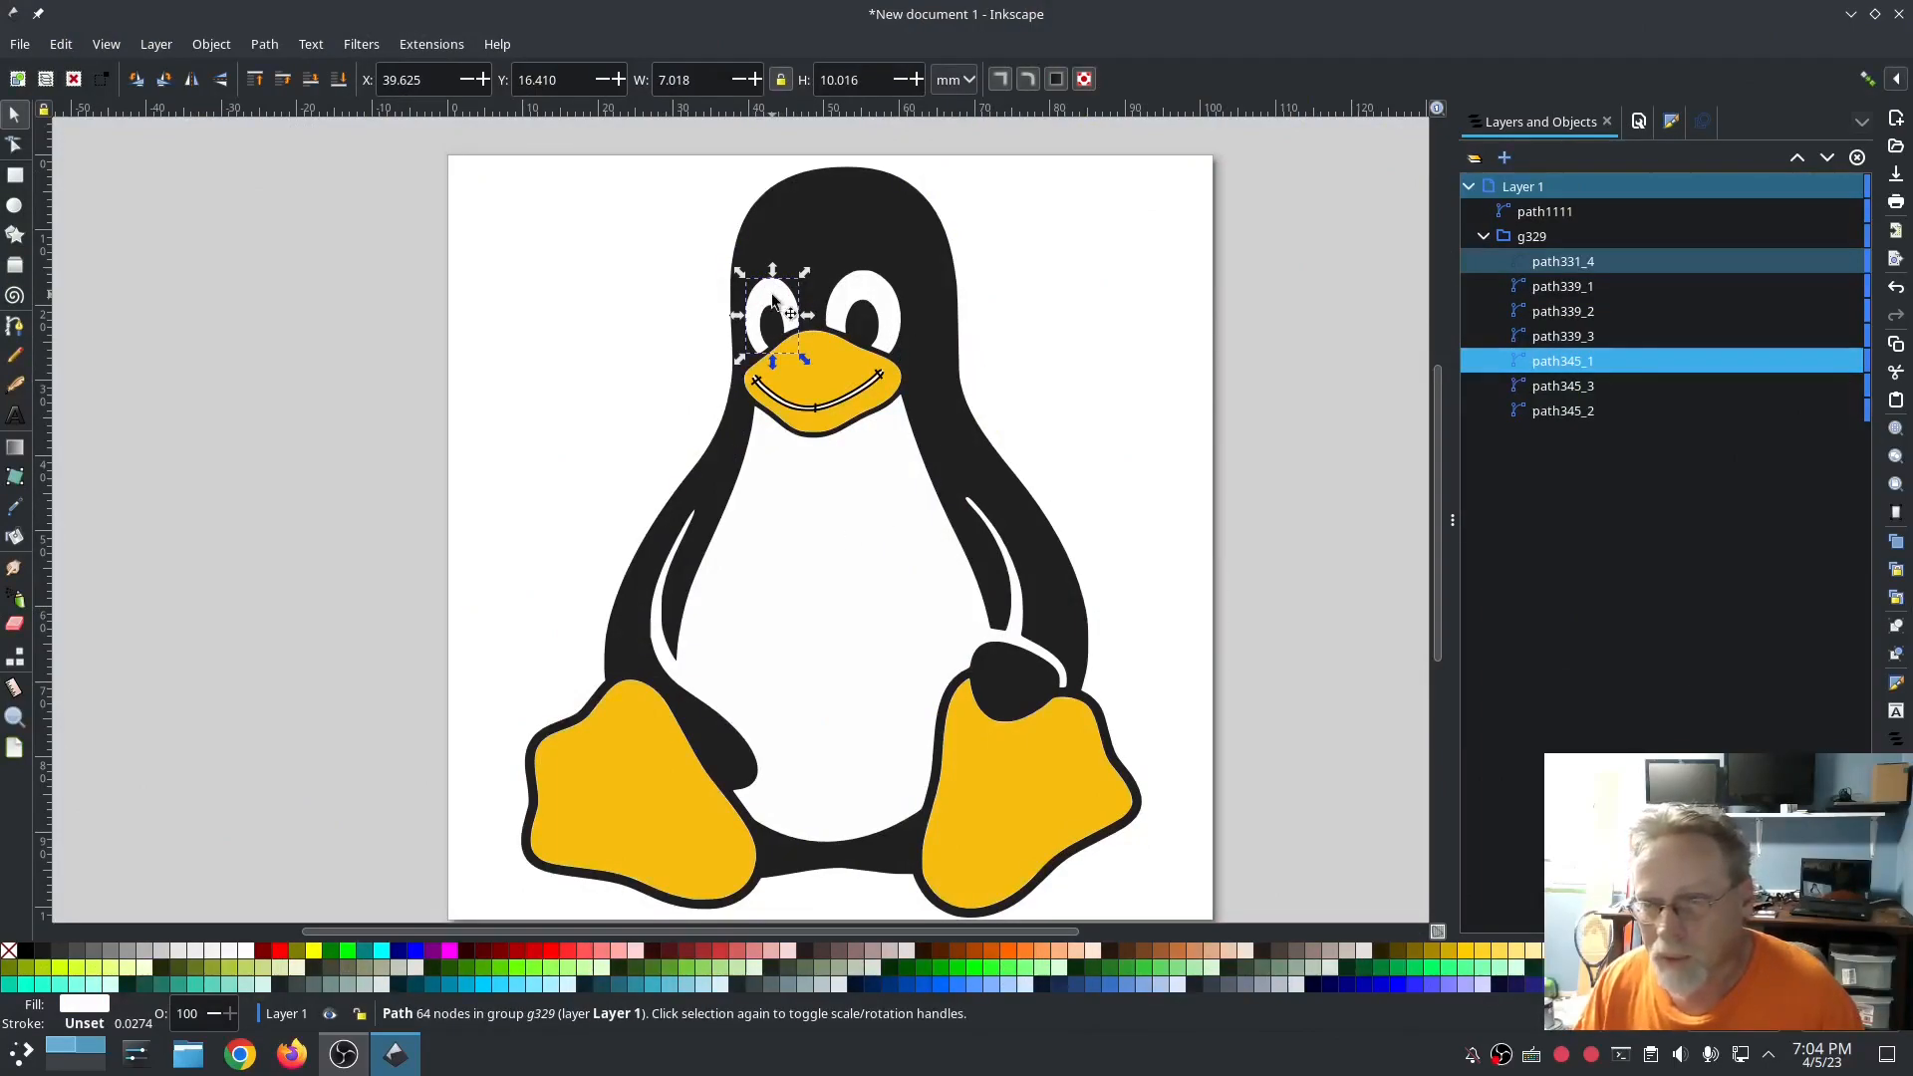
# Step: Select both white eyes and apply Contour Fill in Ink/Stitch Params
pyautogui.click(1563, 409)
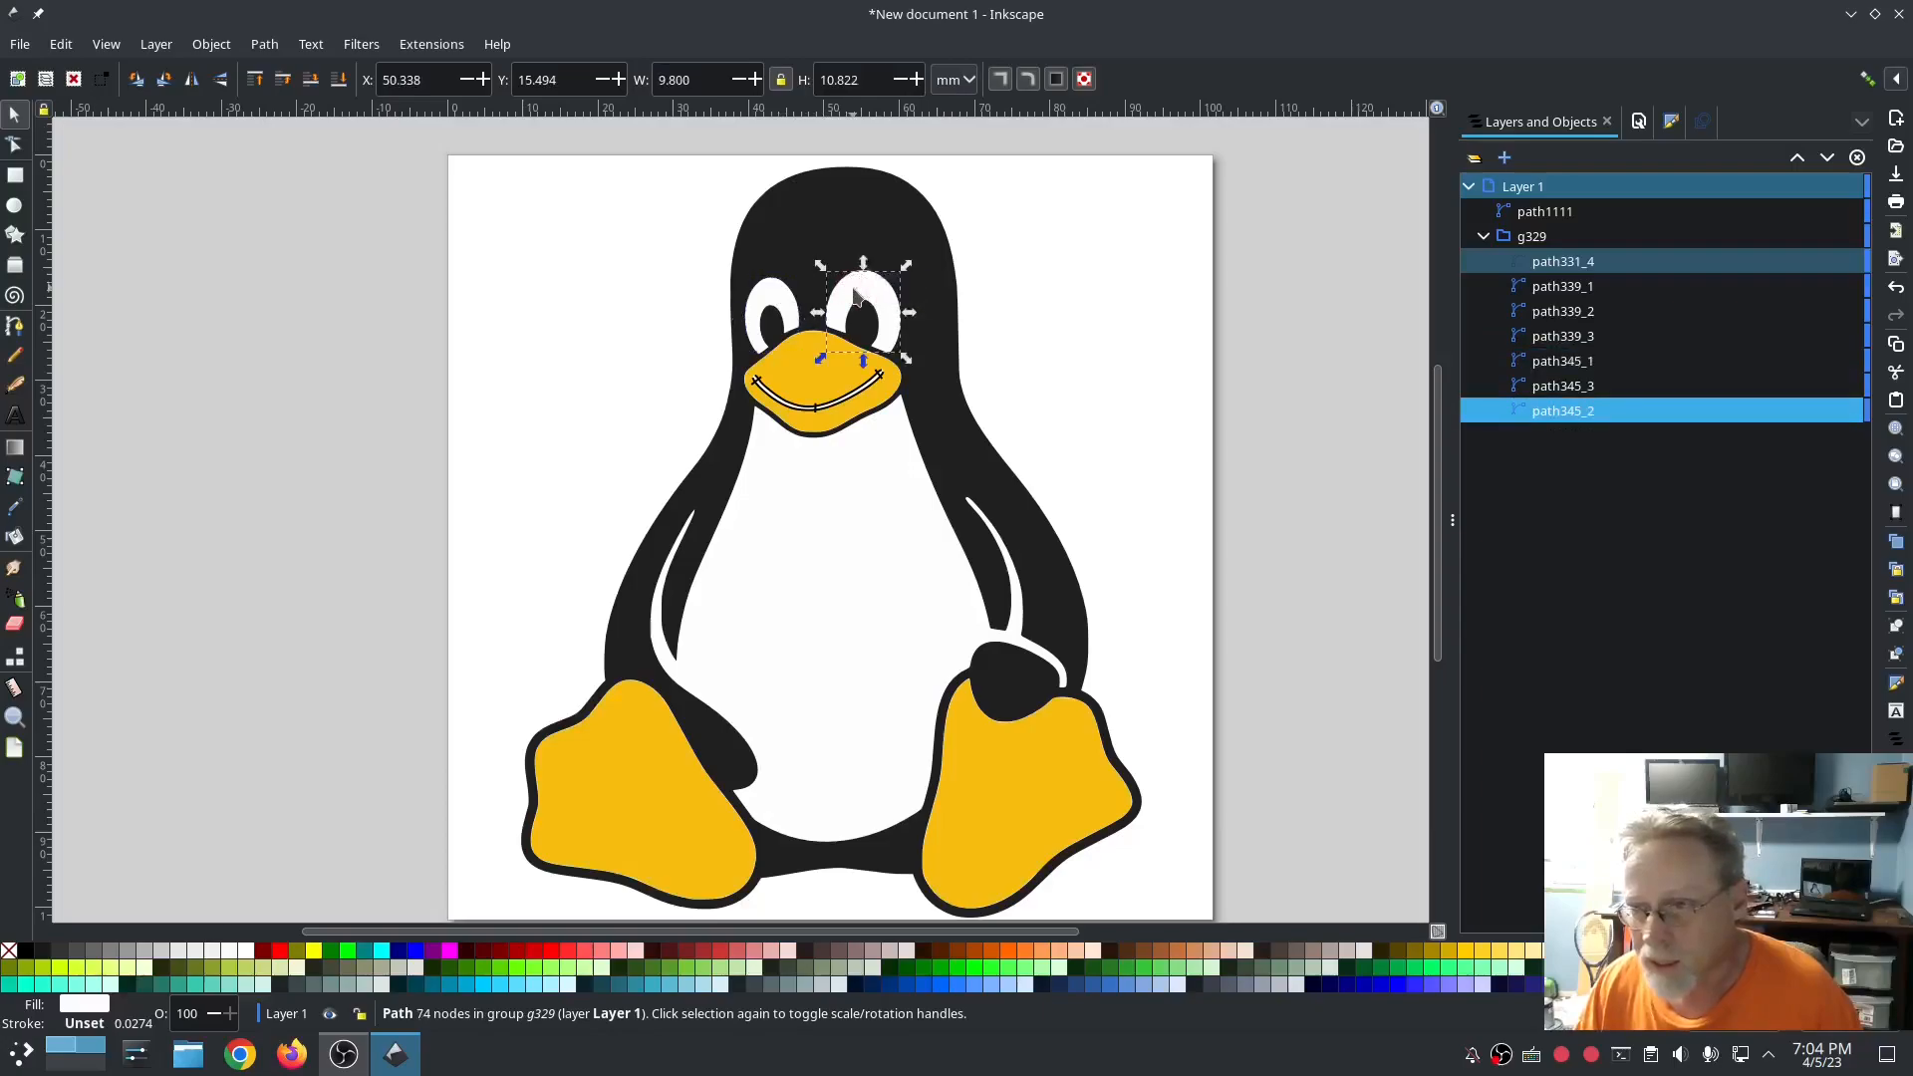
pyautogui.click(1561, 360)
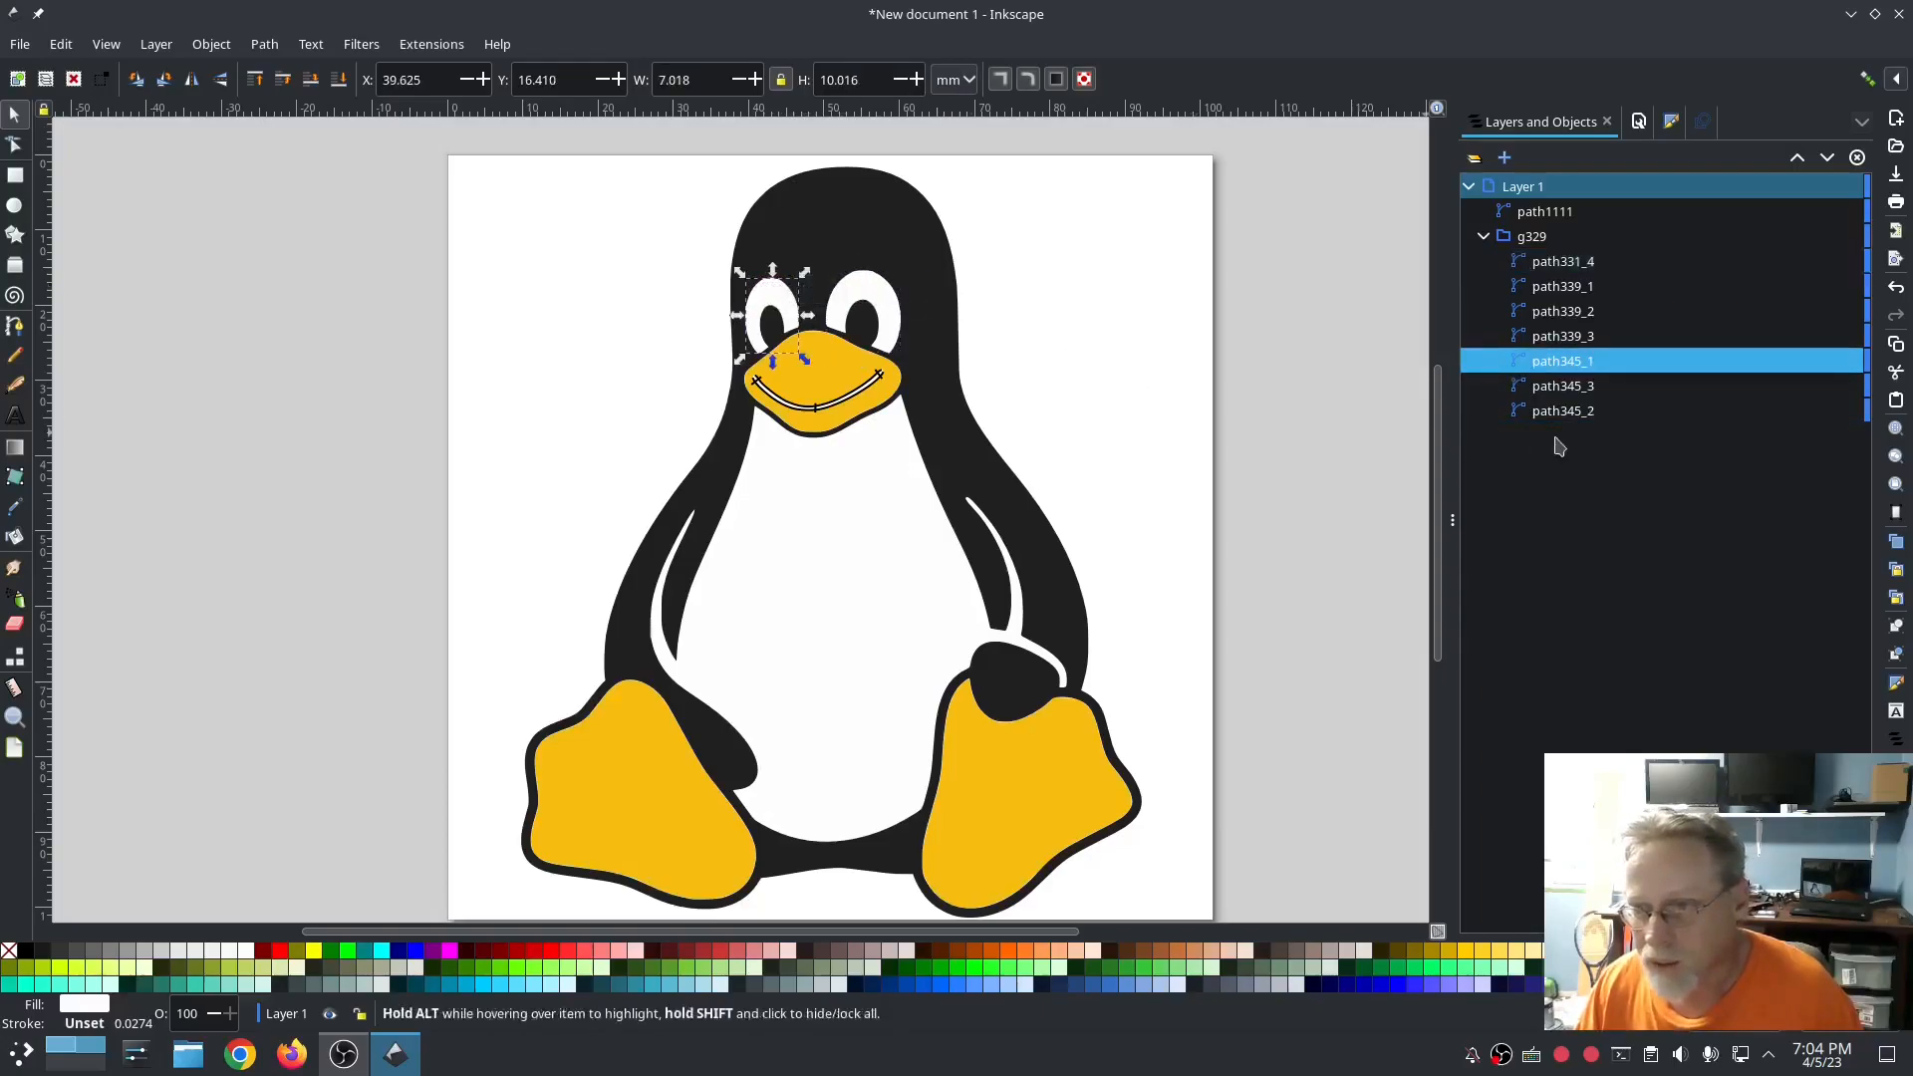
pyautogui.click(1563, 409)
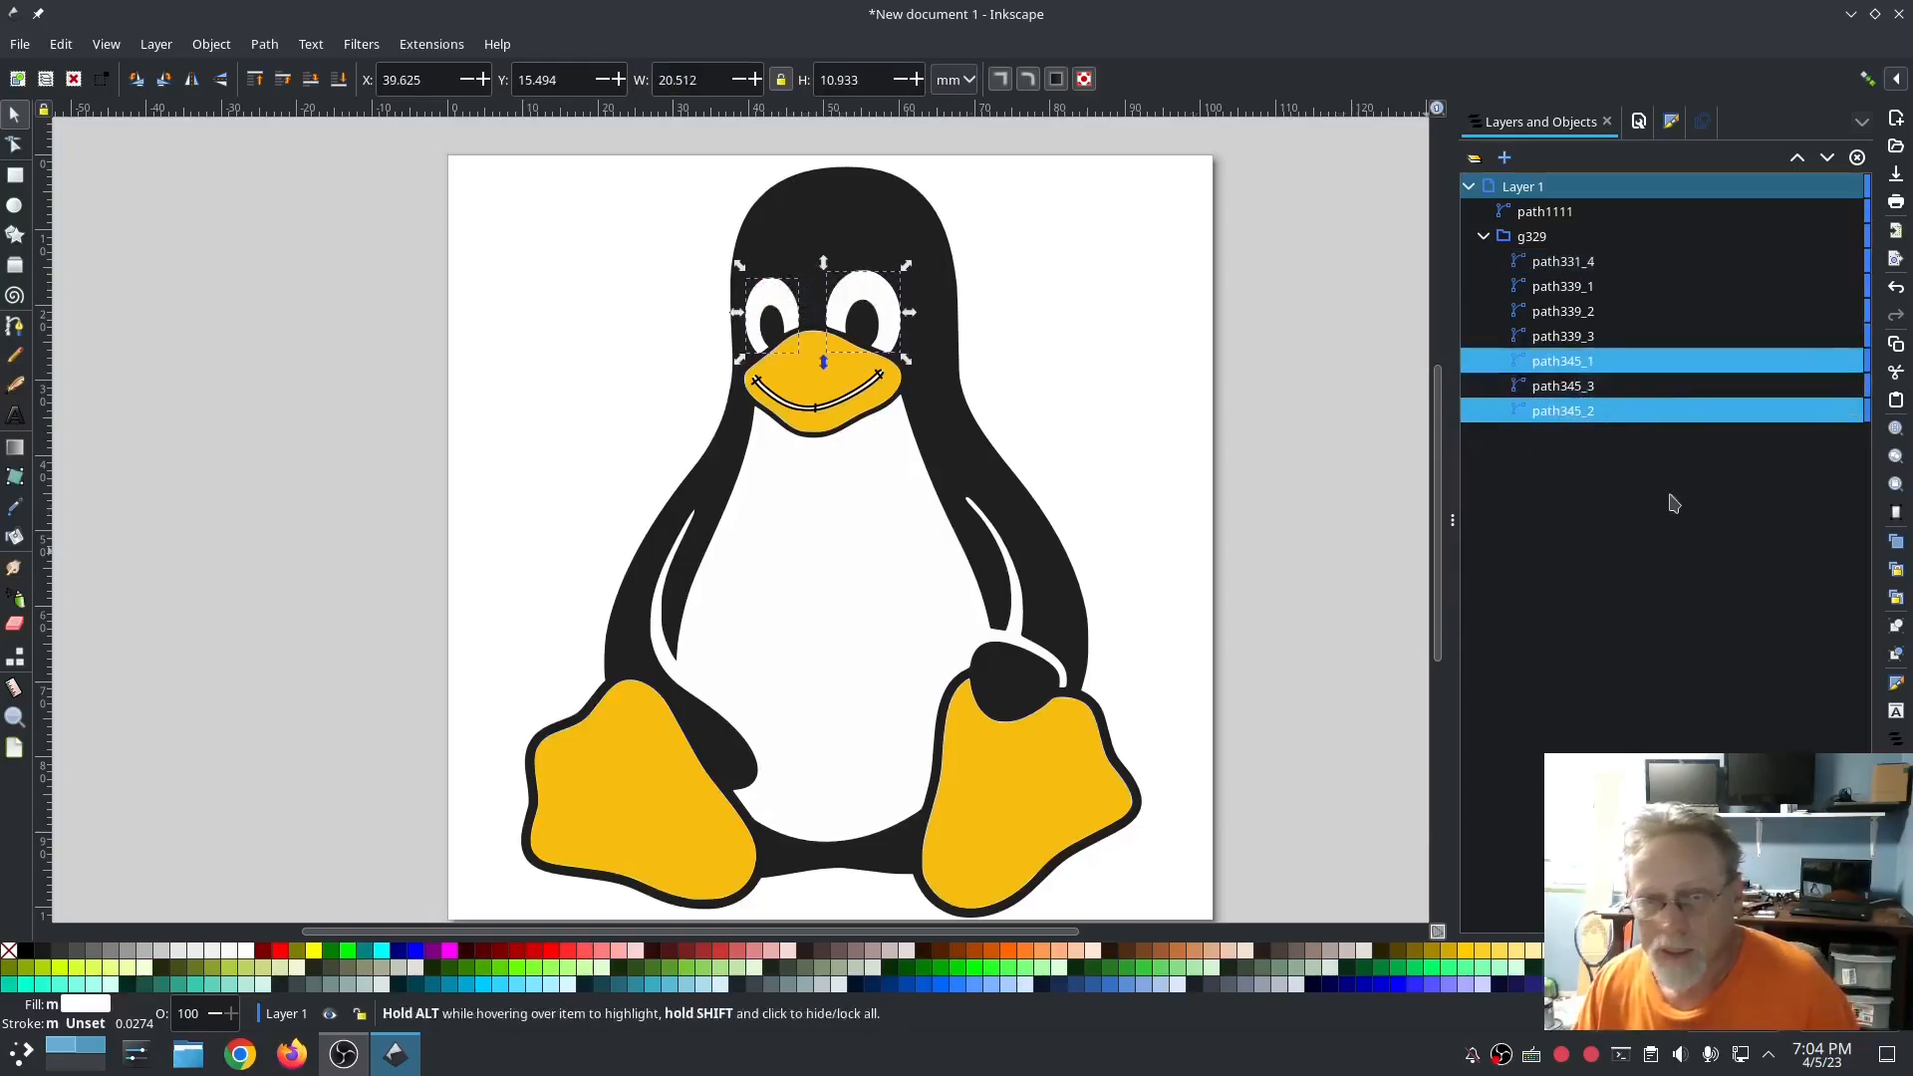
pyautogui.click(430, 44)
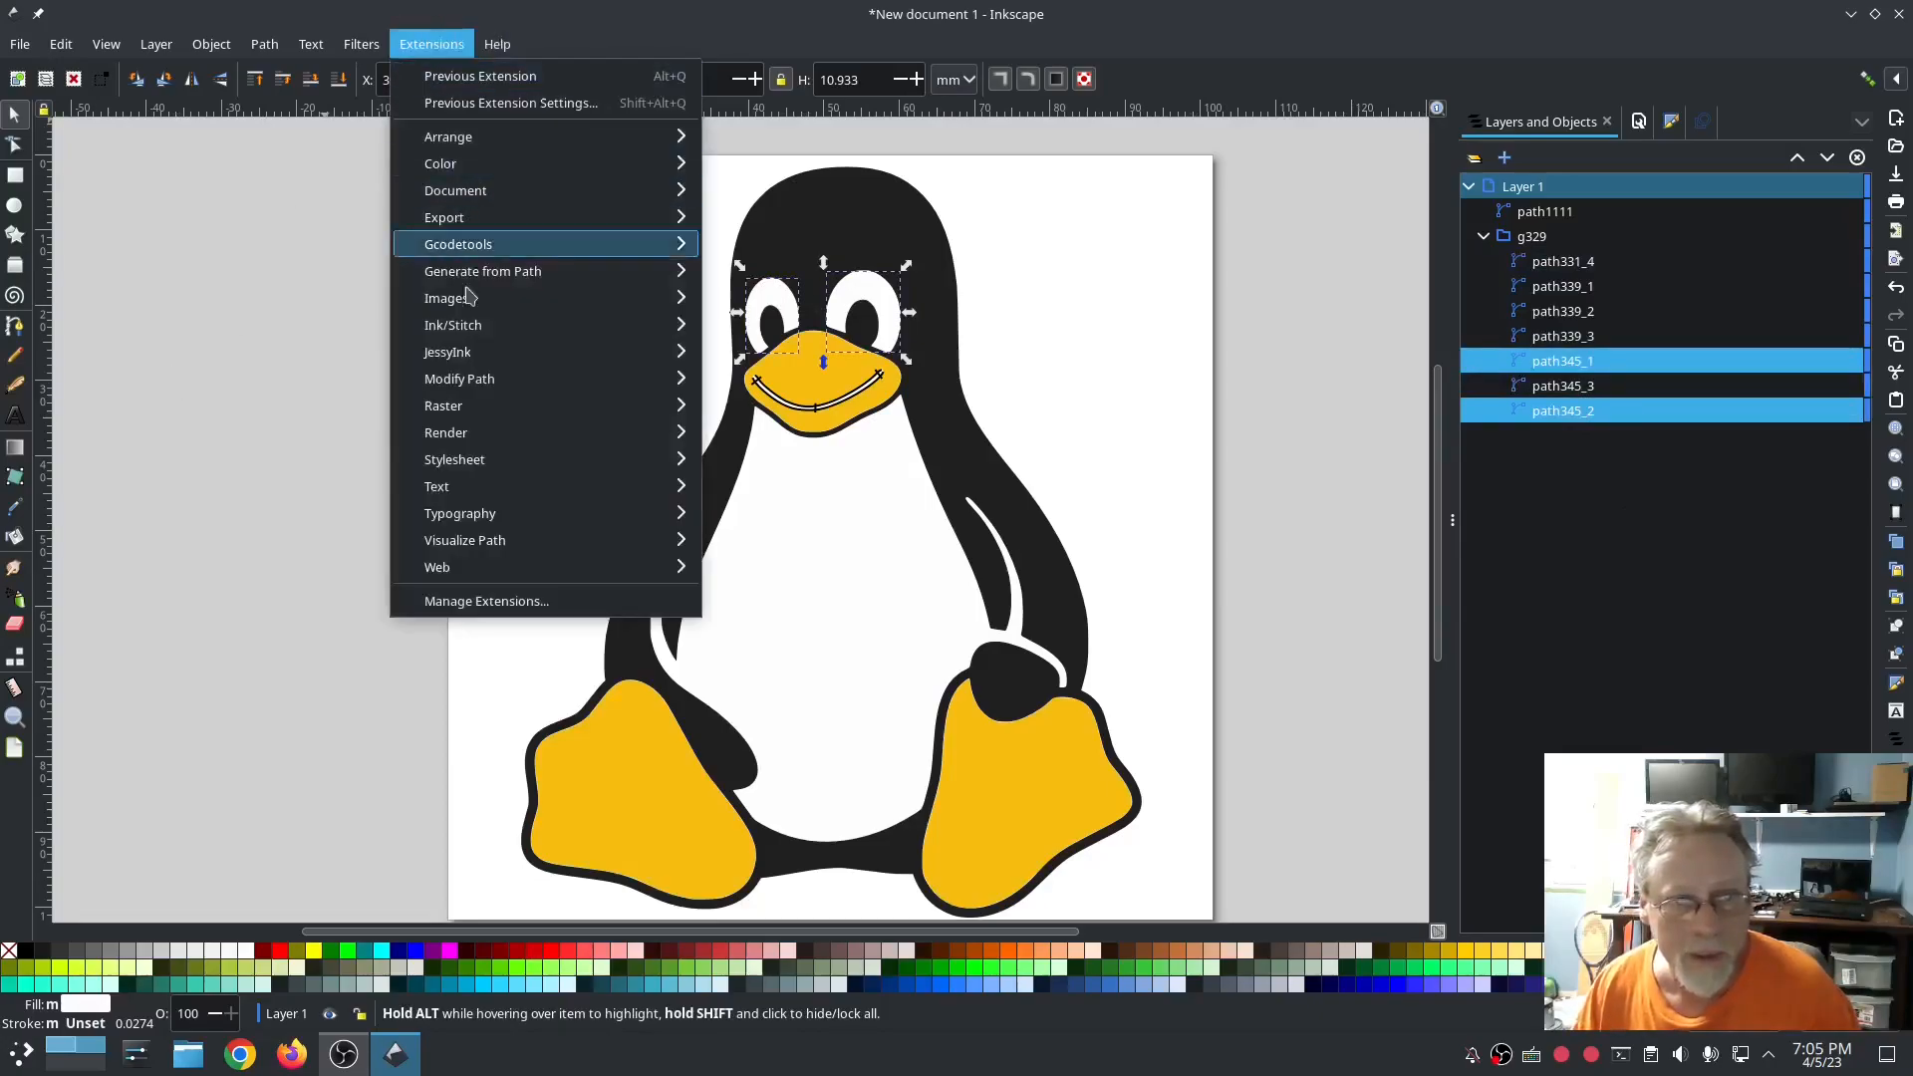
pyautogui.click(992, 355)
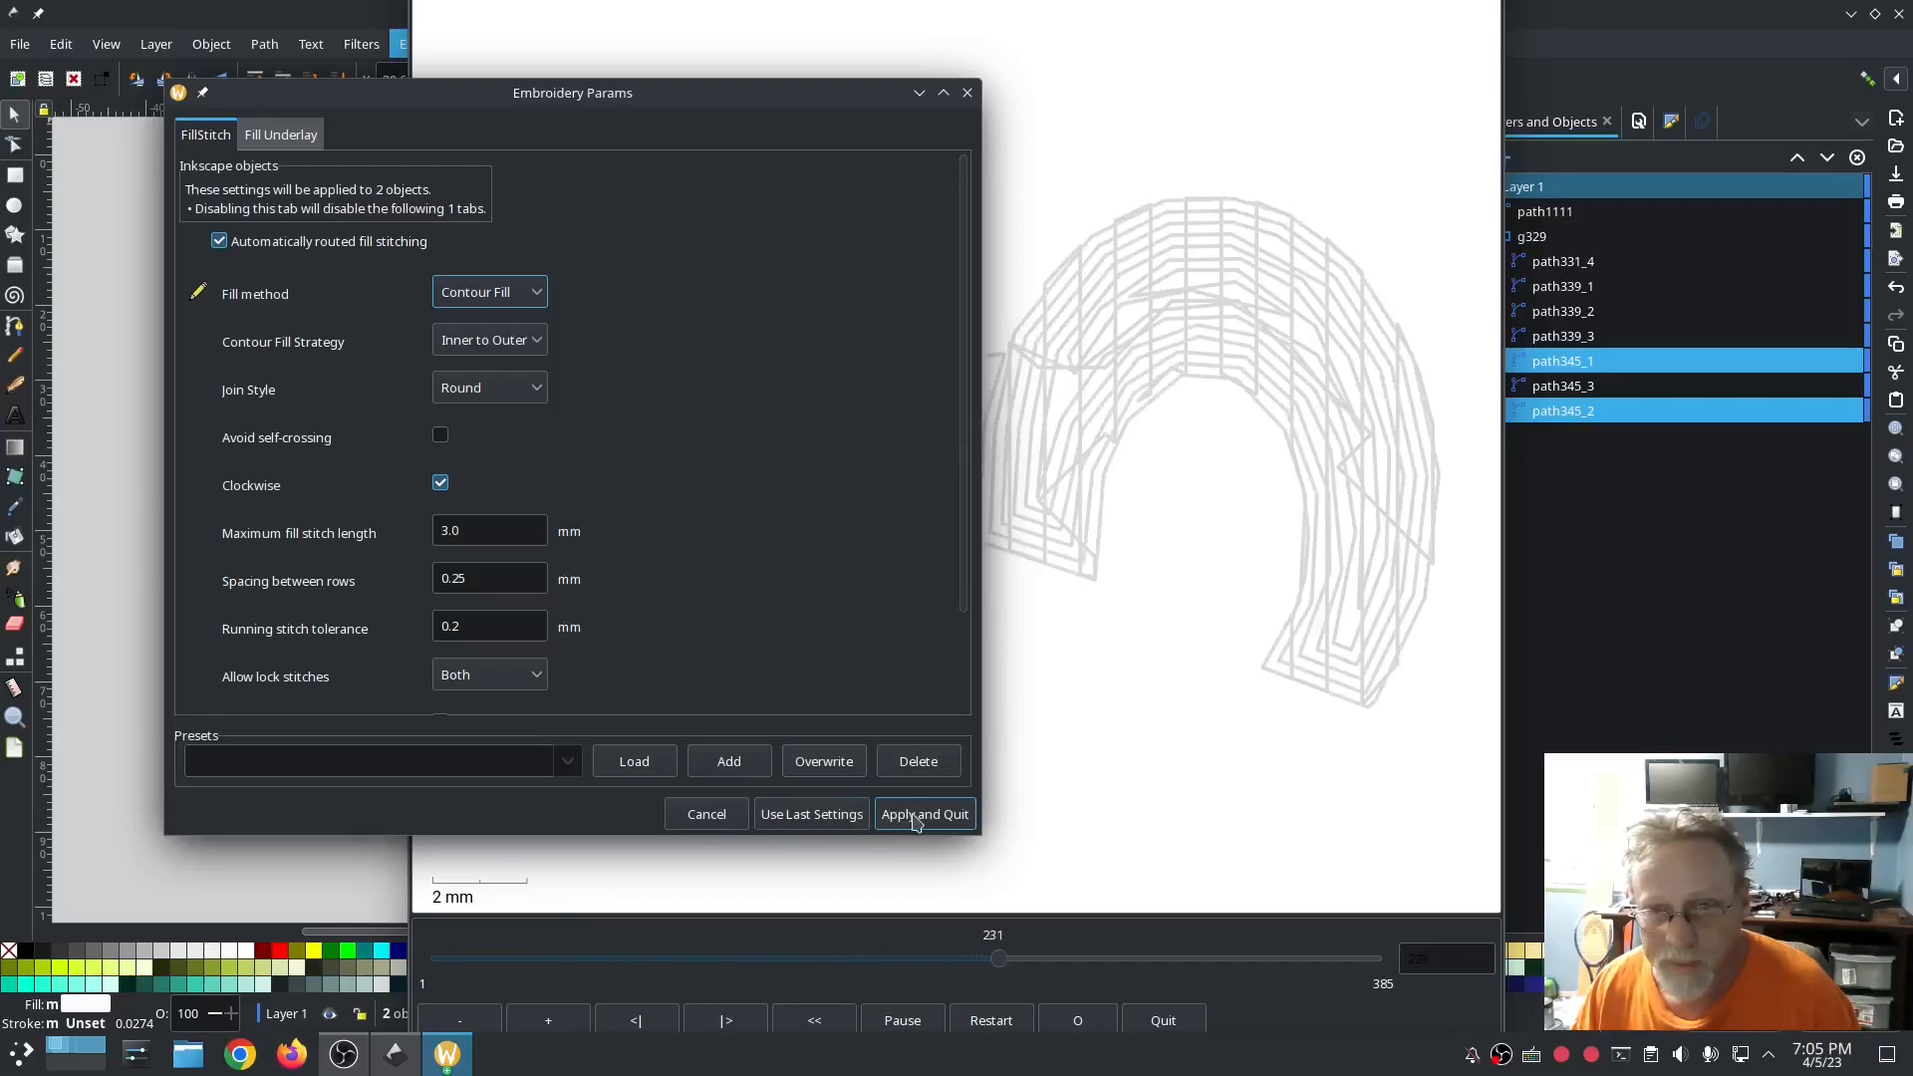
pyautogui.click(924, 814)
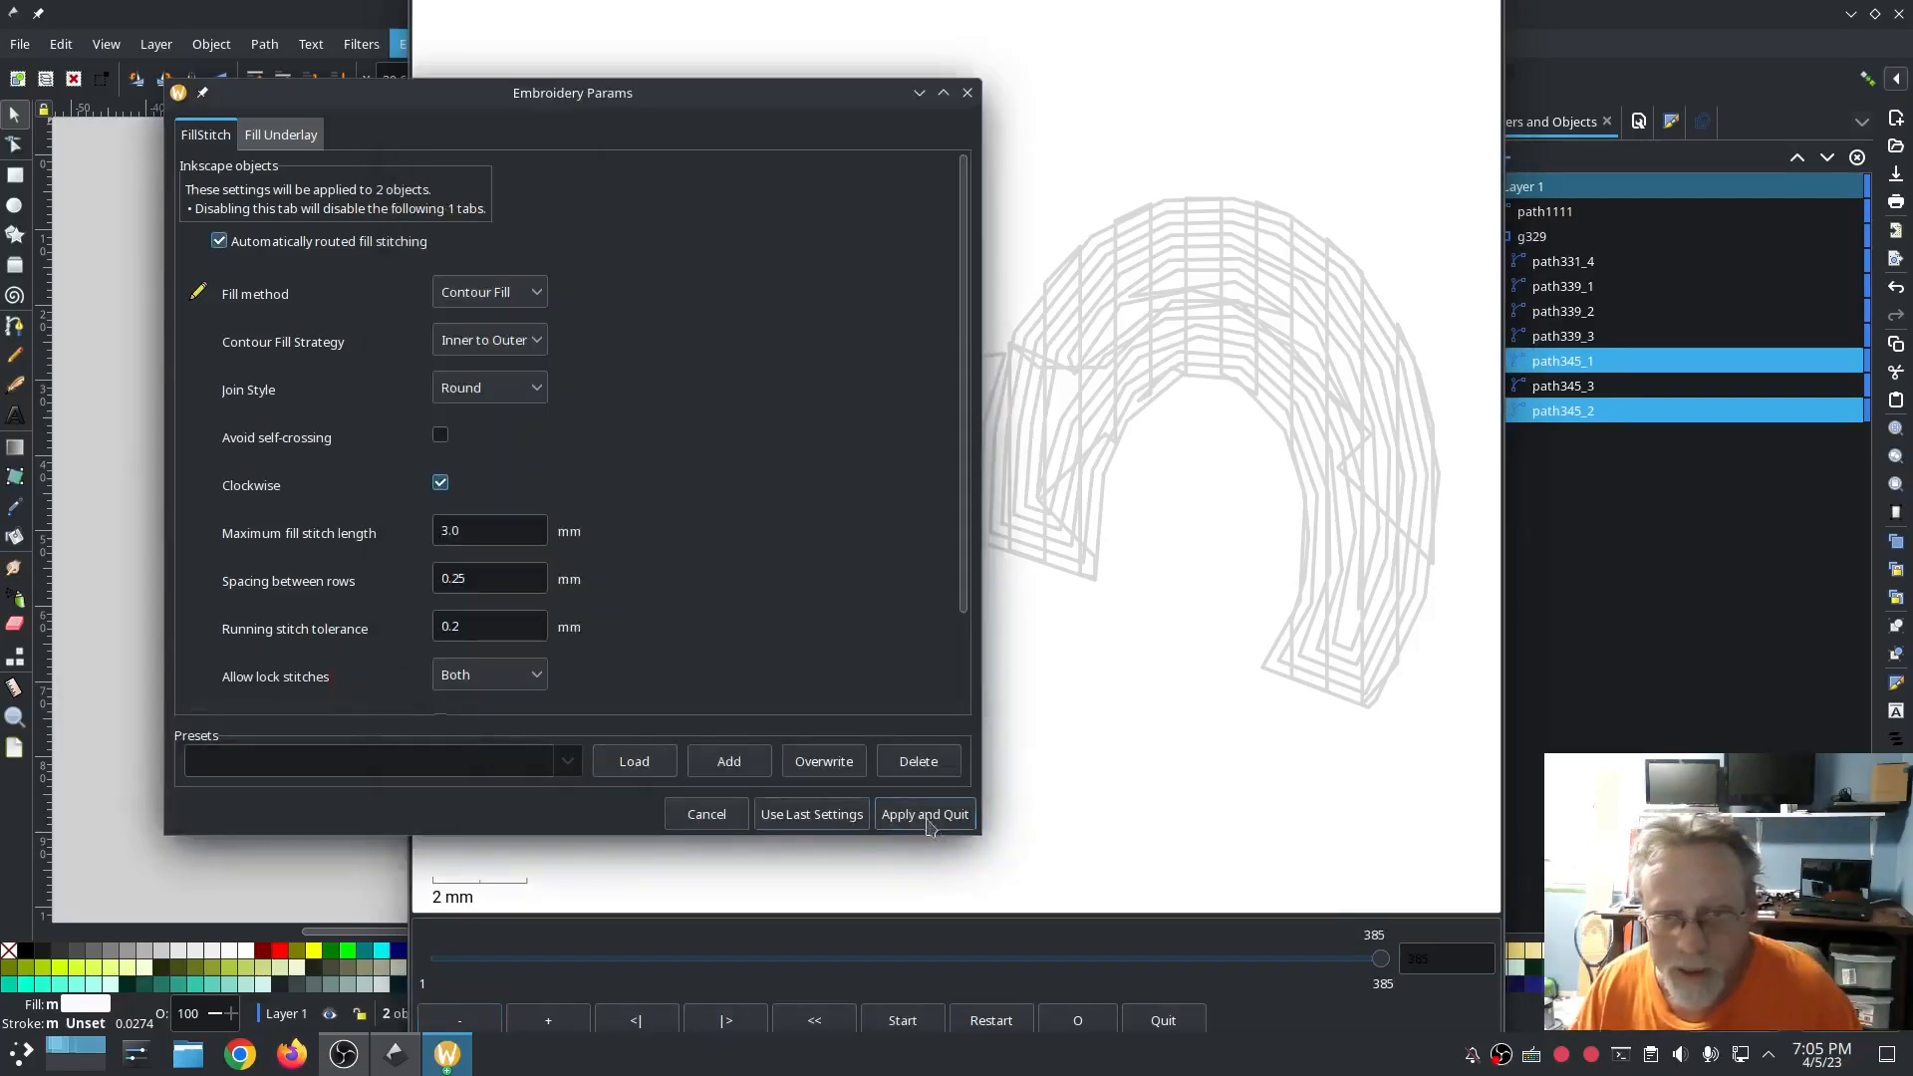
pyautogui.click(923, 814)
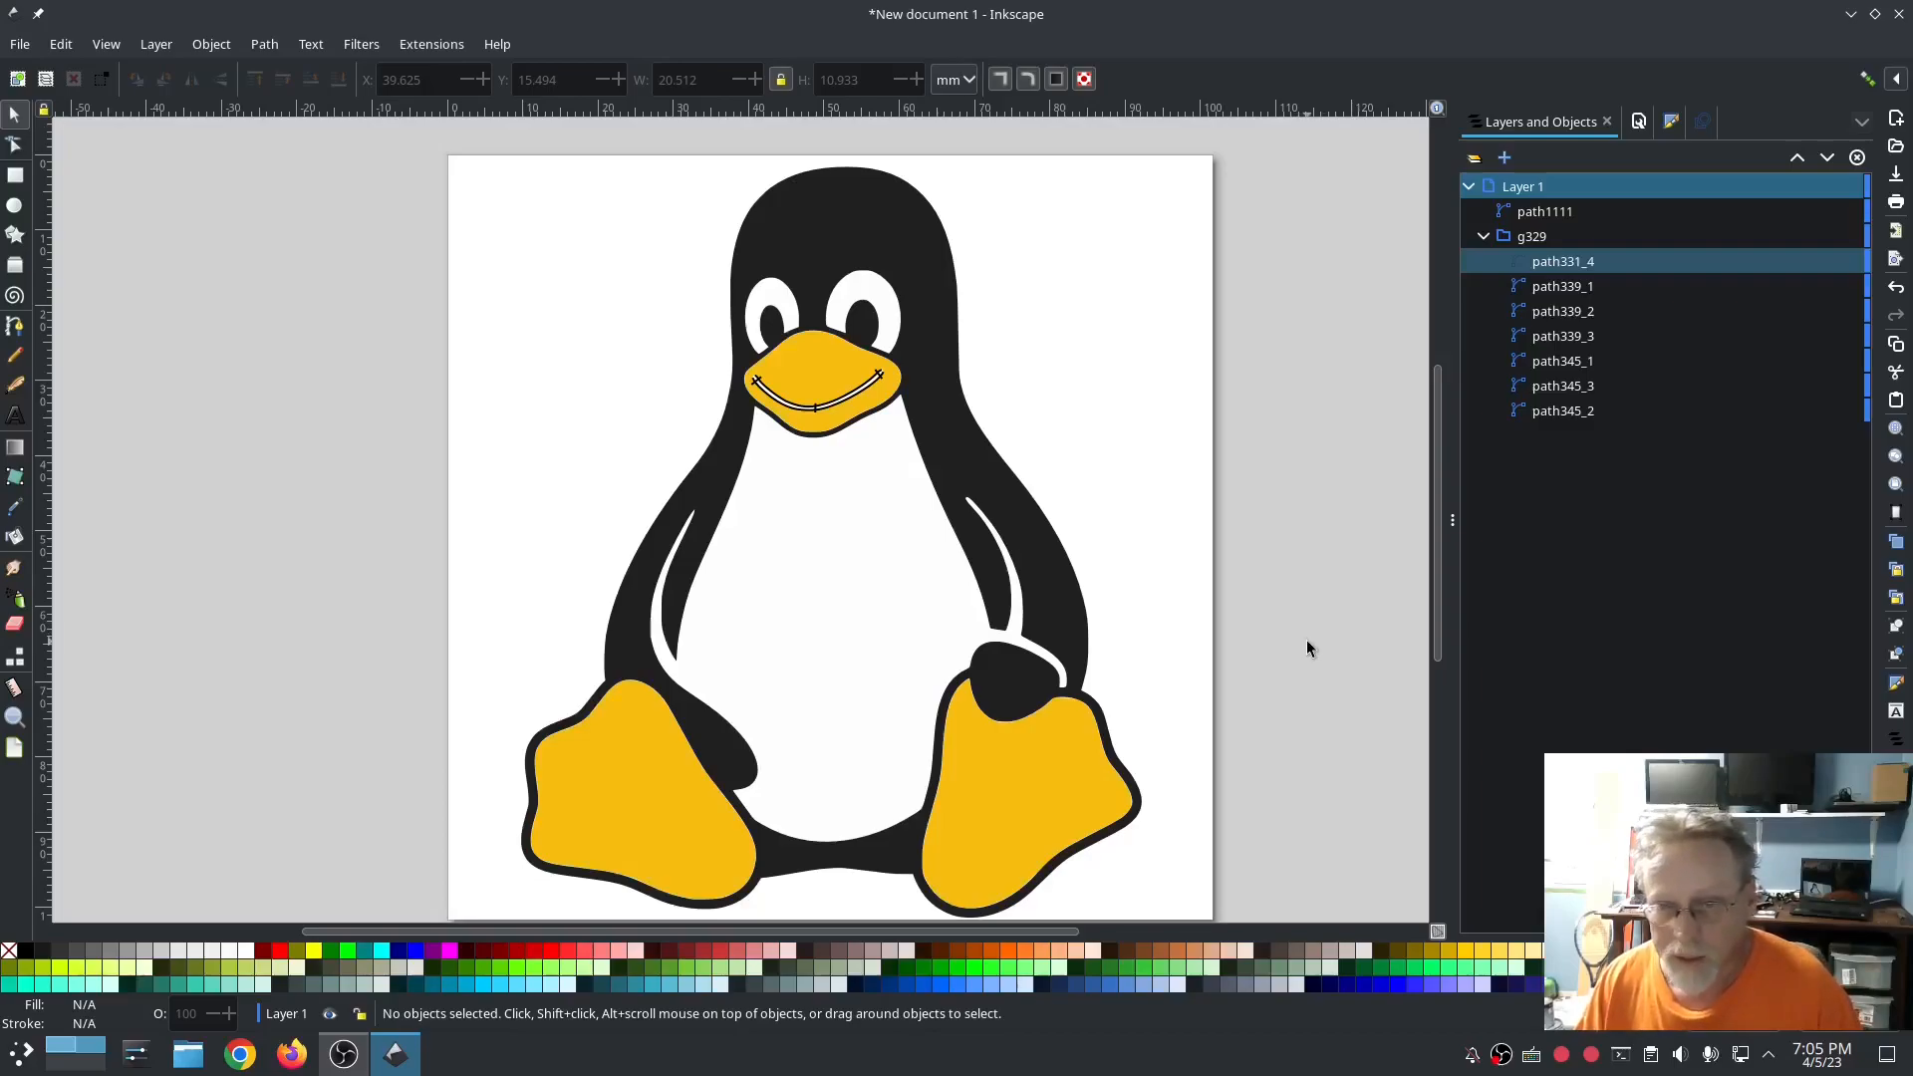
pyautogui.moveTo(419, 327)
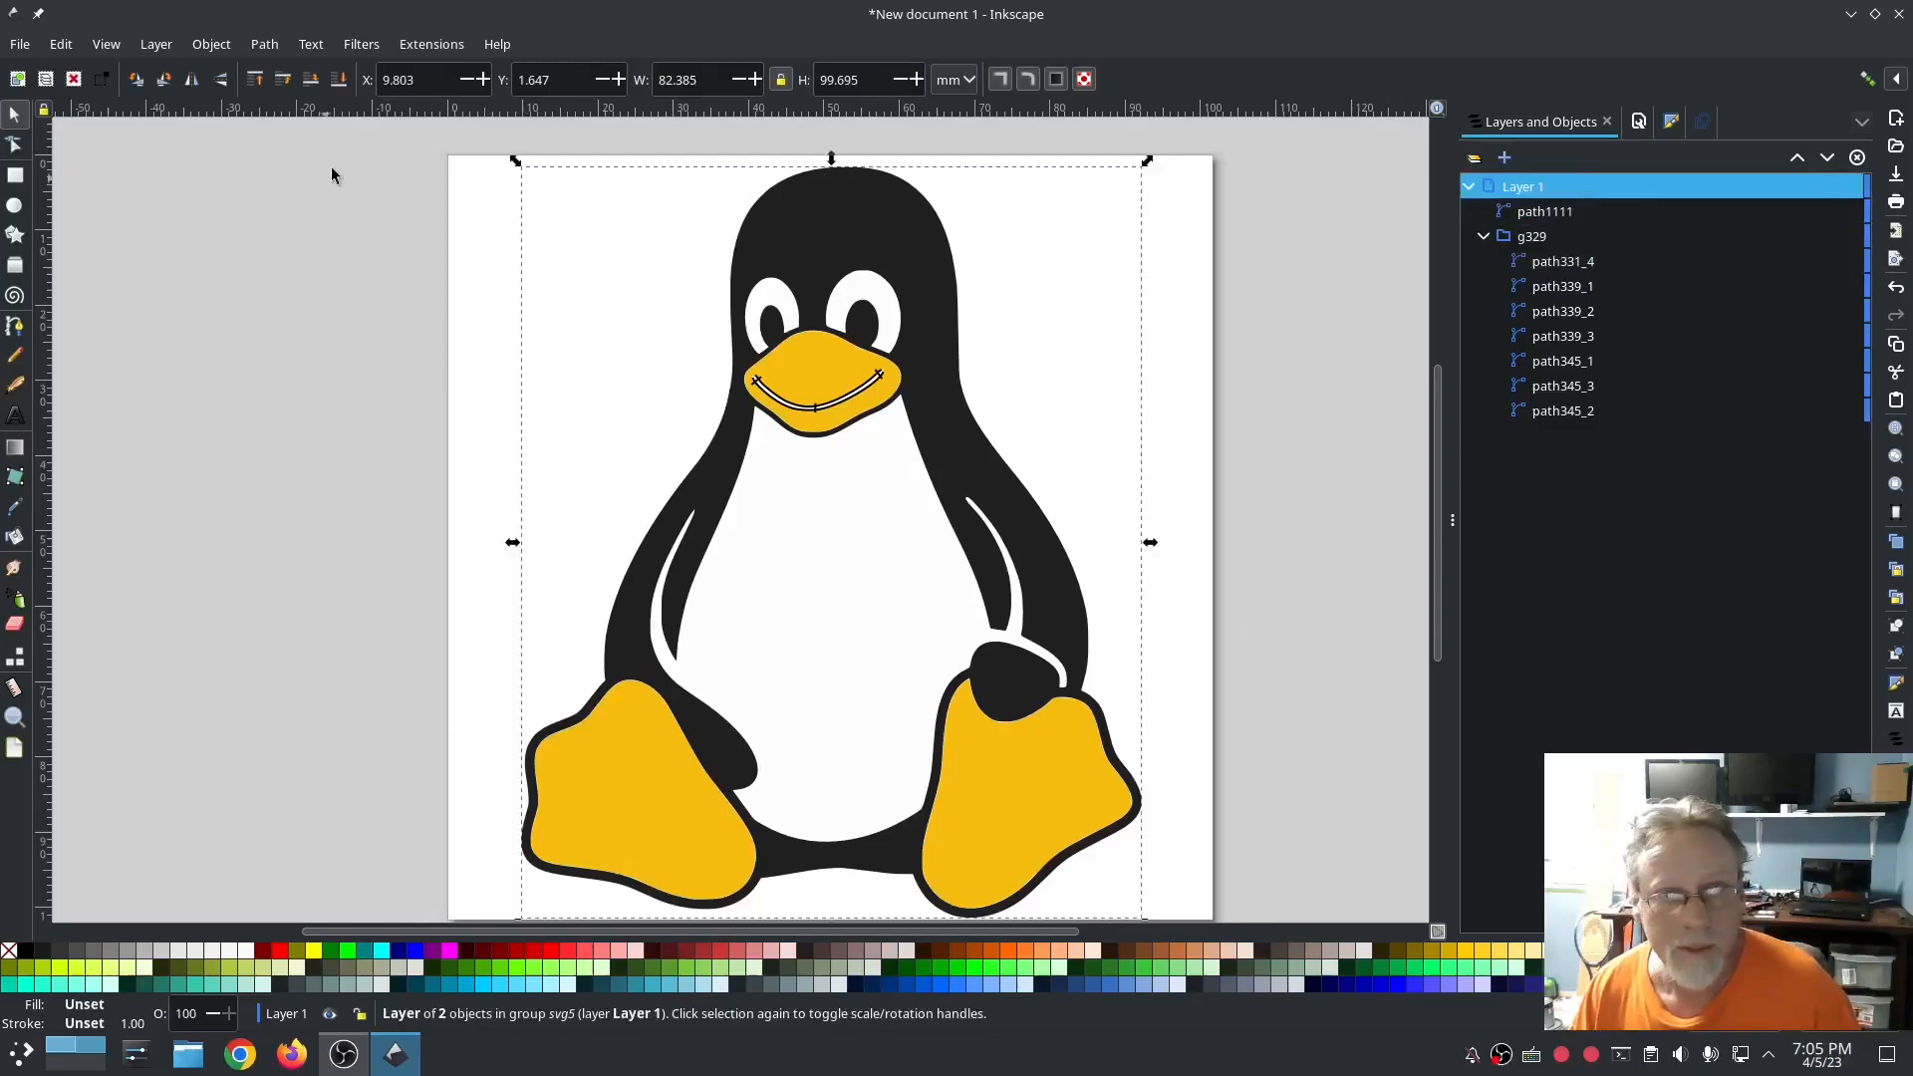
# Step: Run the realistic Ink/Stitch simulator and raise playback speed until the penguin finishes stitching
pyautogui.click(431, 43)
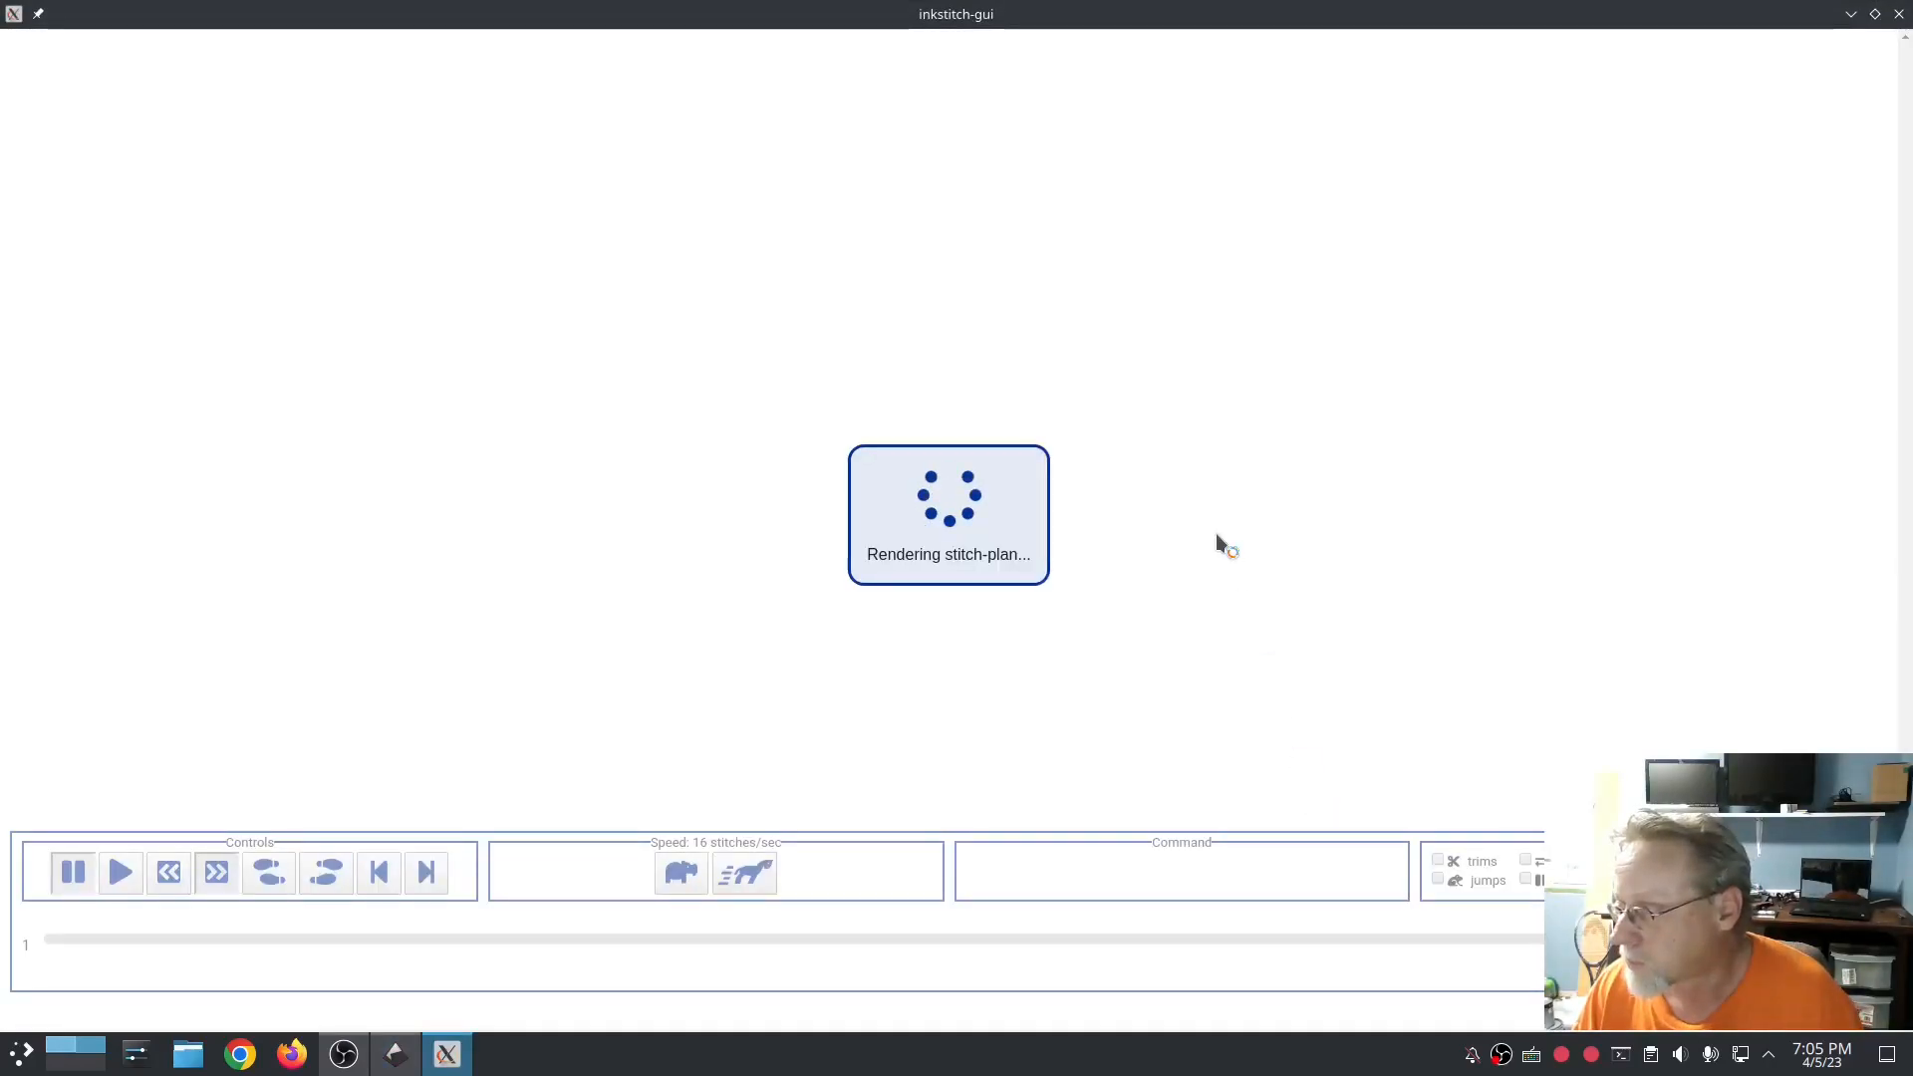
pyautogui.moveTo(1223, 239)
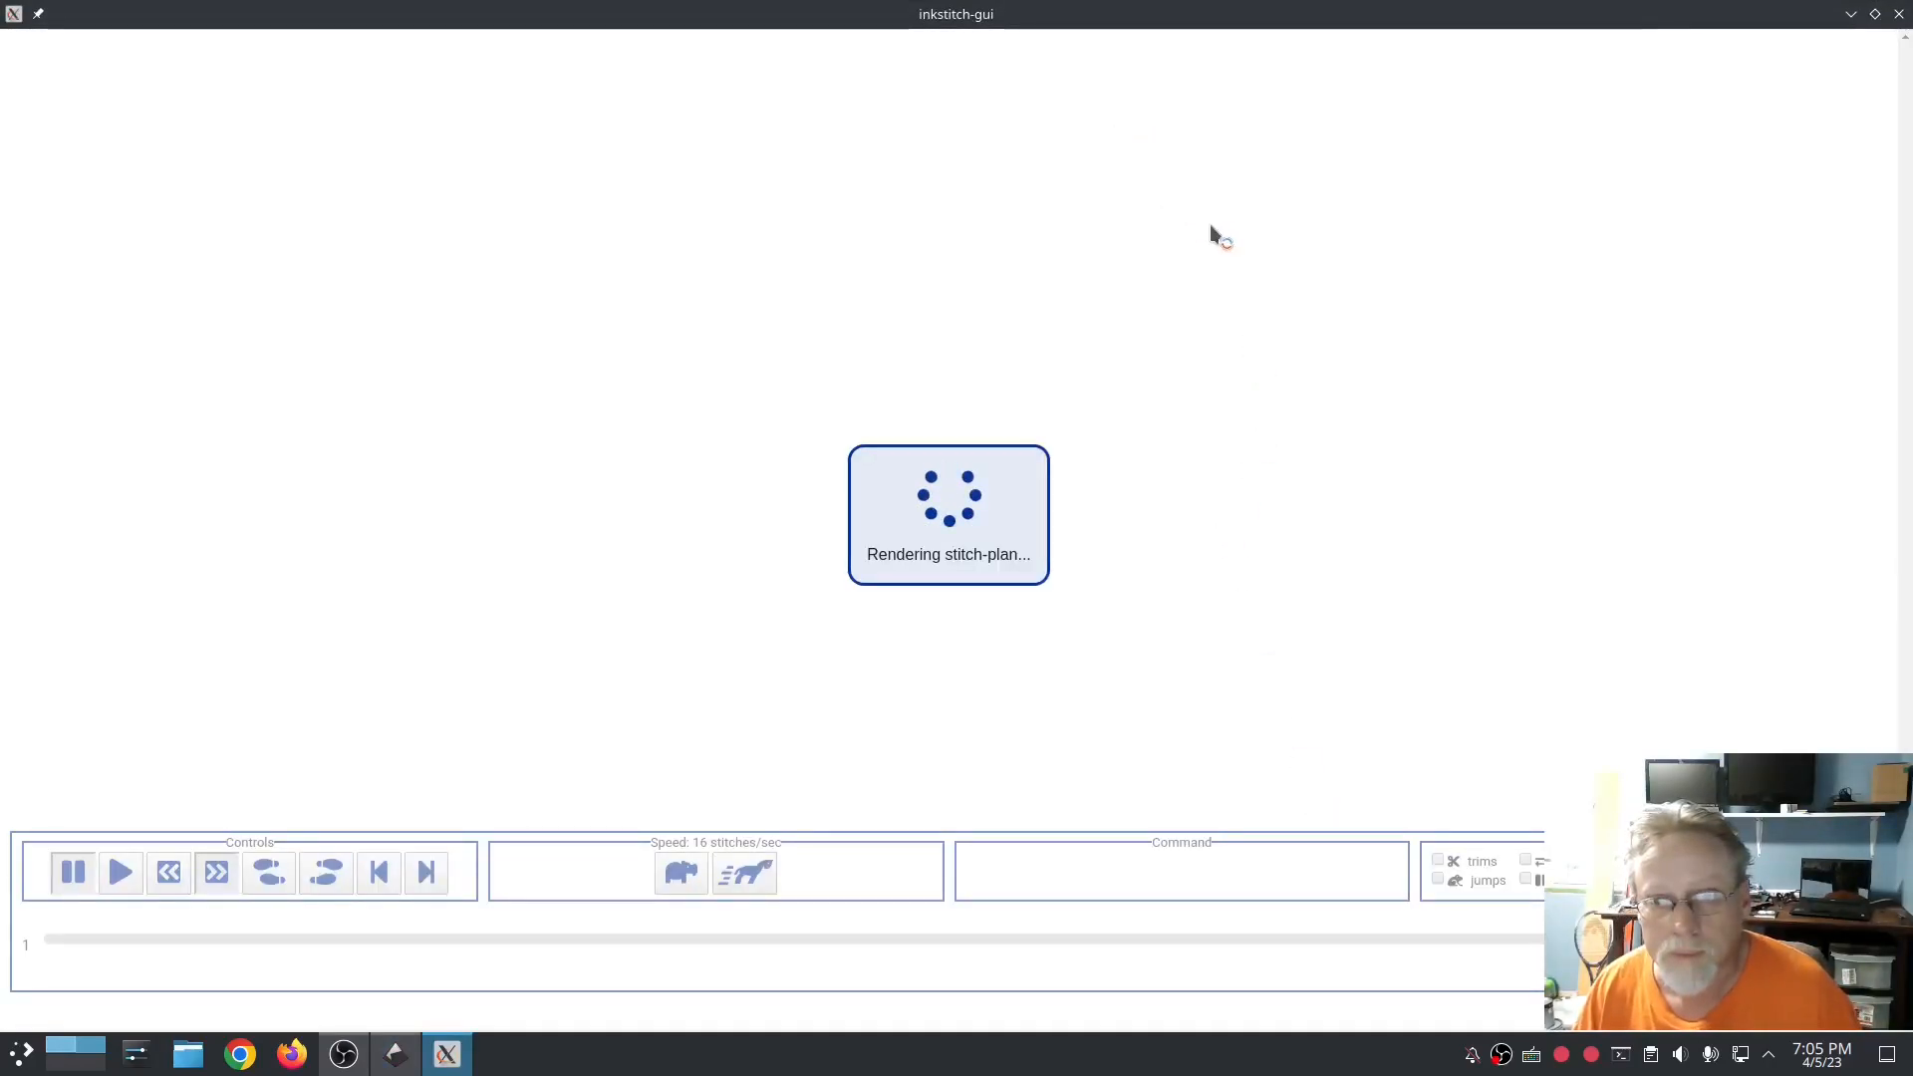
pyautogui.moveTo(1210, 200)
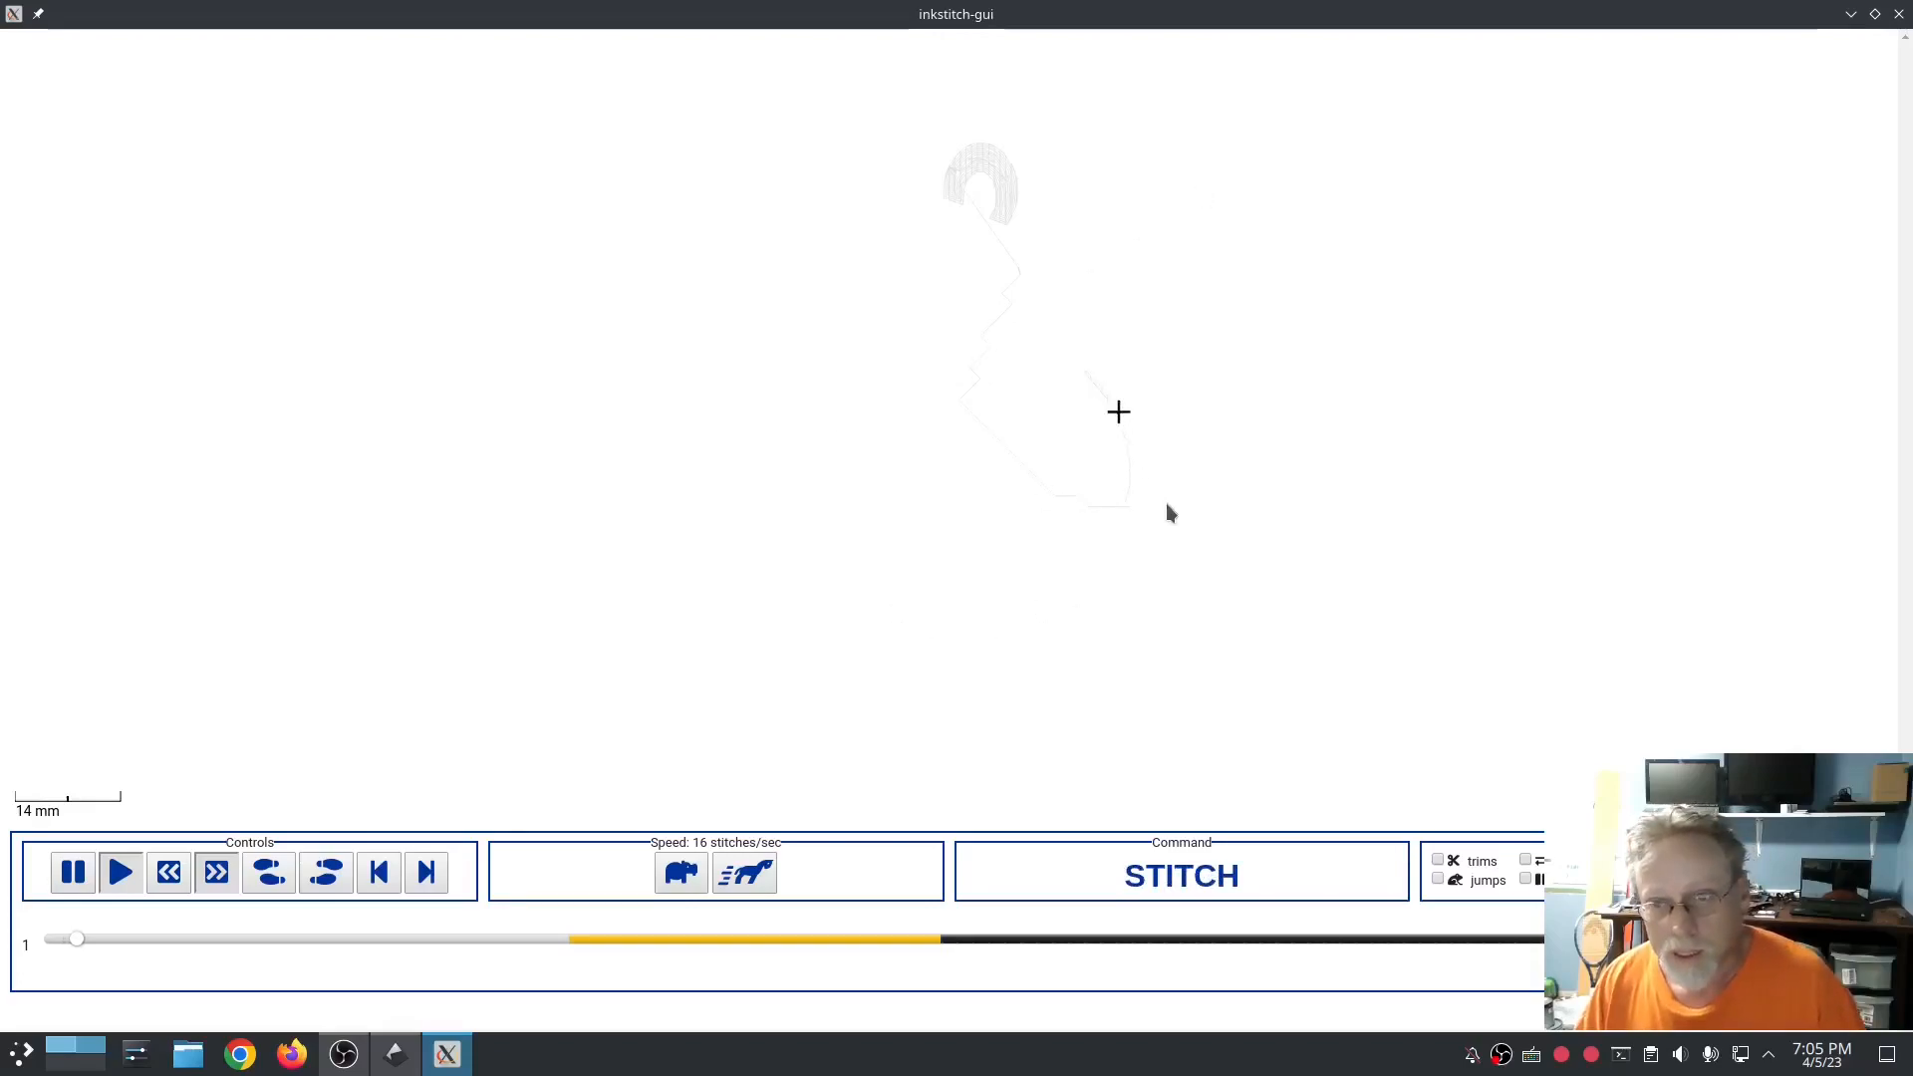
pyautogui.click(744, 873)
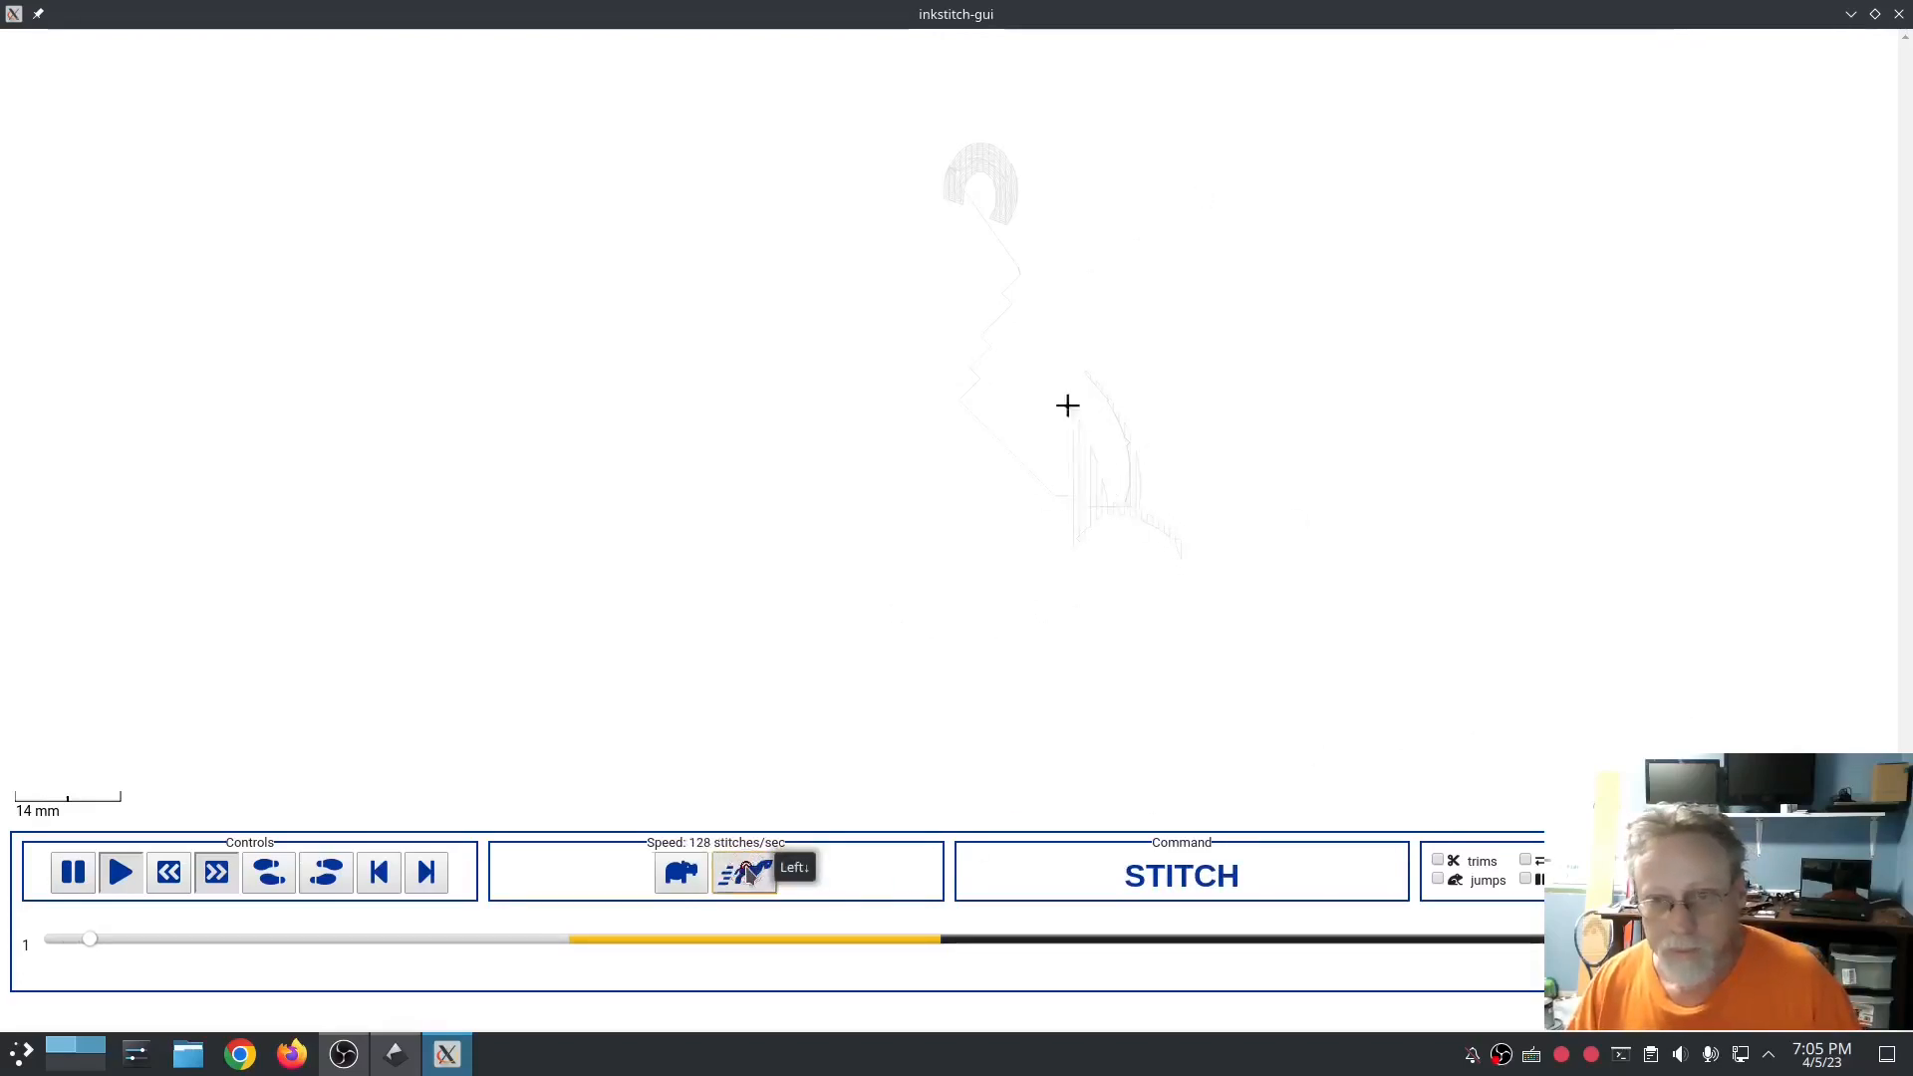
pyautogui.click(745, 871)
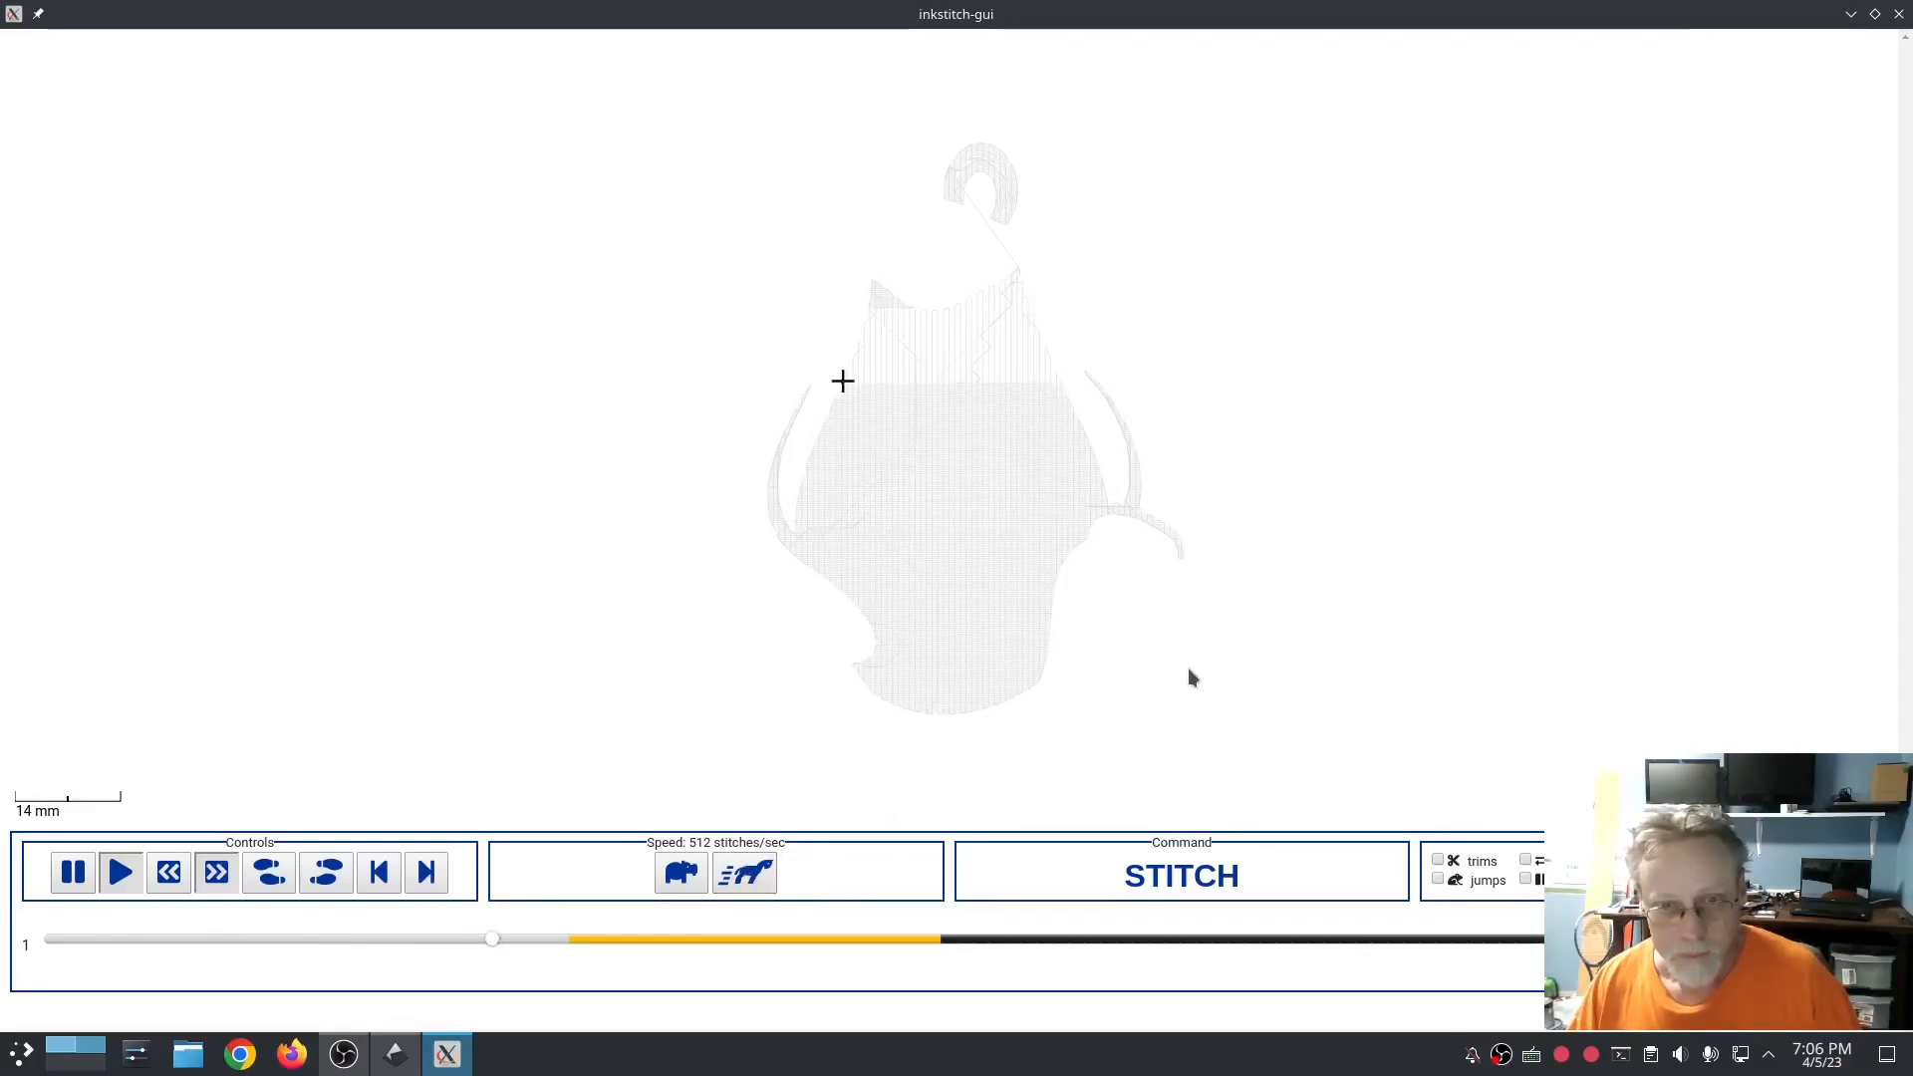
pyautogui.click(120, 873)
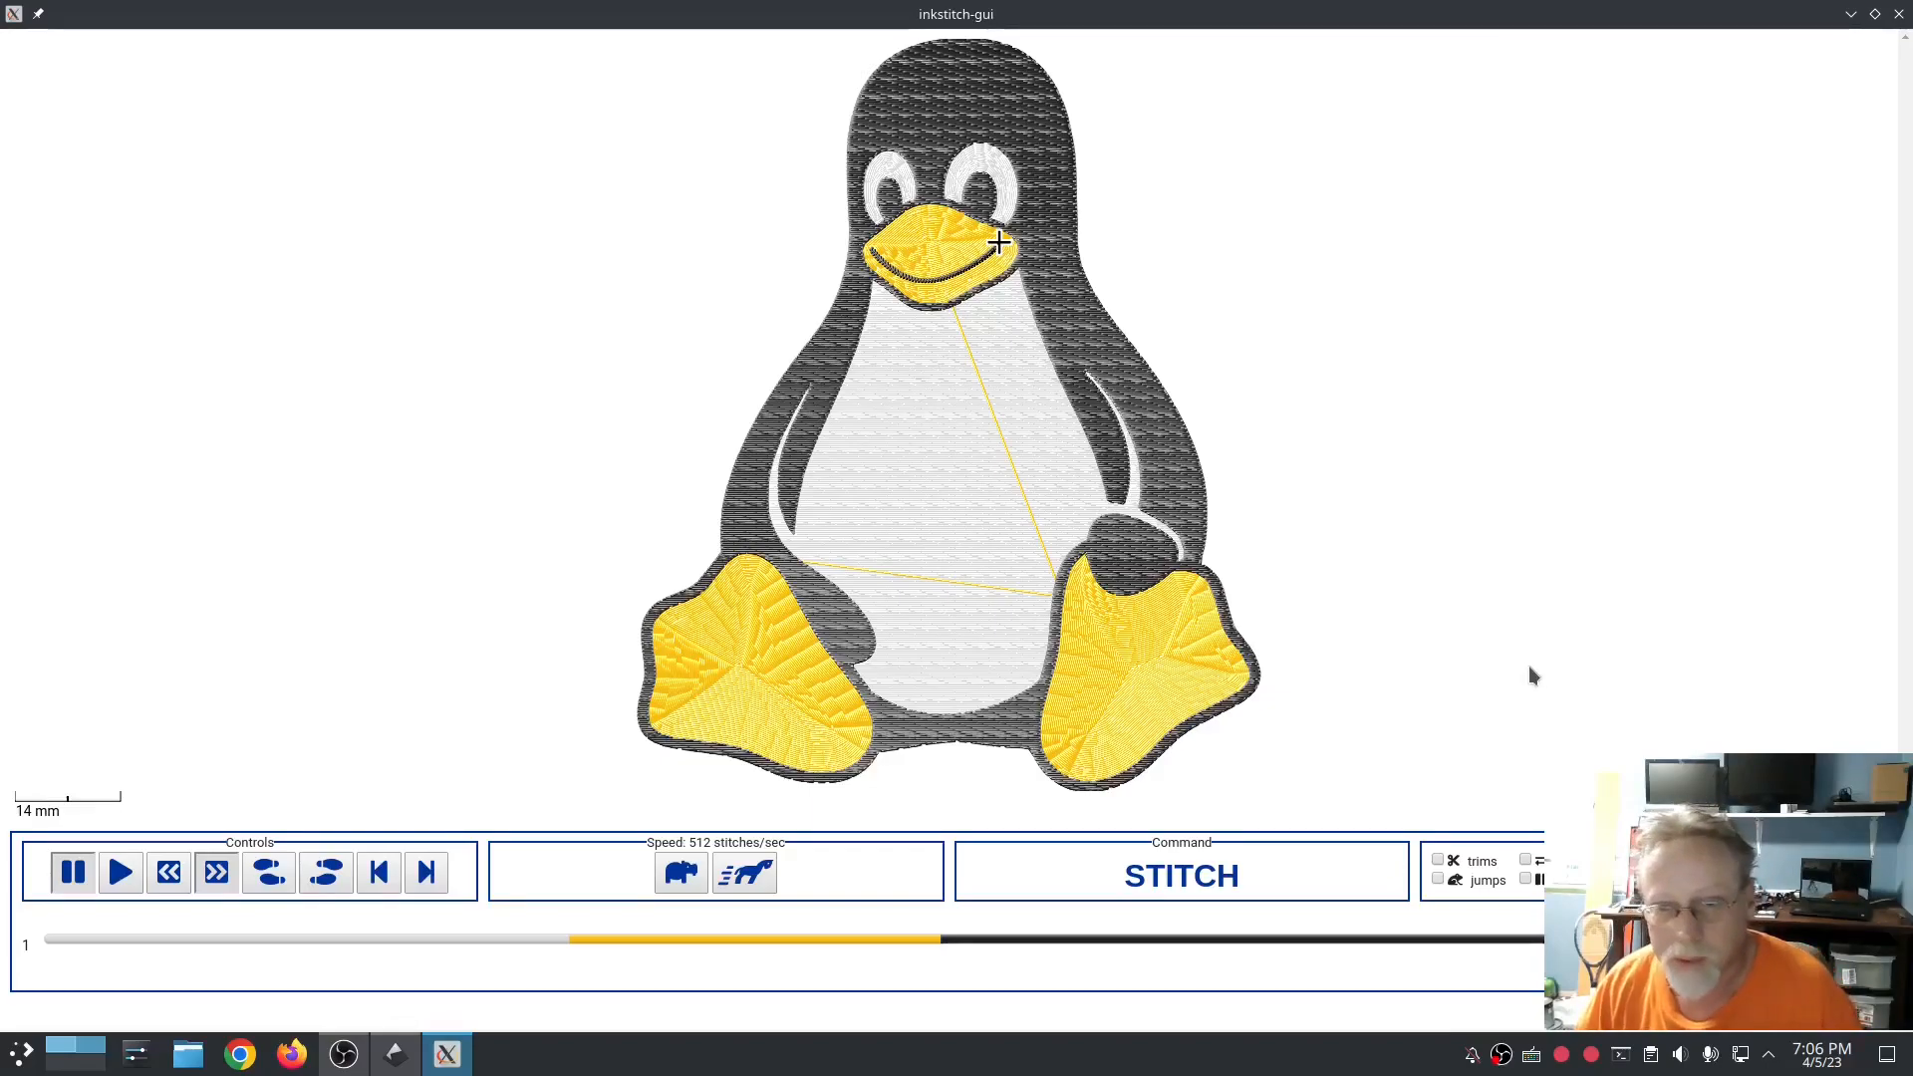
pyautogui.moveTo(1446, 416)
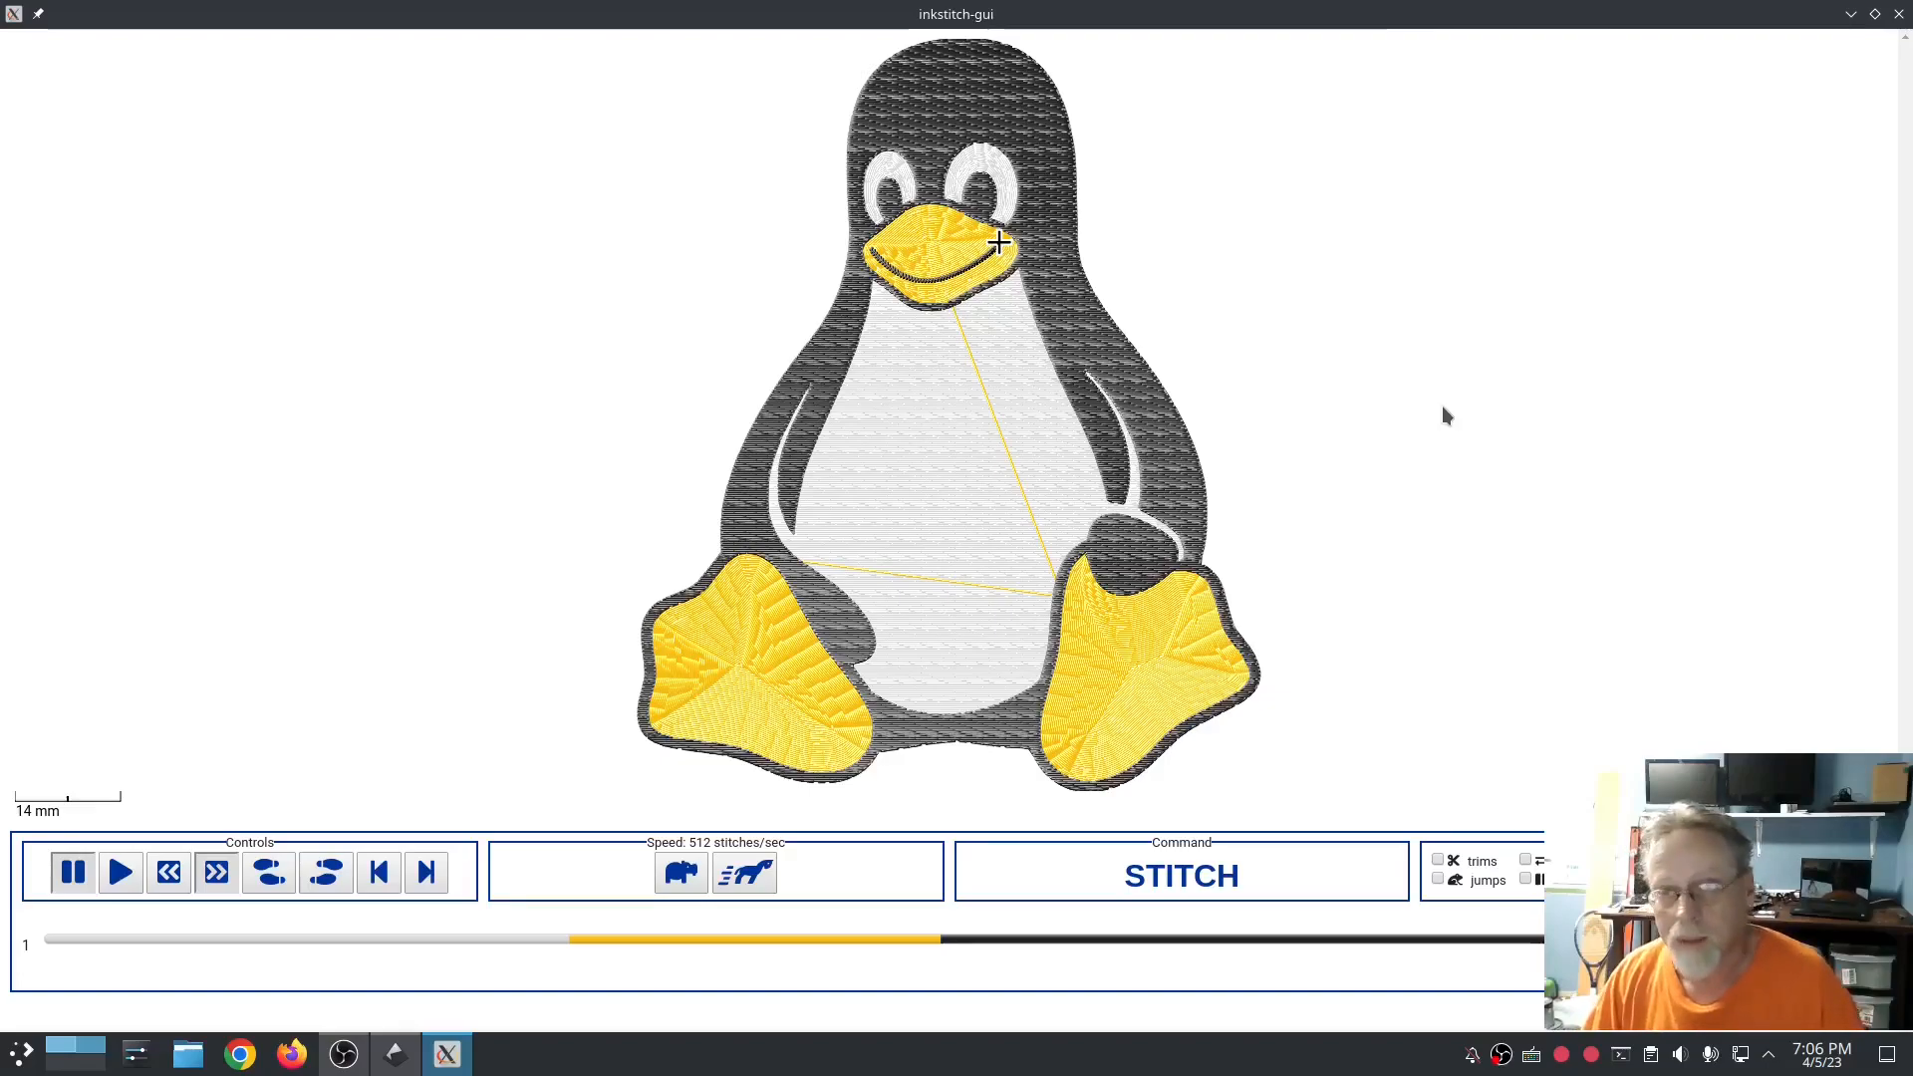
pyautogui.moveTo(1463, 548)
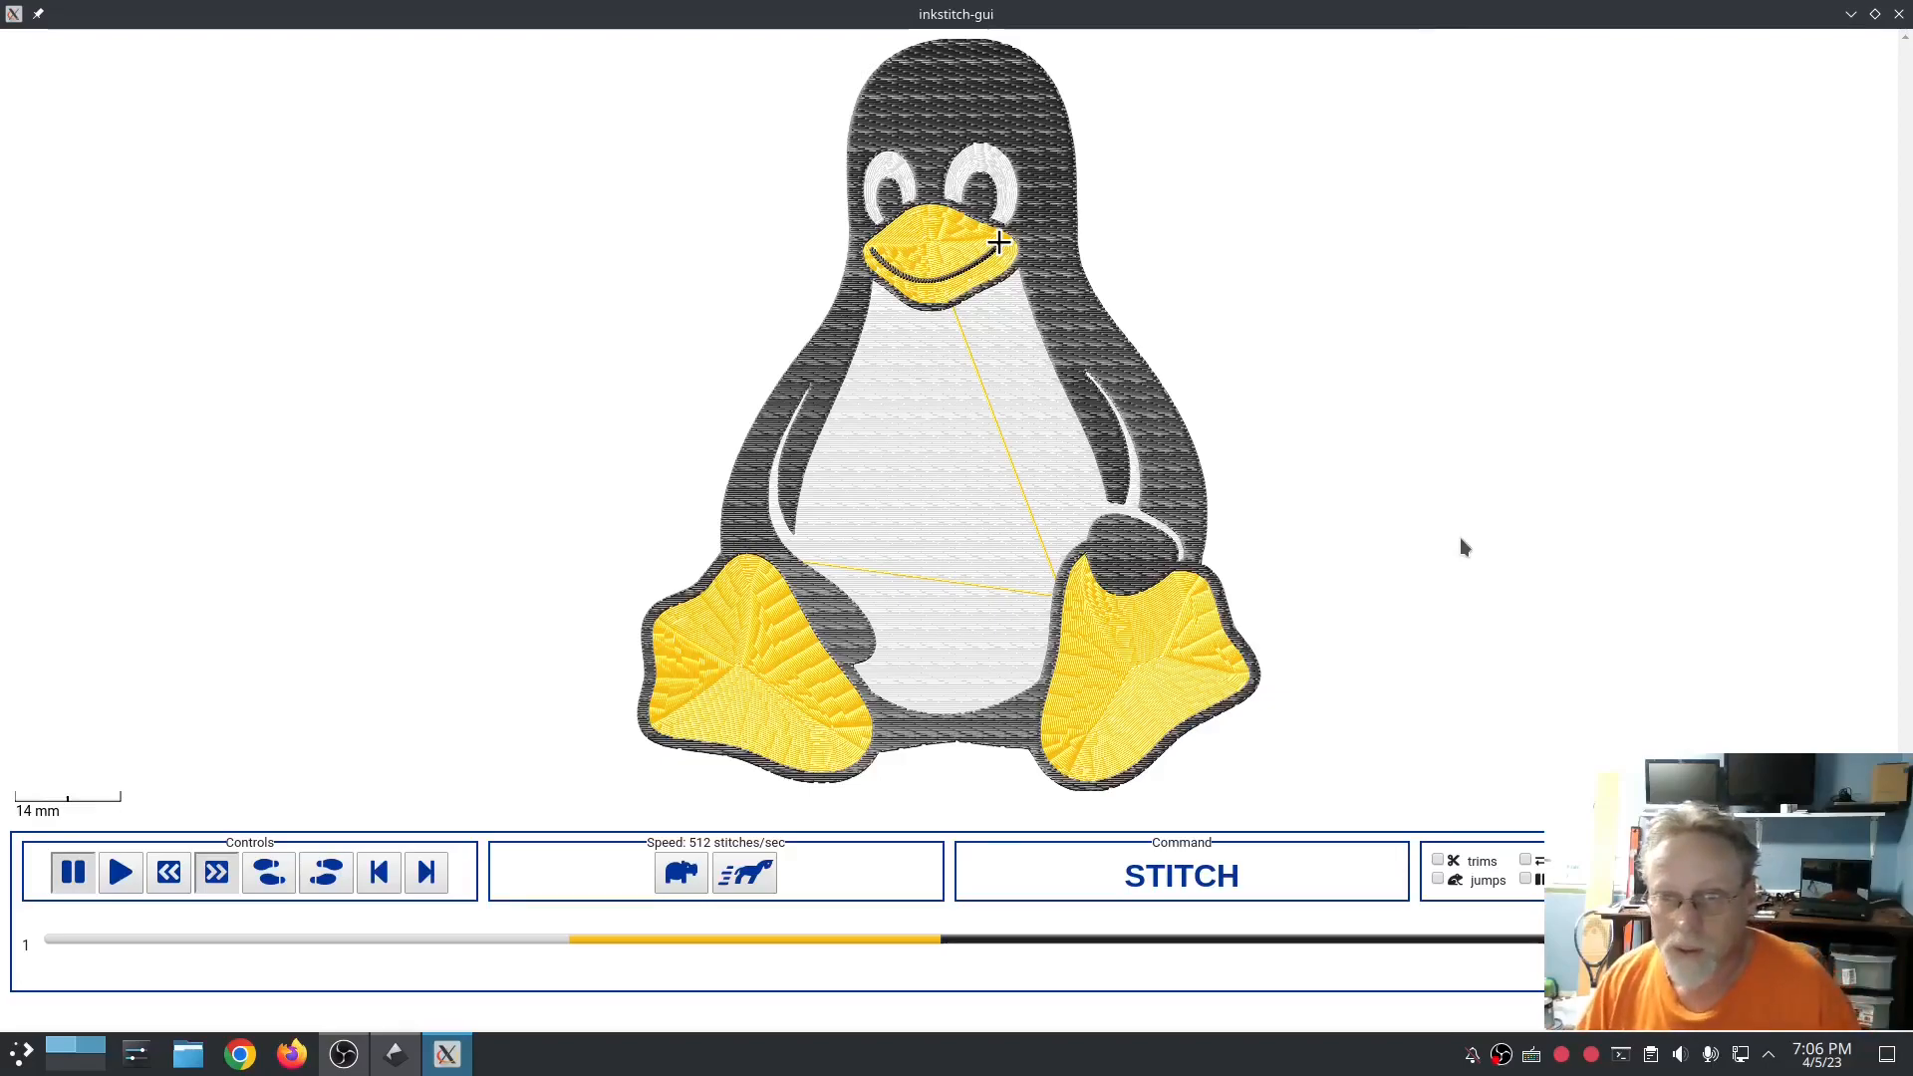
pyautogui.moveTo(1694, 215)
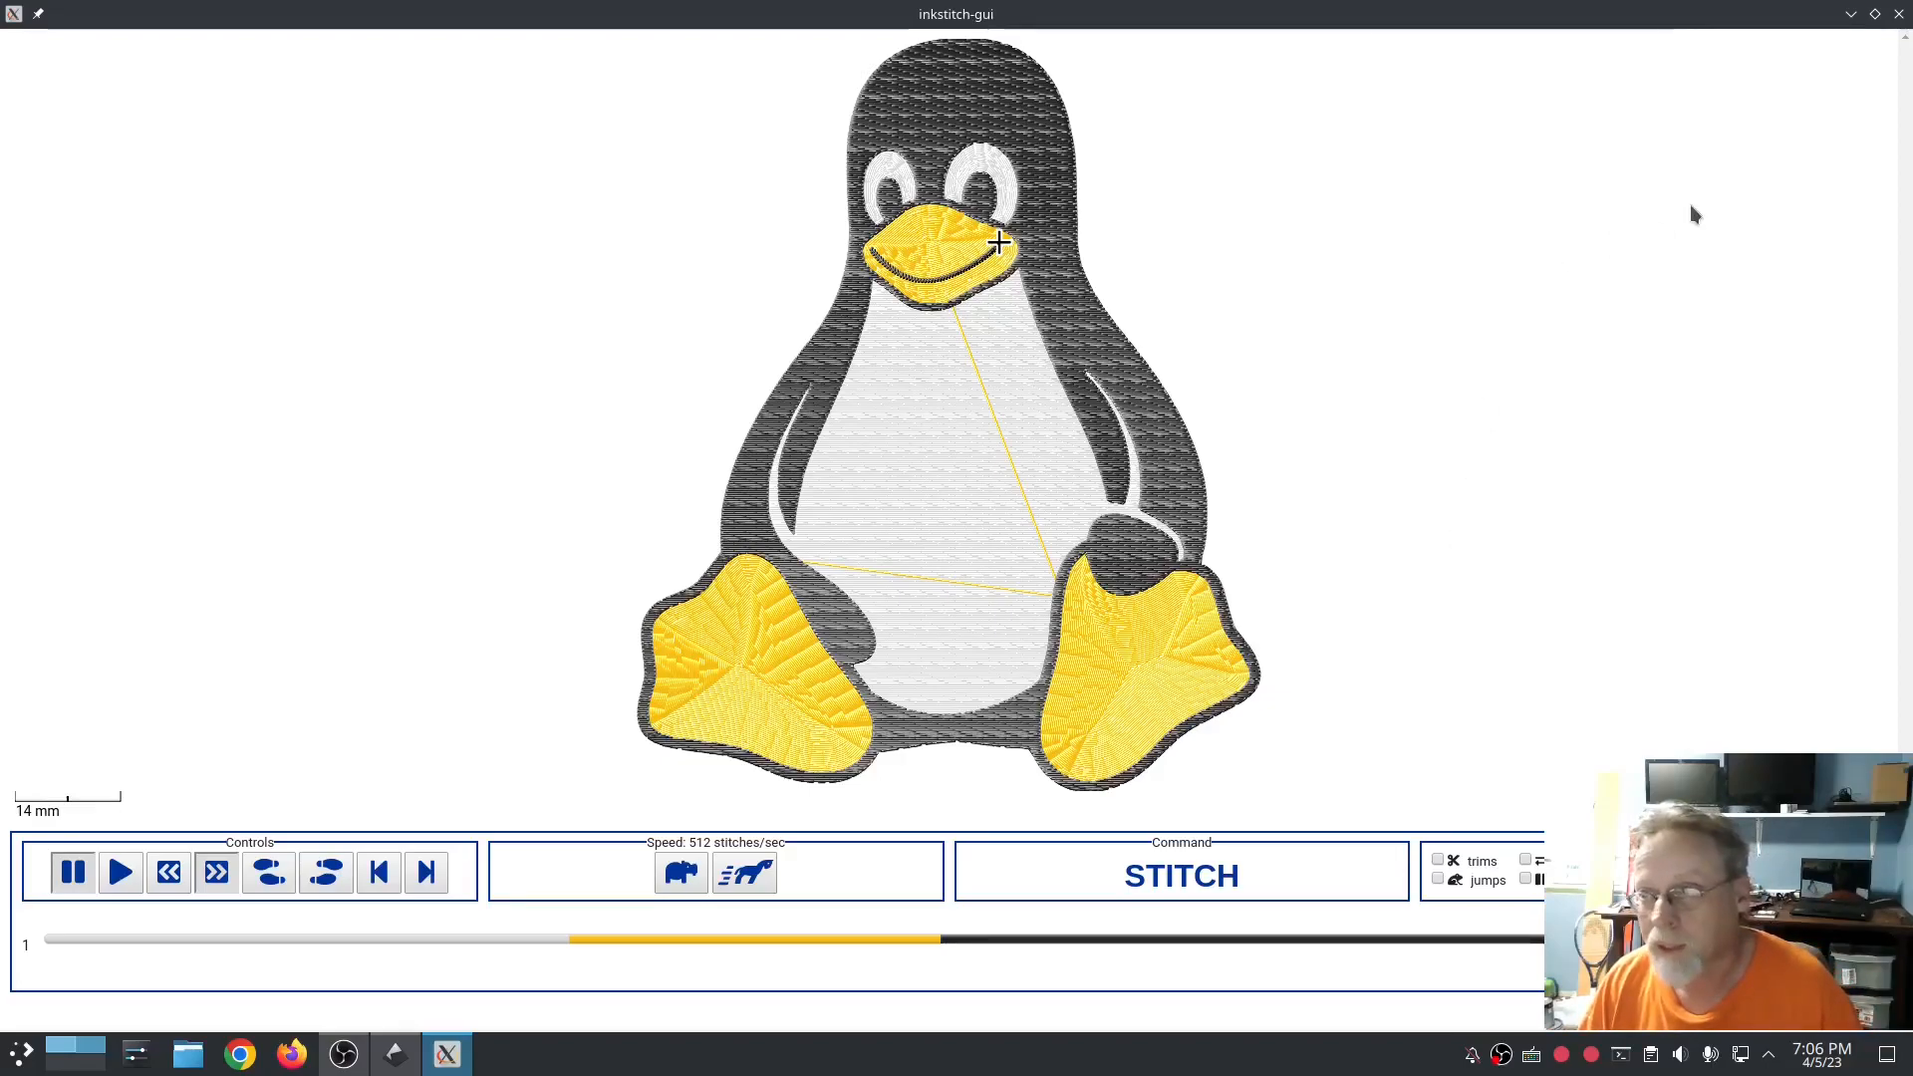
pyautogui.moveTo(1898, 22)
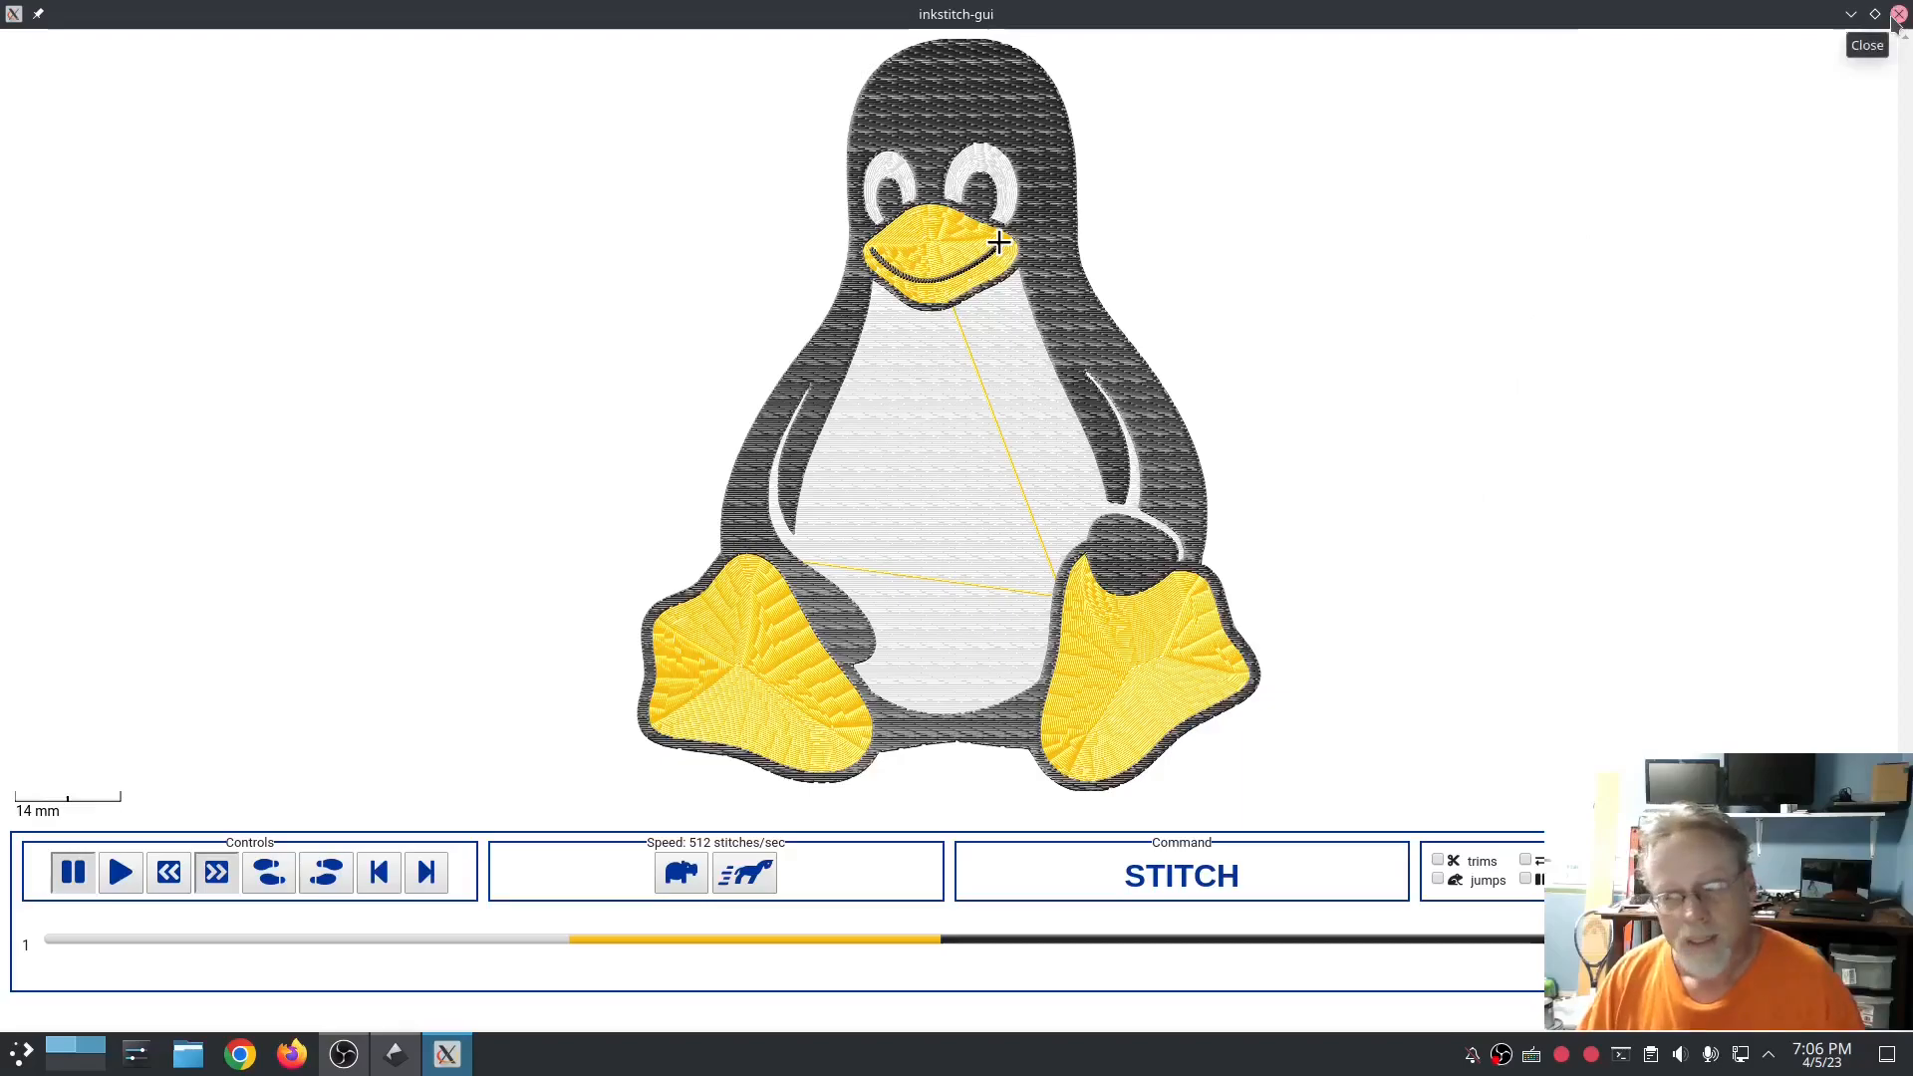